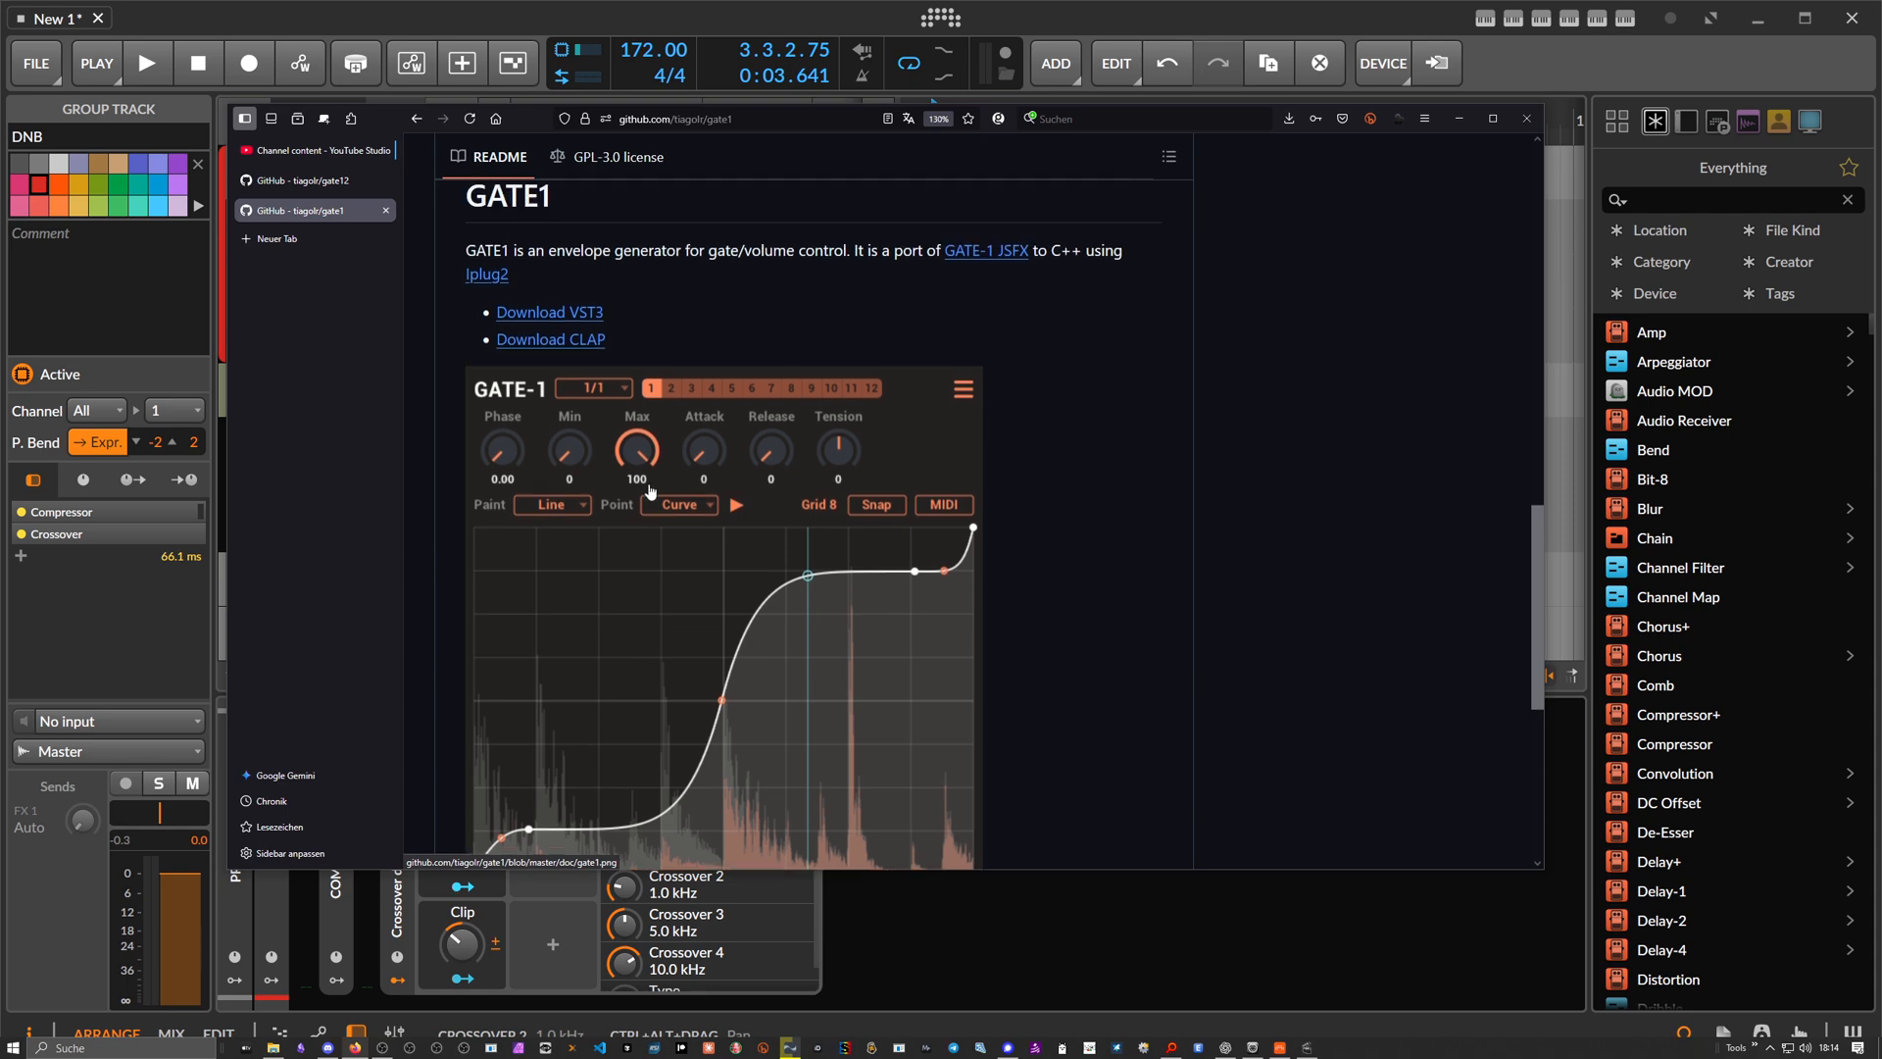
- Scroll through the GATE-1 and GATE-12 READMEs to the Download section and go to the releases list
scroll("down", 3)
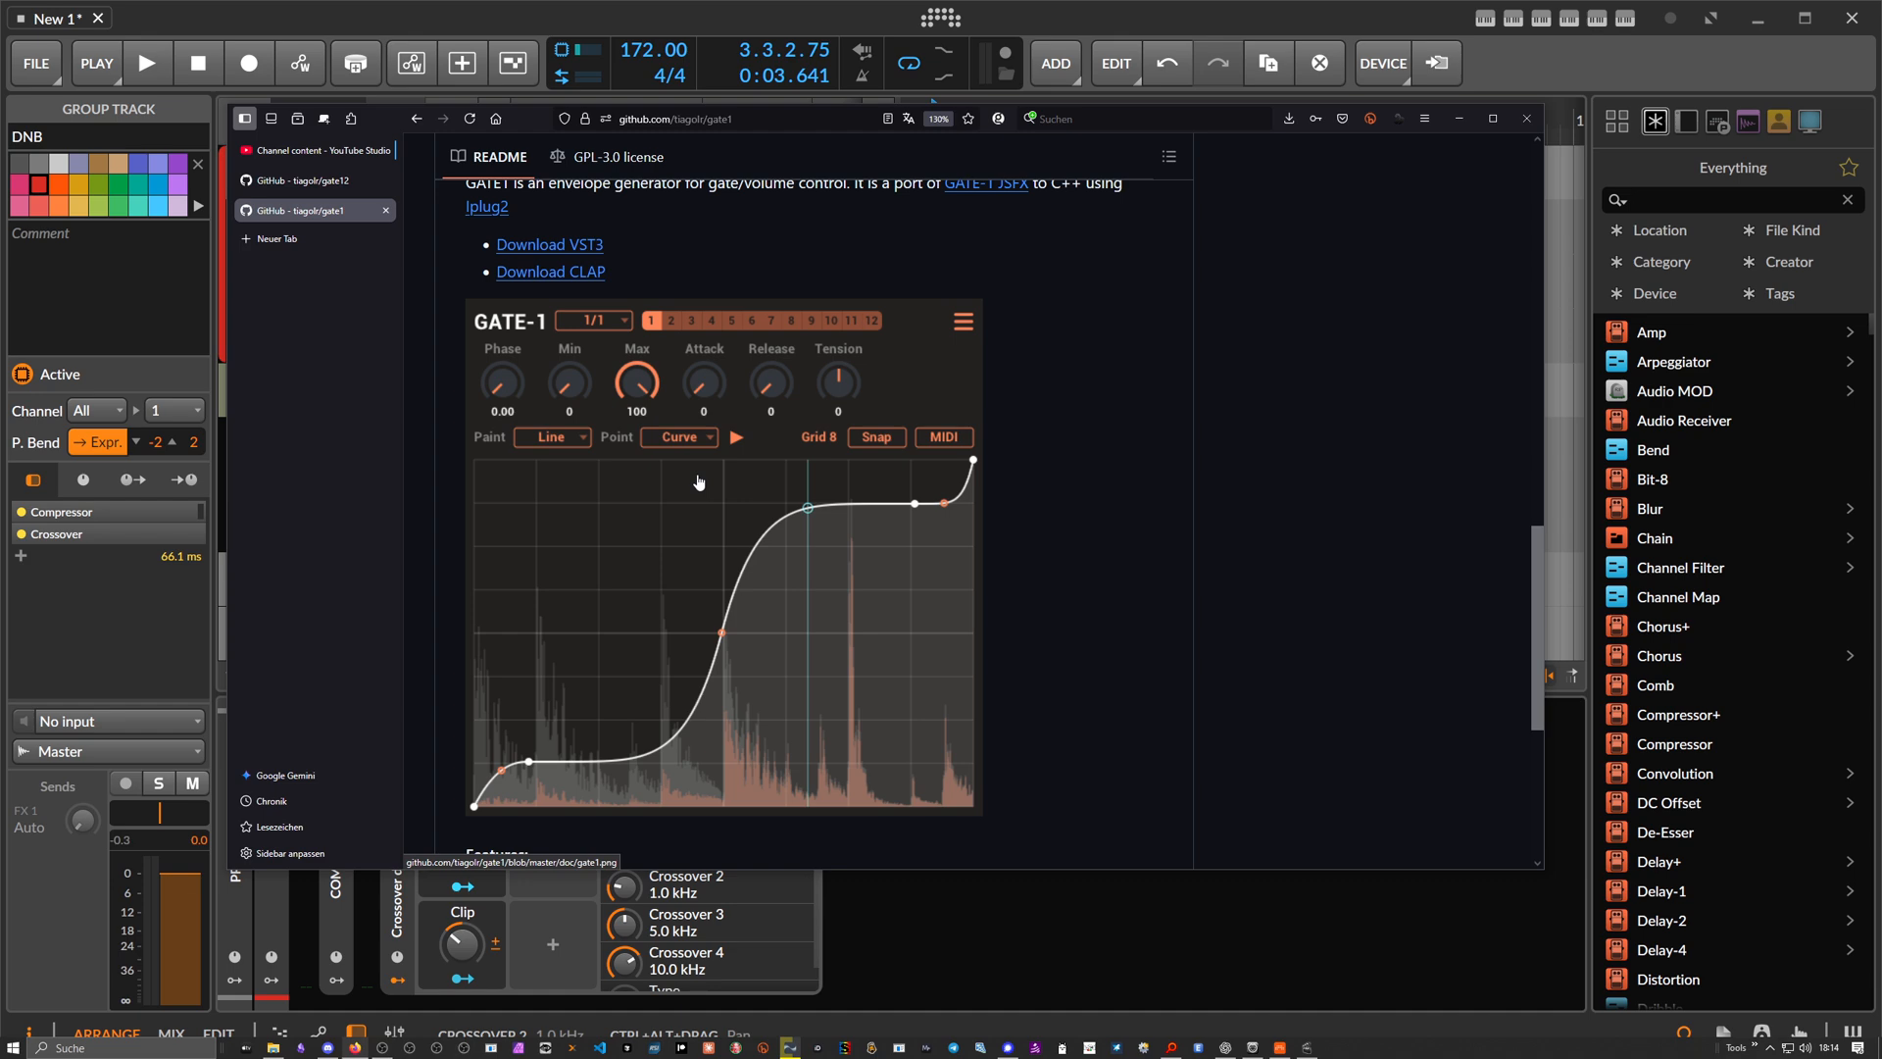
scroll("down", 3)
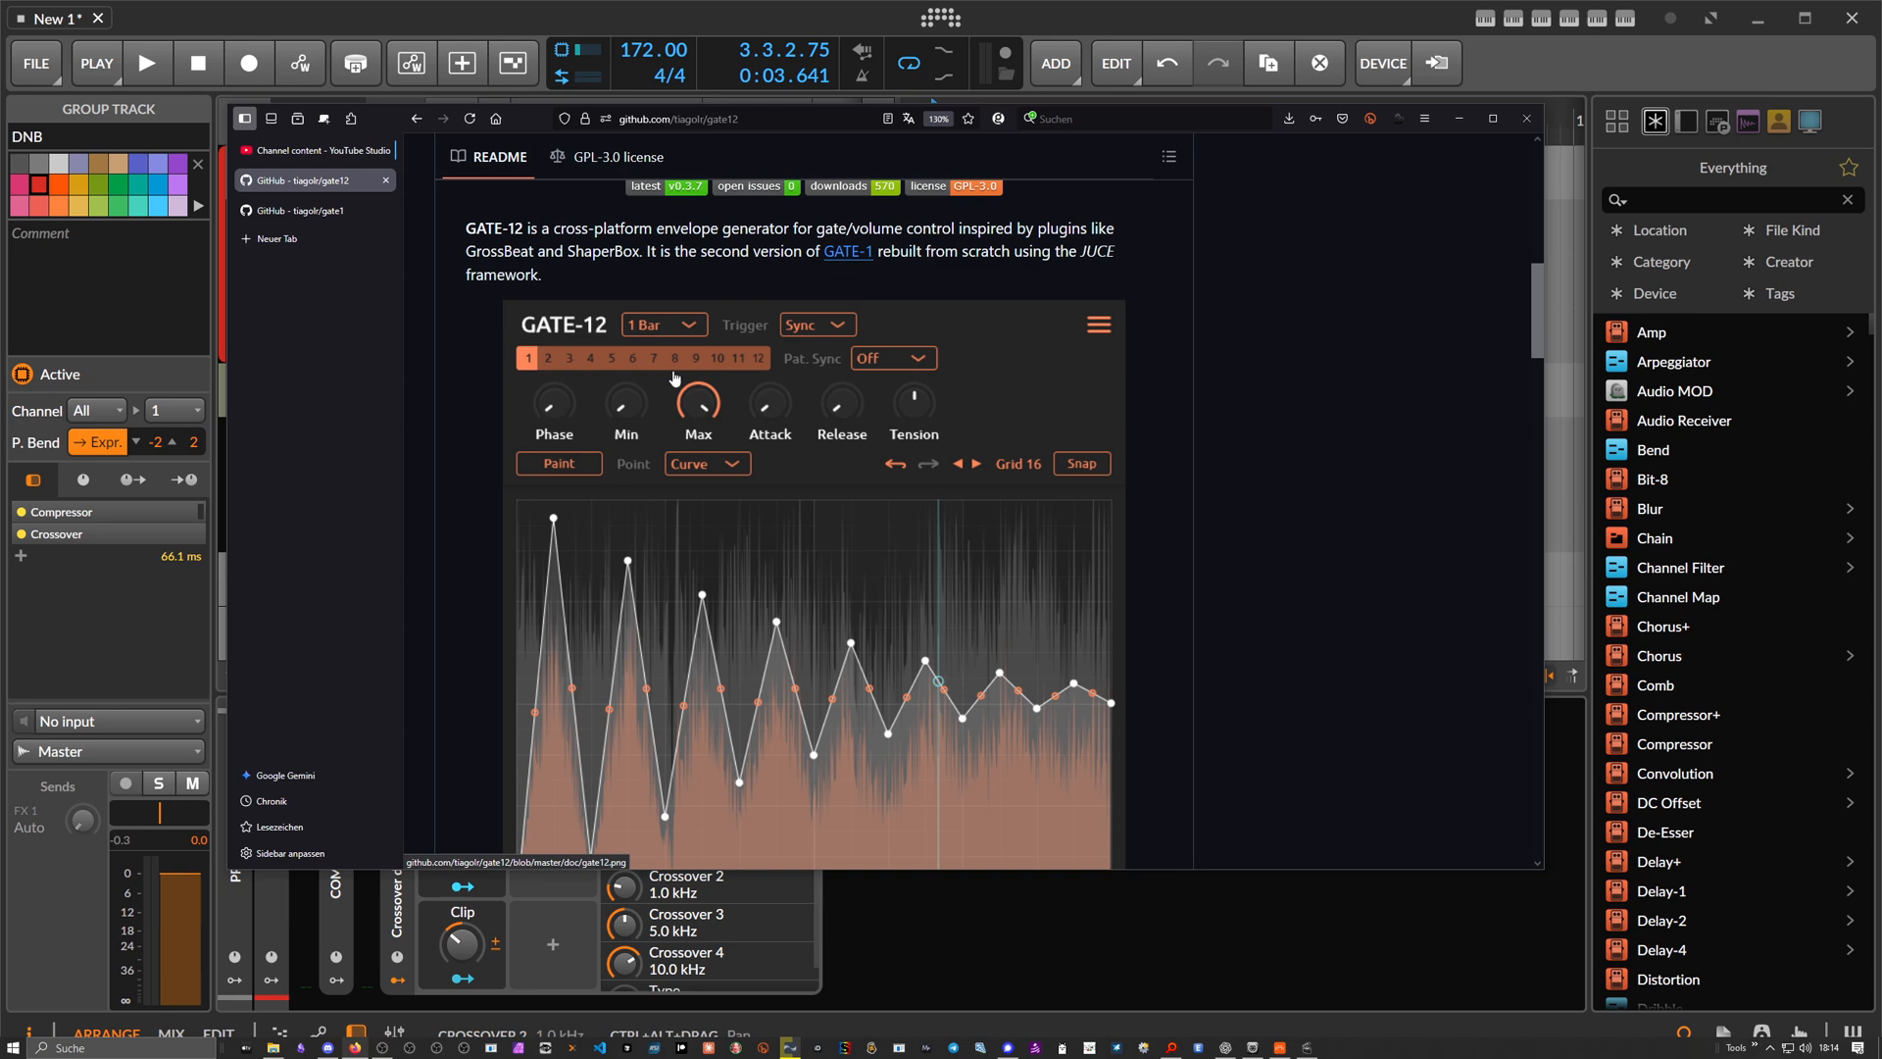
scroll("down", 3)
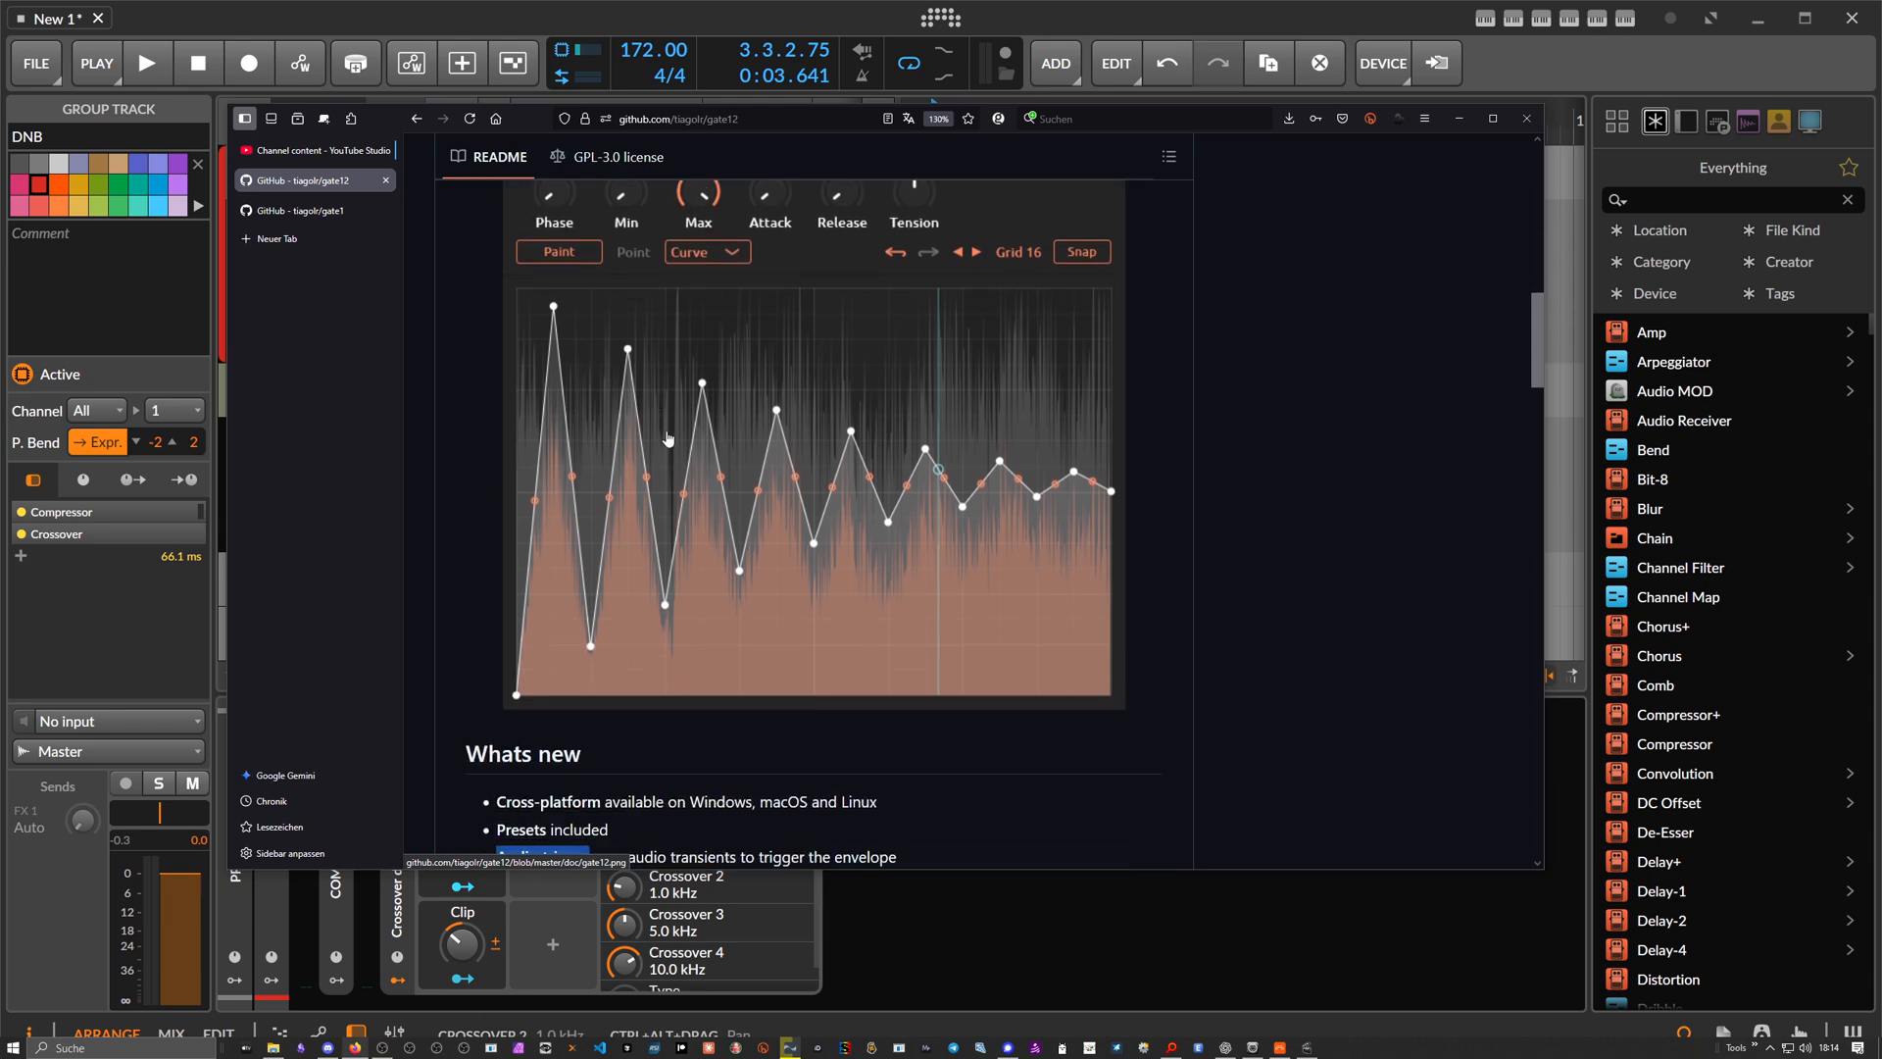
scroll("down", 3)
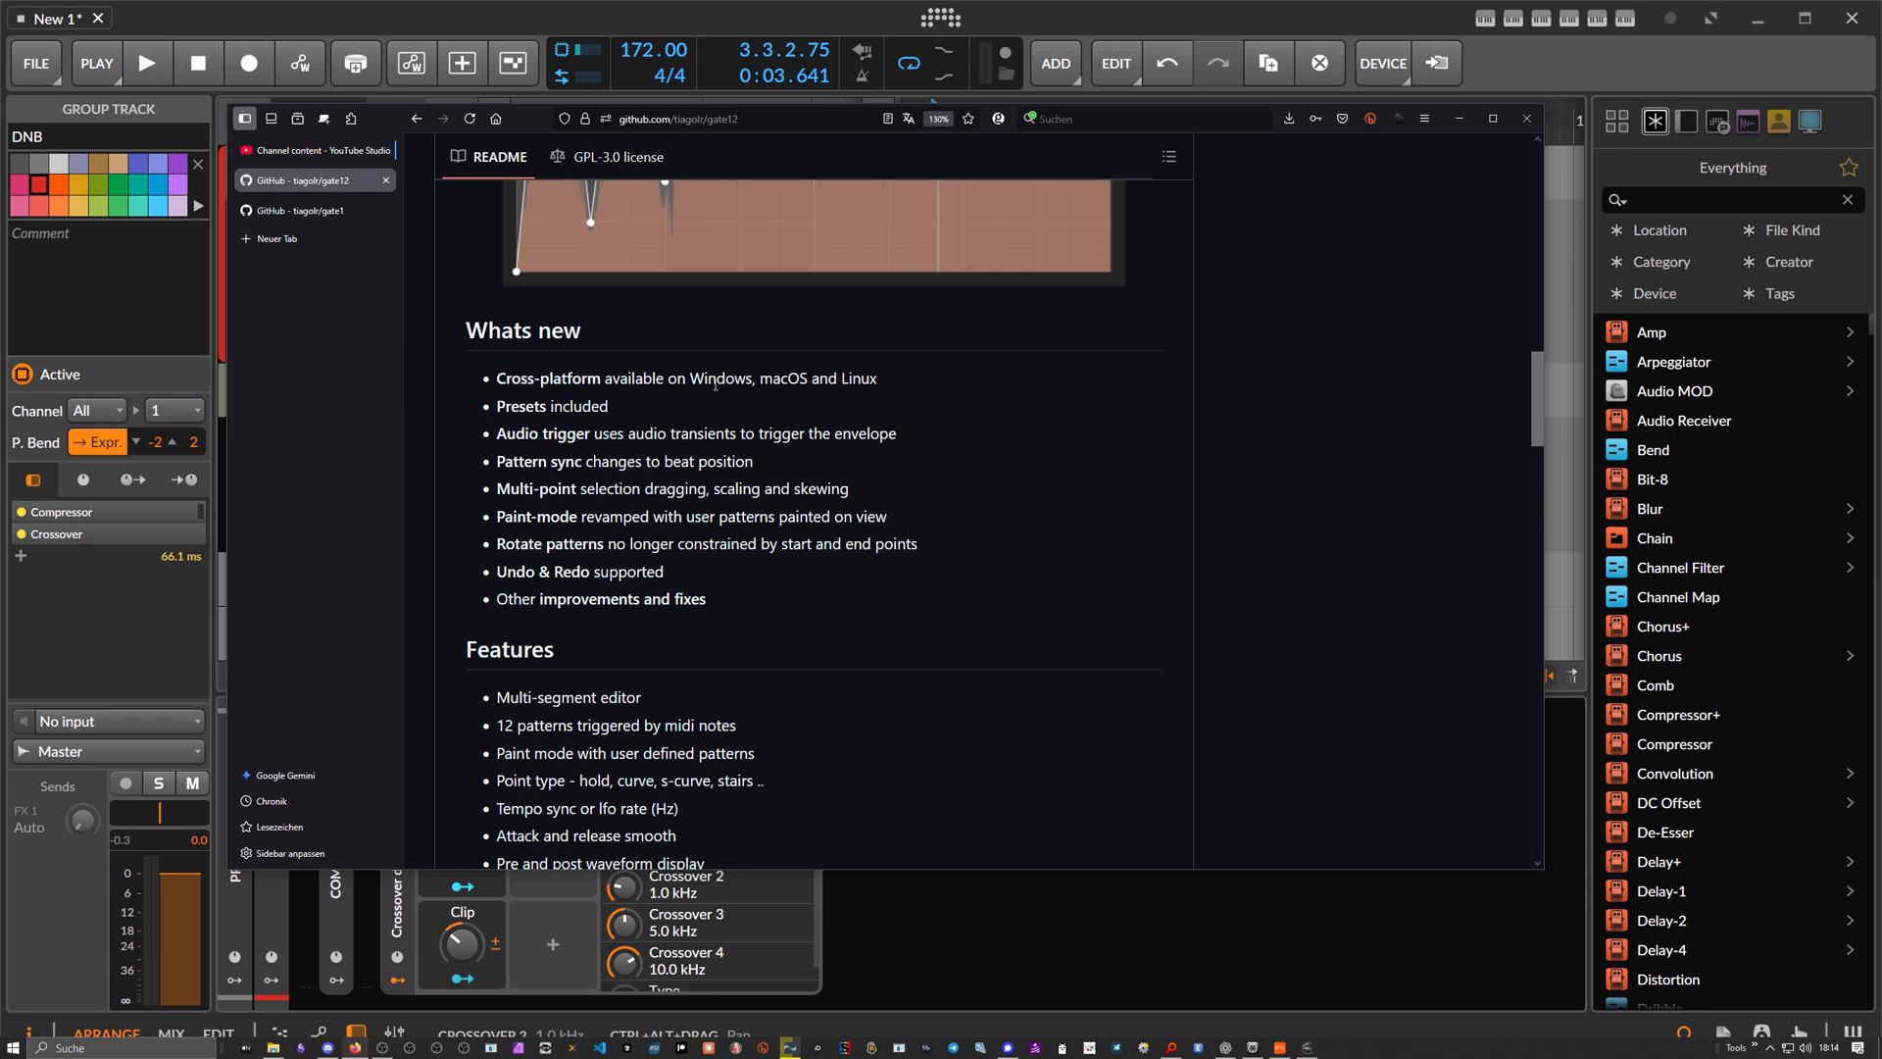
double_click(541, 433)
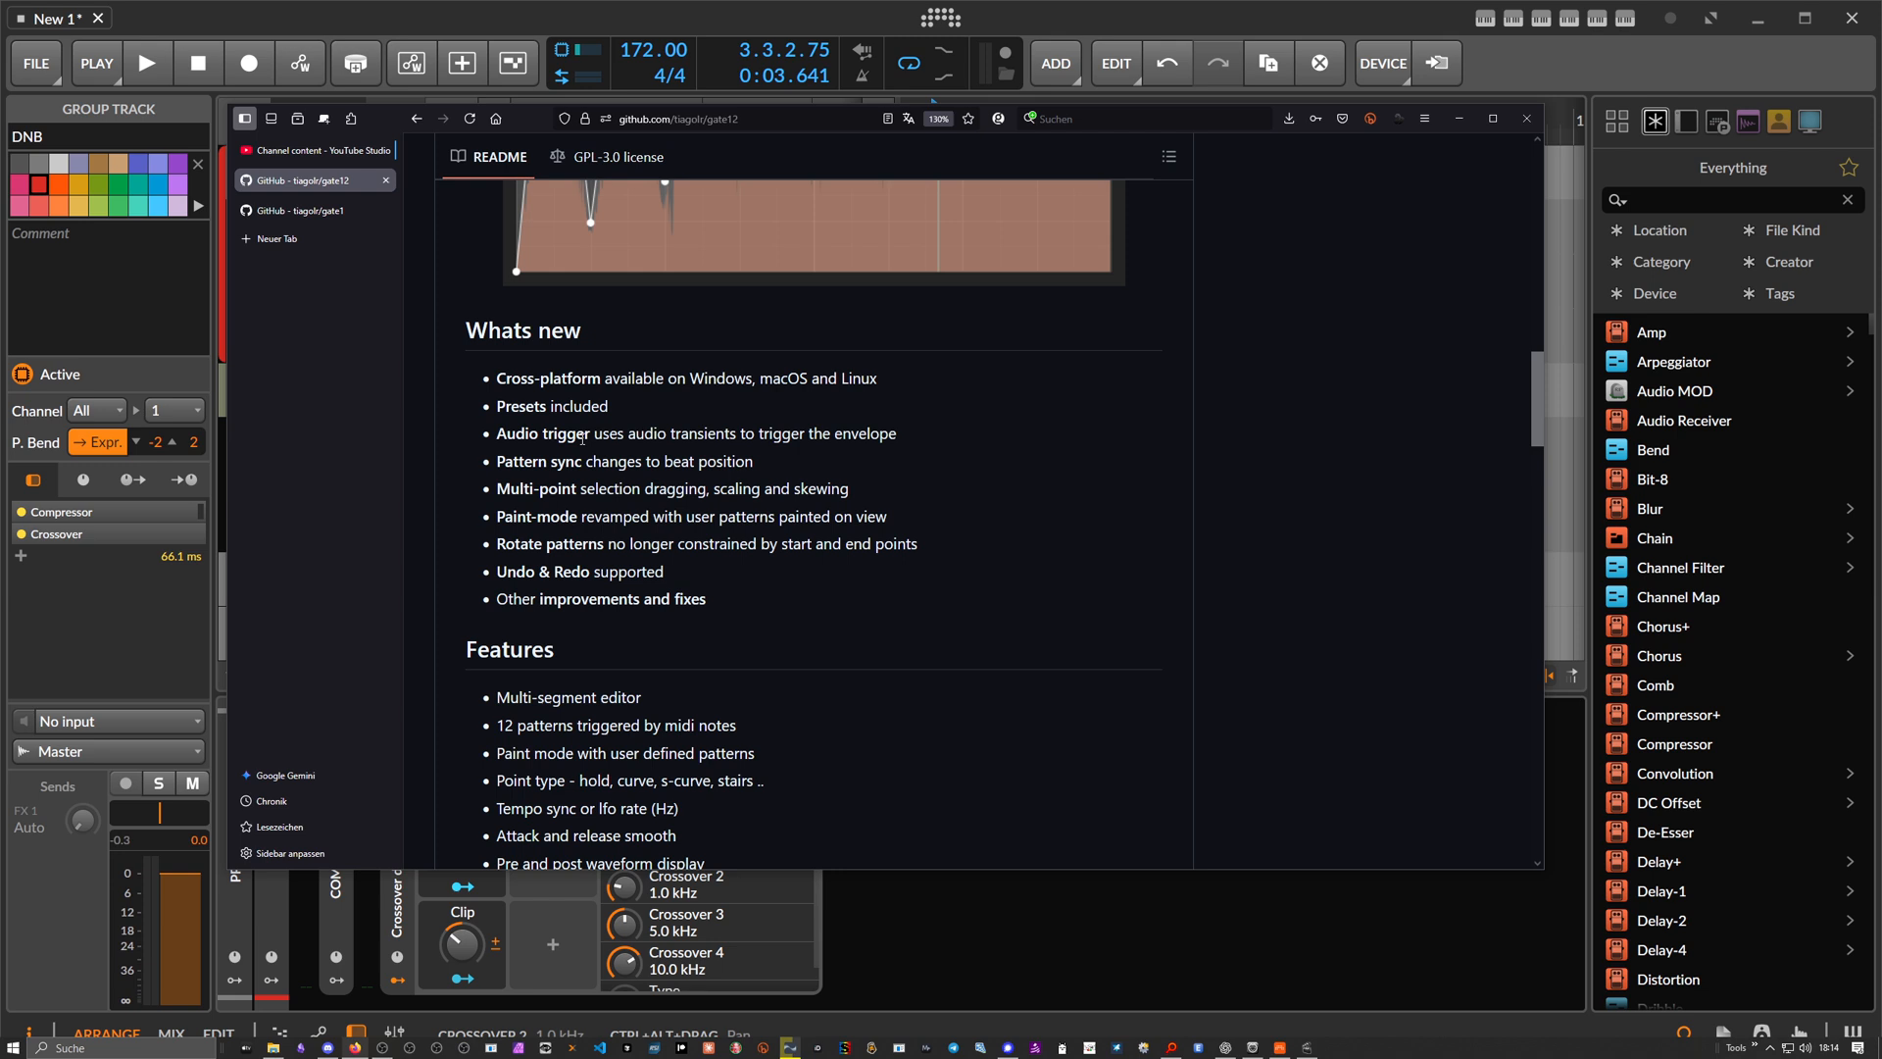
mouse_move(554, 525)
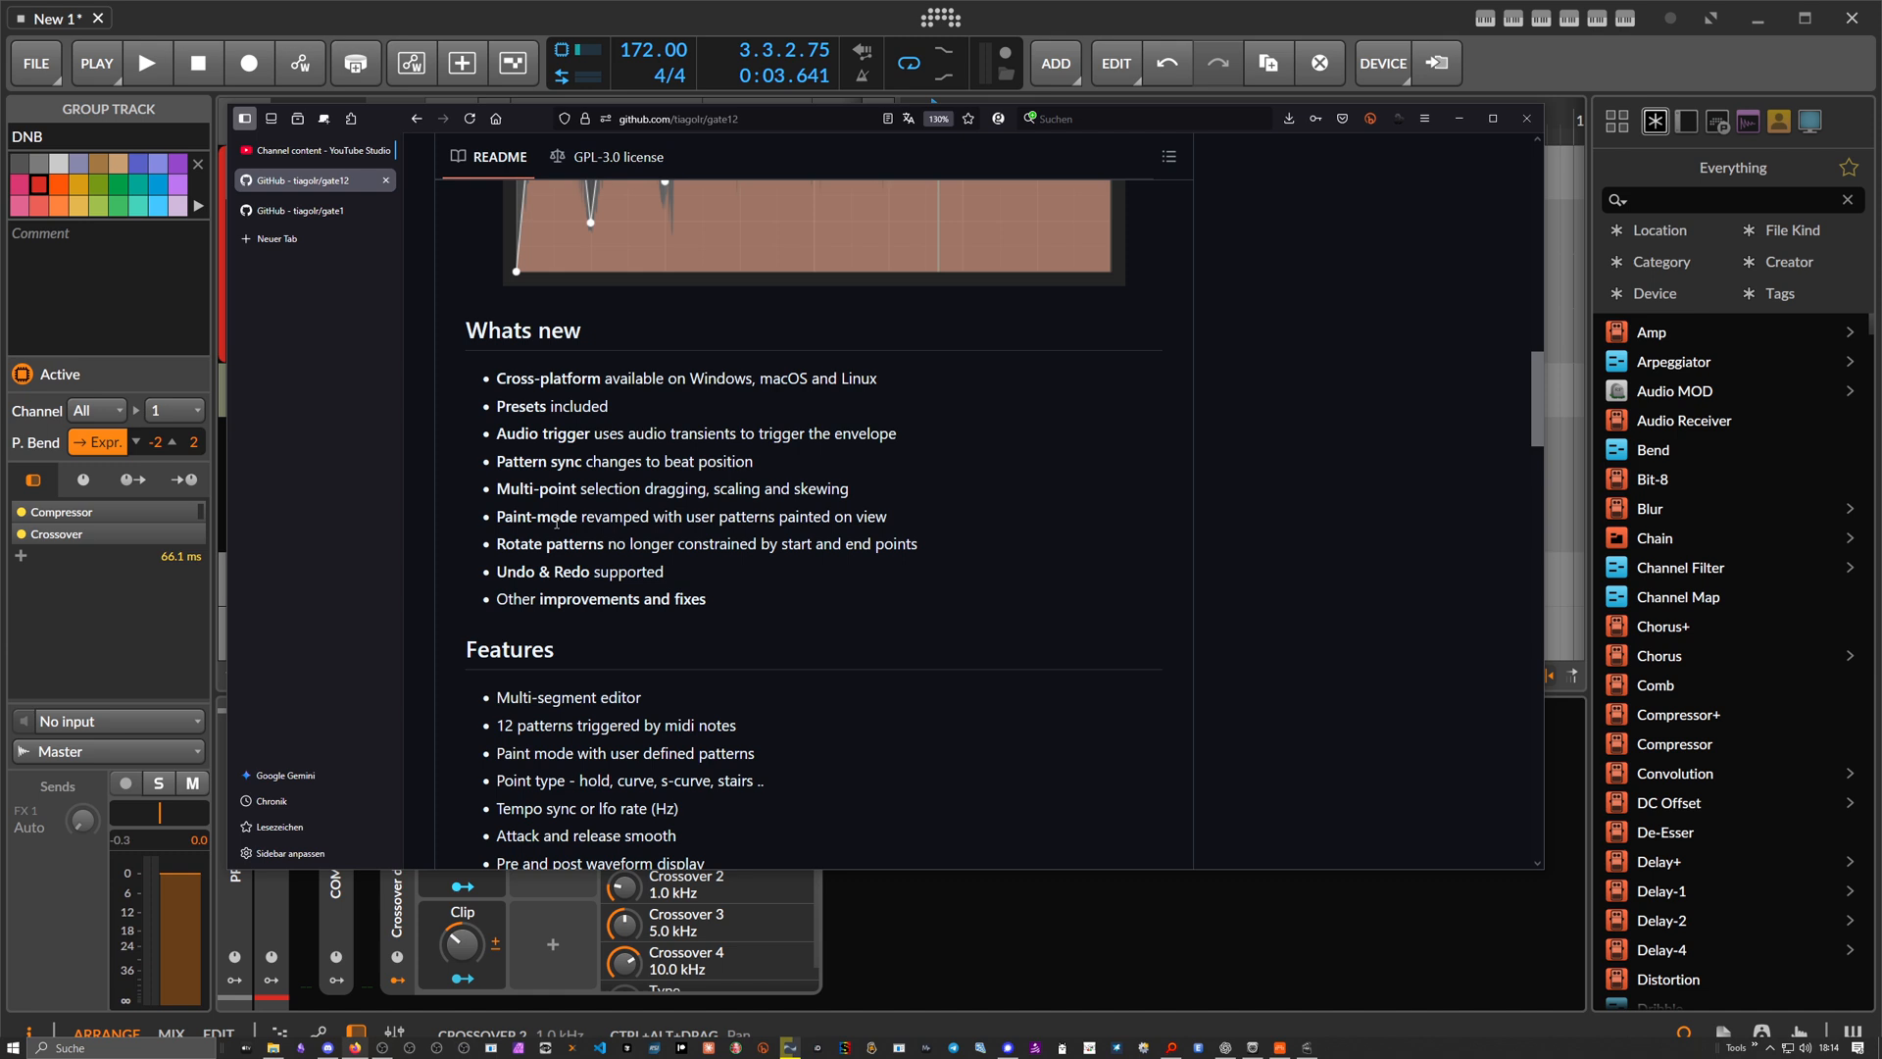
mouse_move(580, 615)
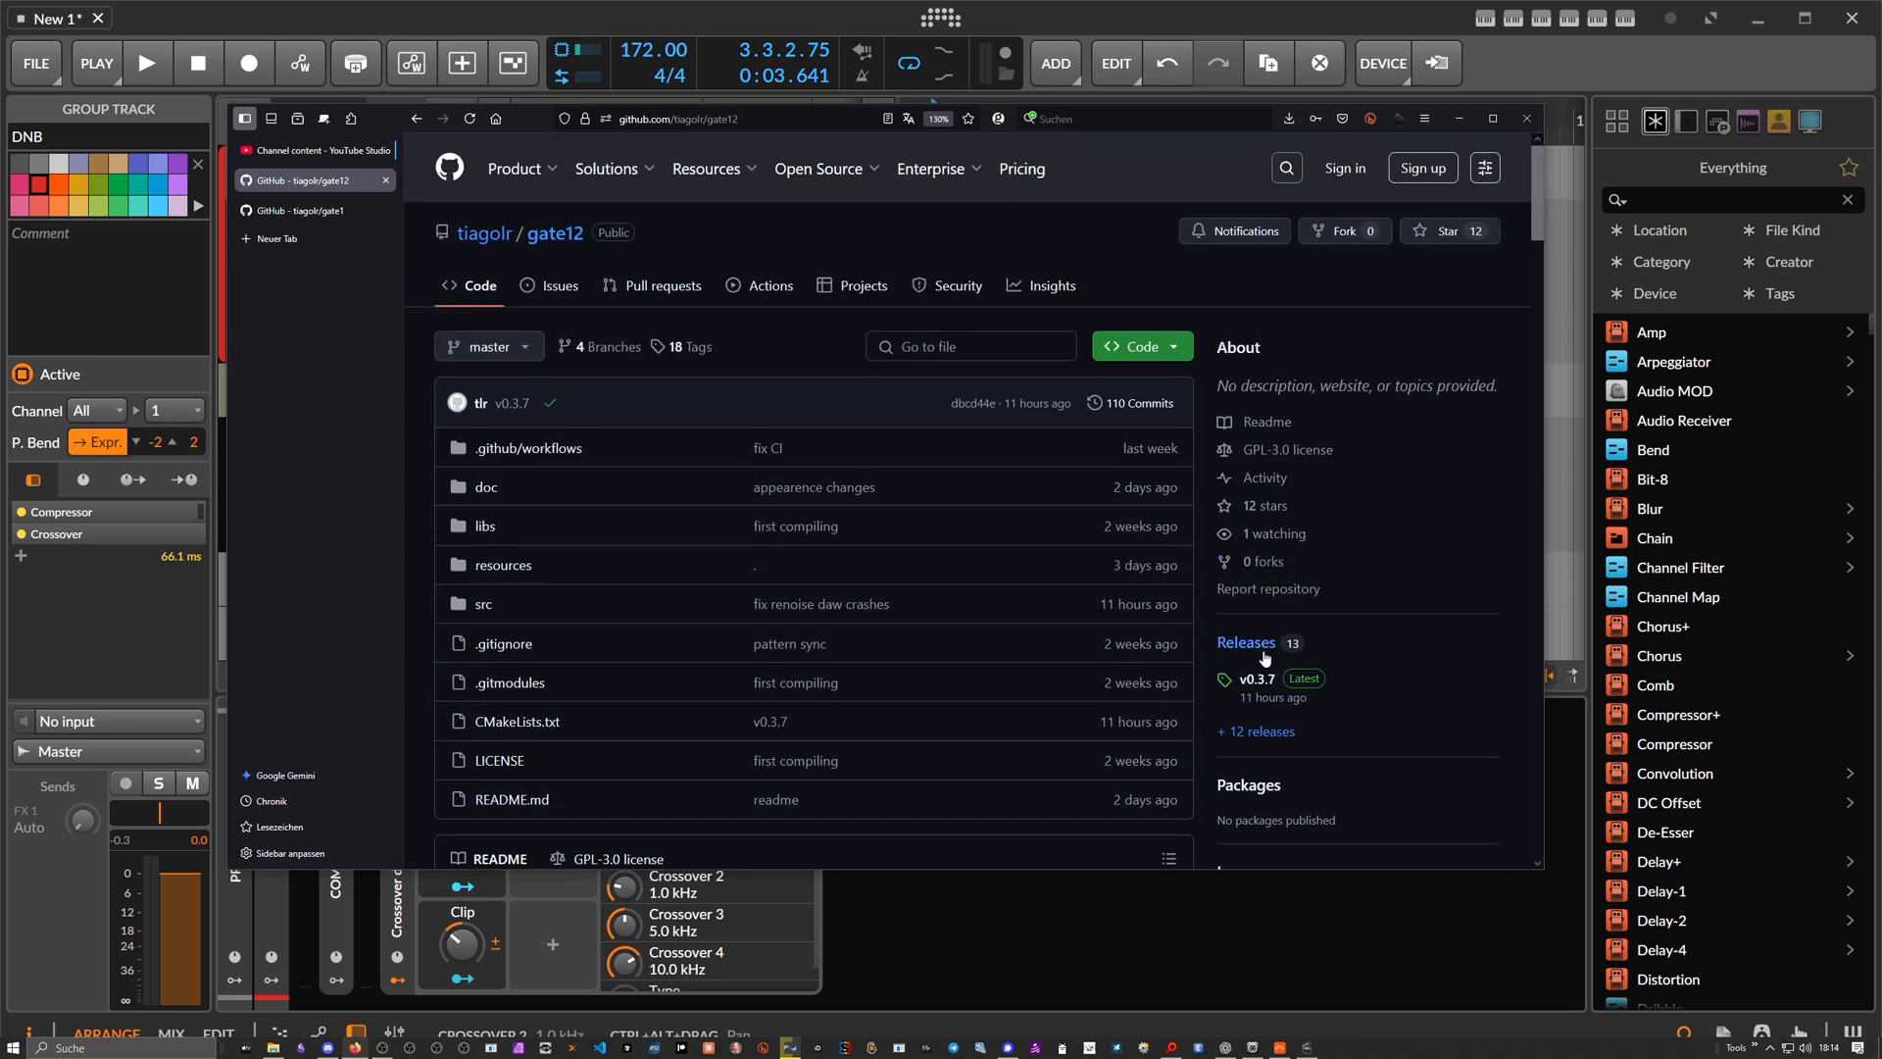
scroll("down", 3)
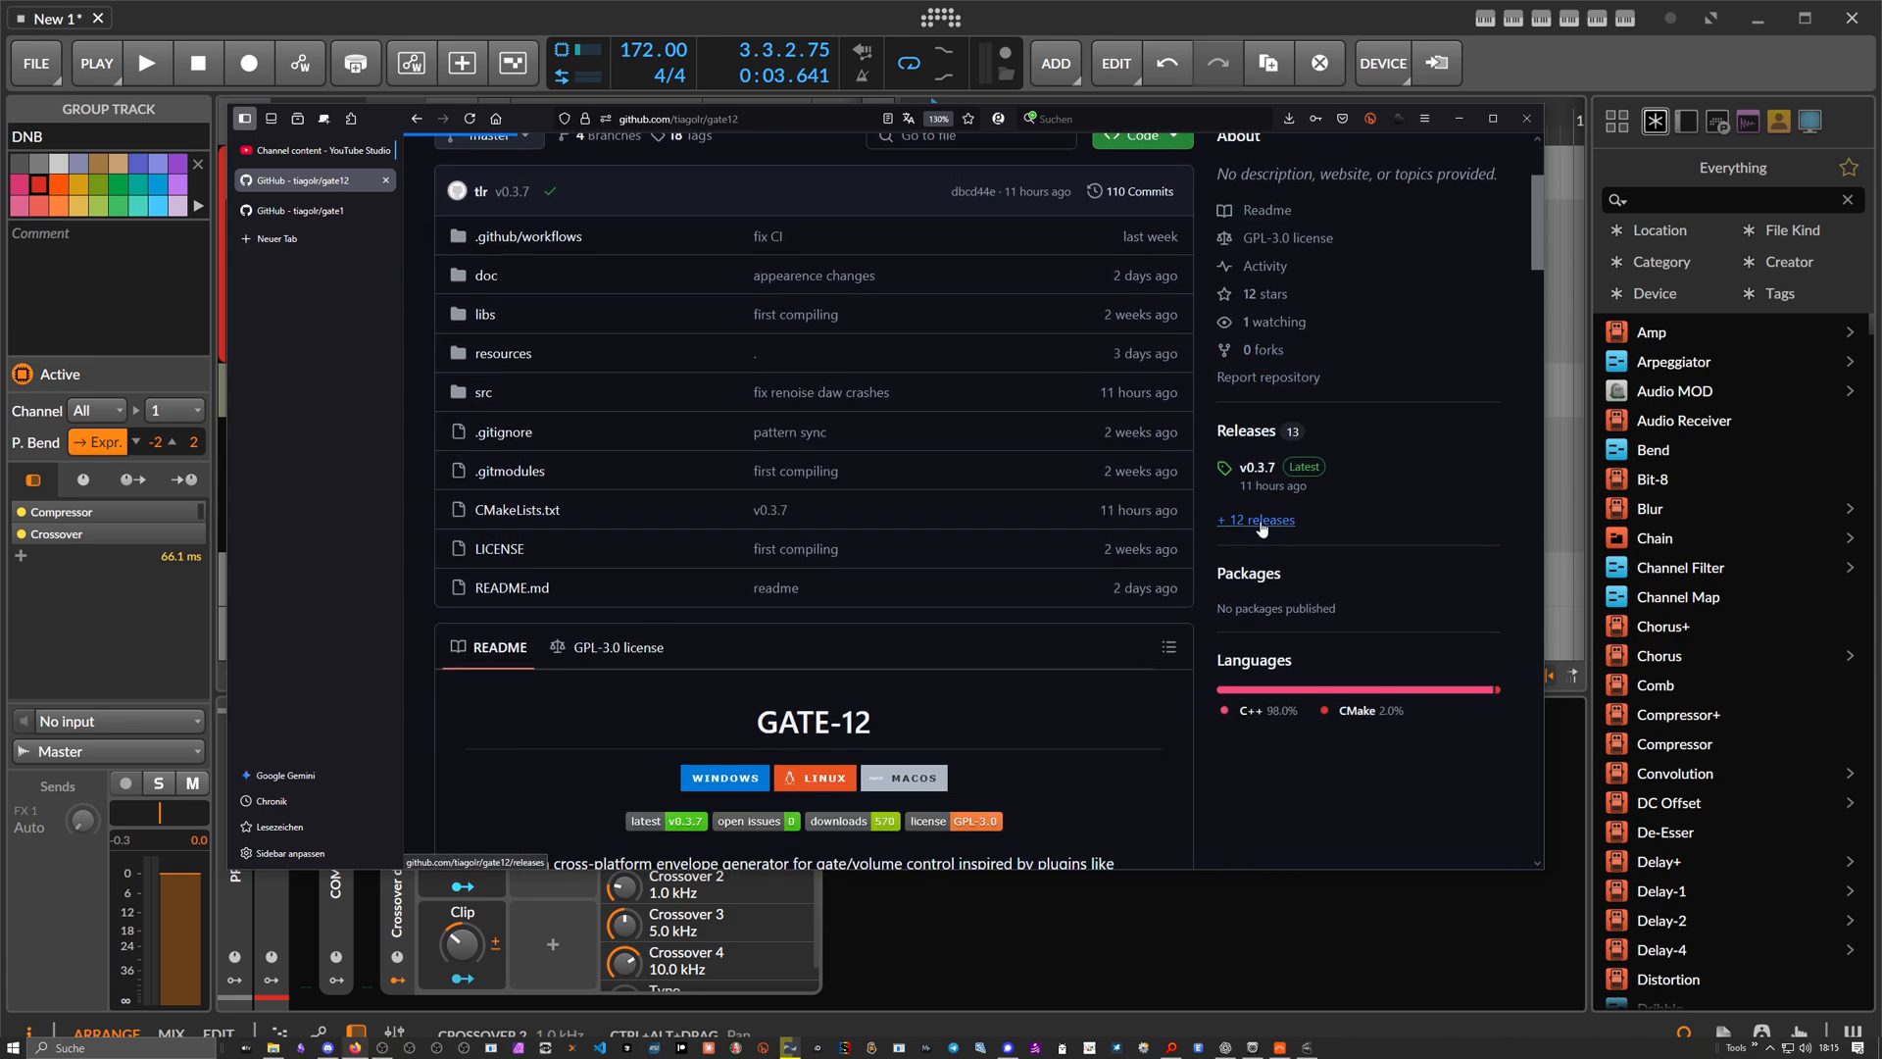
left_click(1254, 518)
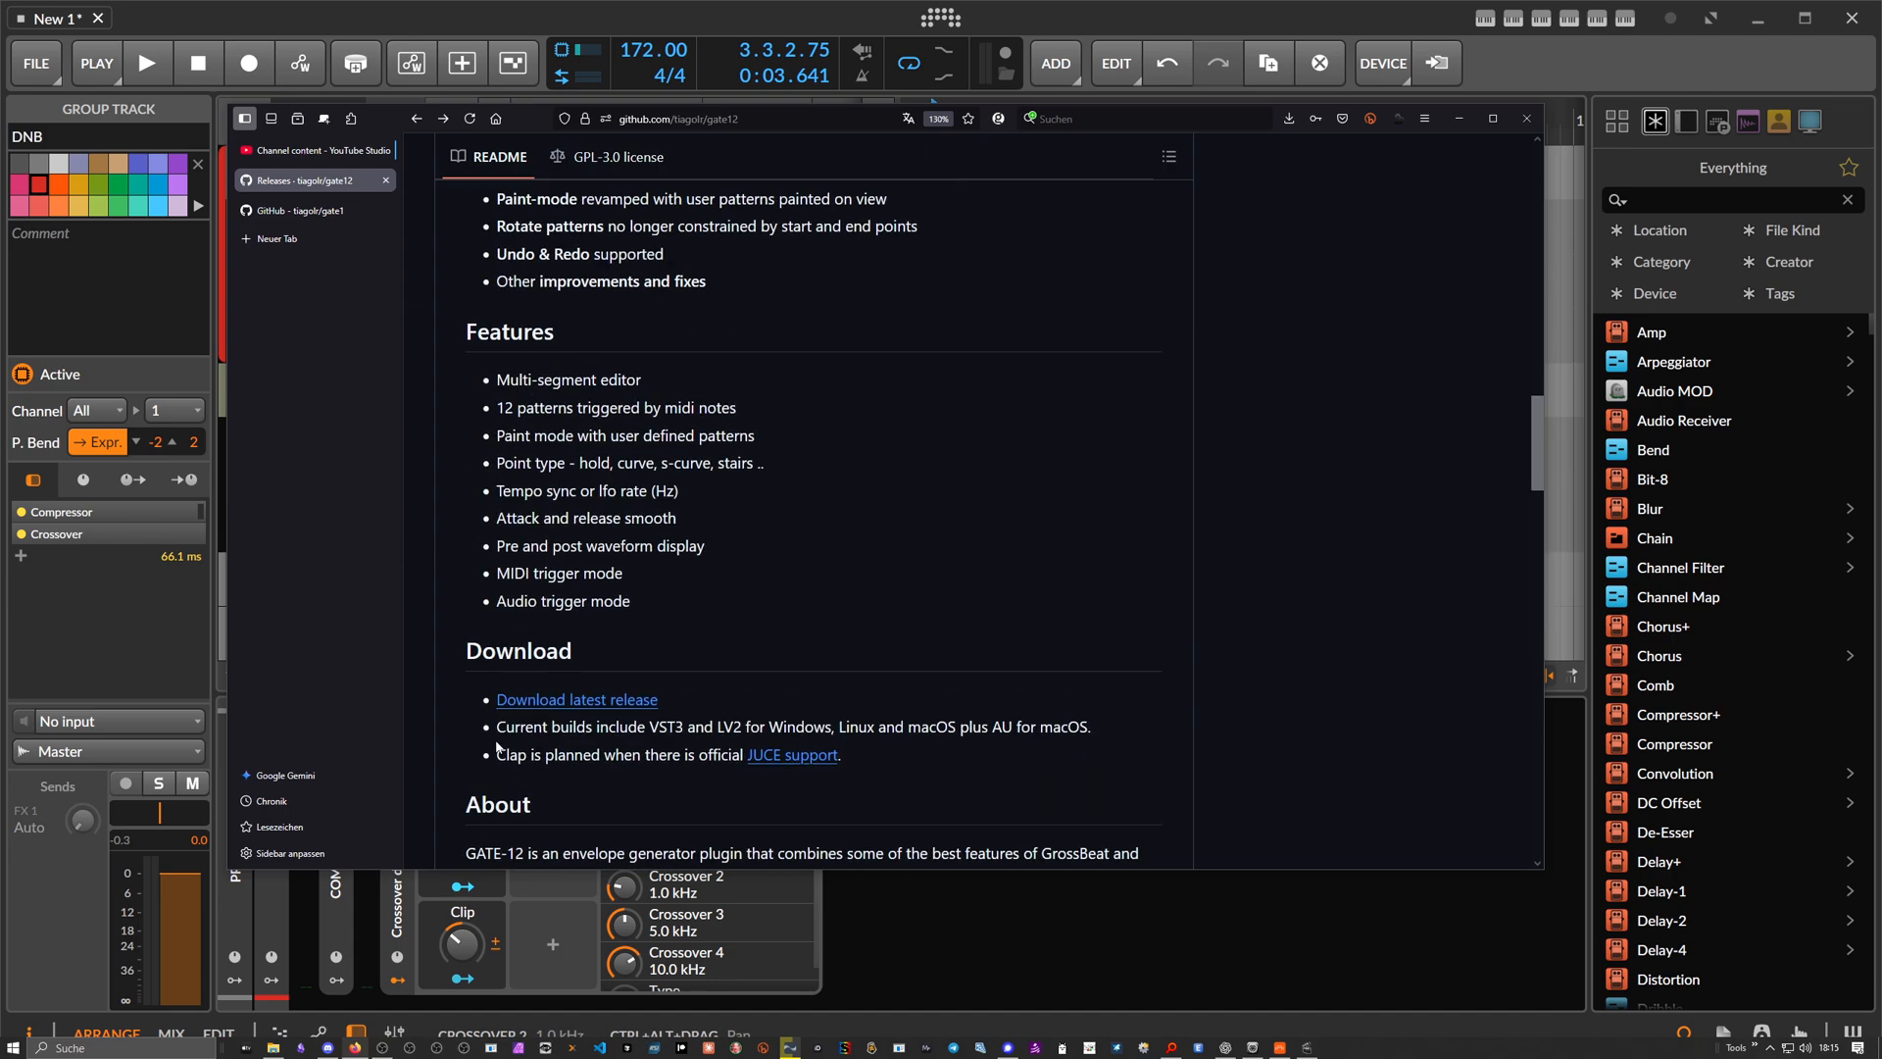
mouse_move(753, 756)
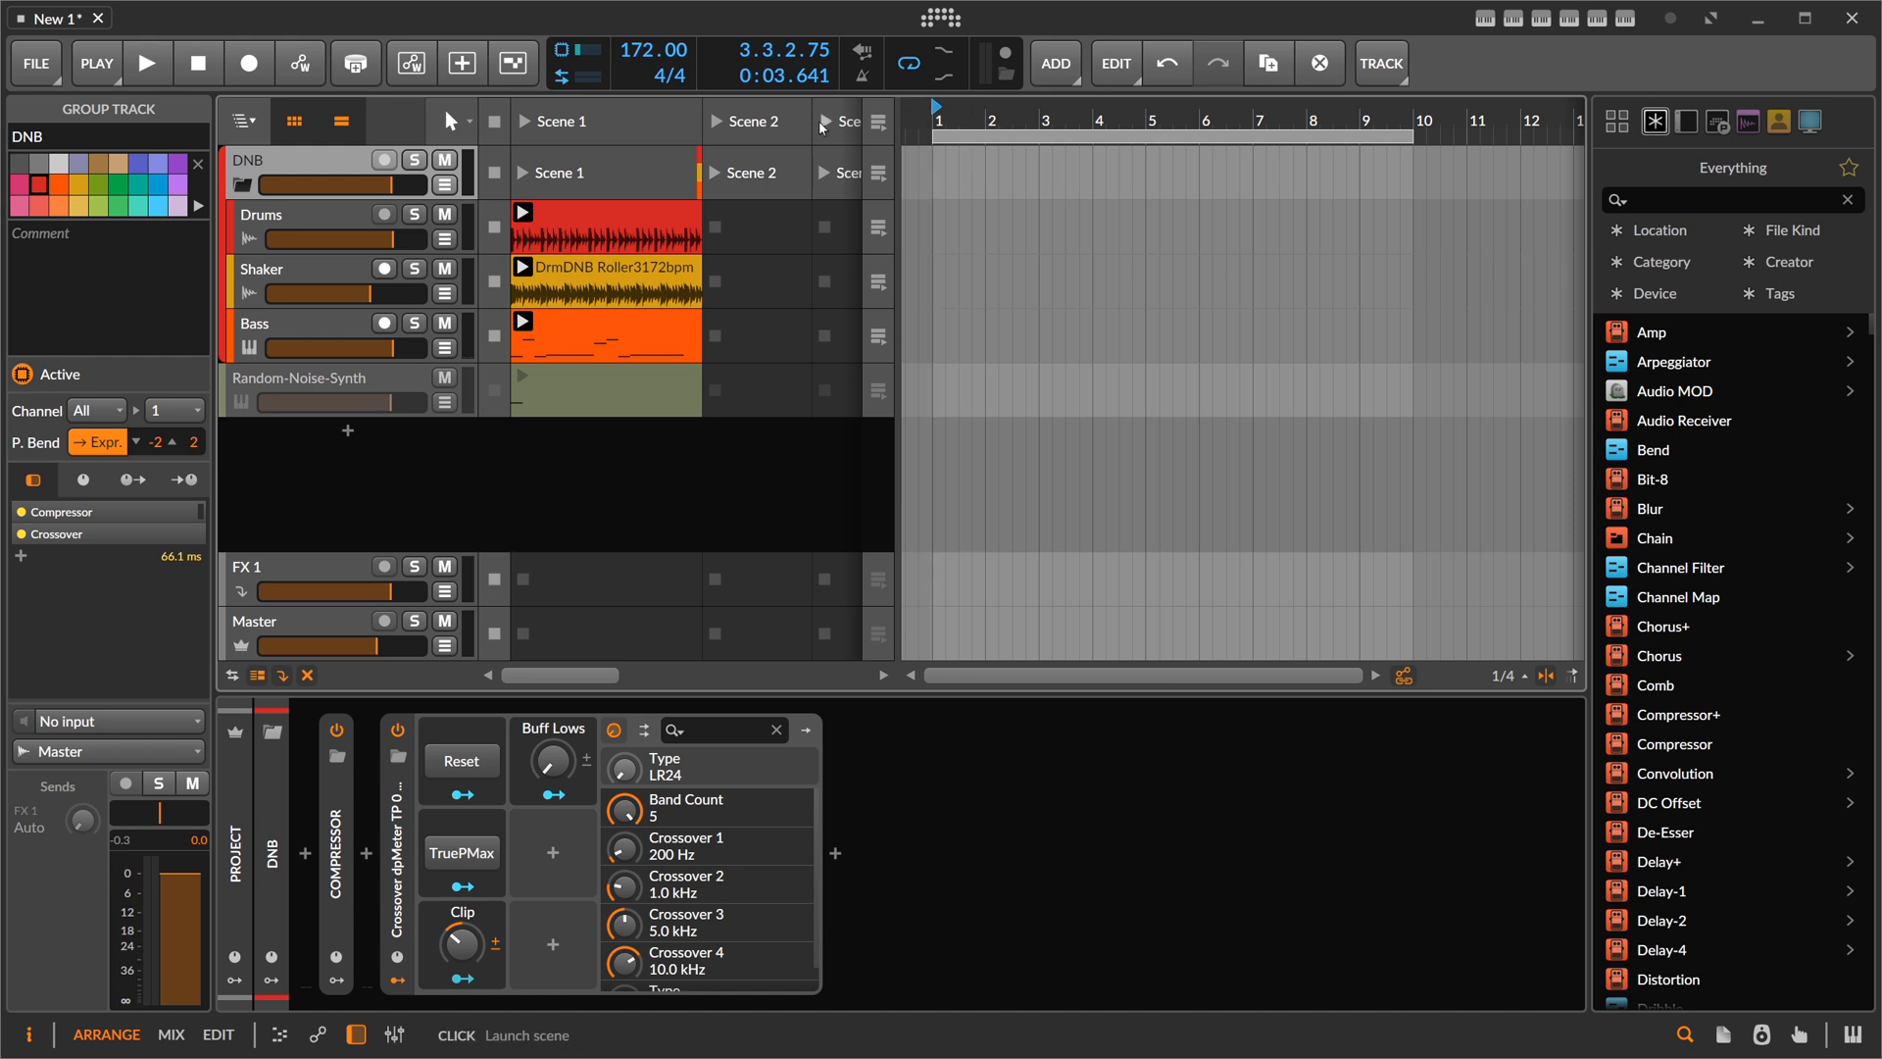
- Insert GATE-12 after Polymer on the Bass track via a 'gat' device search
left_click(147, 63)
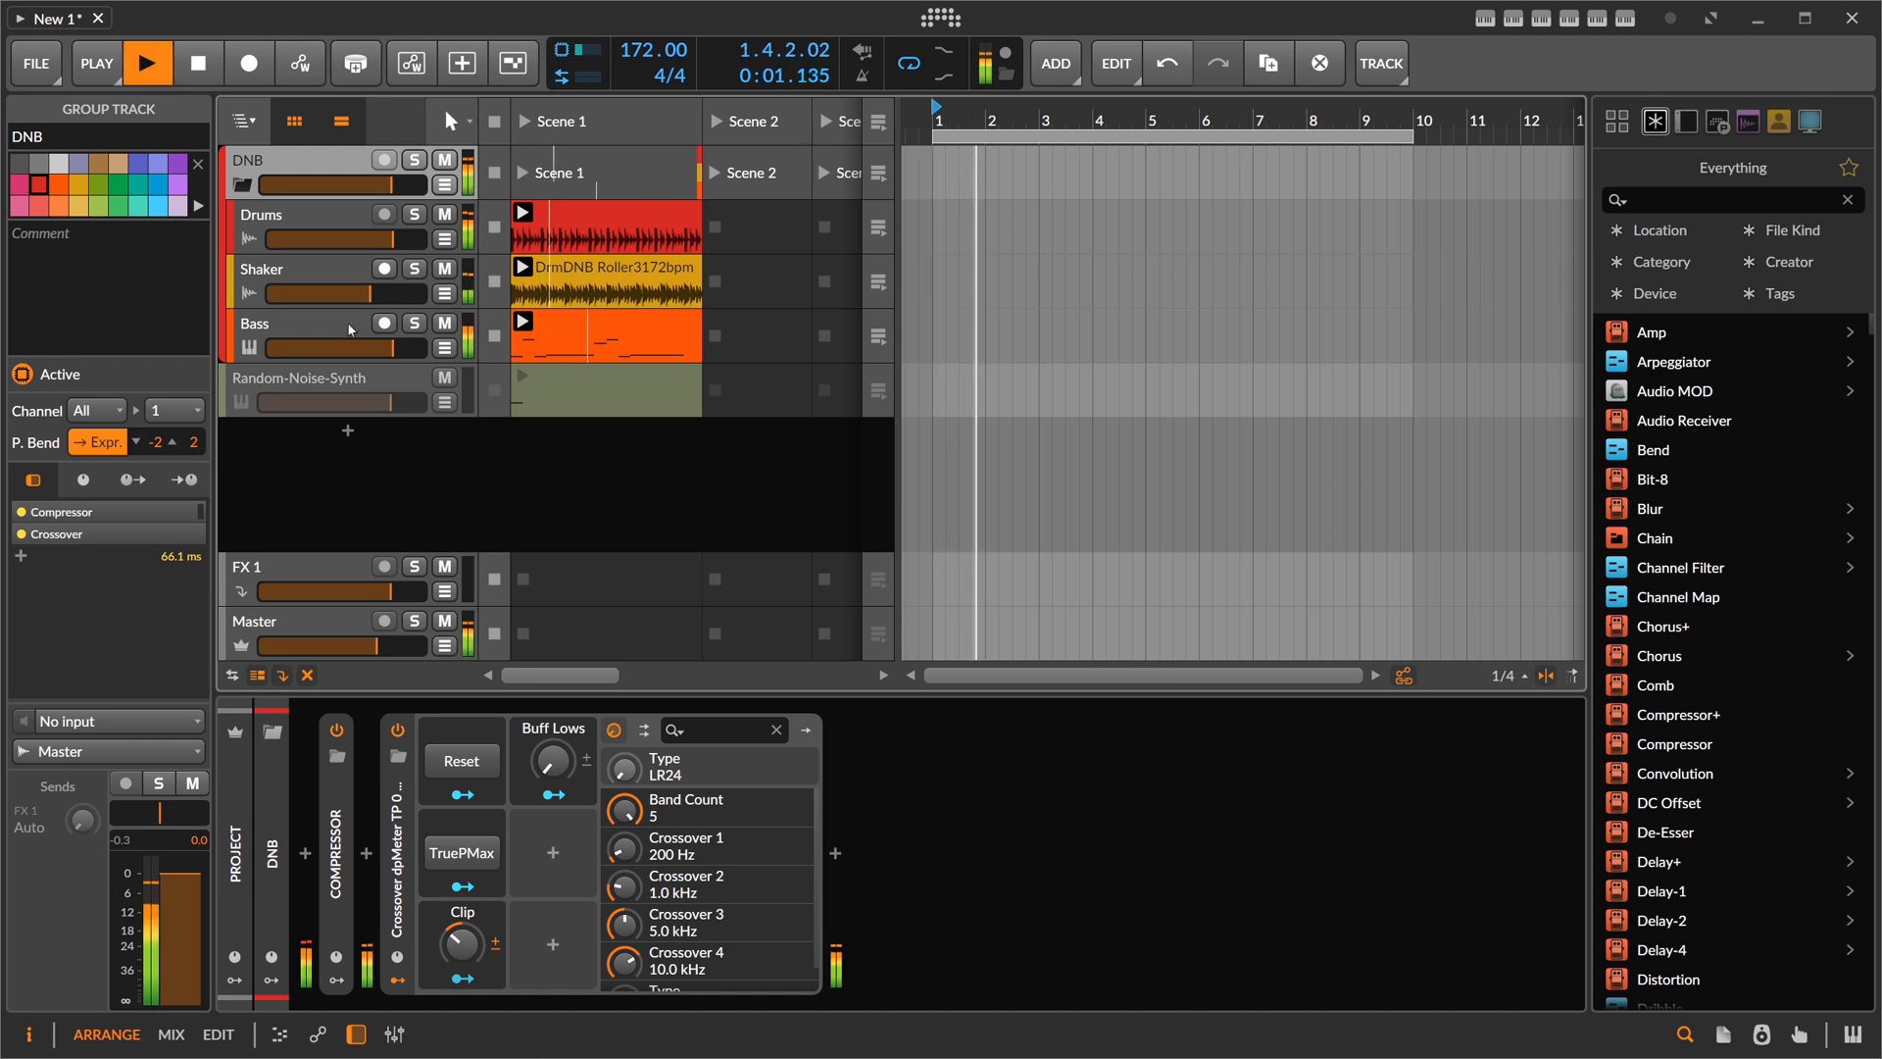
left_click(288, 324)
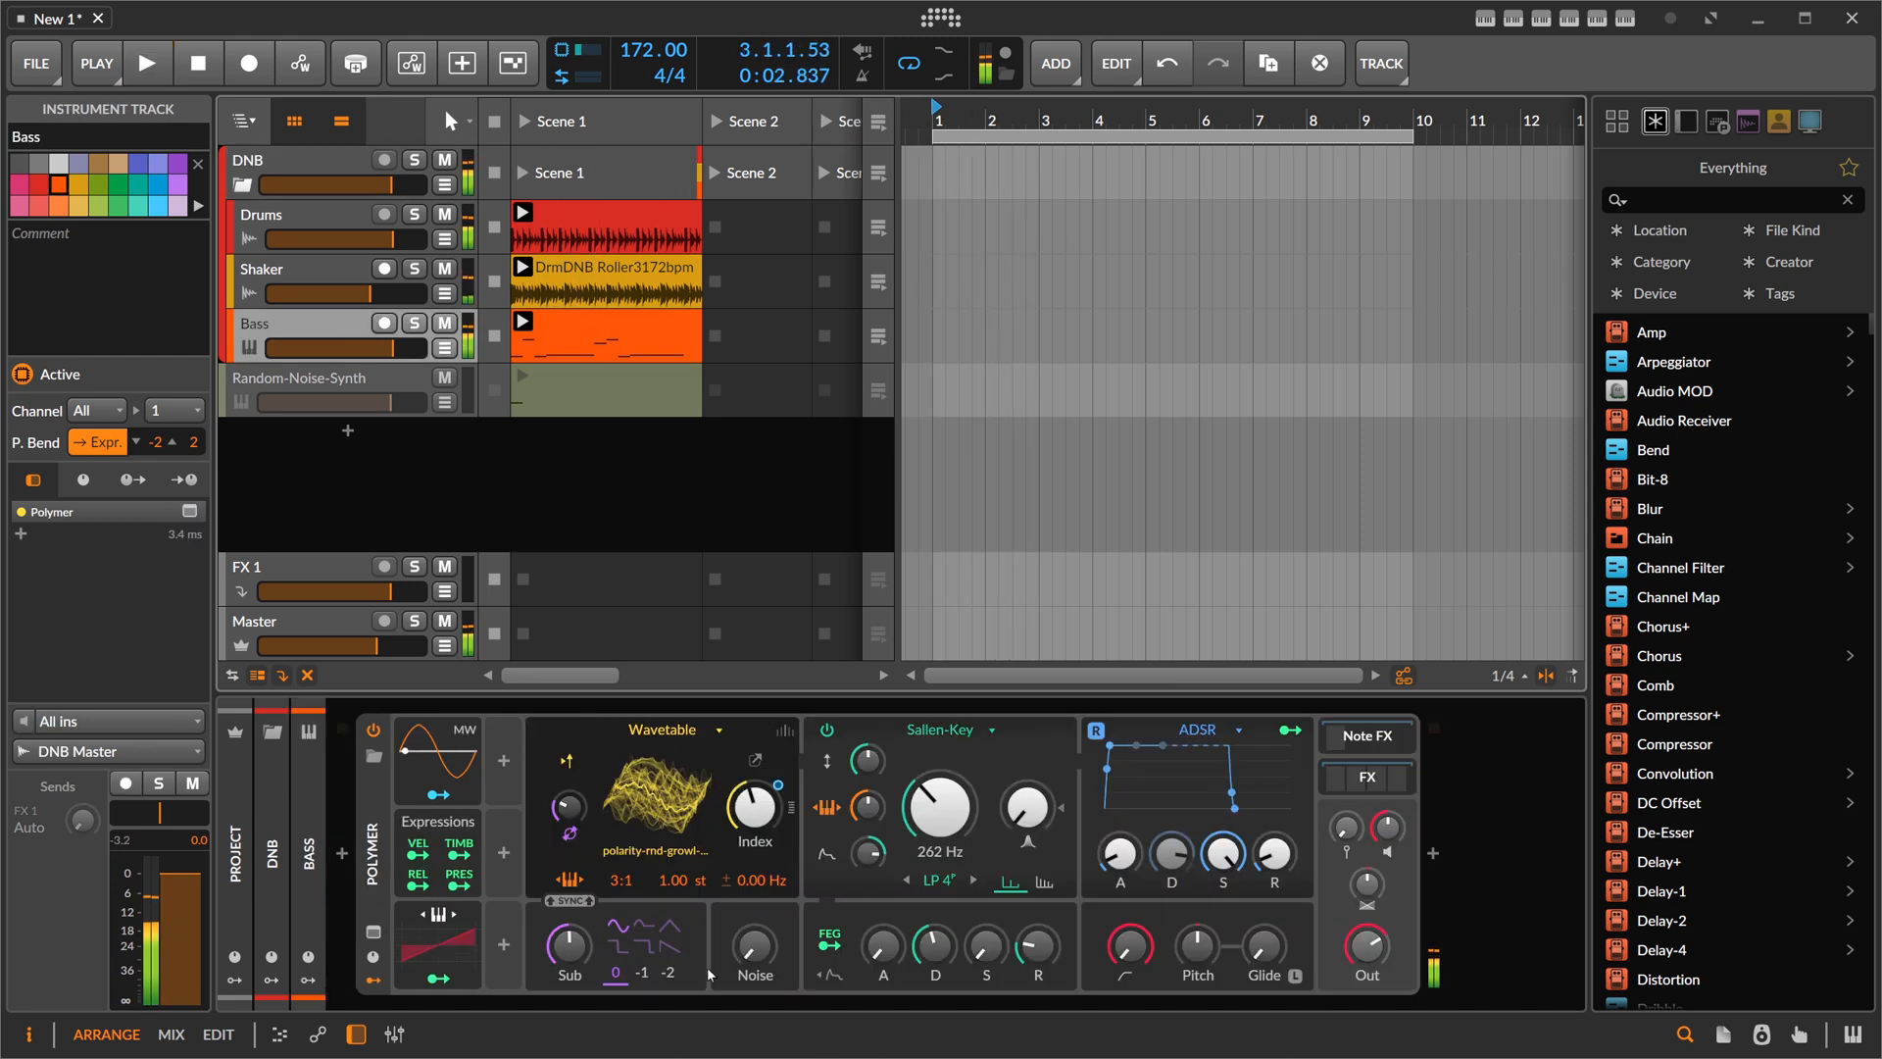
left_click(1431, 853)
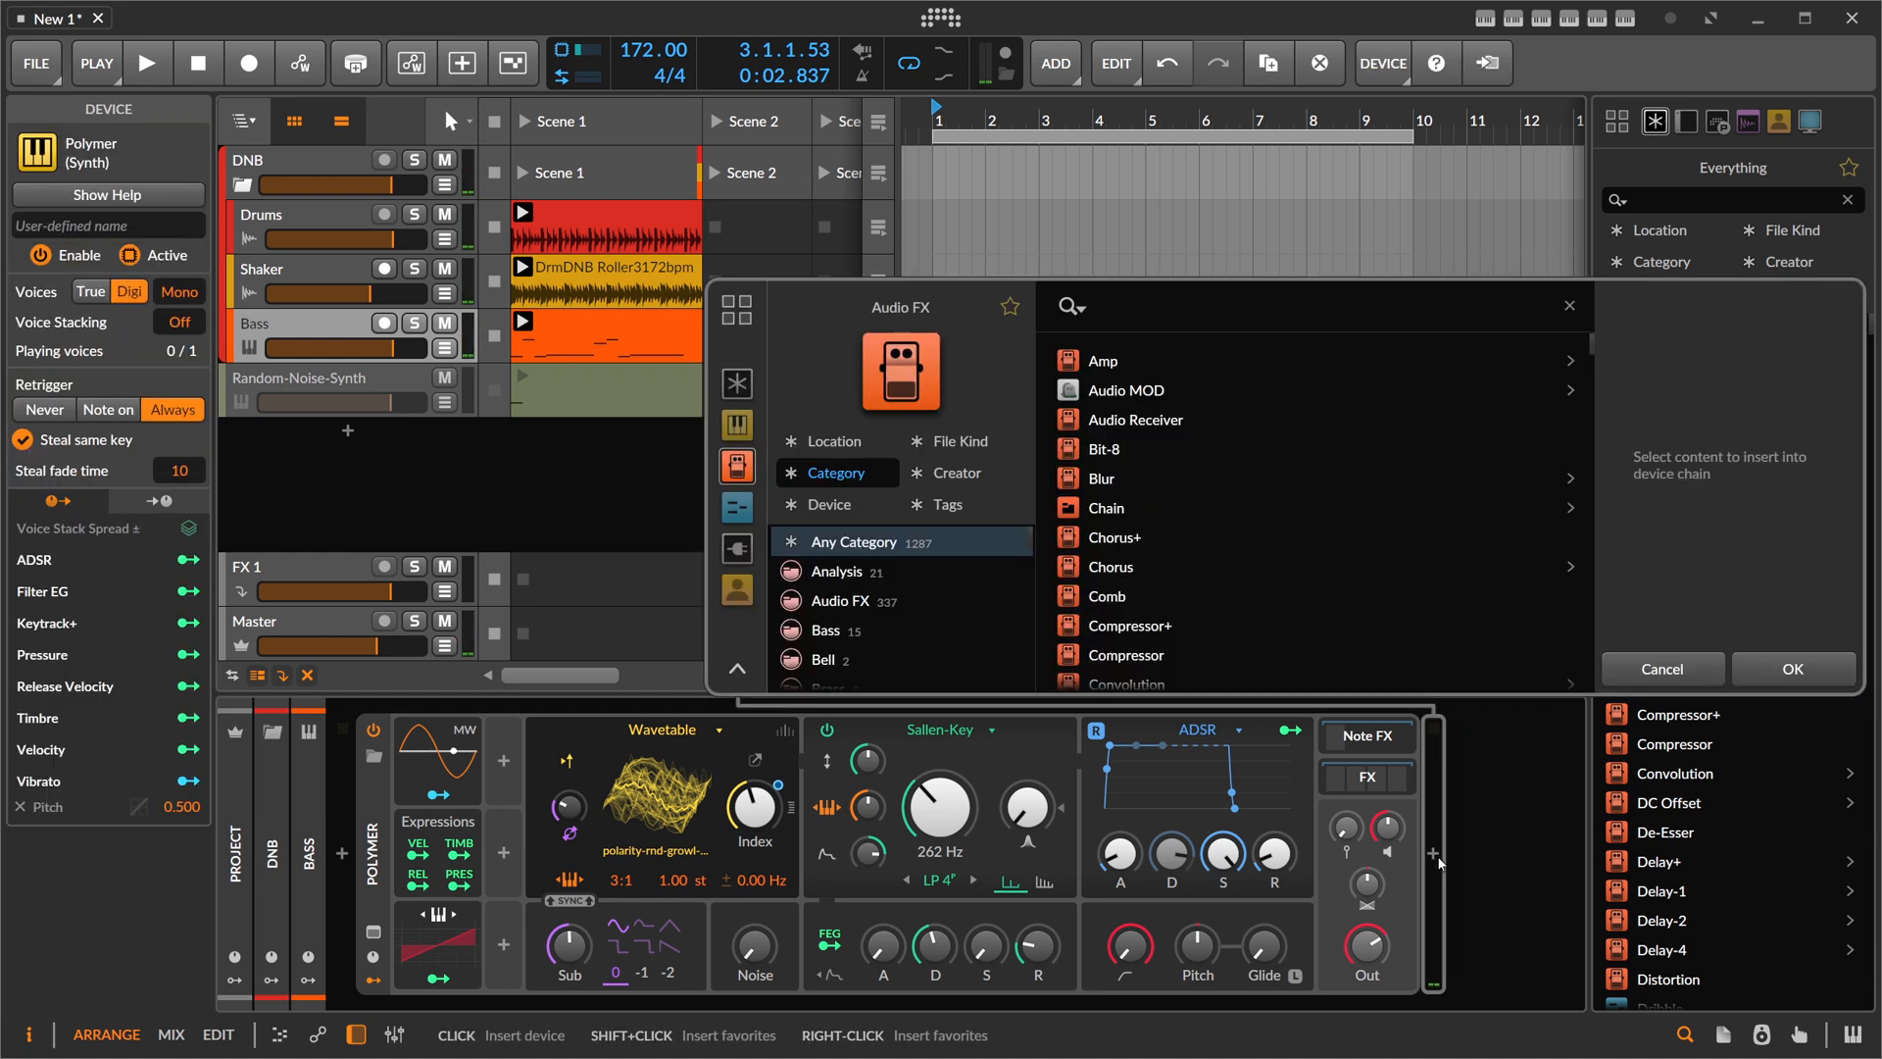
type("gat")
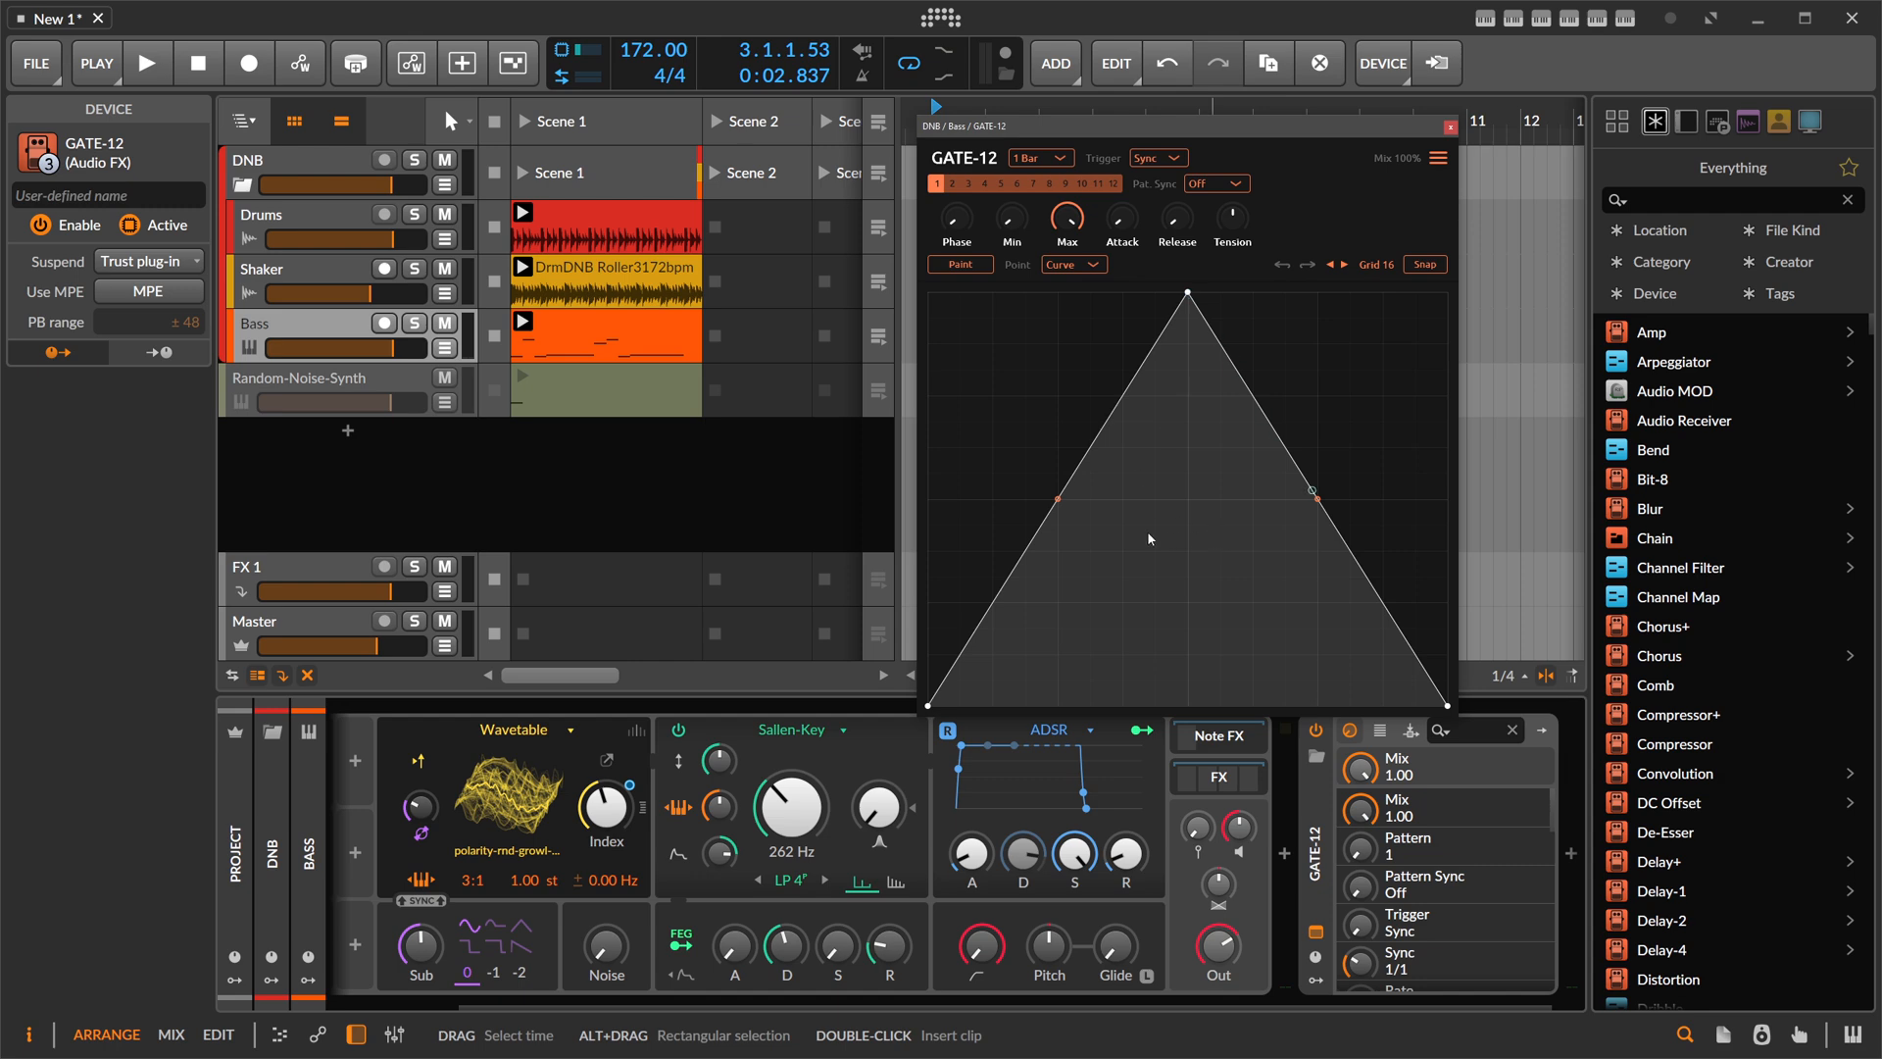
- Play and stop the project to audition the gate, nudging an envelope point
left_click(149, 63)
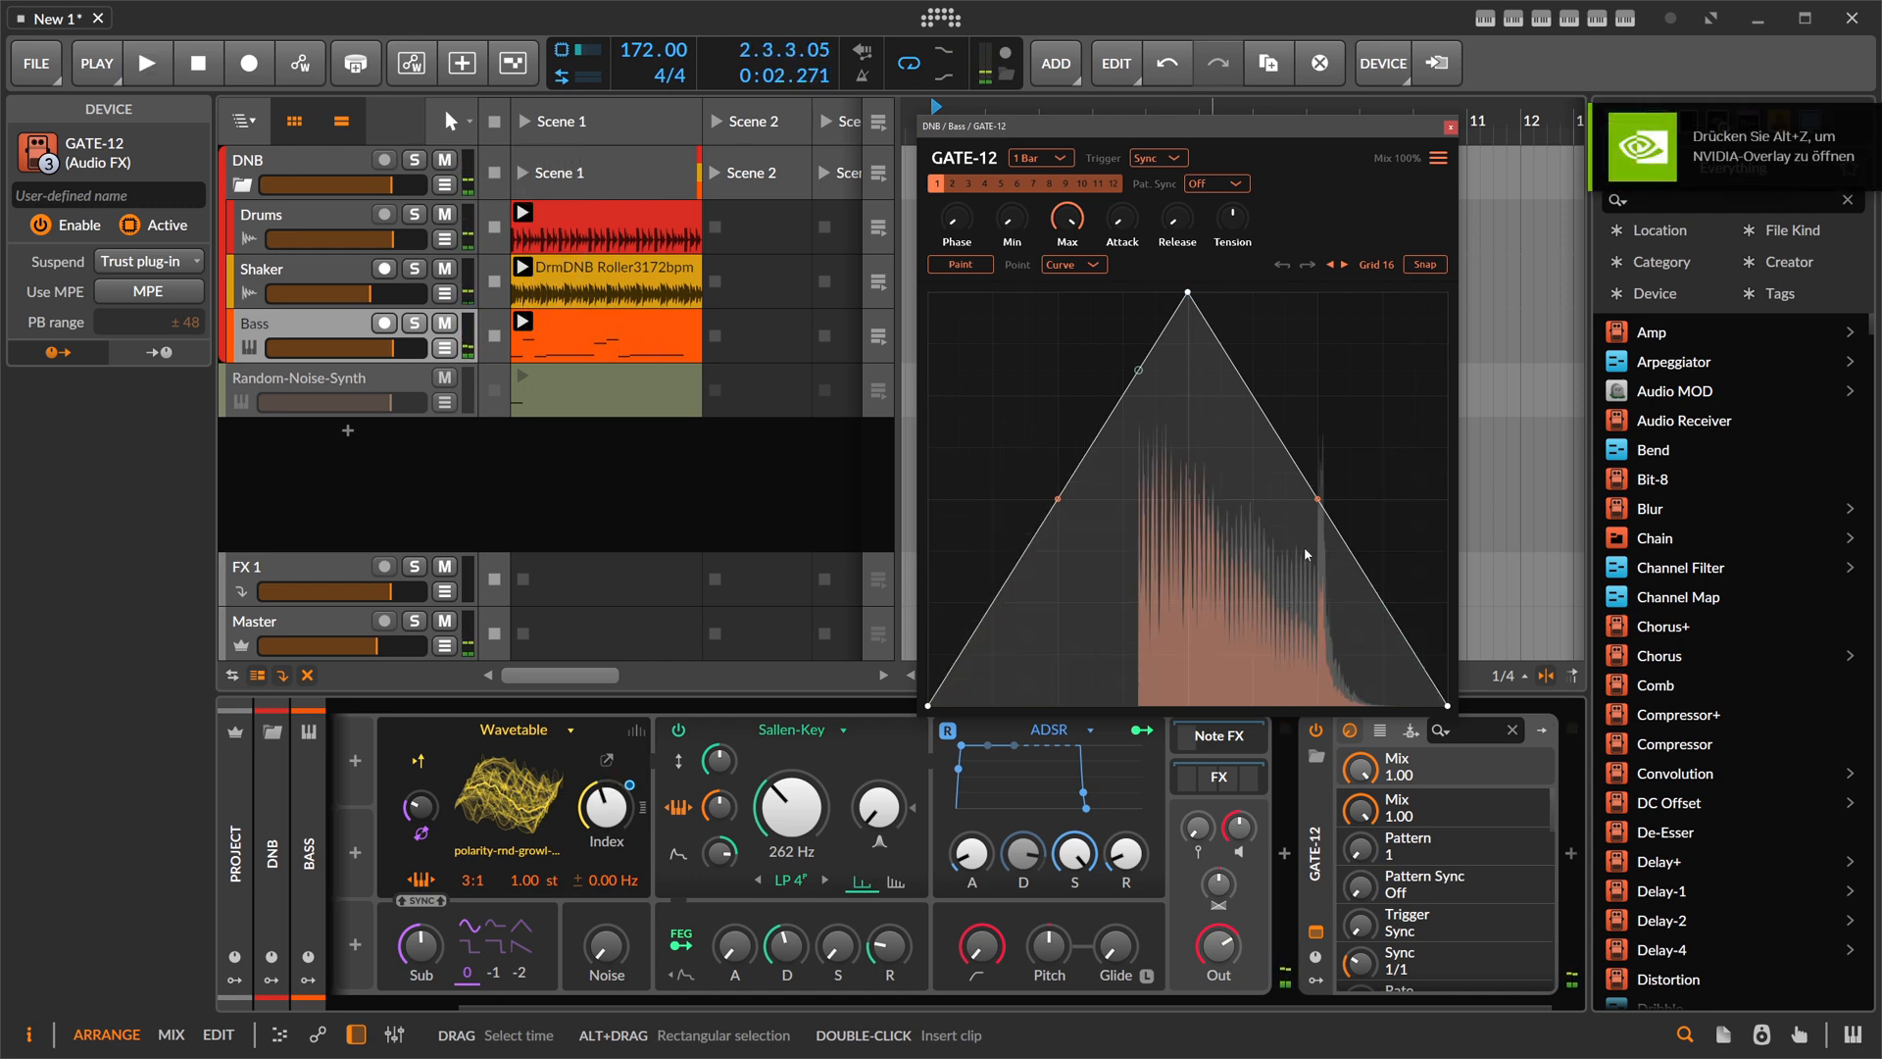
left_click(147, 63)
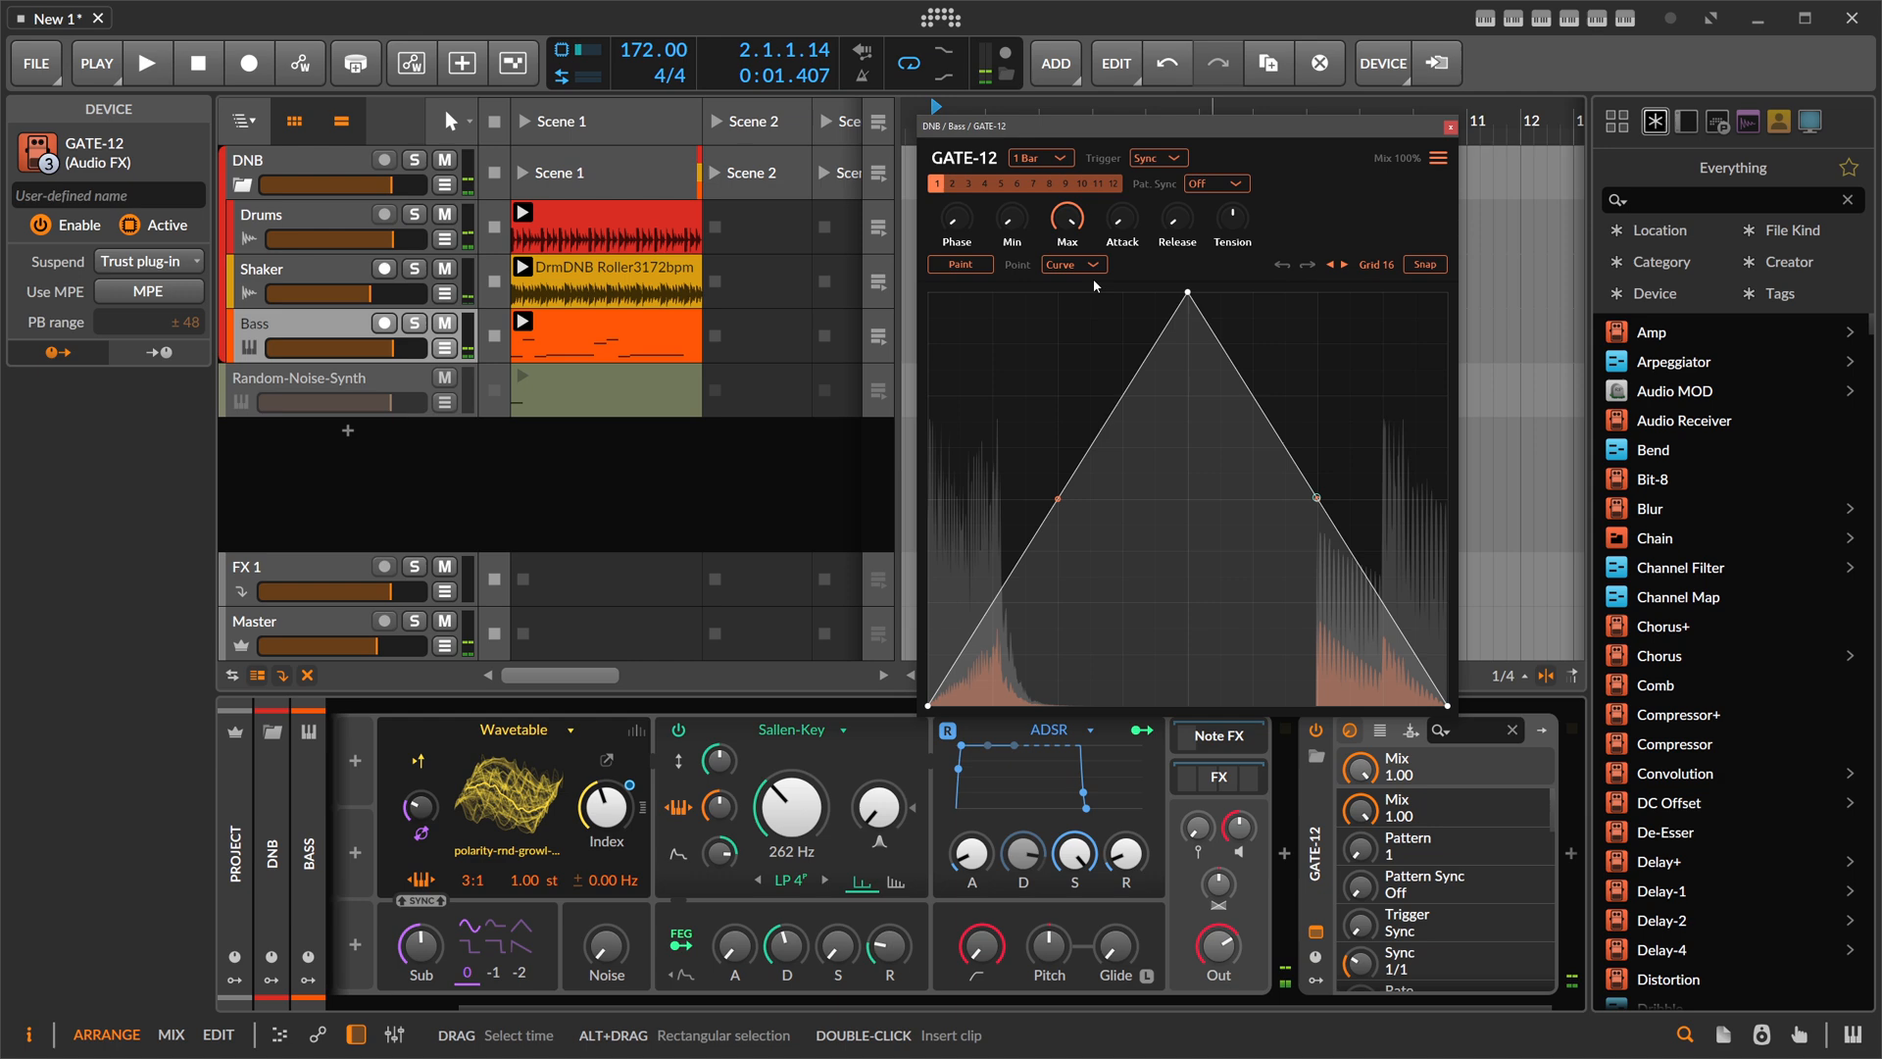
left_click_drag(1057, 496, 1024, 553)
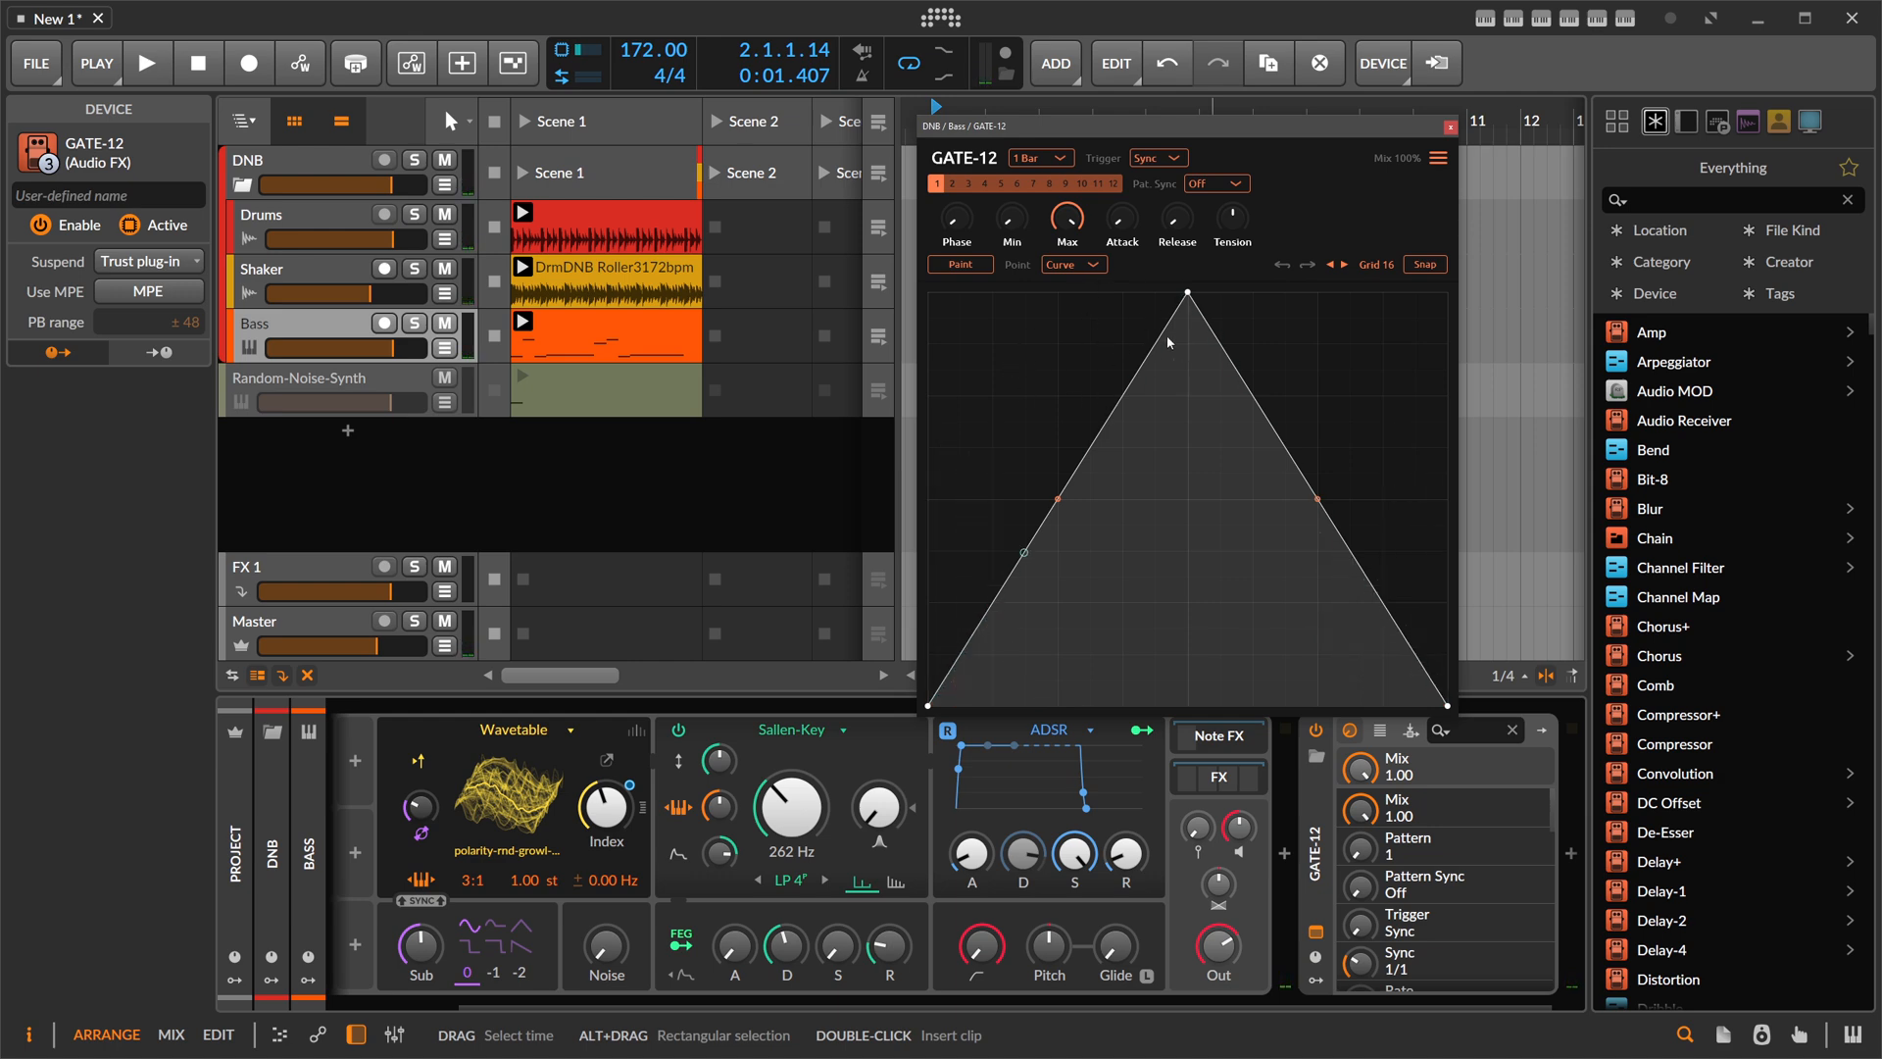
- Switch GATE-12's trigger to Audio and try the Drums and Simple algorithms
left_click(1212, 184)
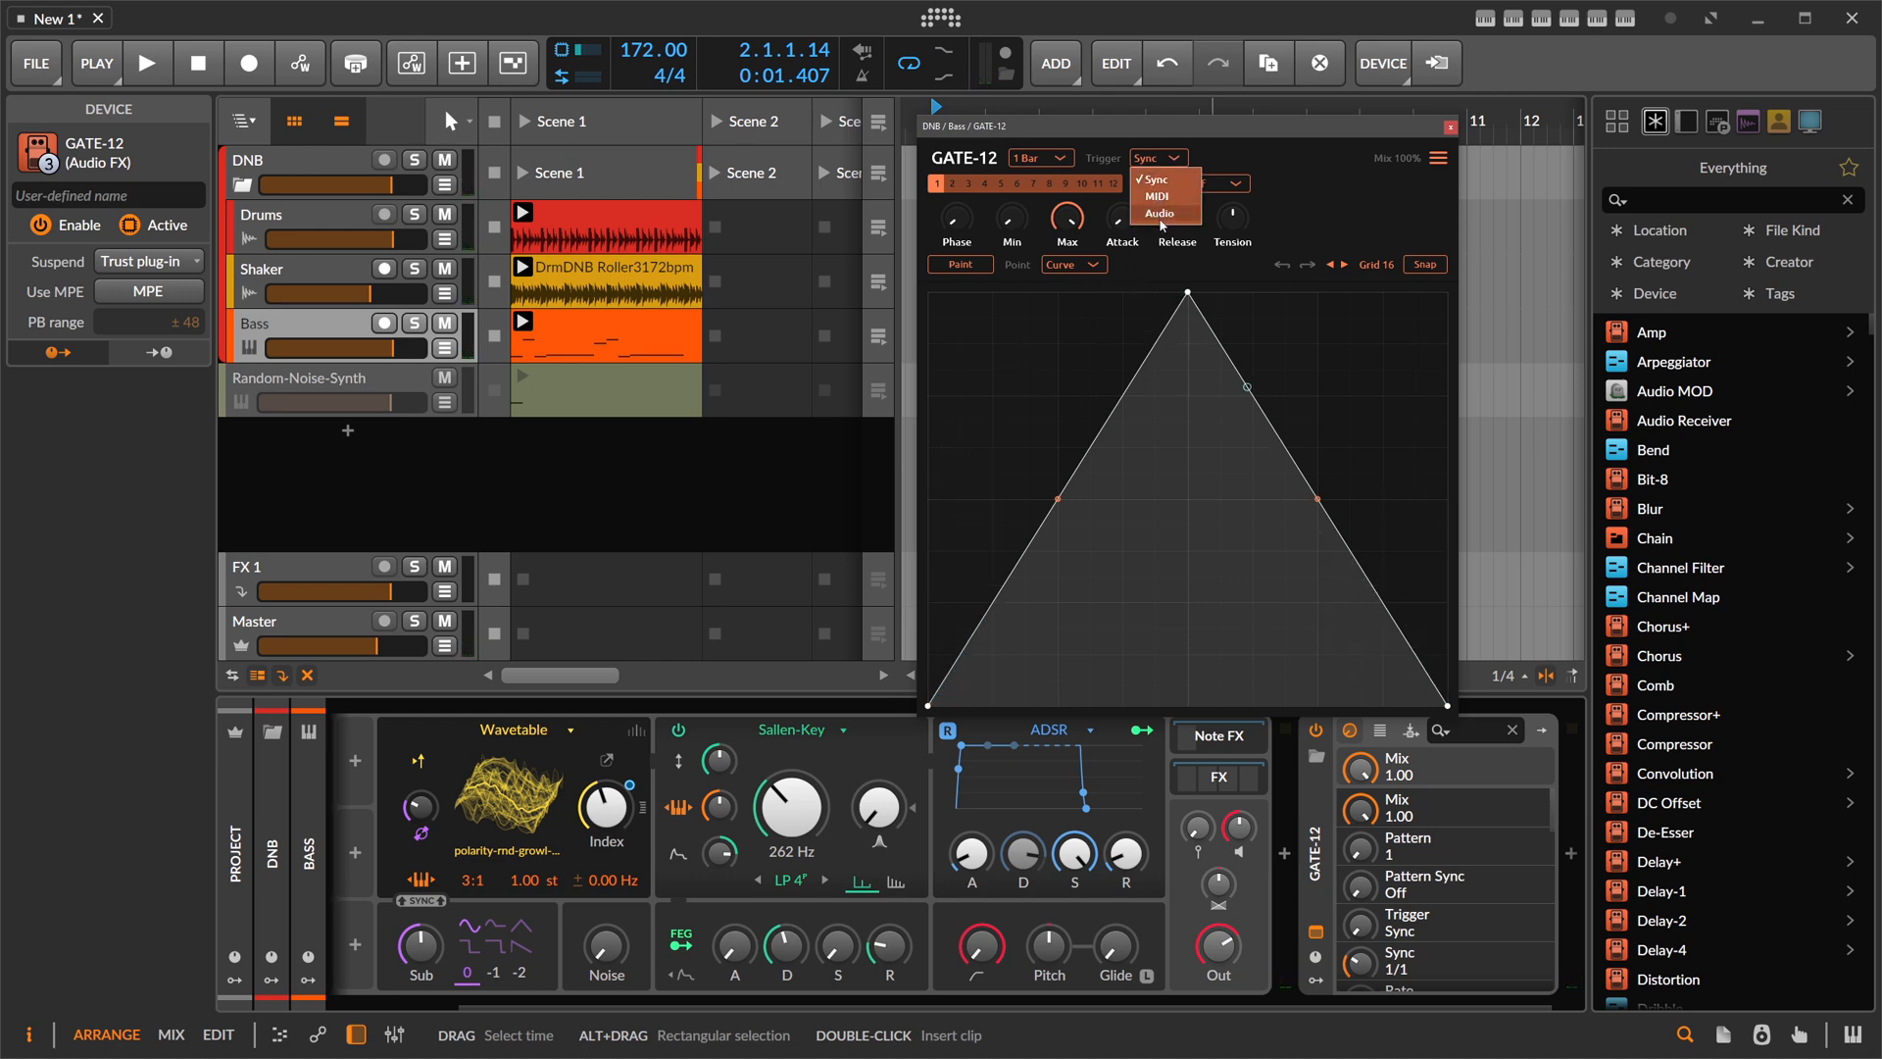
left_click(1158, 212)
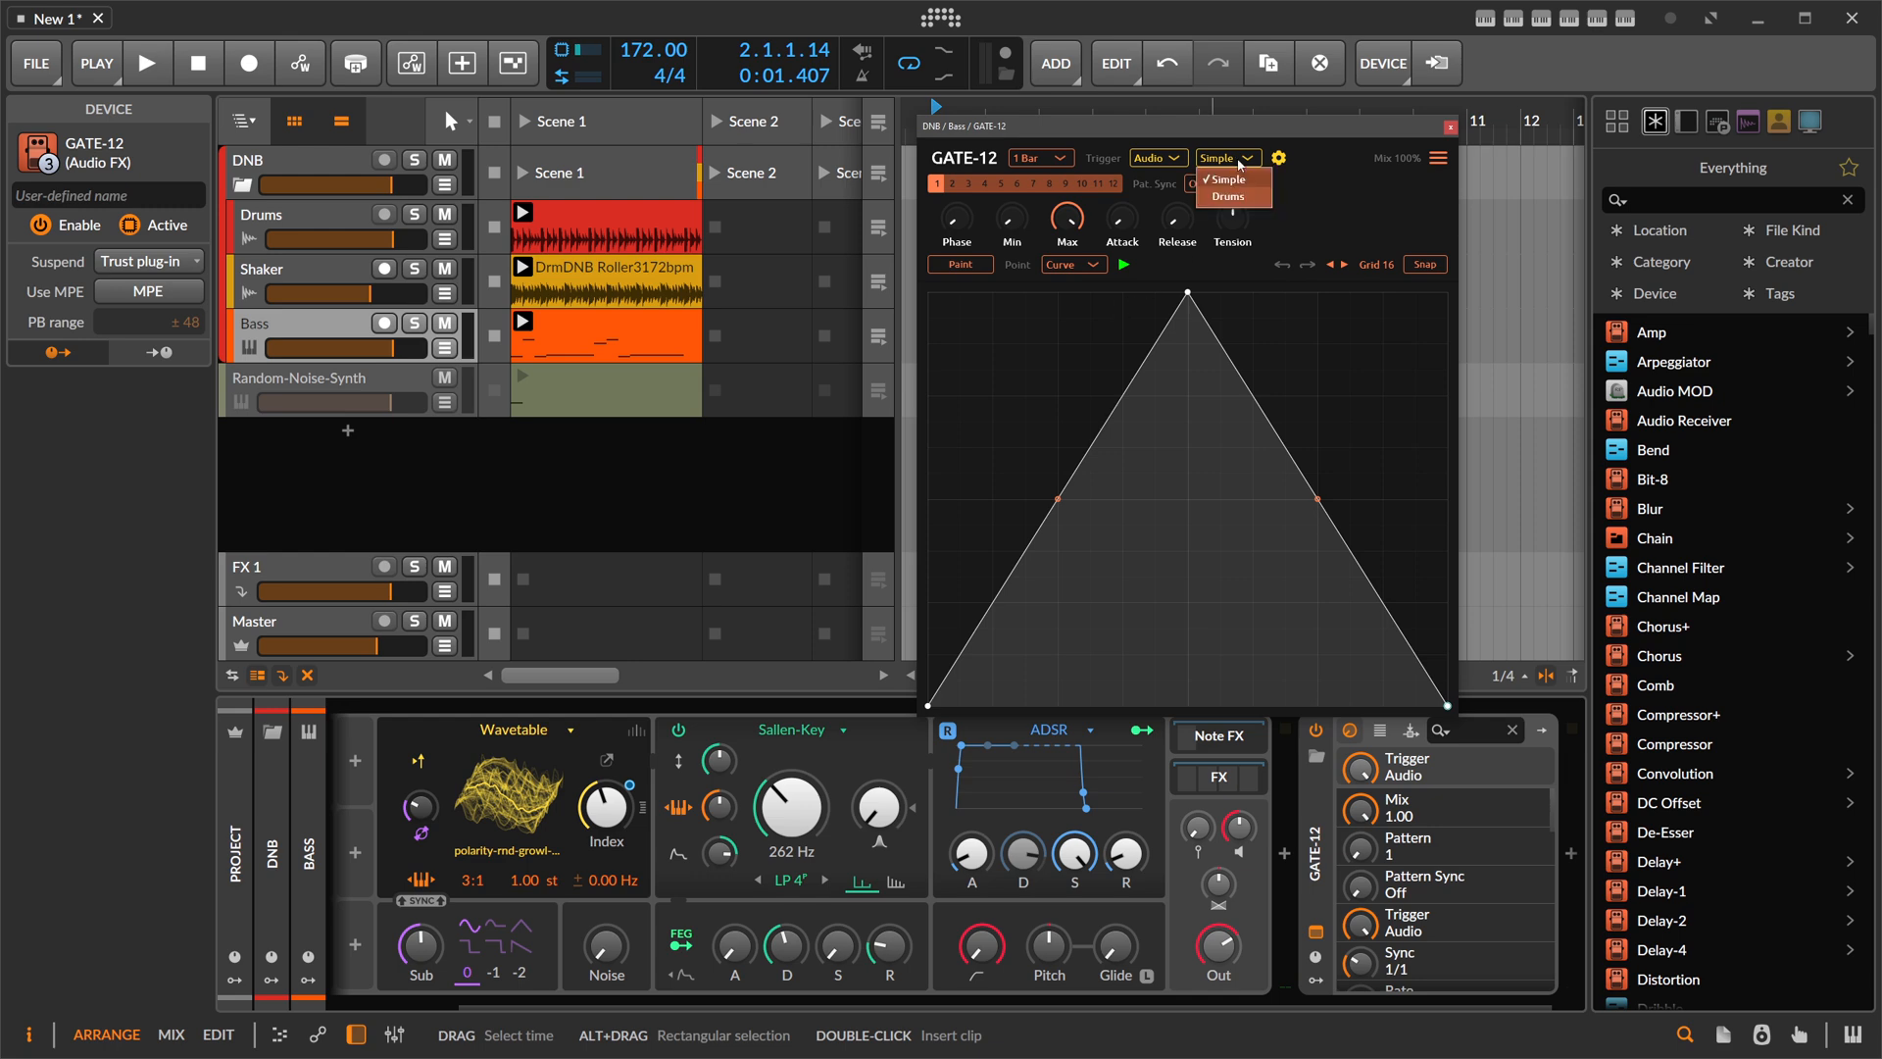
left_click(1227, 190)
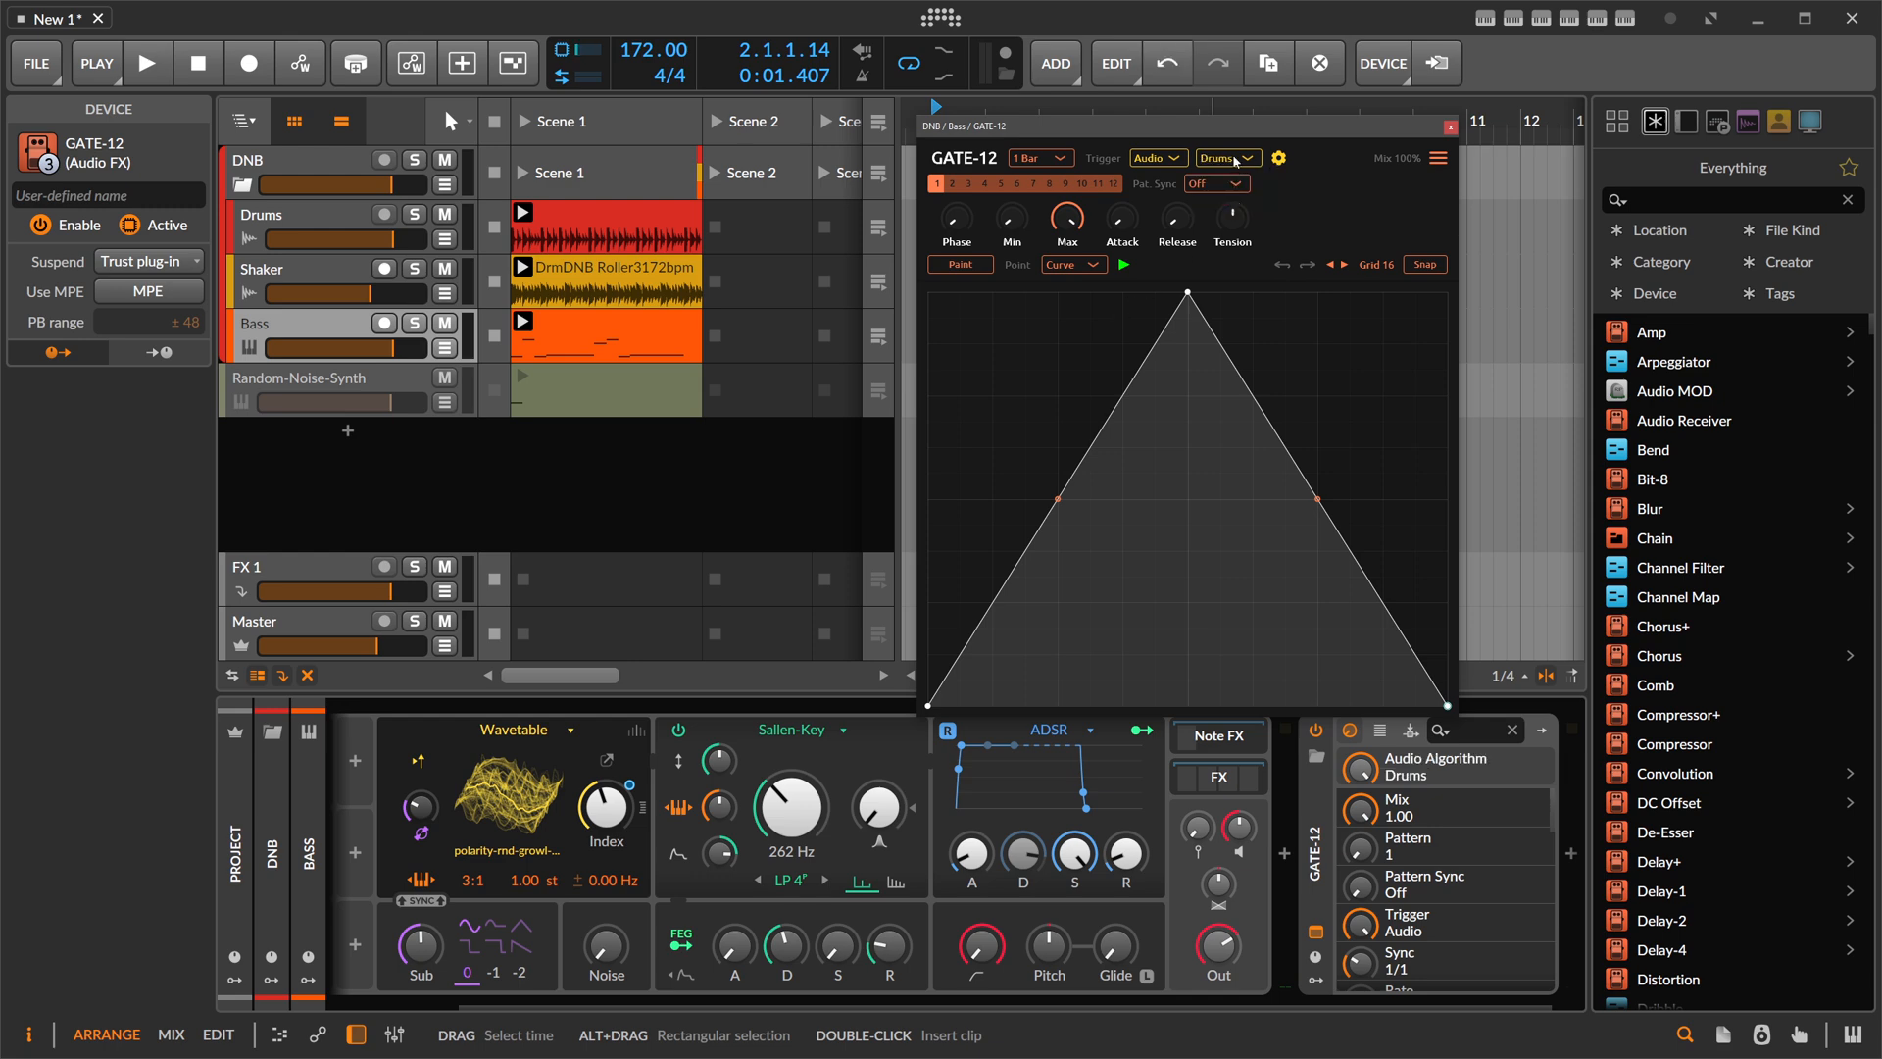
left_click(1223, 157)
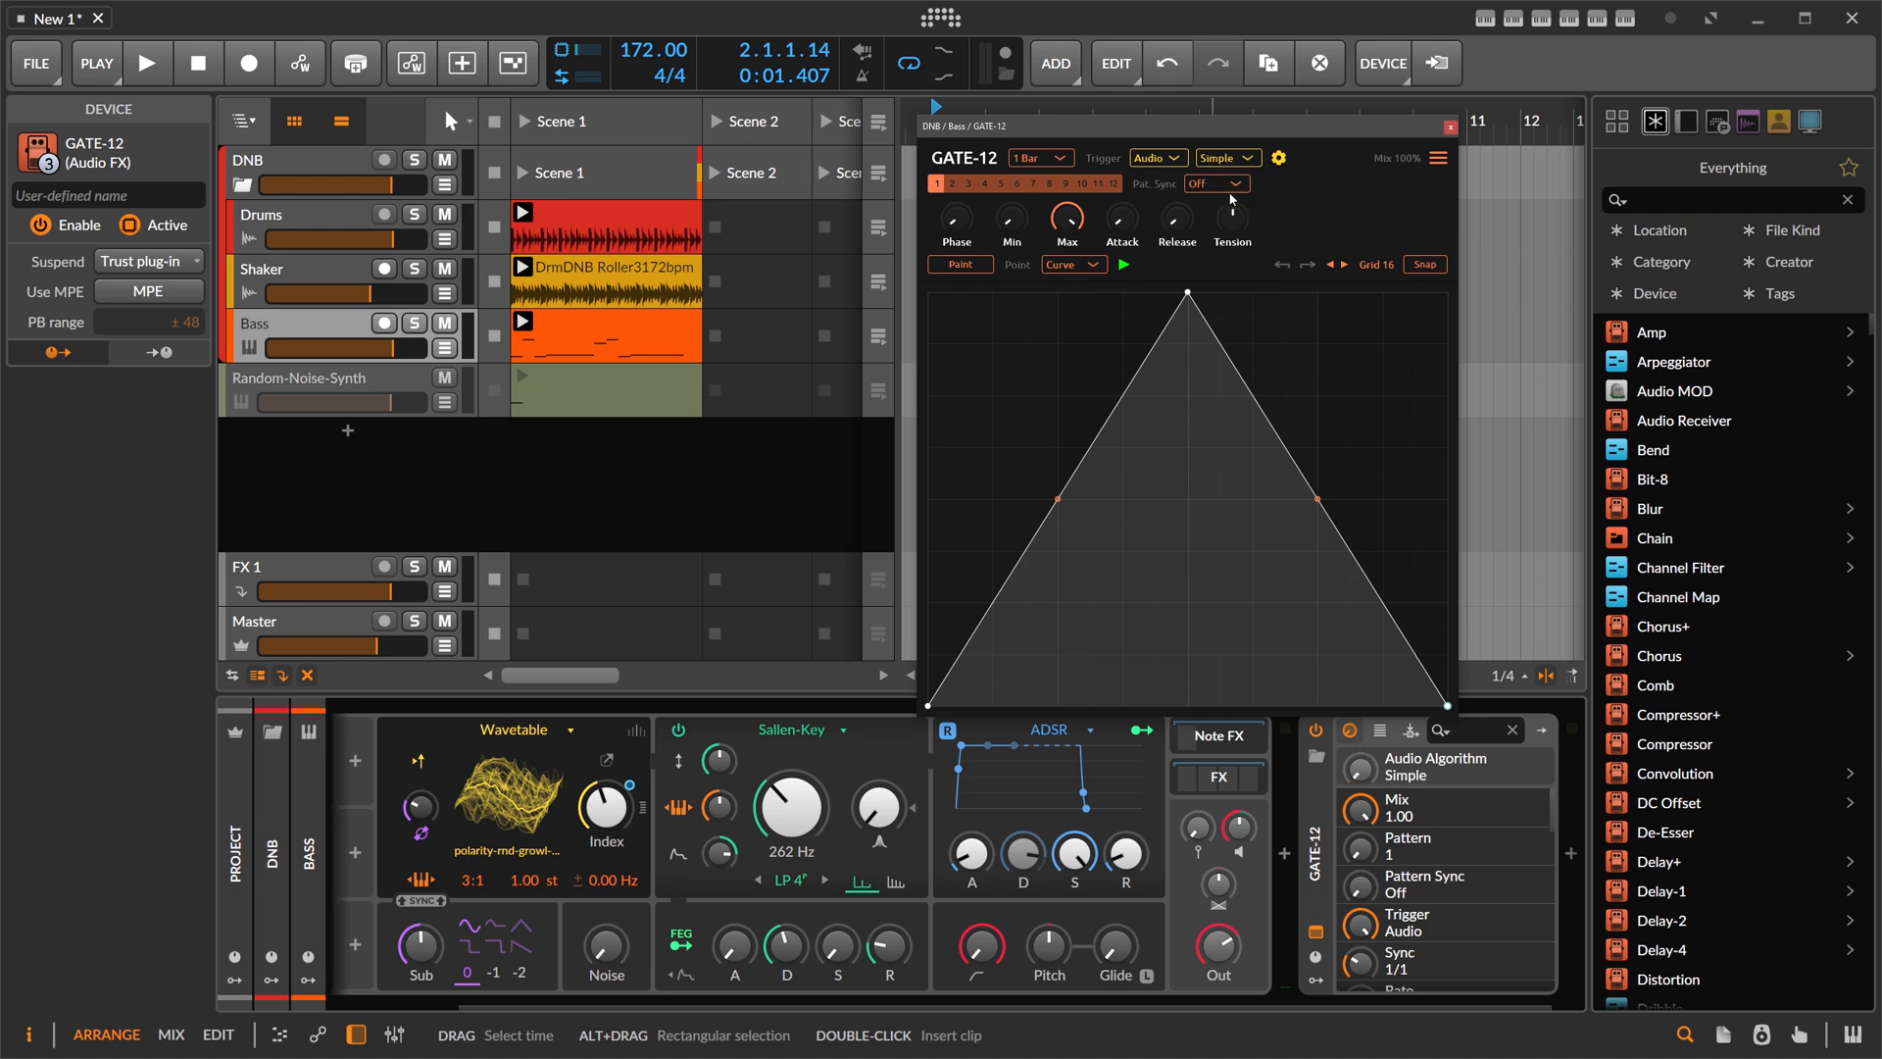
left_click(1224, 157)
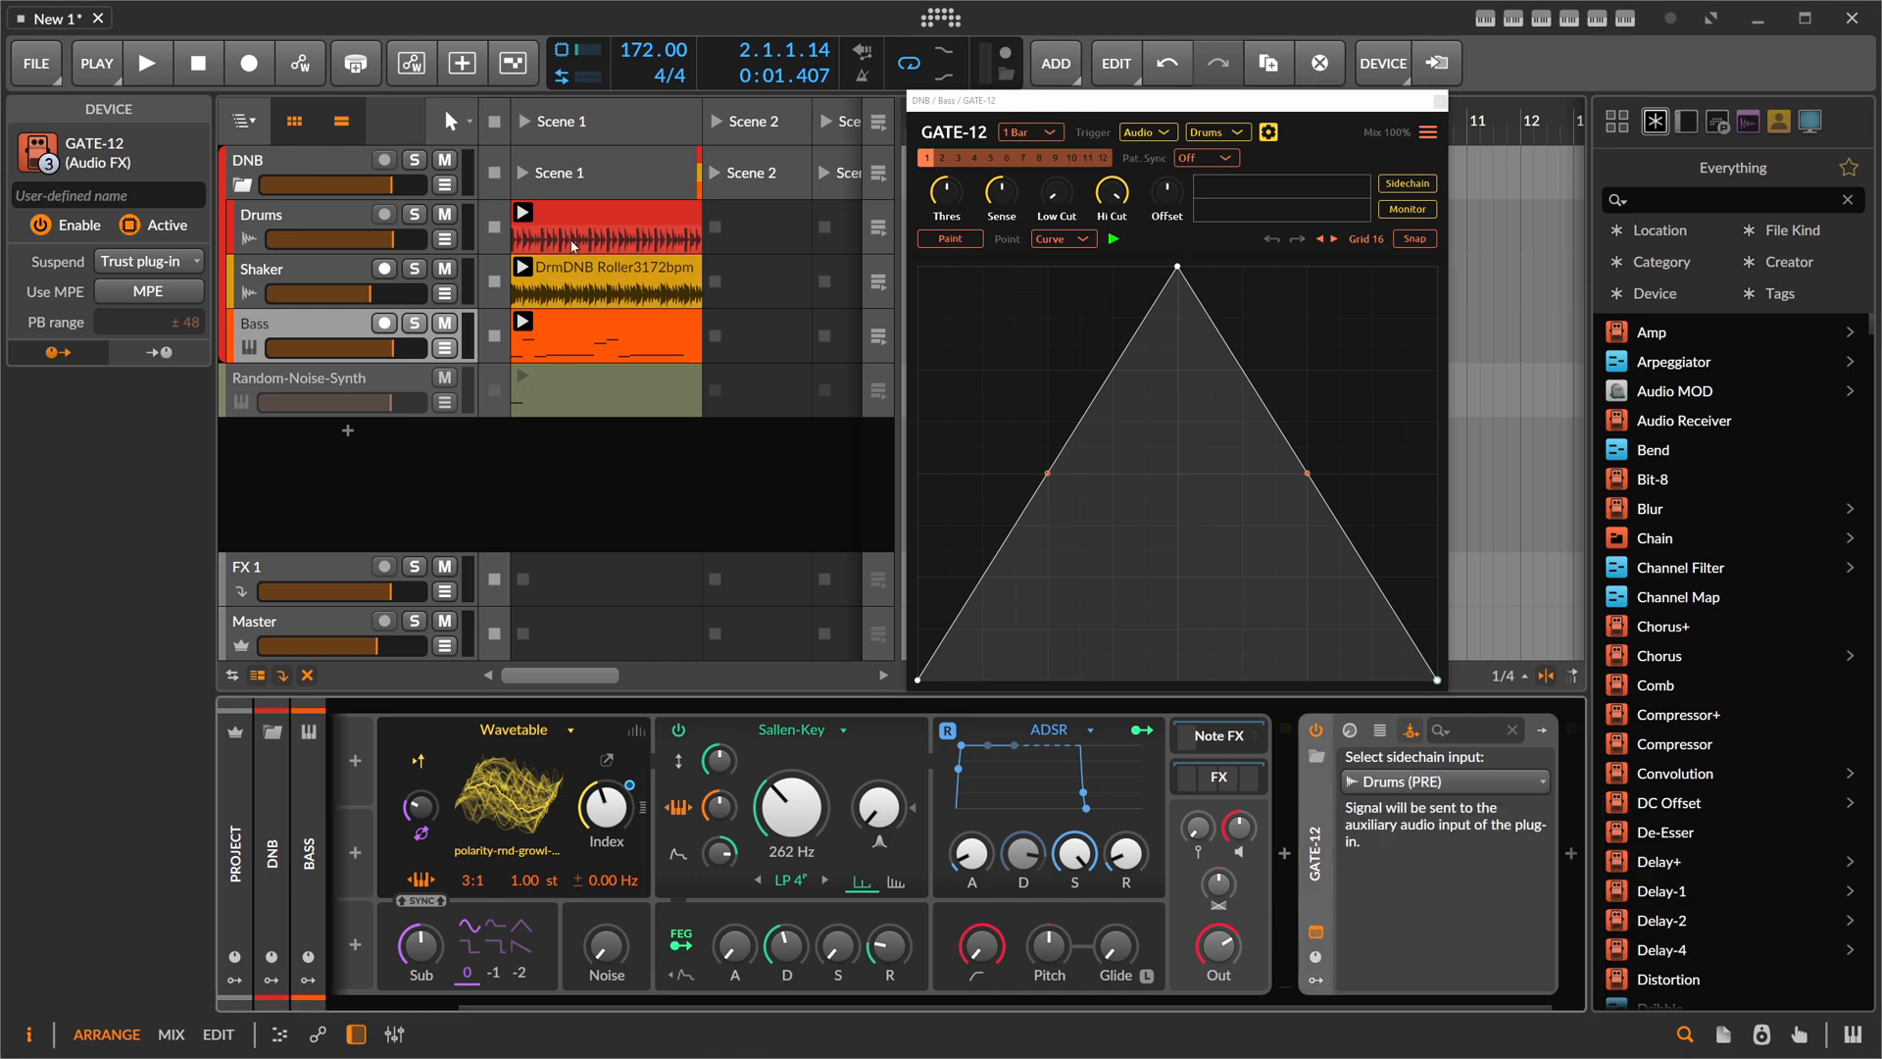
mouse_move(588, 237)
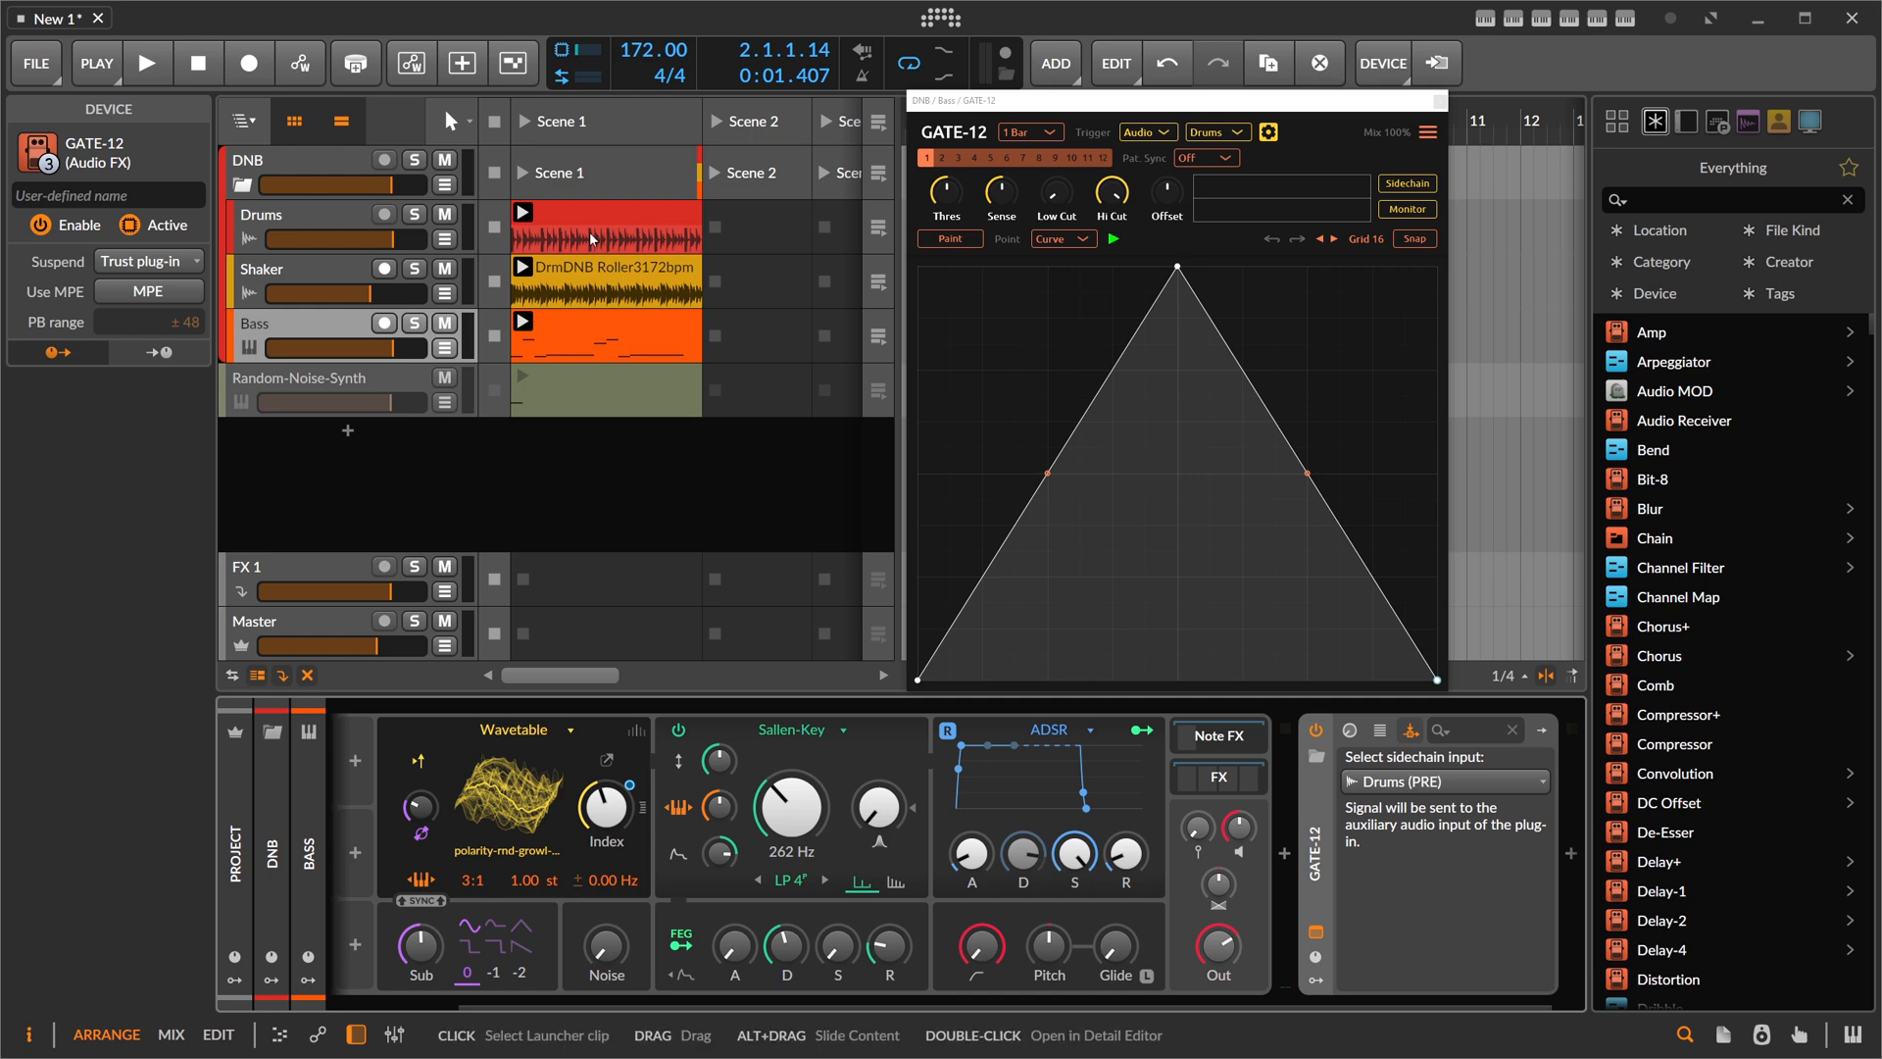
mouse_move(557, 239)
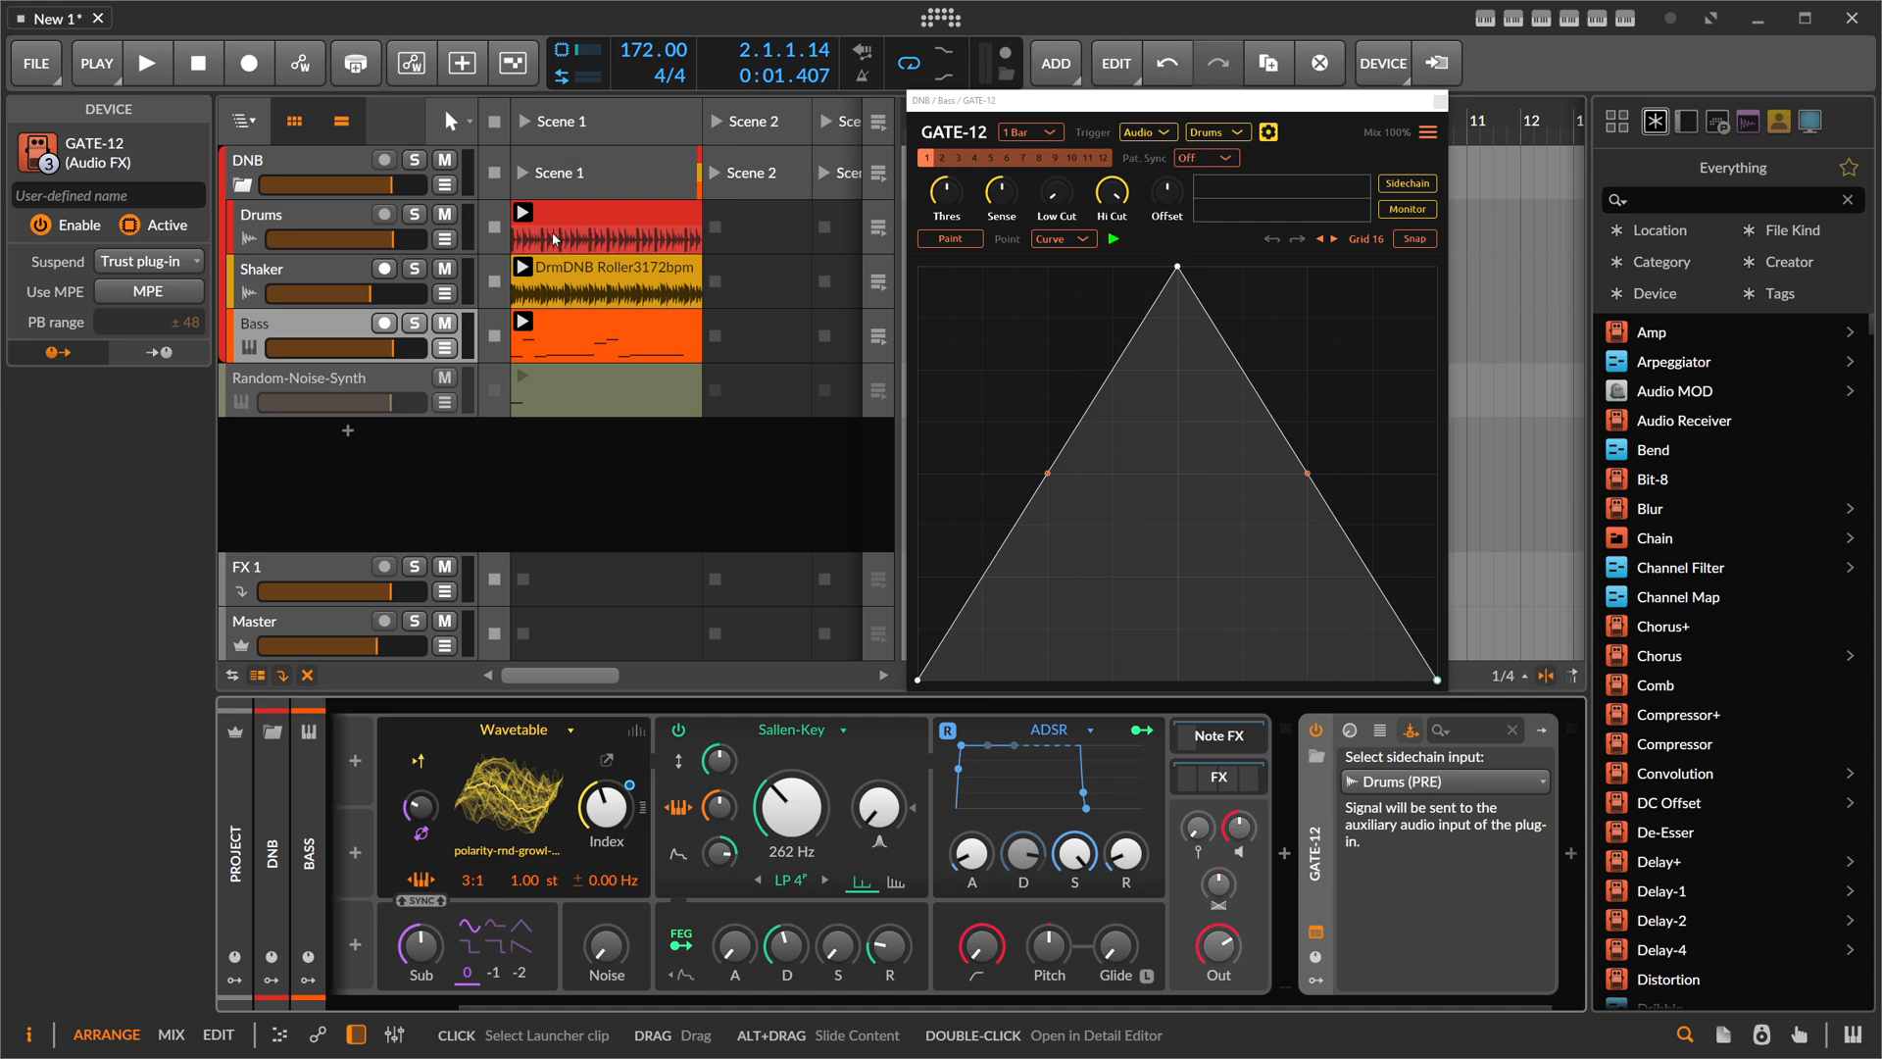
- Start, stop and restart playback to hear the Drums (PRE) sidechain gating the bass
left_click(147, 63)
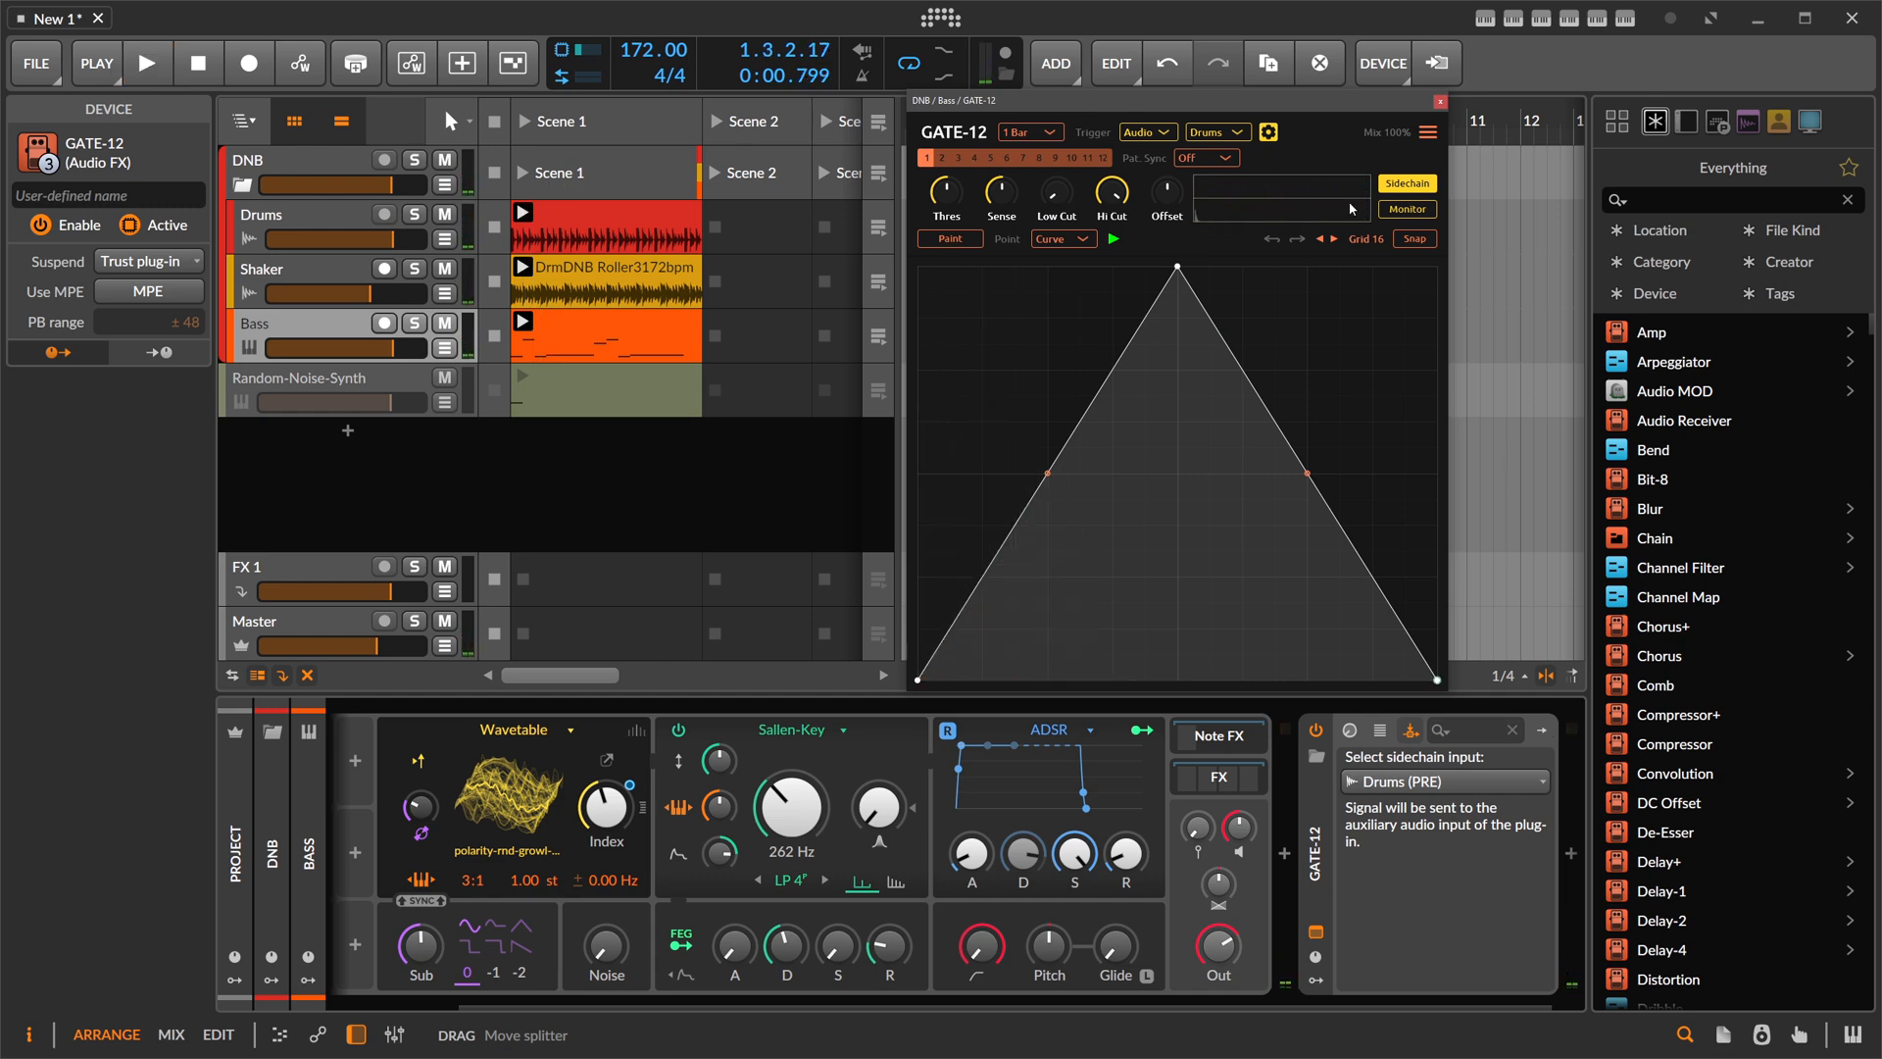
left_click(147, 62)
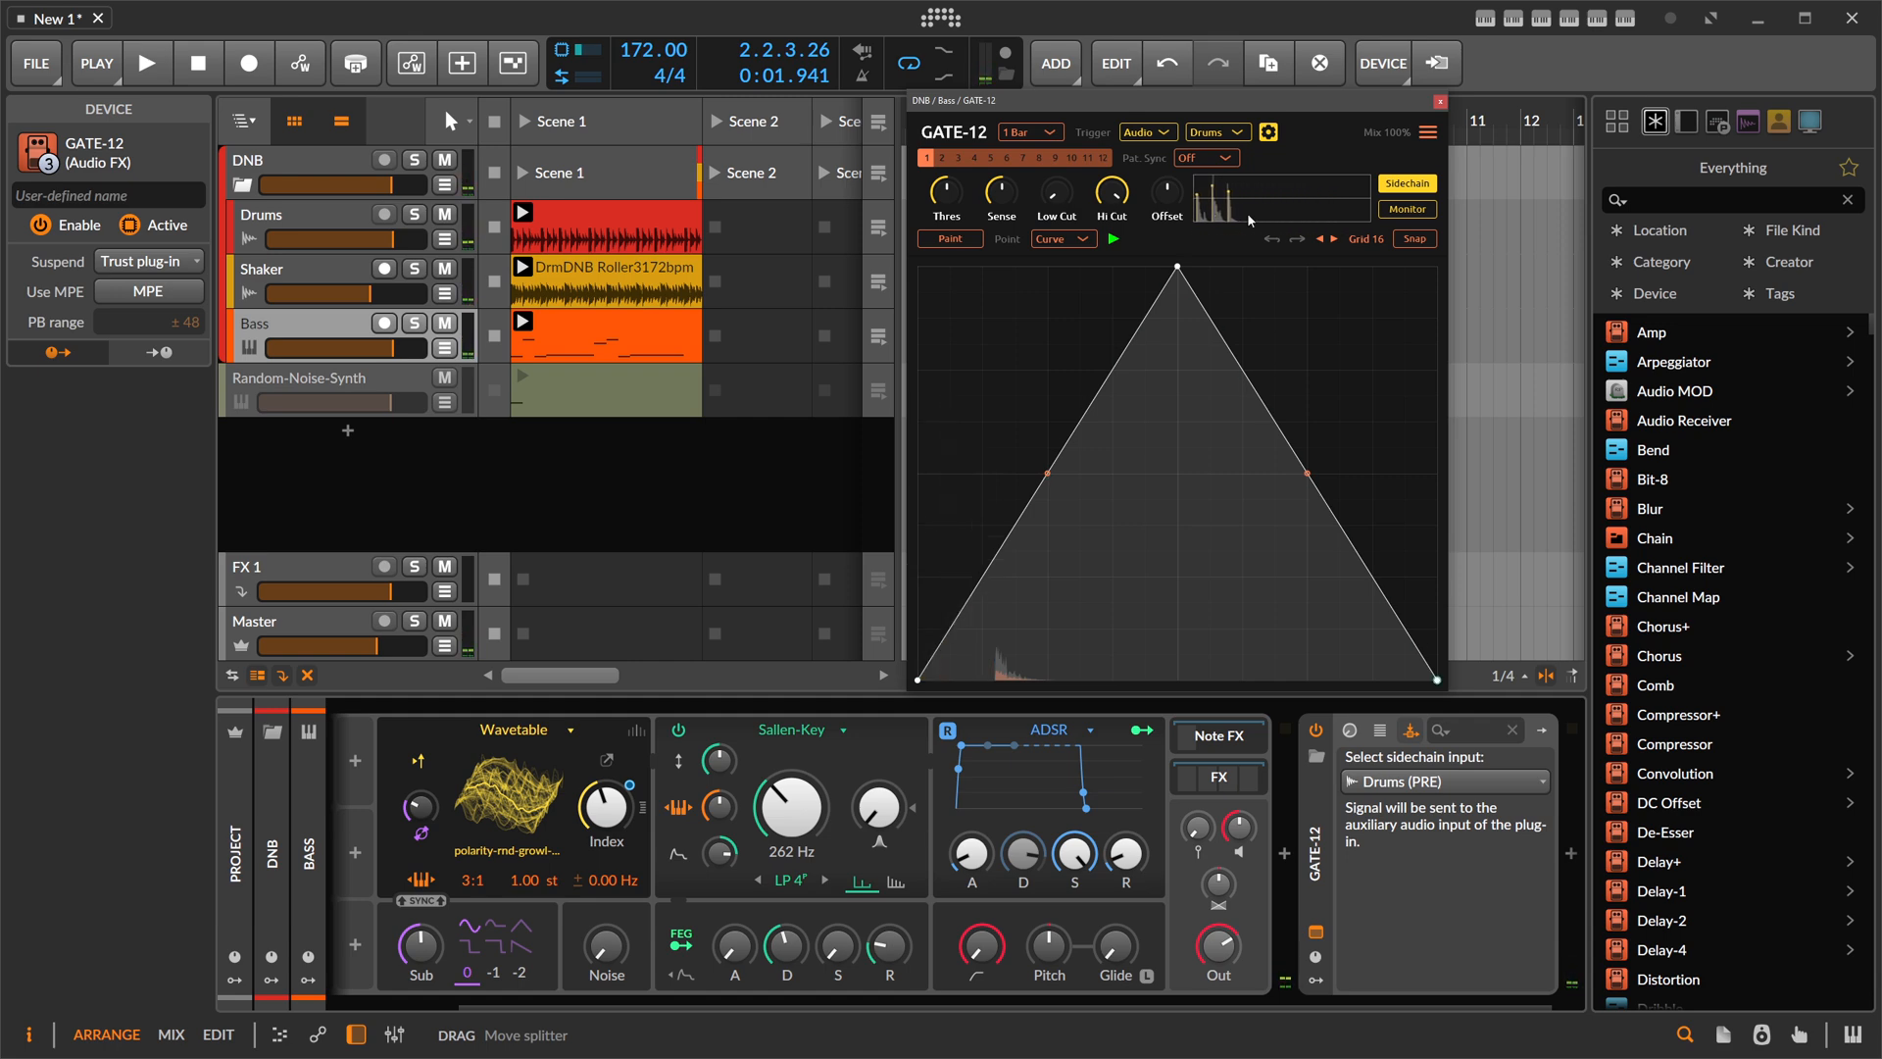
left_click(149, 62)
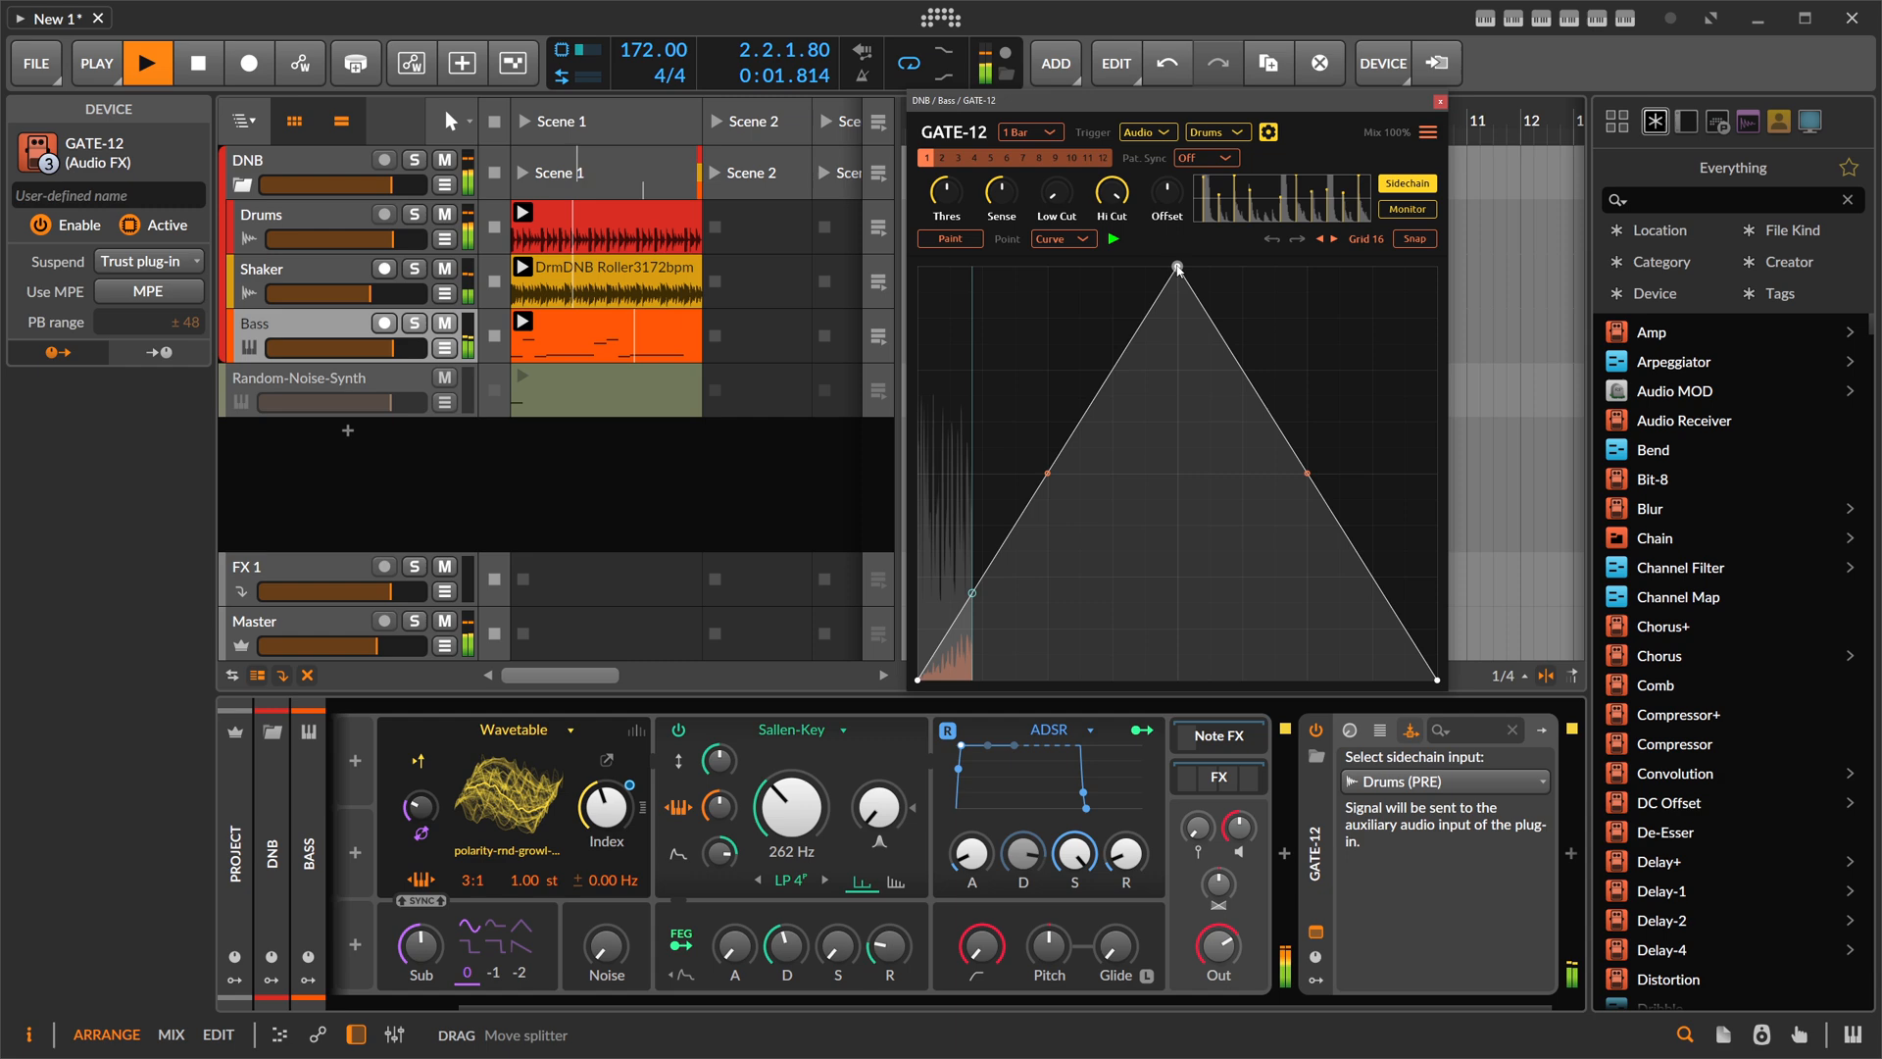
- Move the envelope peak to the start of the bar and bend the rise into a curve
left_click_drag(1176, 267, 1105, 320)
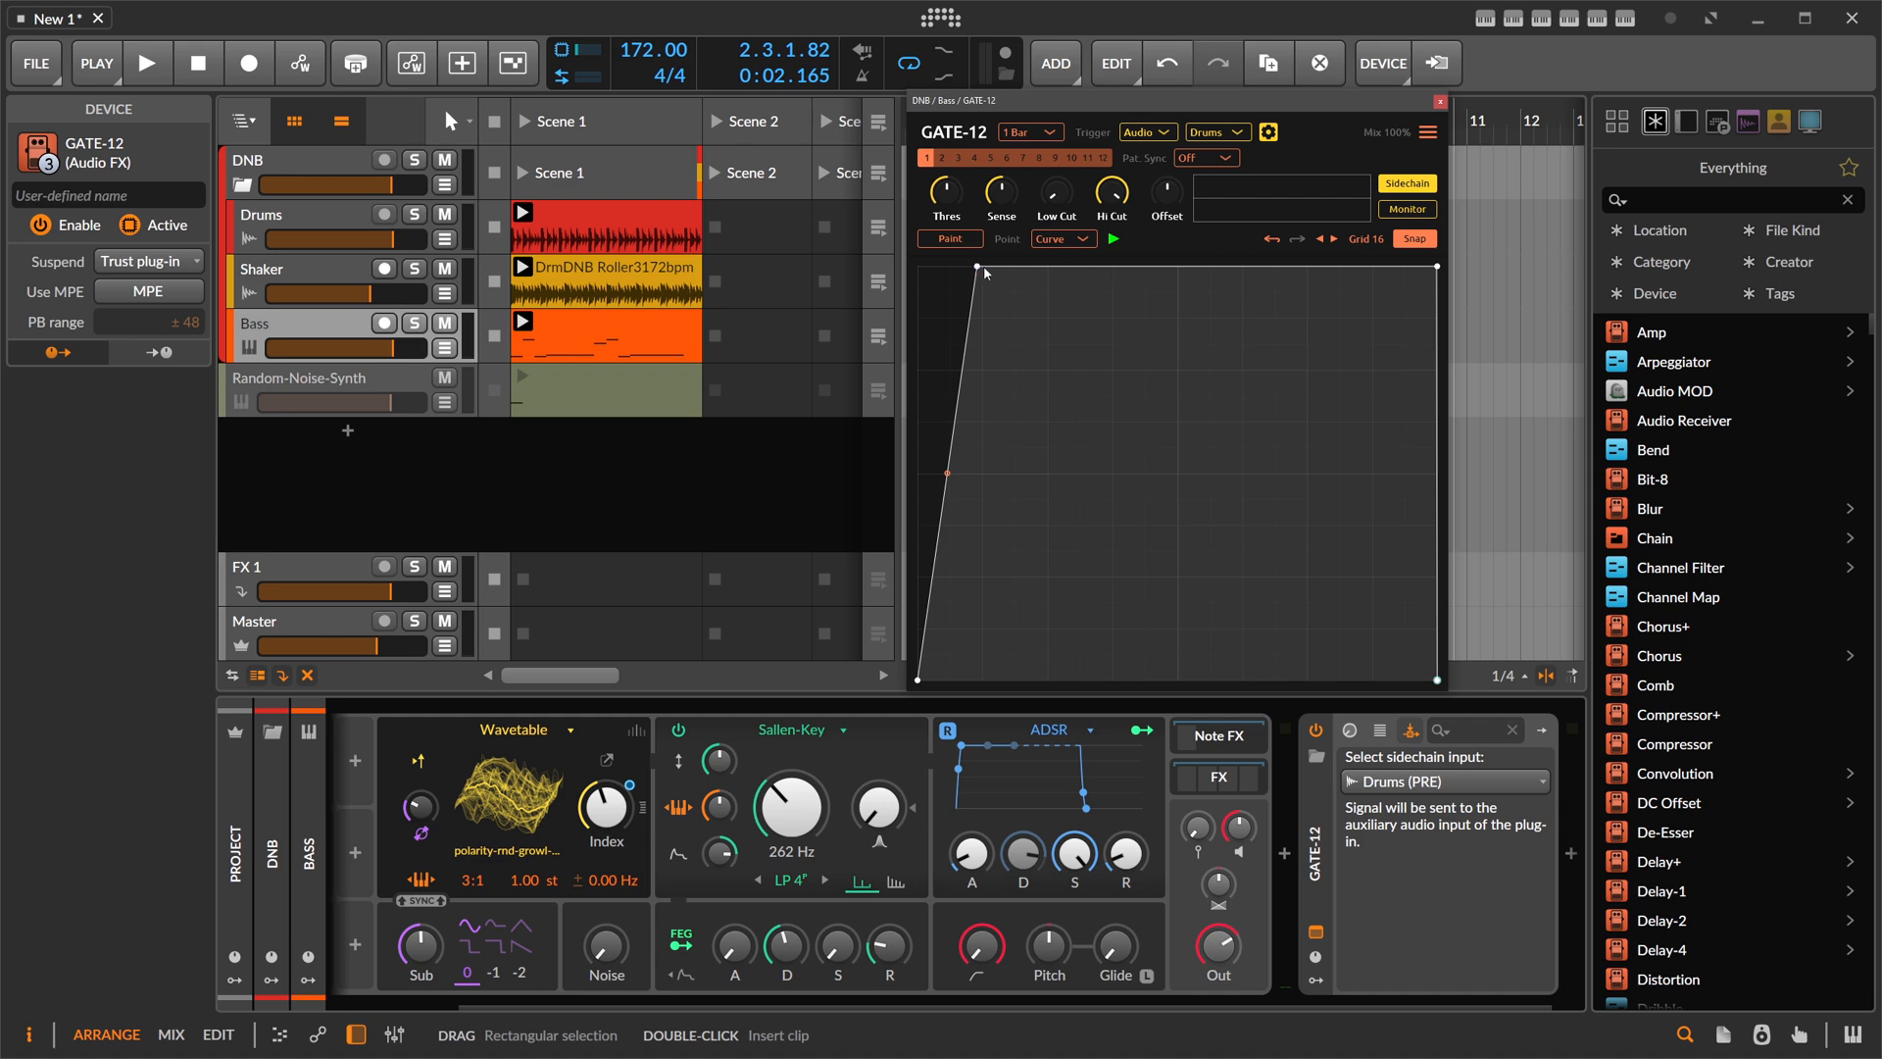
left_click_drag(914, 255, 948, 255)
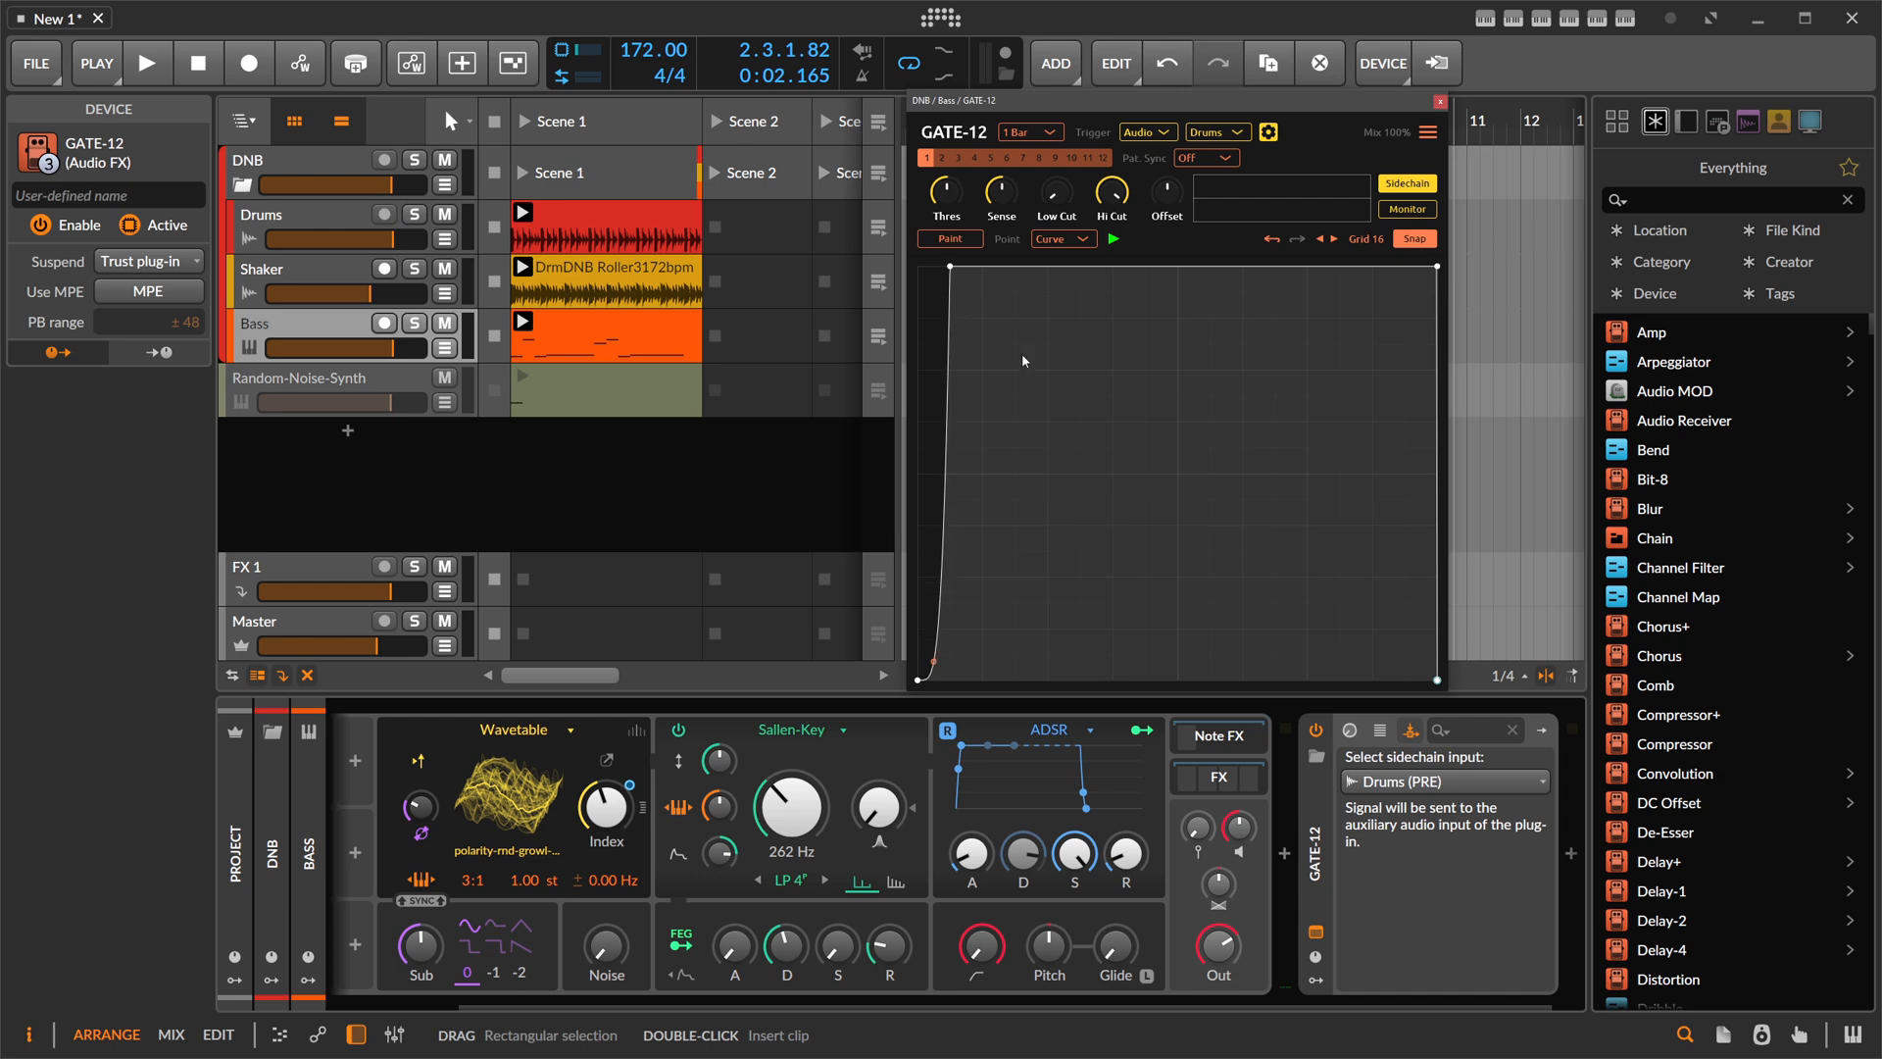
mouse_move(996, 315)
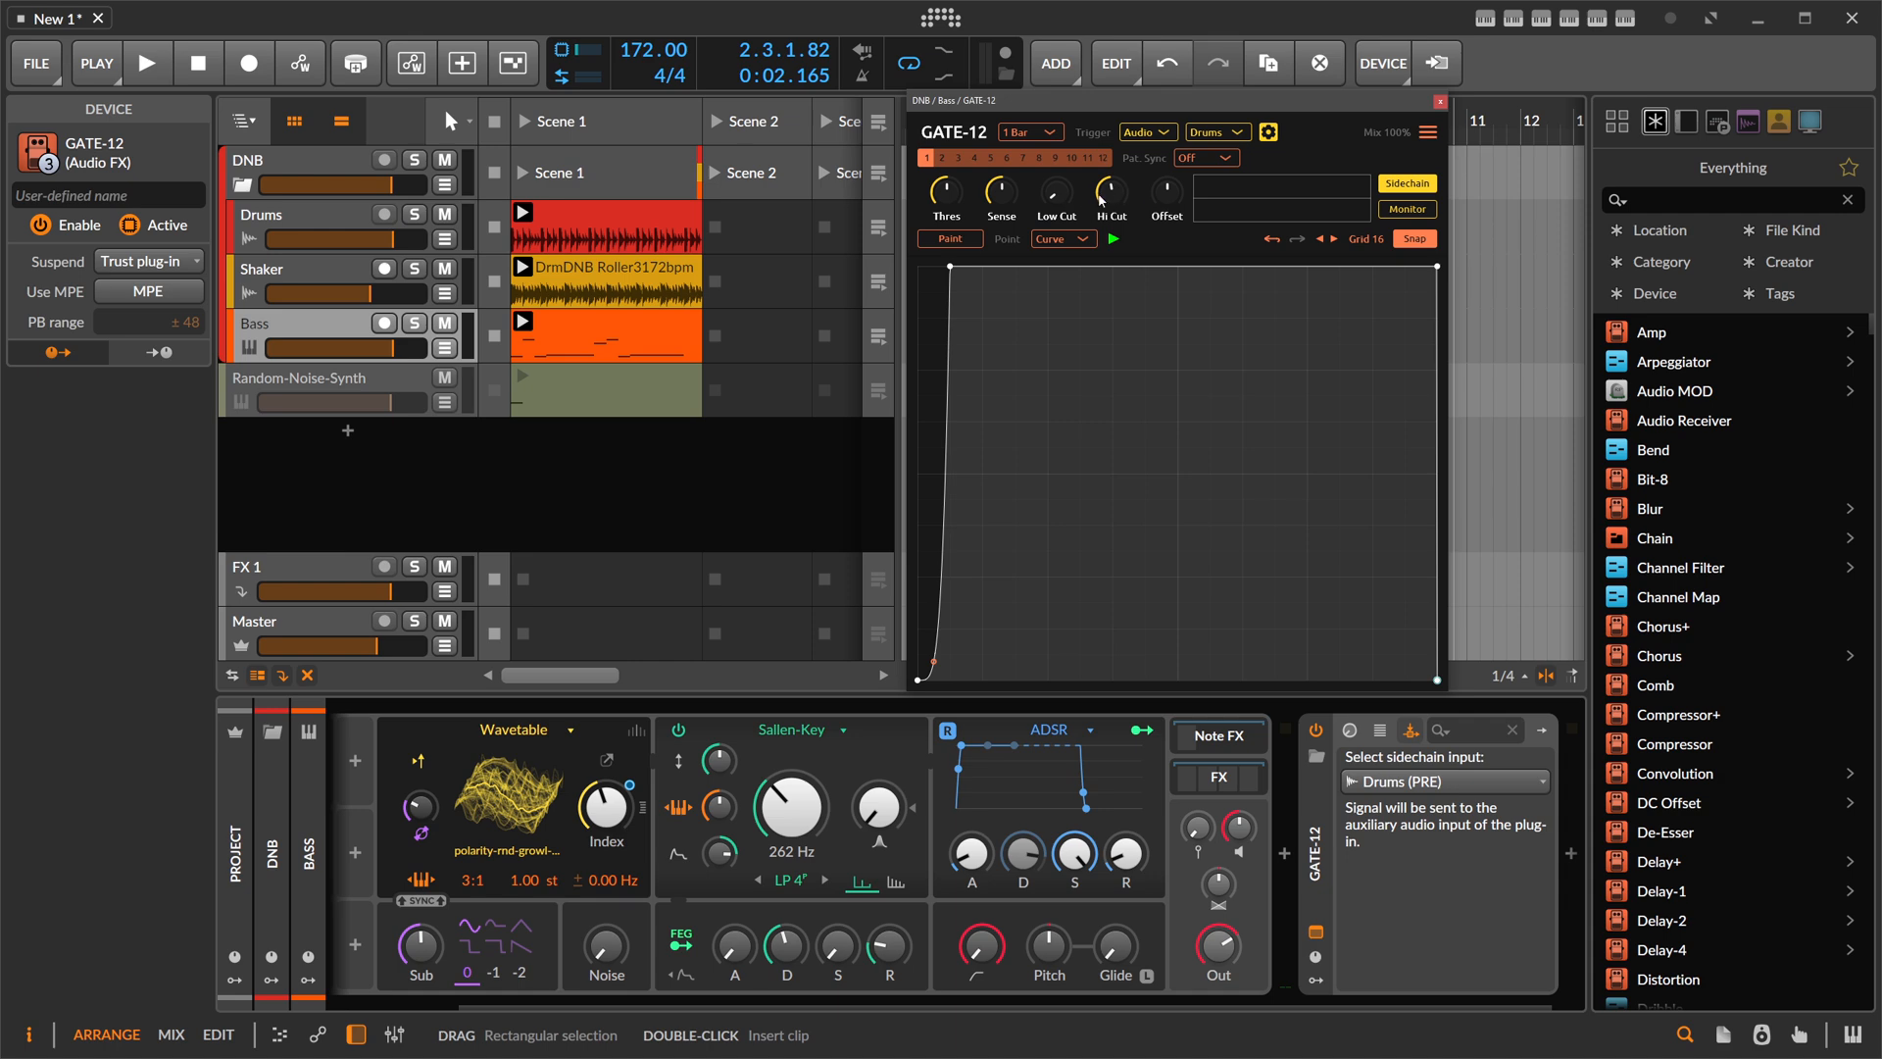
mouse_move(1120, 200)
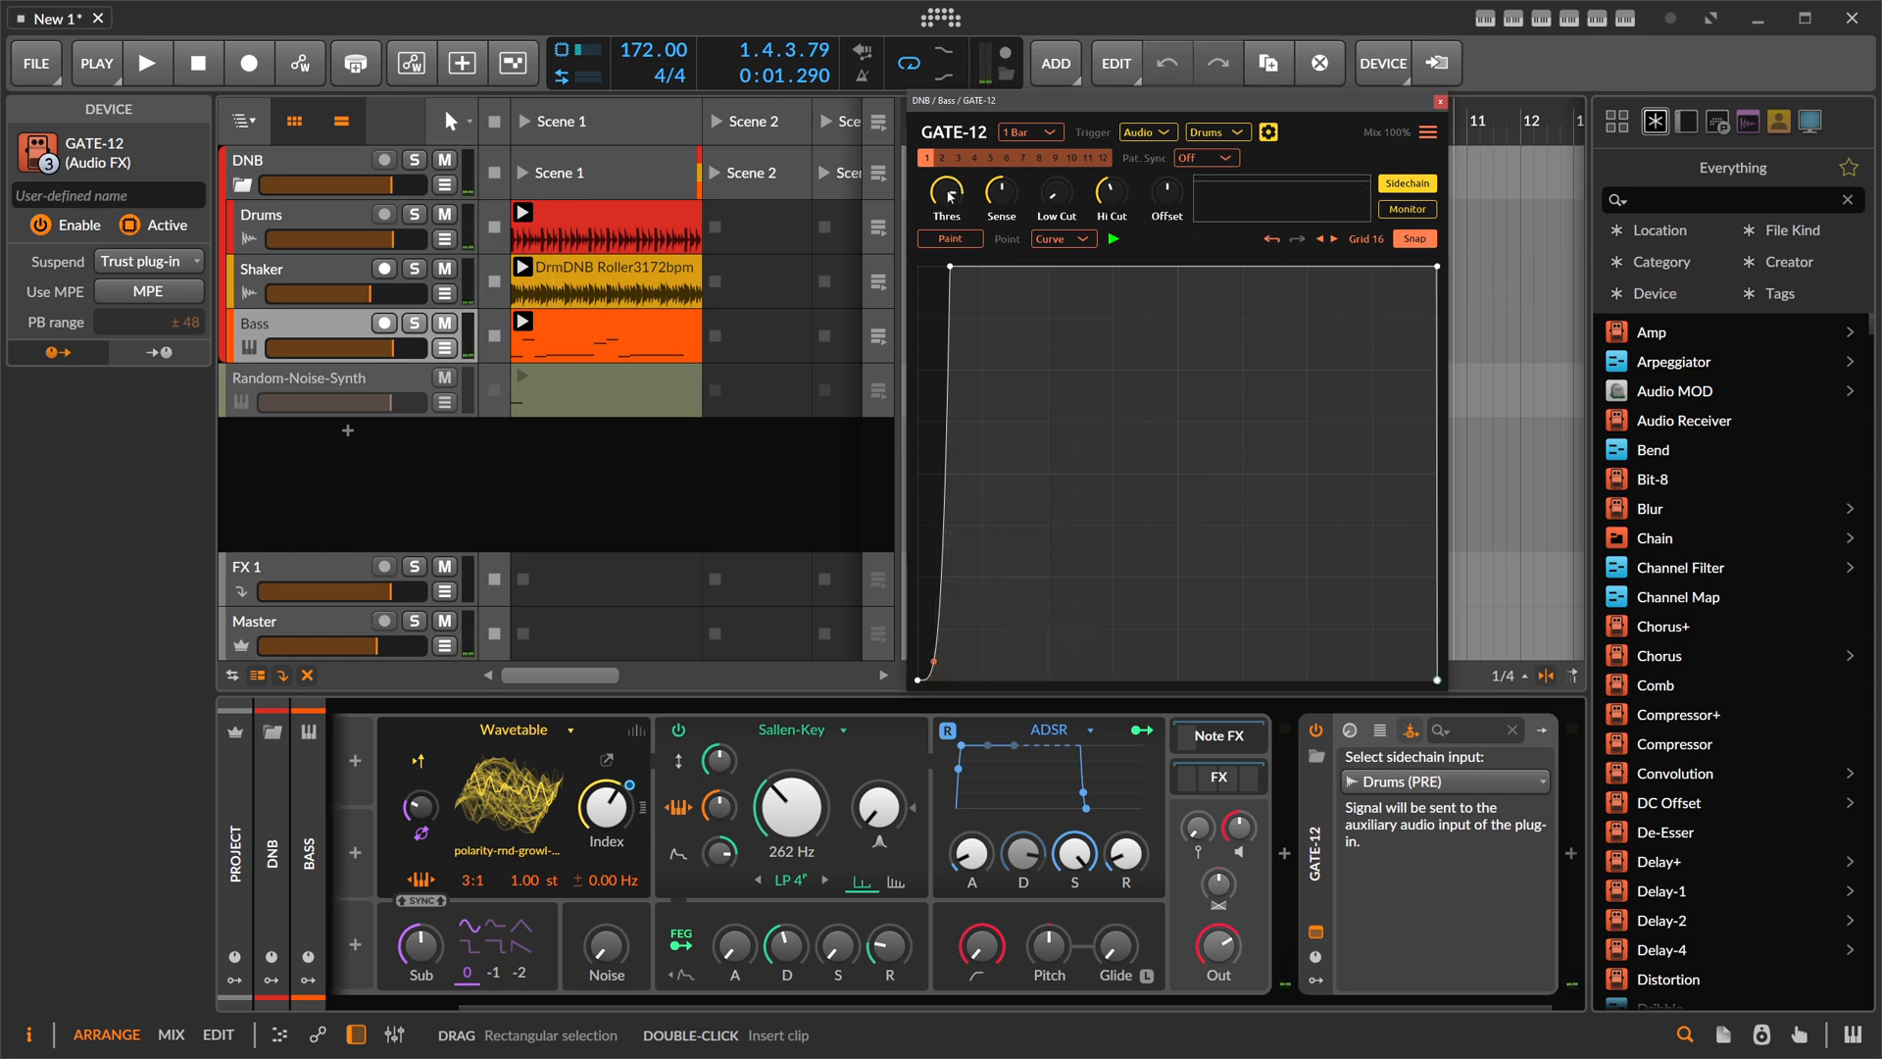
left_click(147, 62)
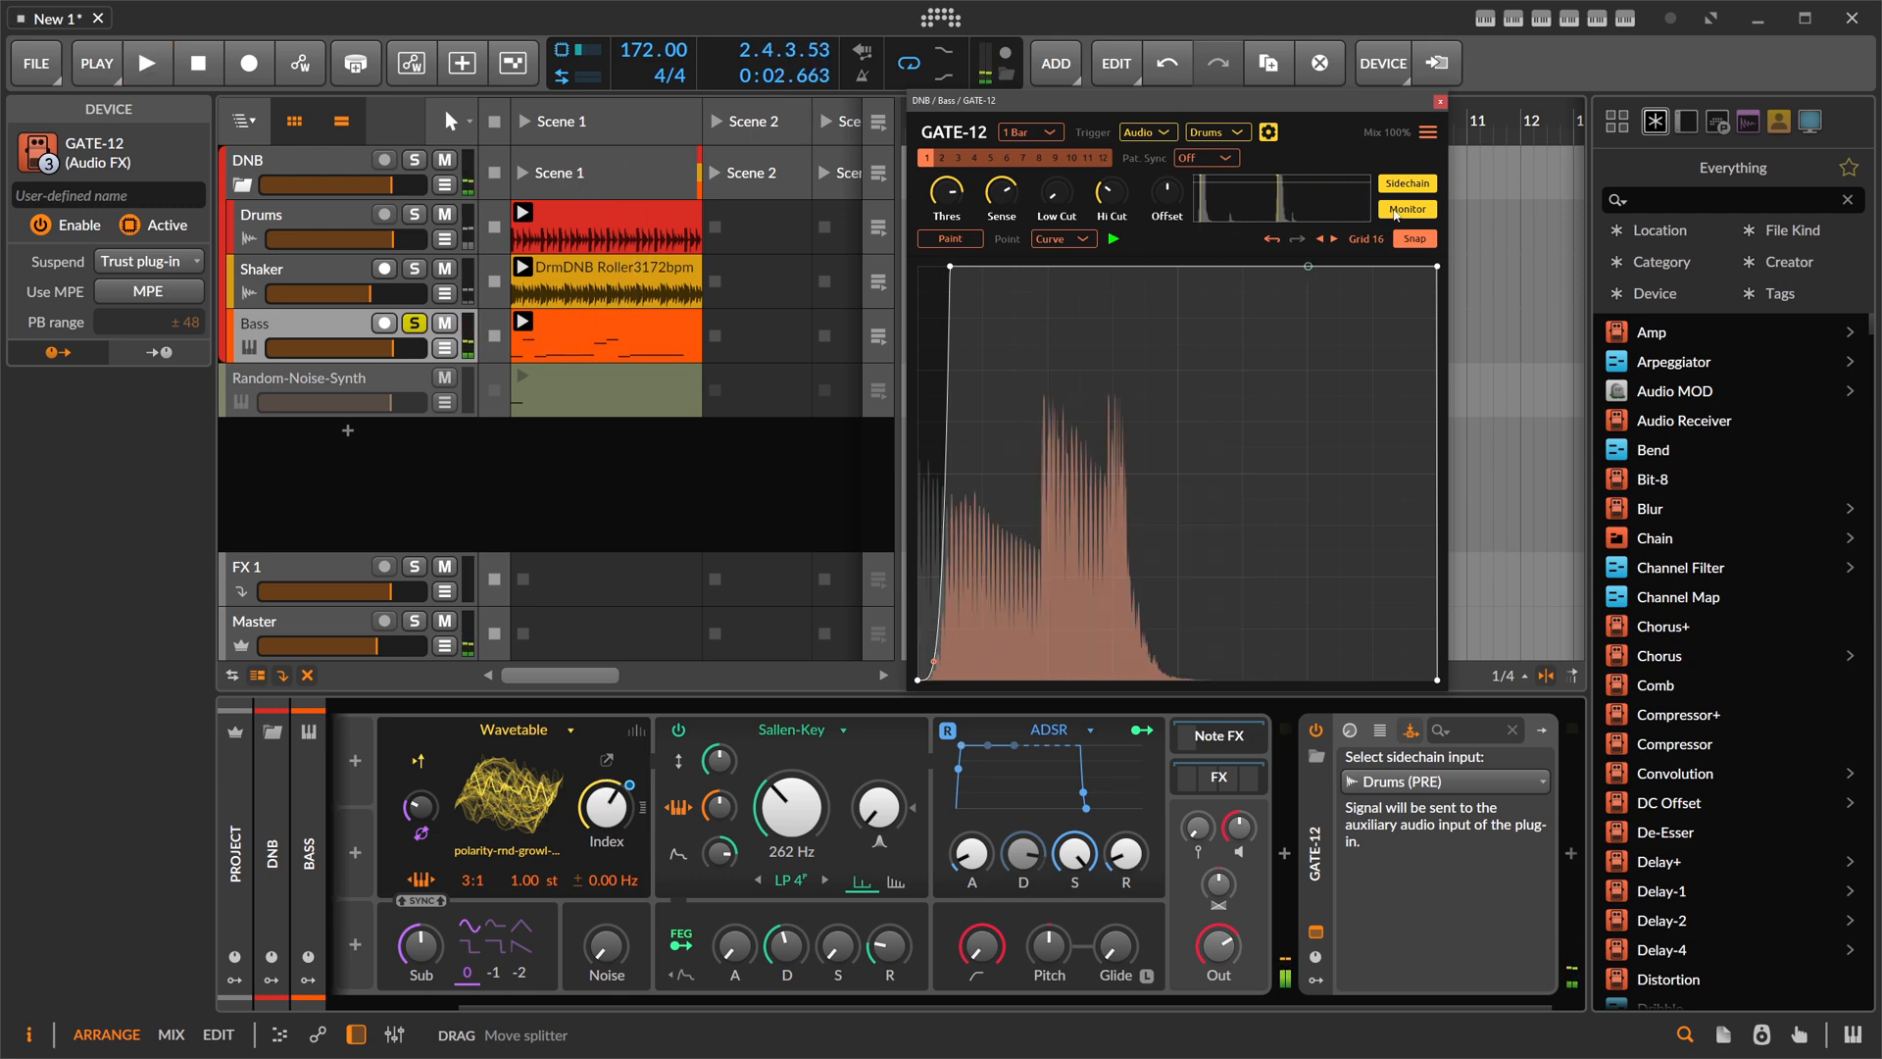
left_click(148, 63)
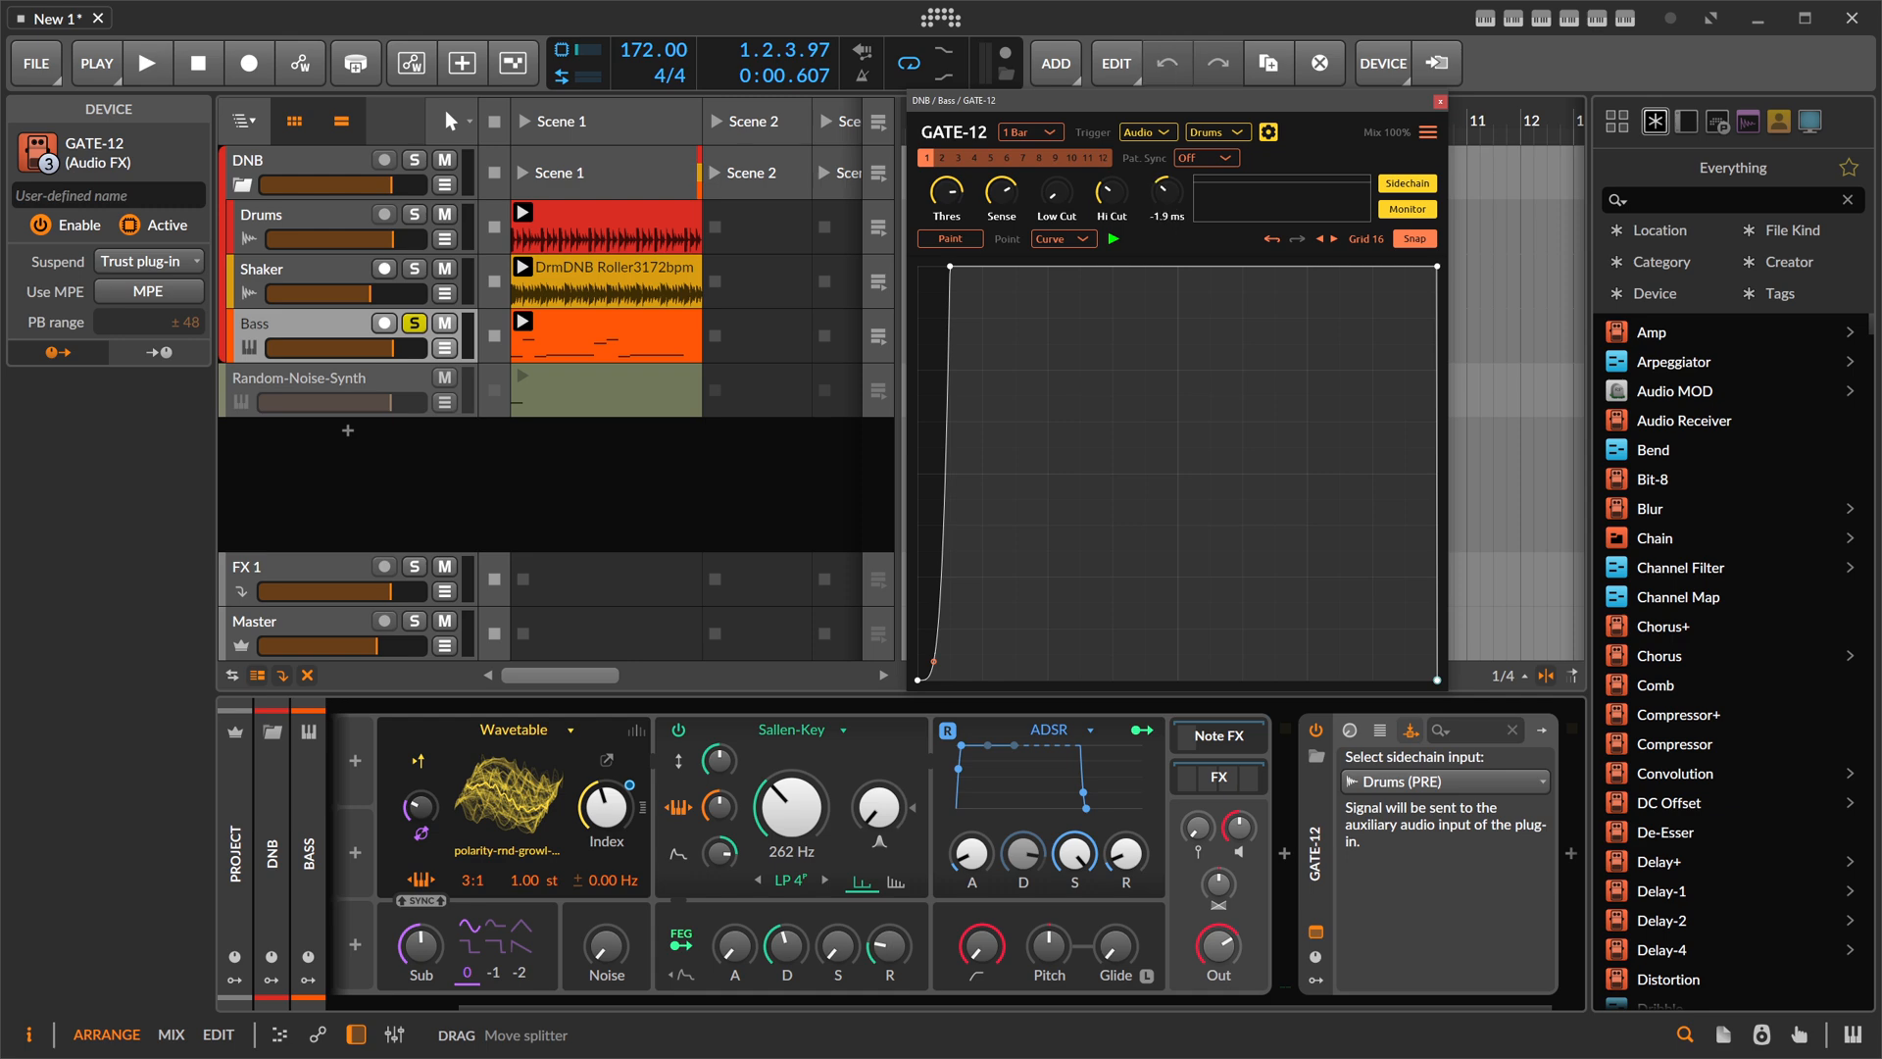
left_click(147, 62)
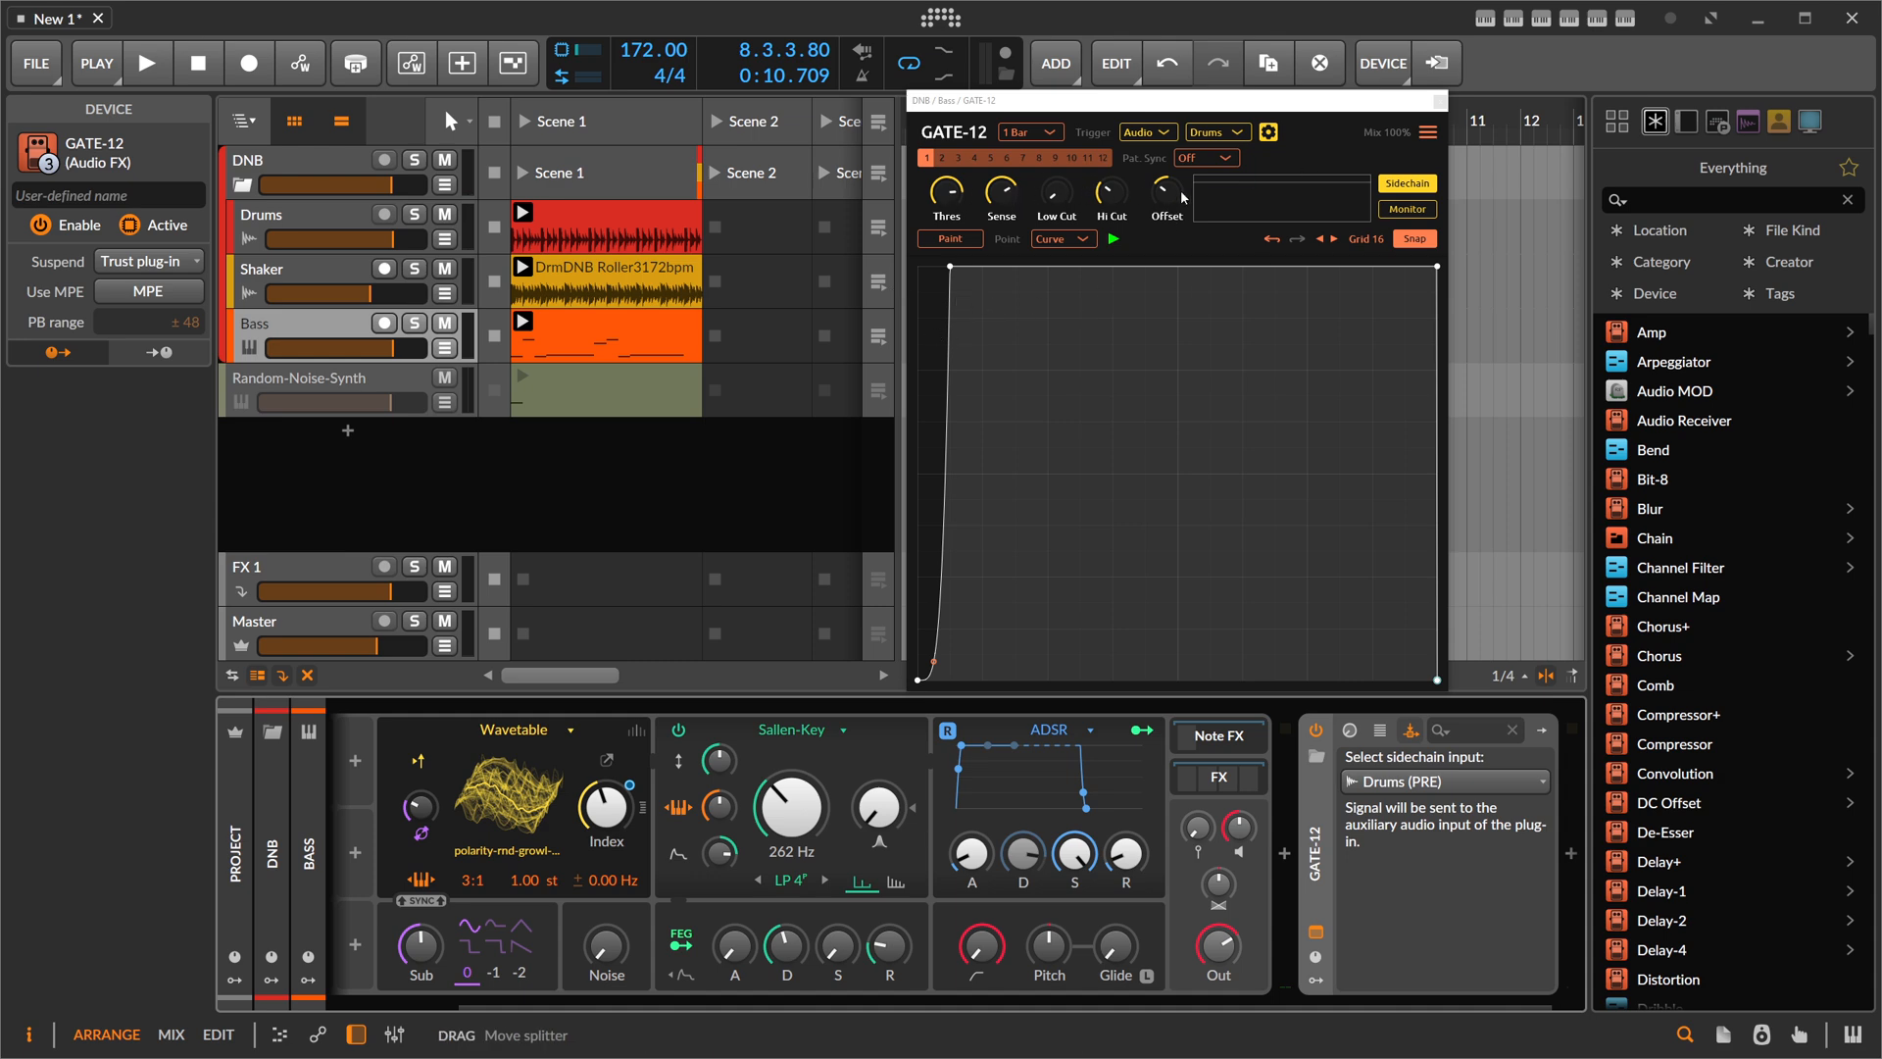
mouse_move(1004, 210)
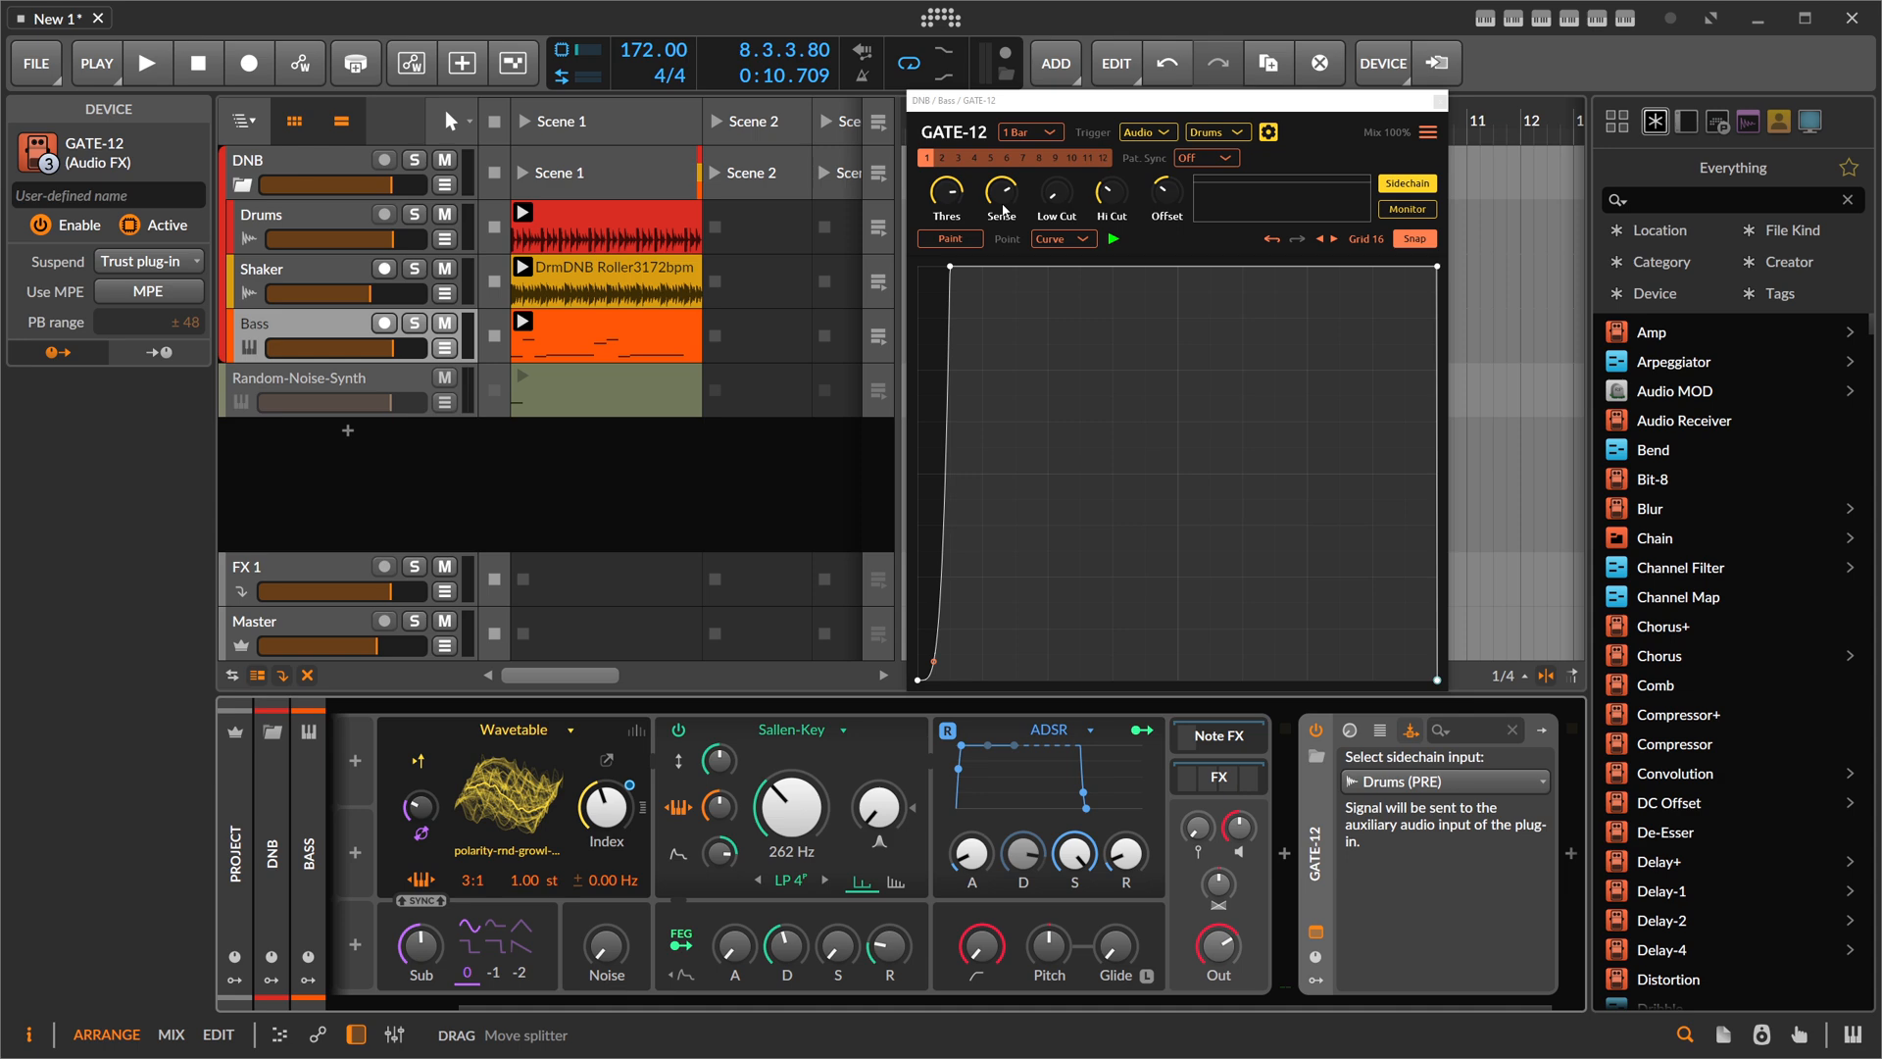
- Set GATE-12's trigger mode to MIDI and play the Bass clip to test it
left_click(1141, 131)
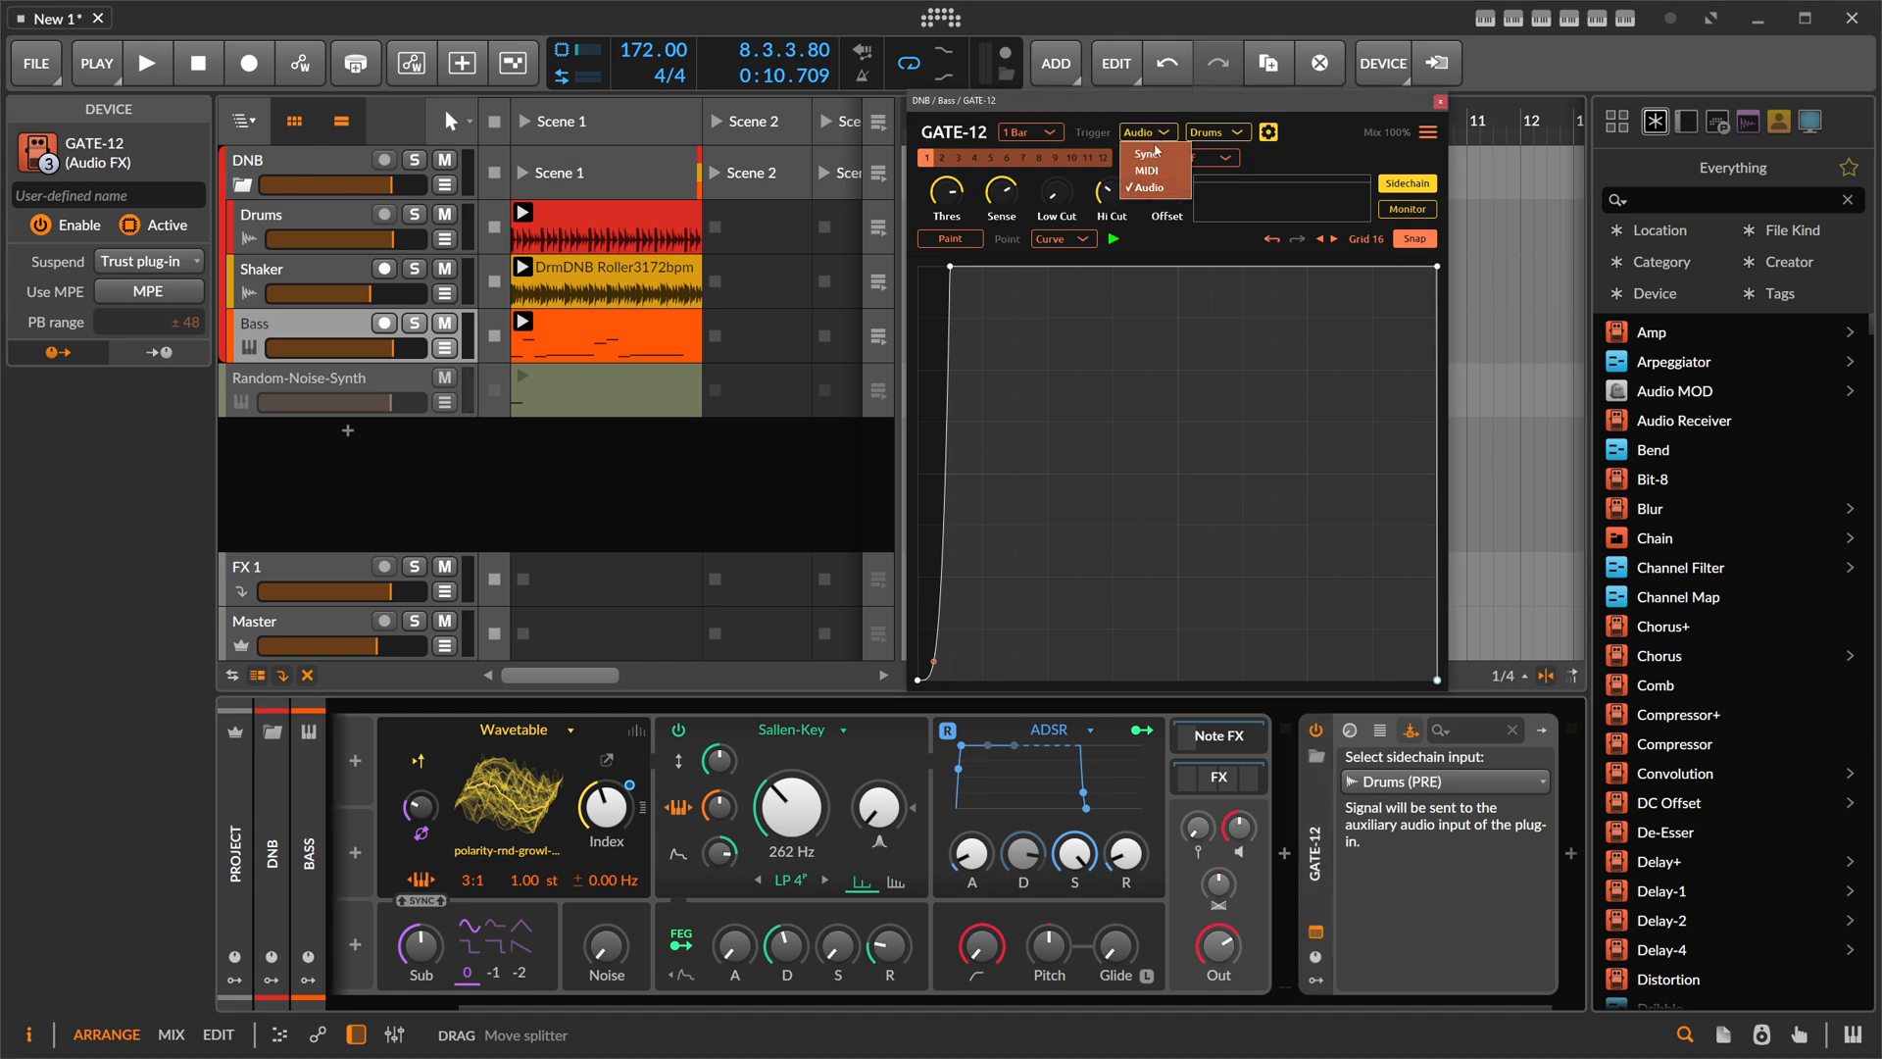
left_click(1147, 168)
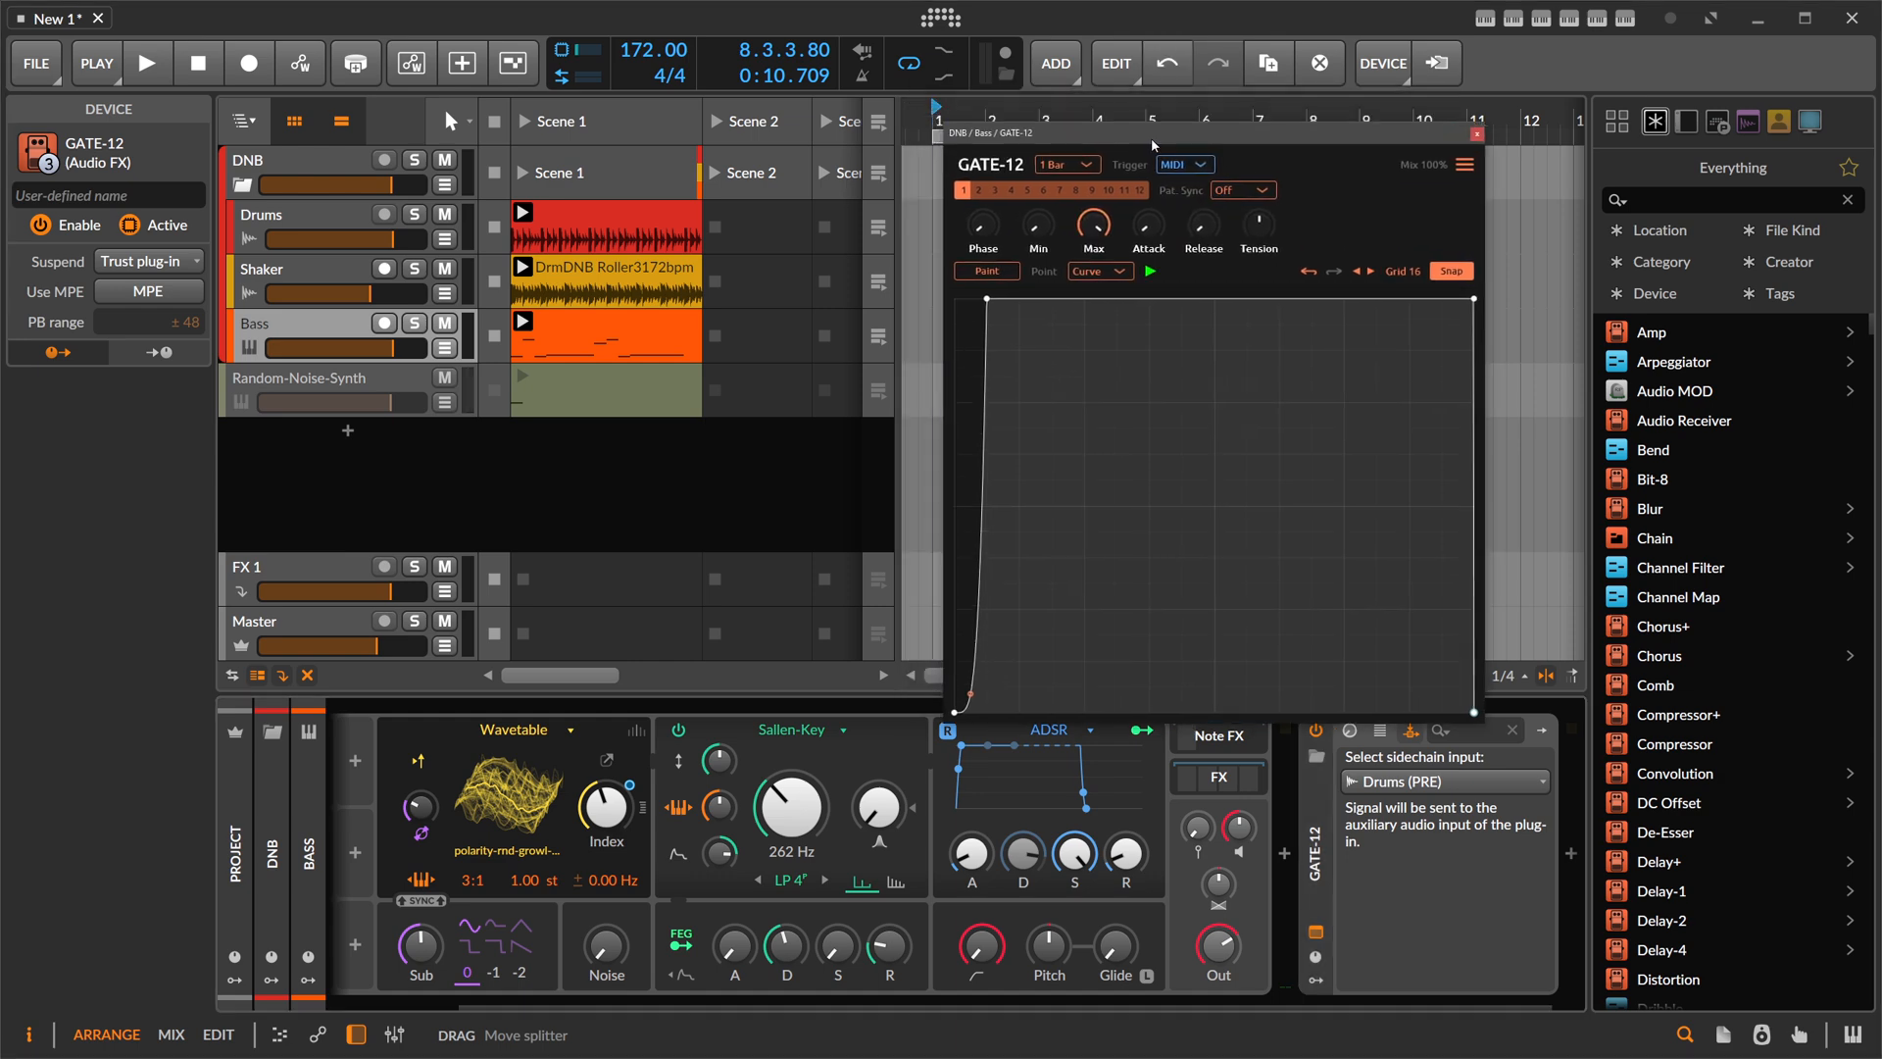
mouse_move(988, 388)
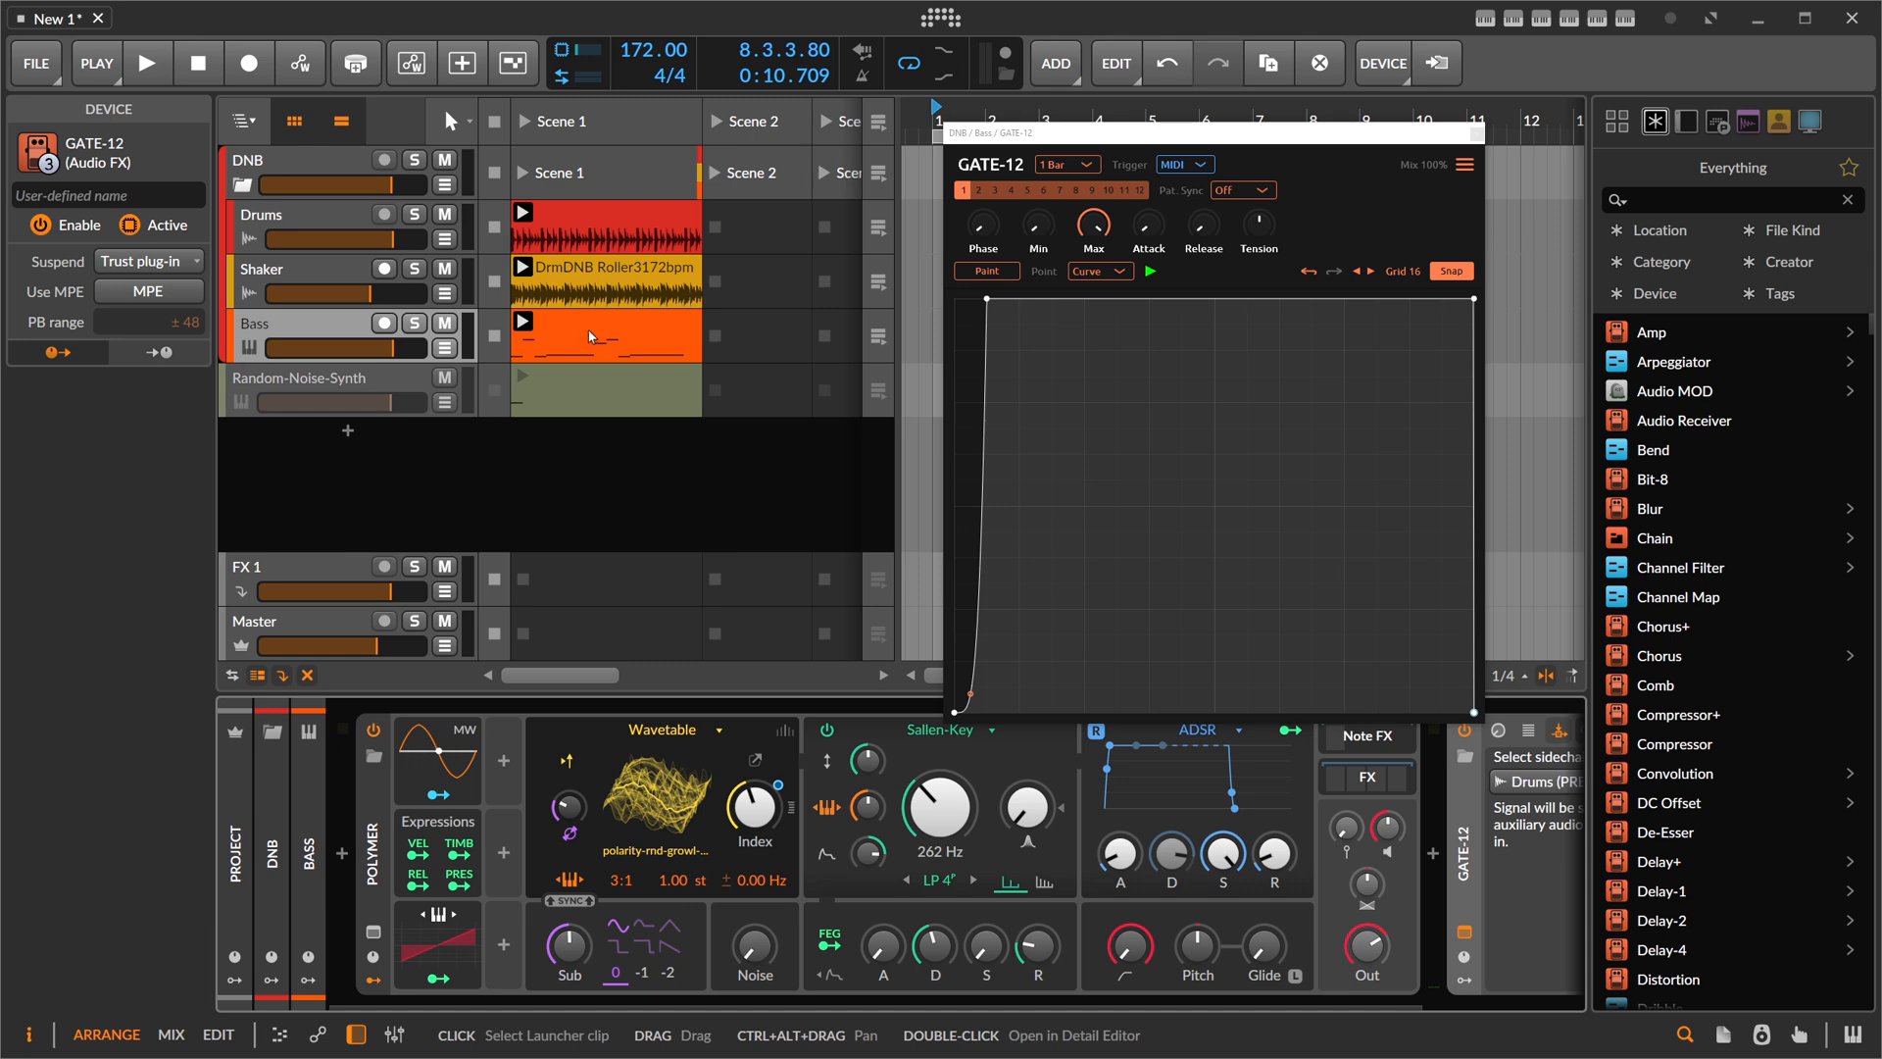
left_click(147, 63)
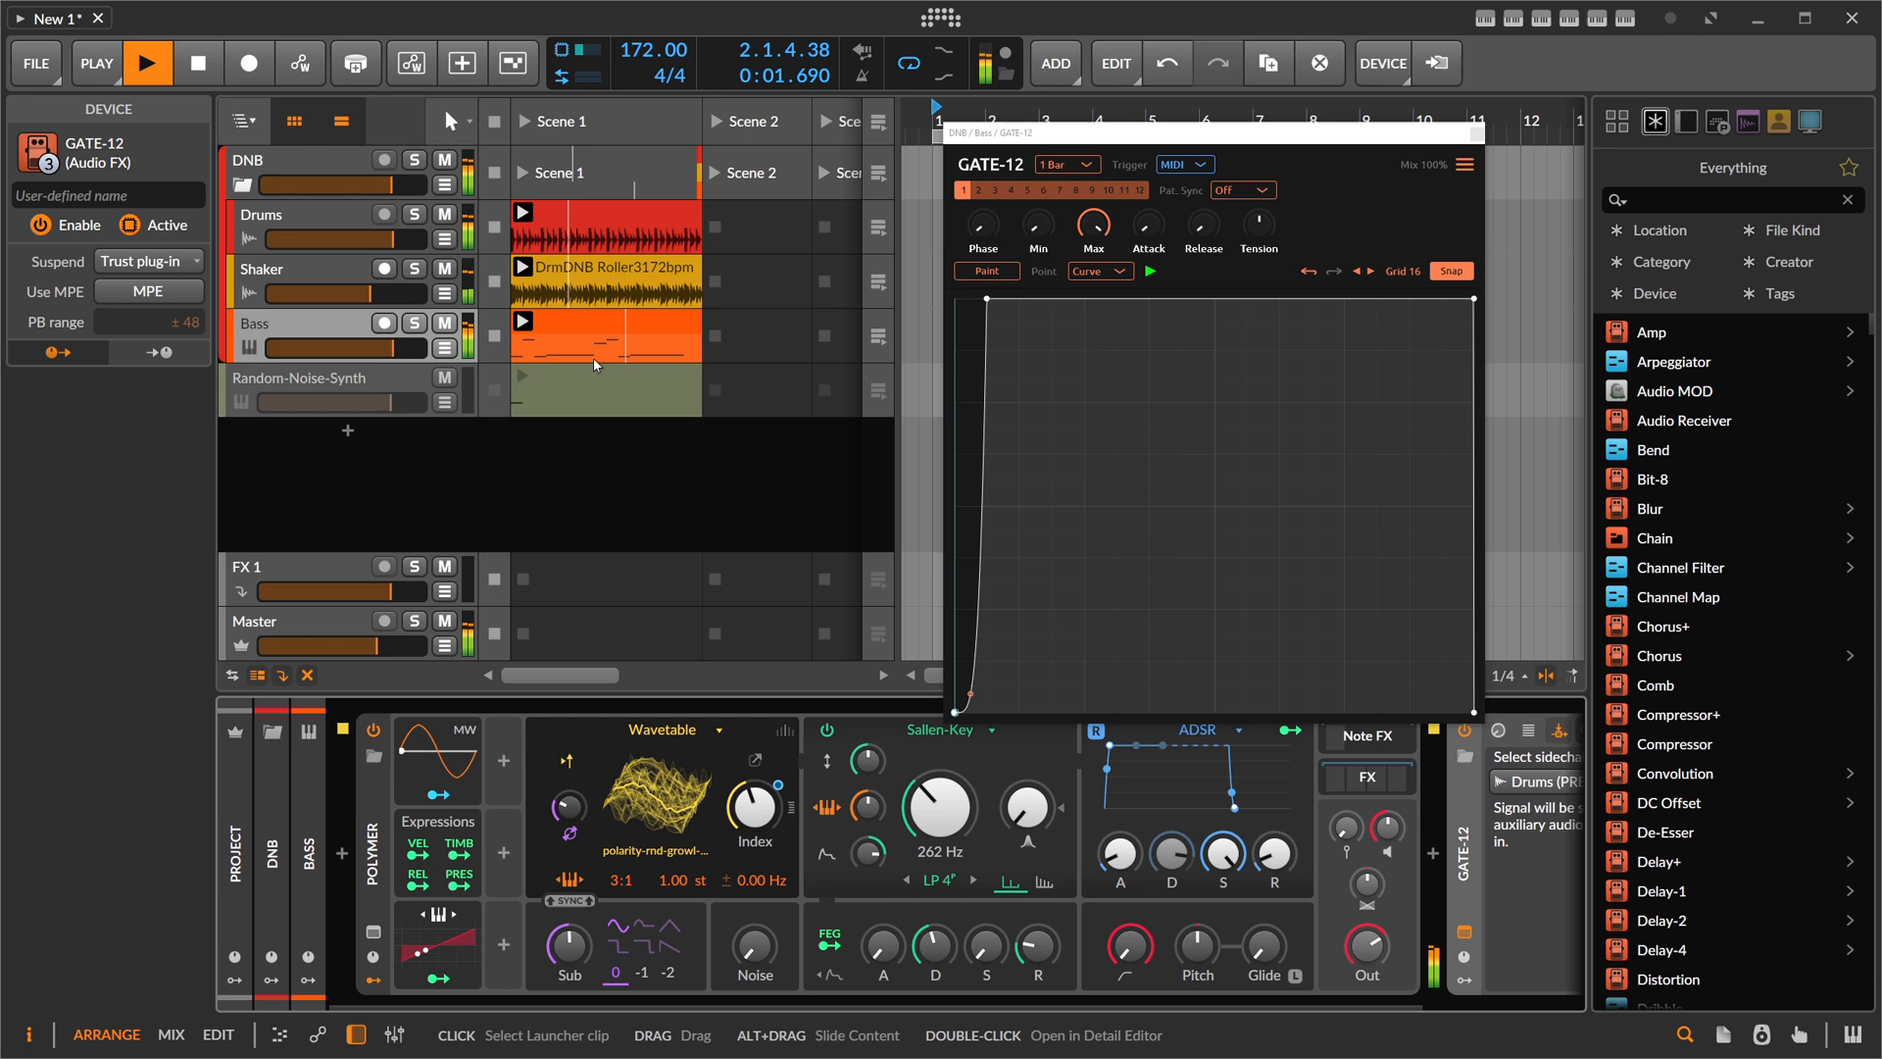
left_click(147, 63)
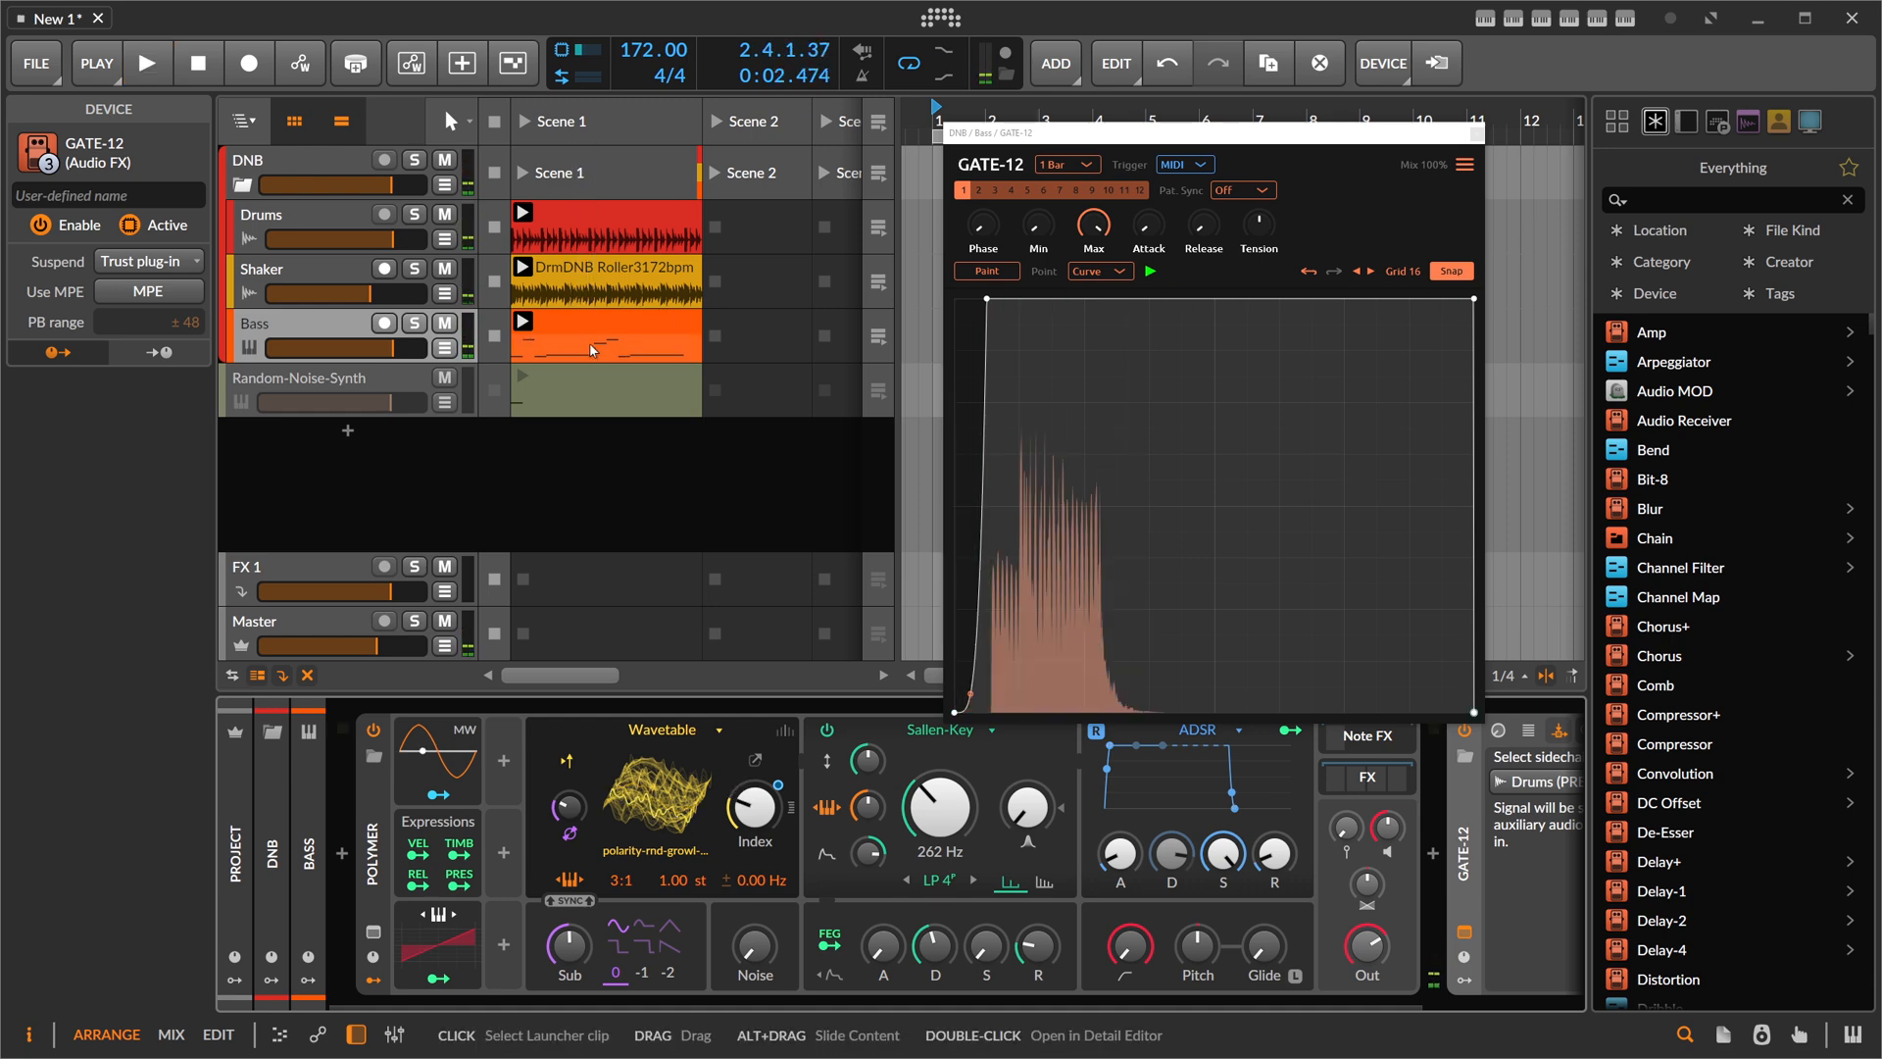
left_click(147, 62)
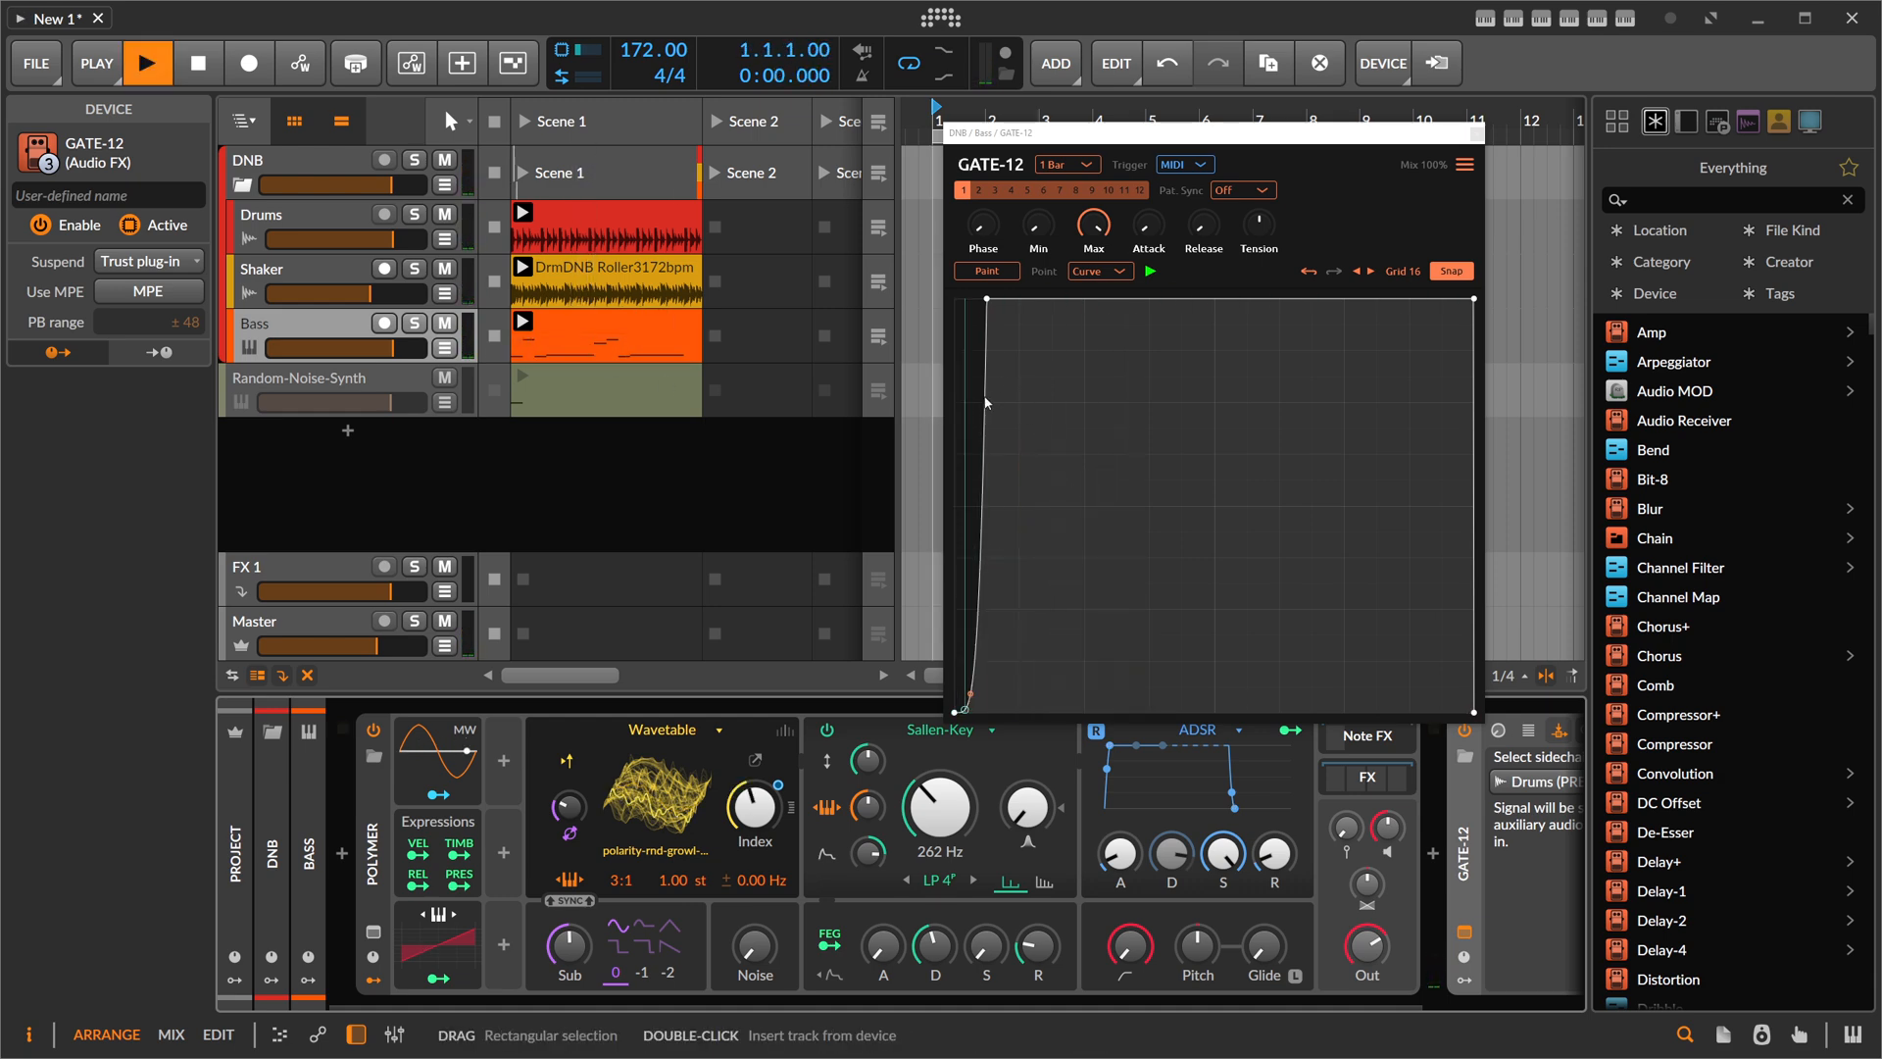
left_click(147, 60)
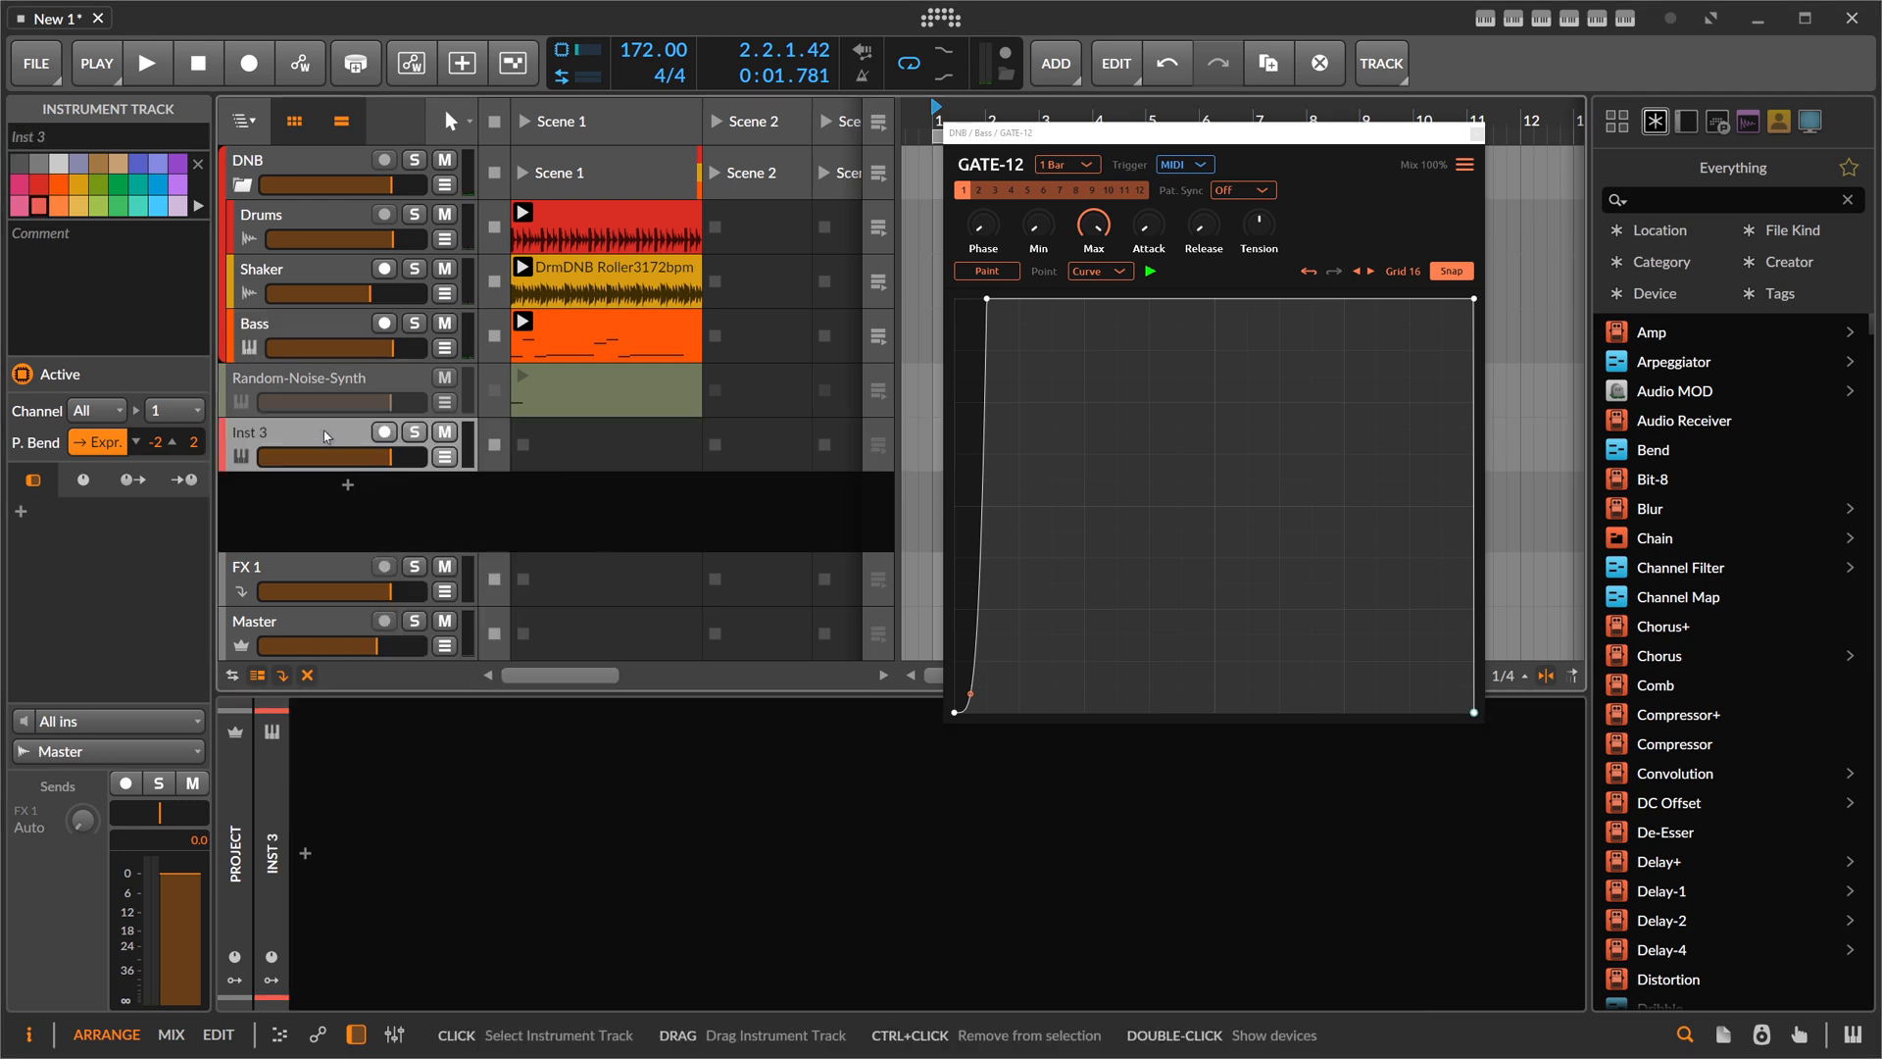
- Rename the new instrument track 'Trigger' and draw notes in its Scene 1 clip
double_click(253, 432)
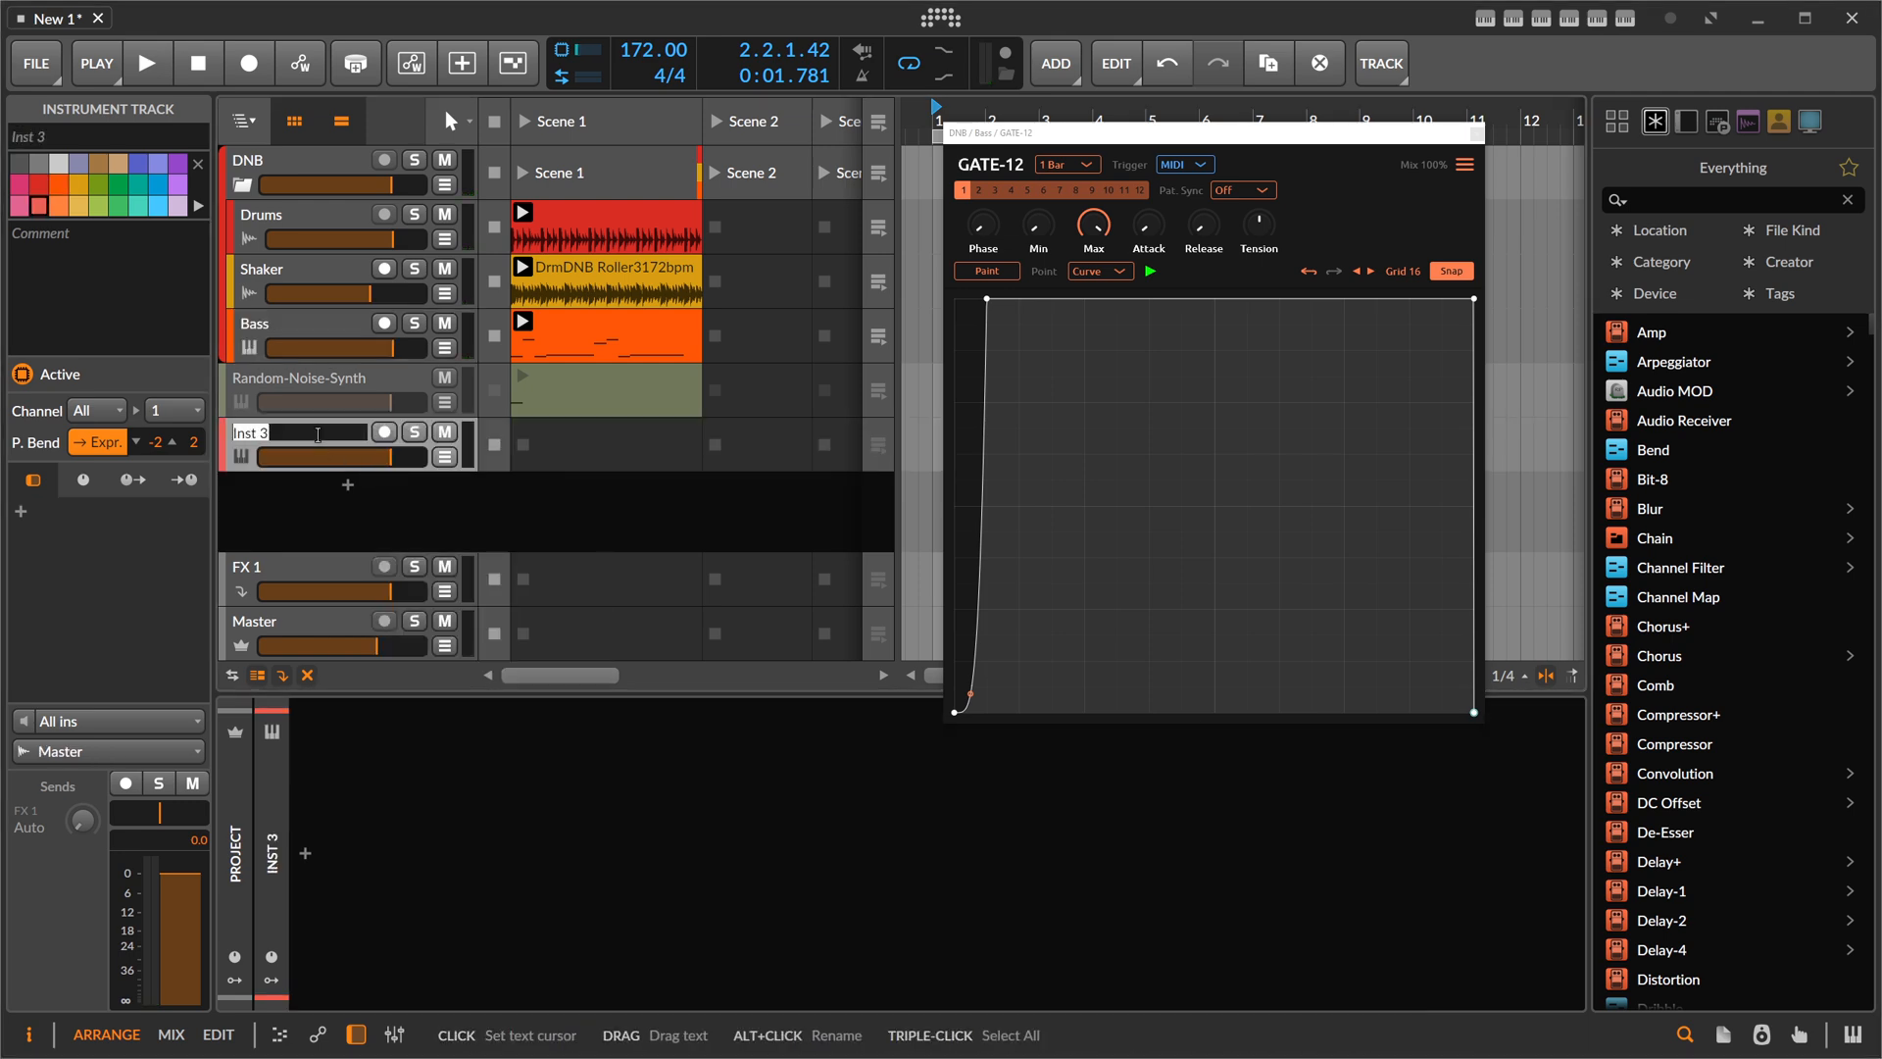
type("Trigger")
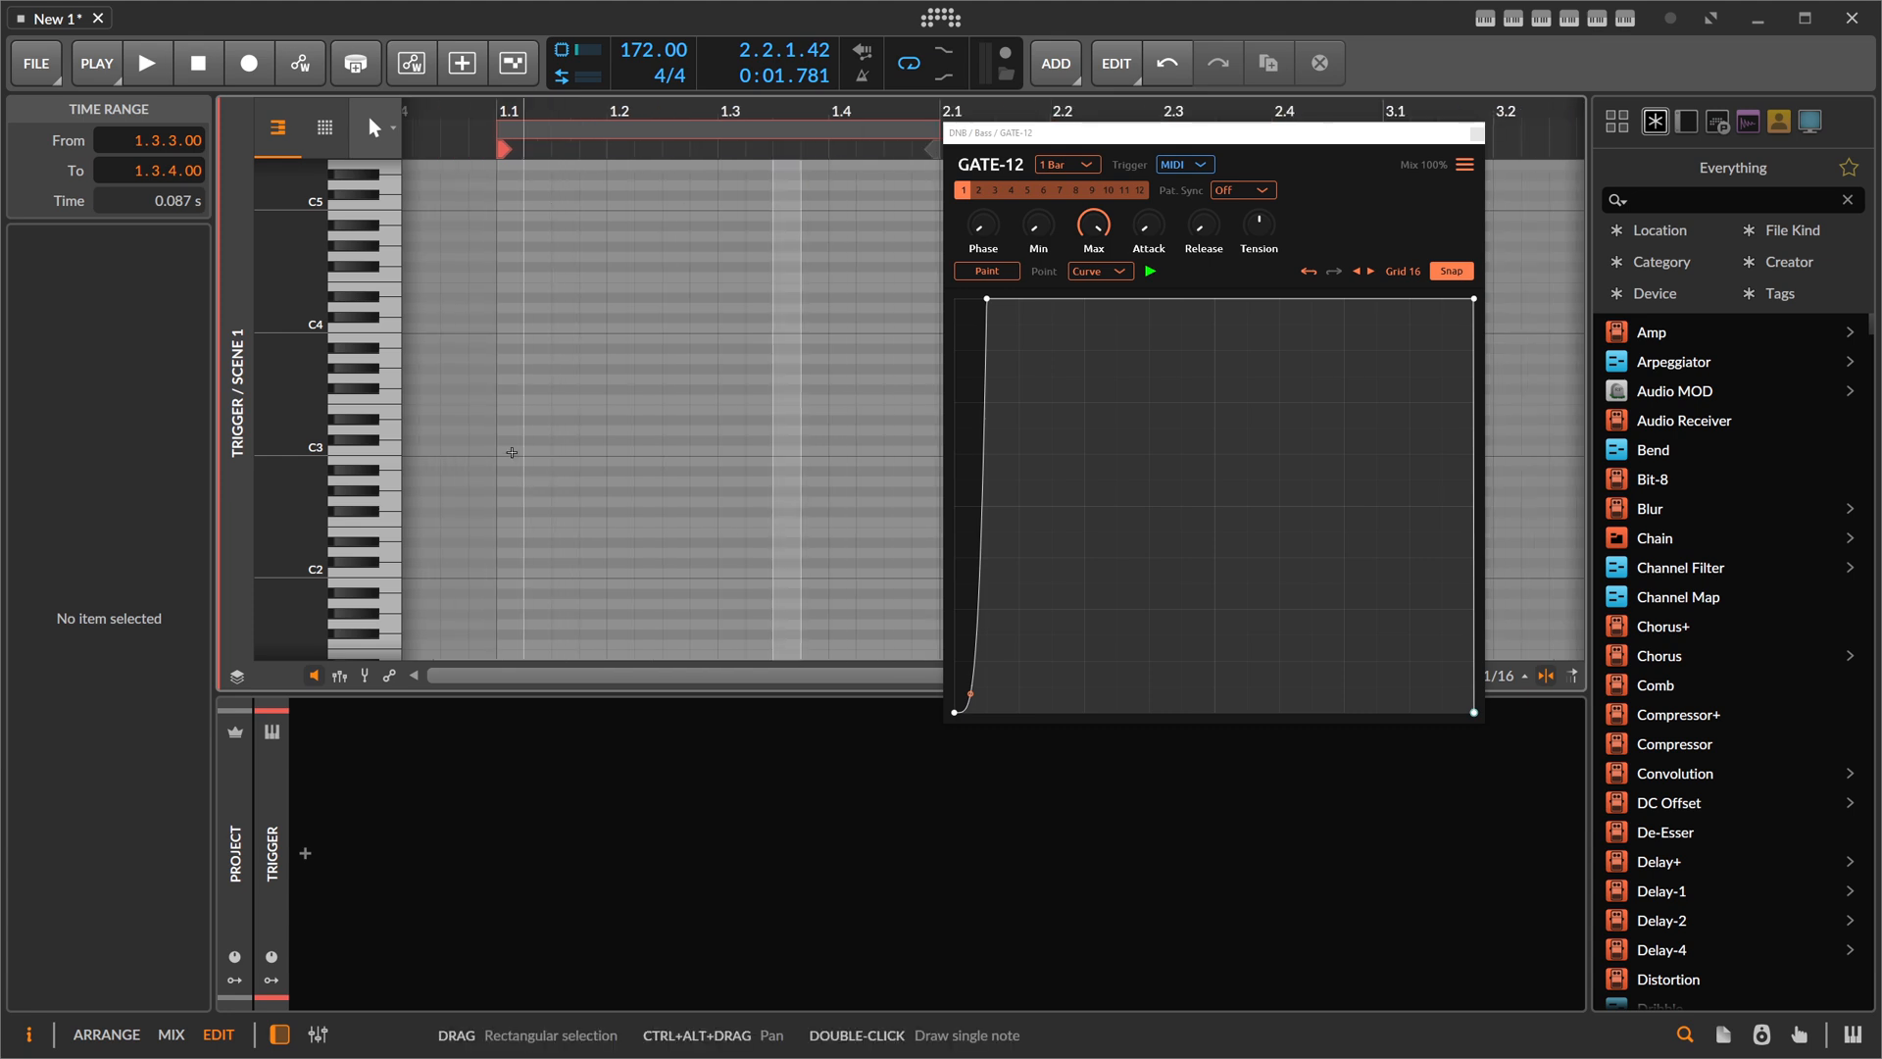
double_click(506, 451)
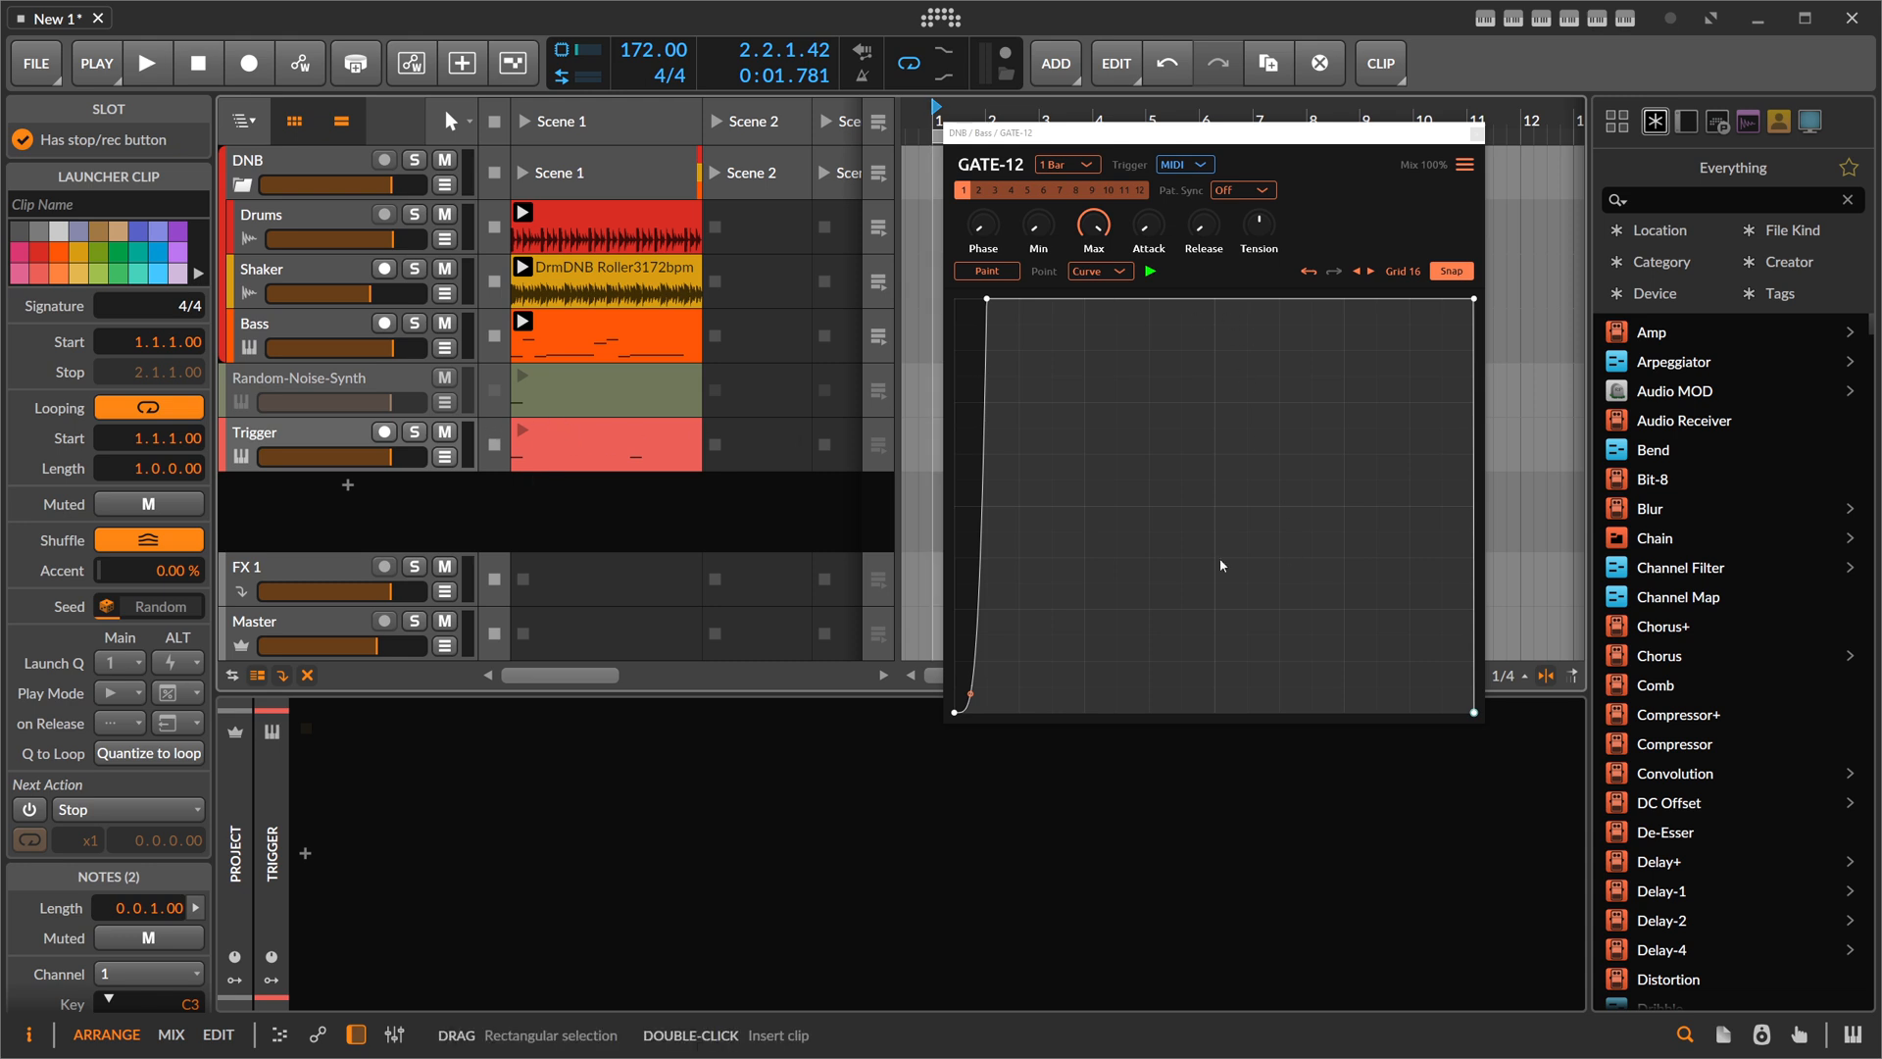
left_click(288, 323)
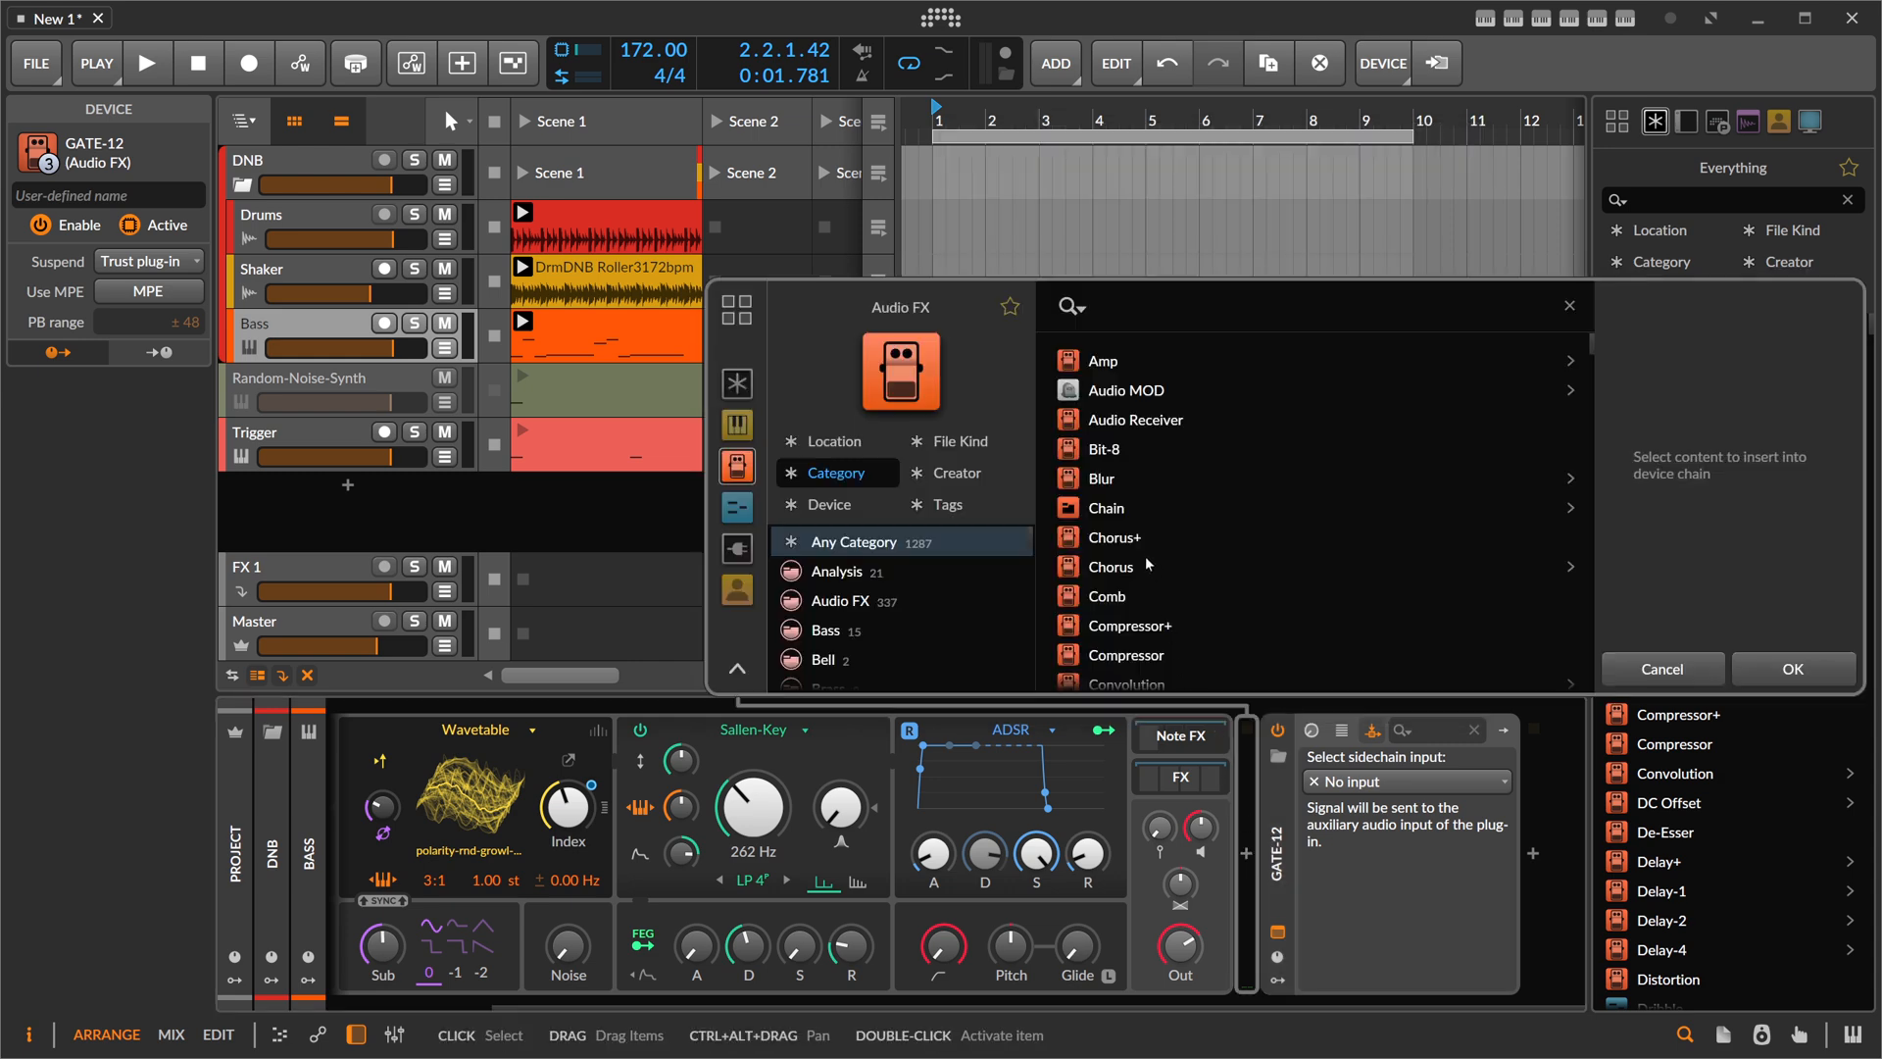
- Add a Note Receiver before GATE-12 on Bass from the Note FX category
left_click(735, 508)
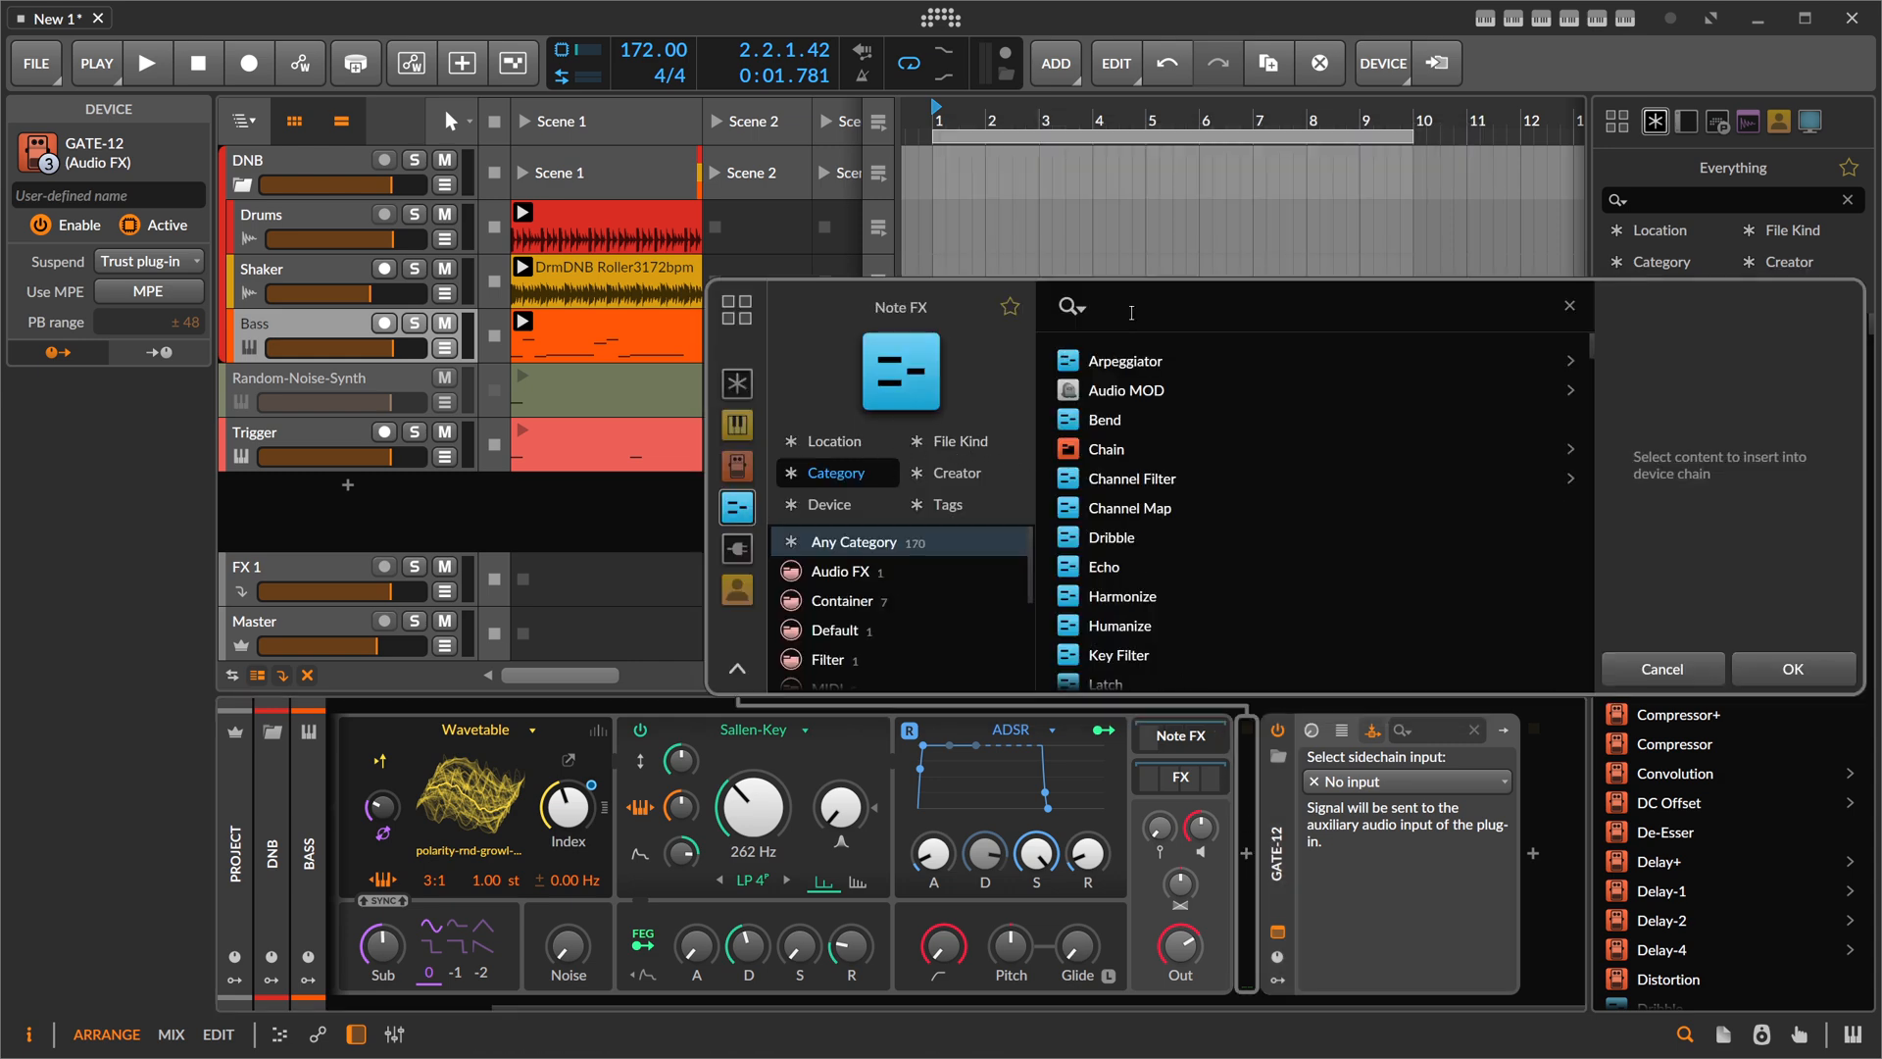
type("note re")
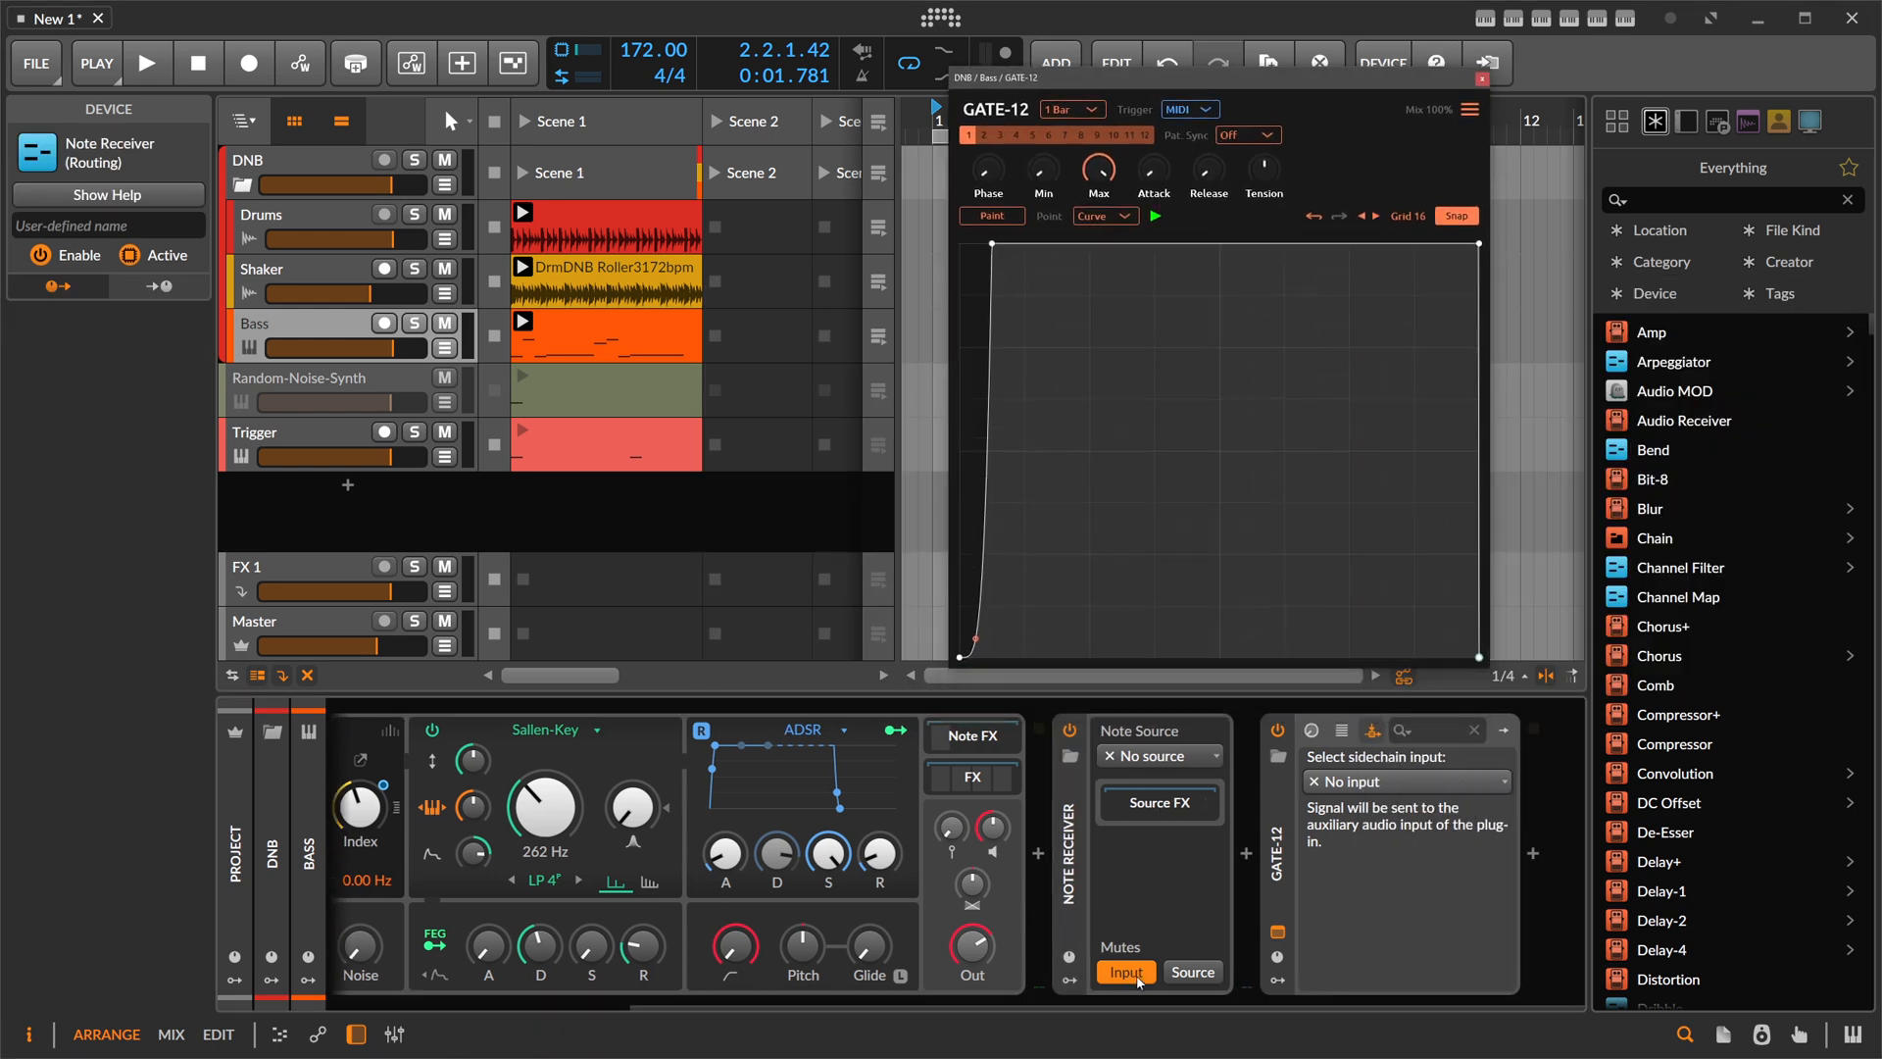
mouse_move(1090, 927)
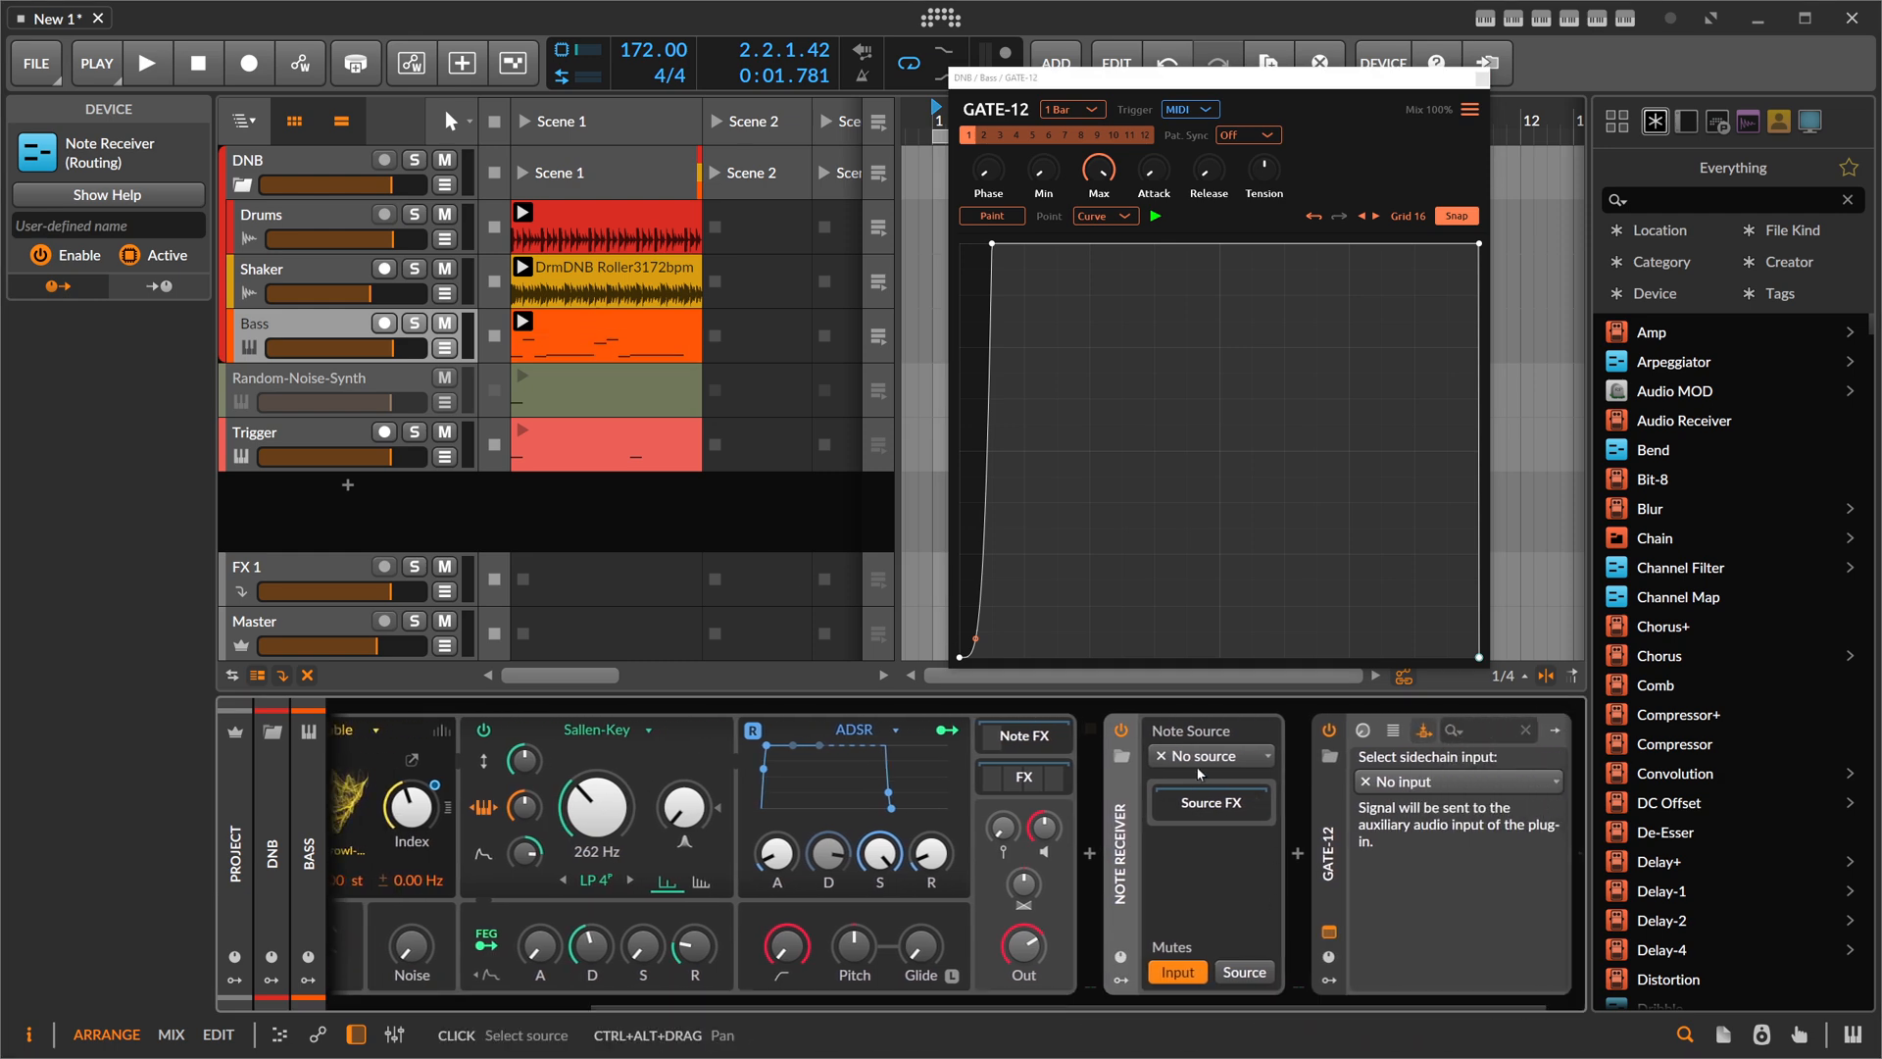
- Set the Note Receiver's source to the Trigger track and play to test the gate
left_click(1209, 755)
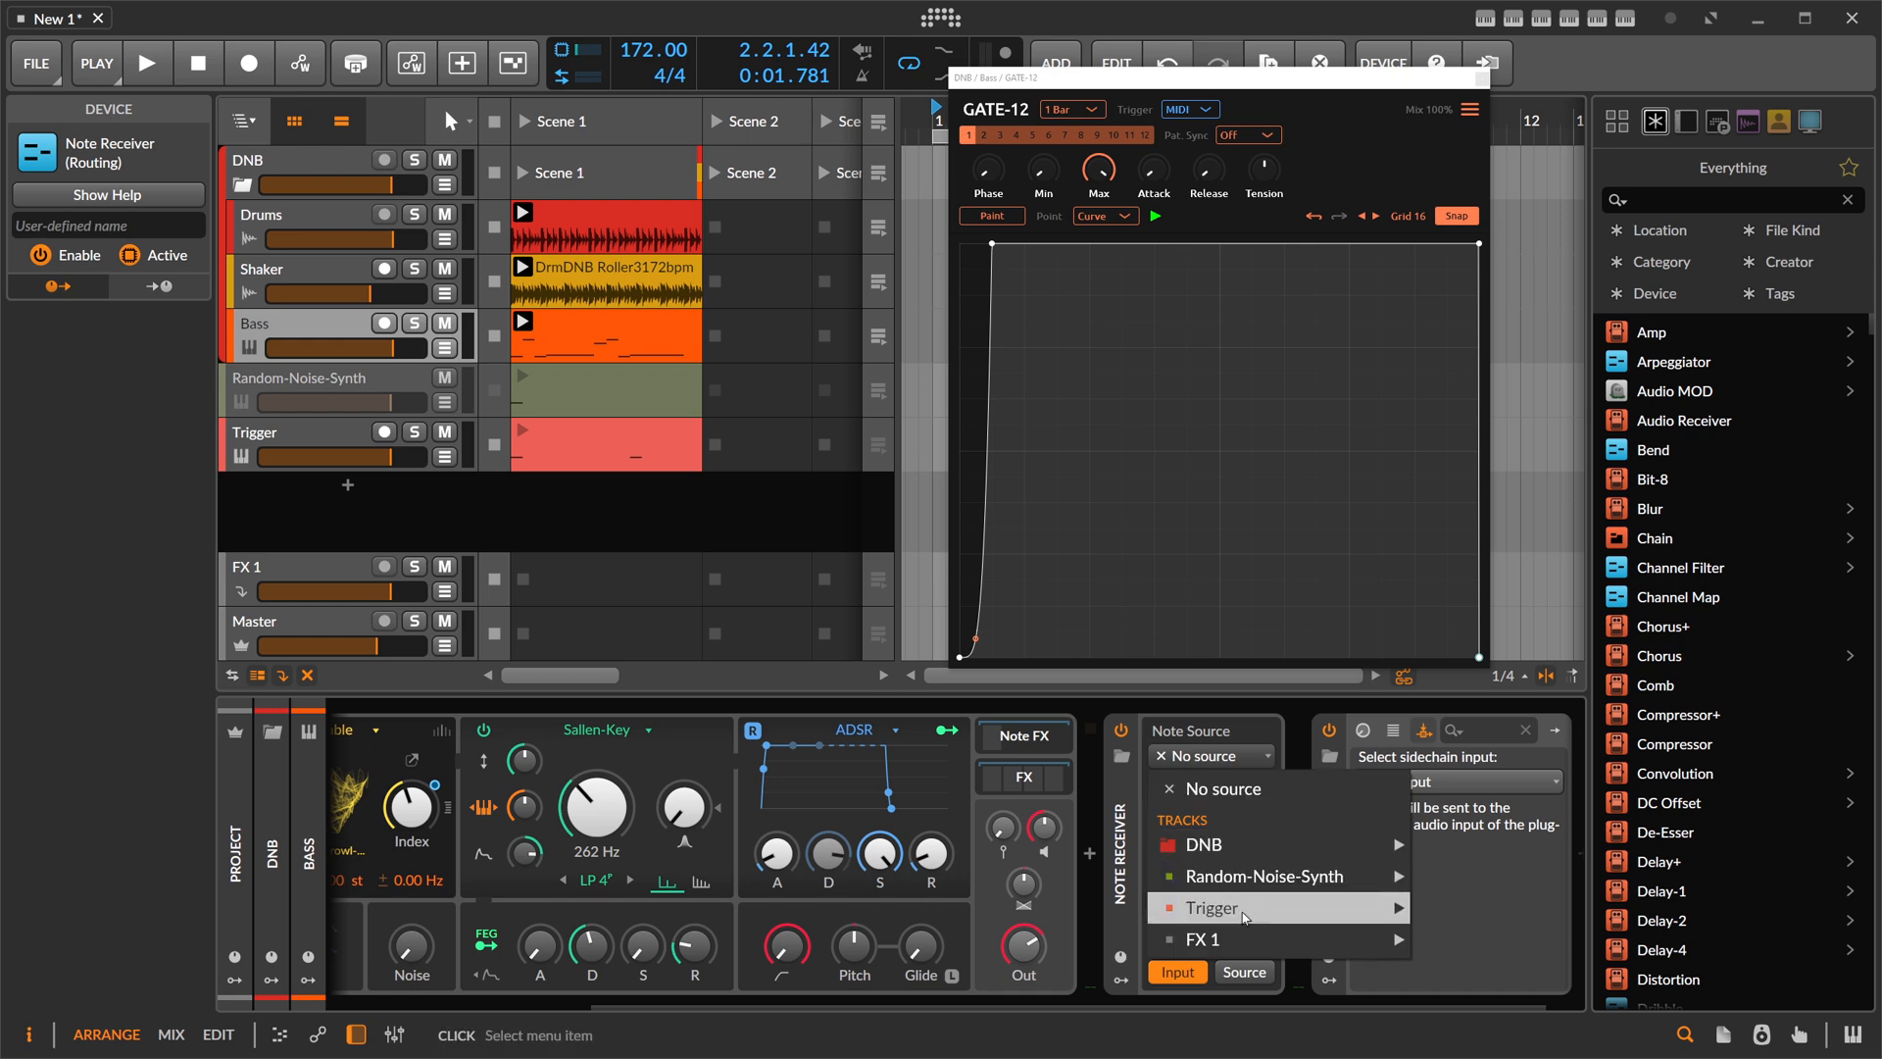
left_click(1209, 908)
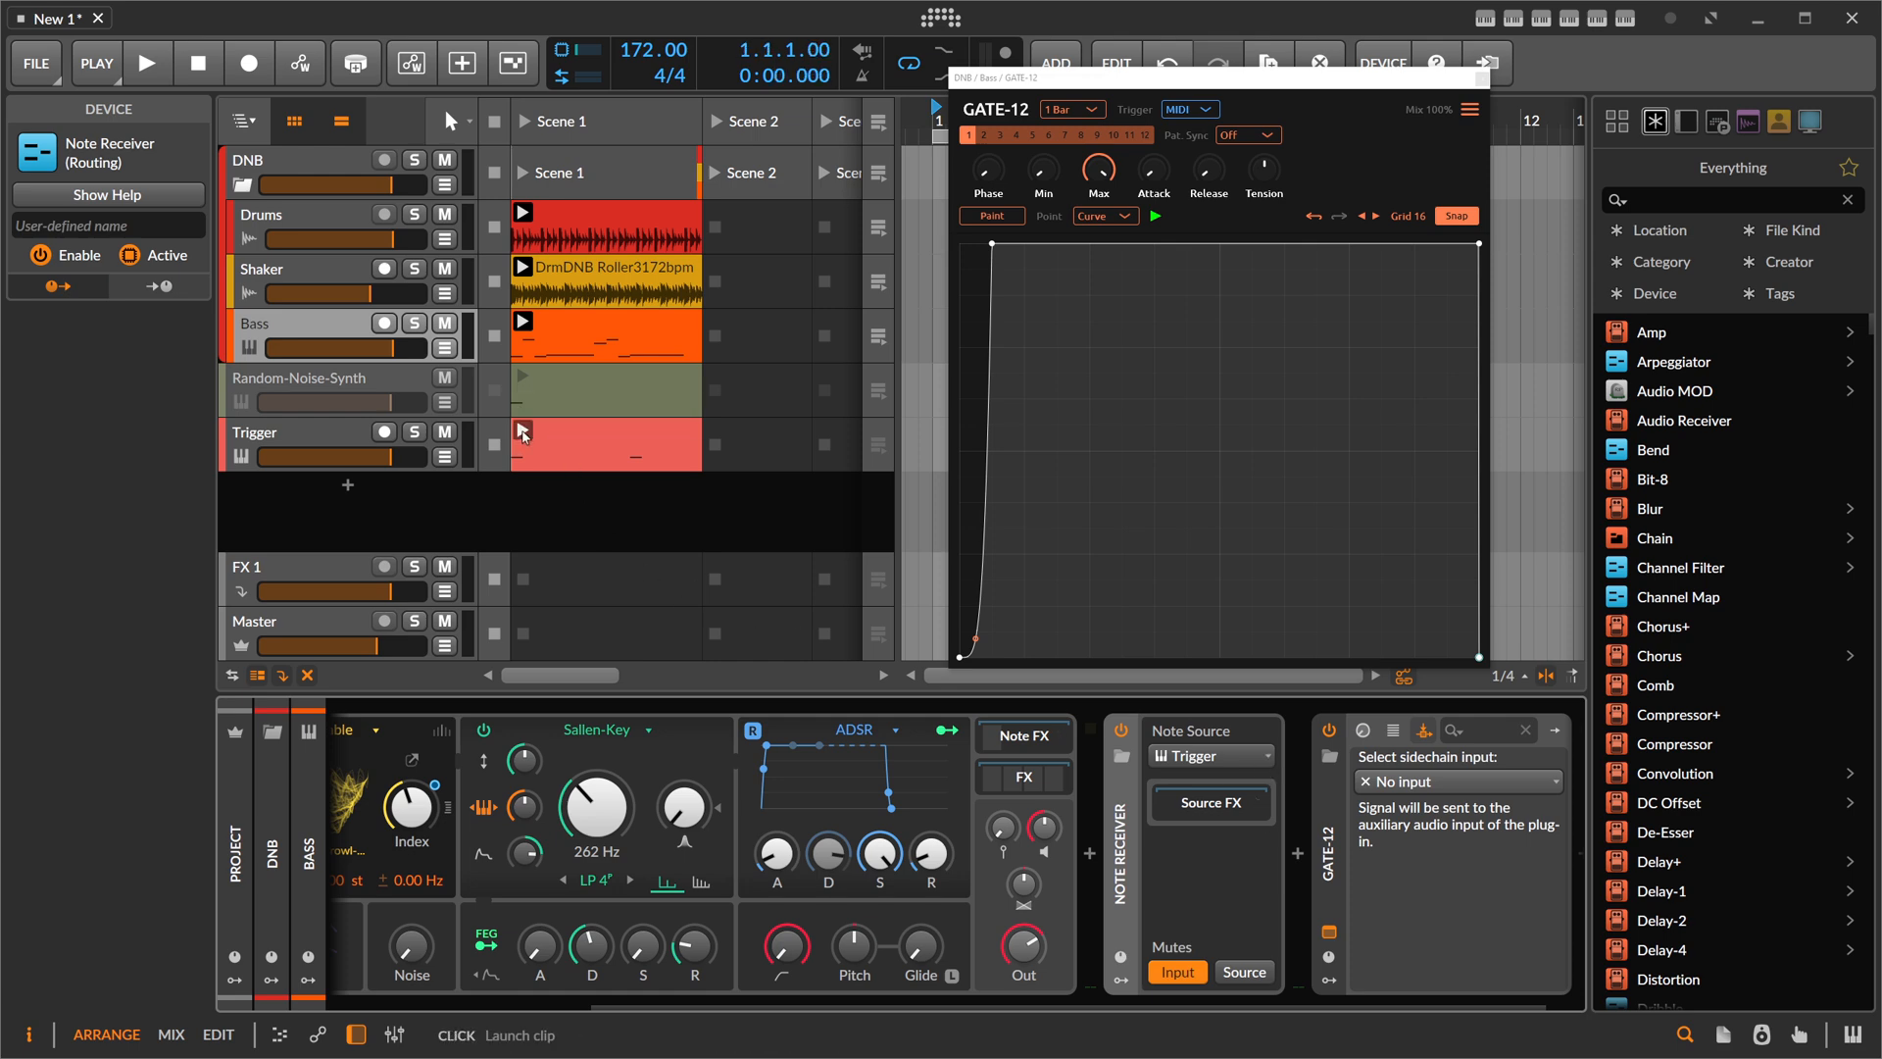
left_click(147, 62)
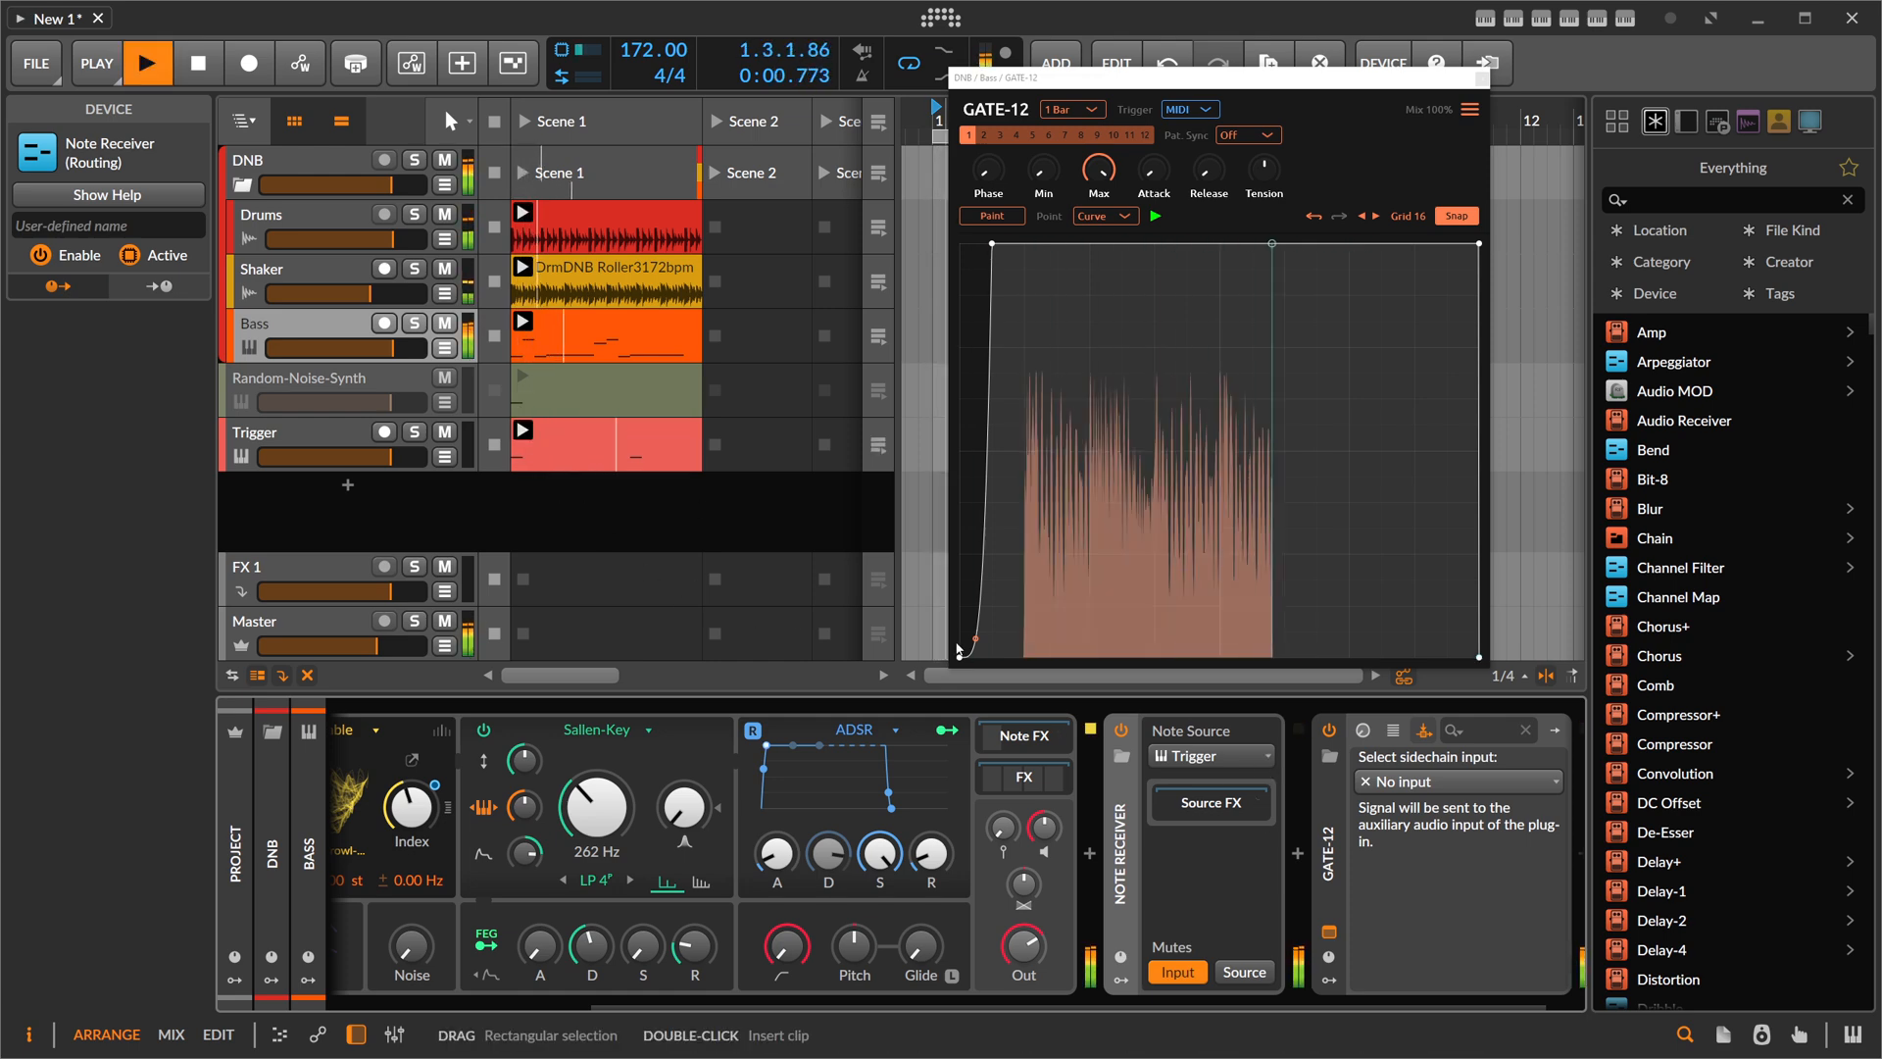
left_click(147, 63)
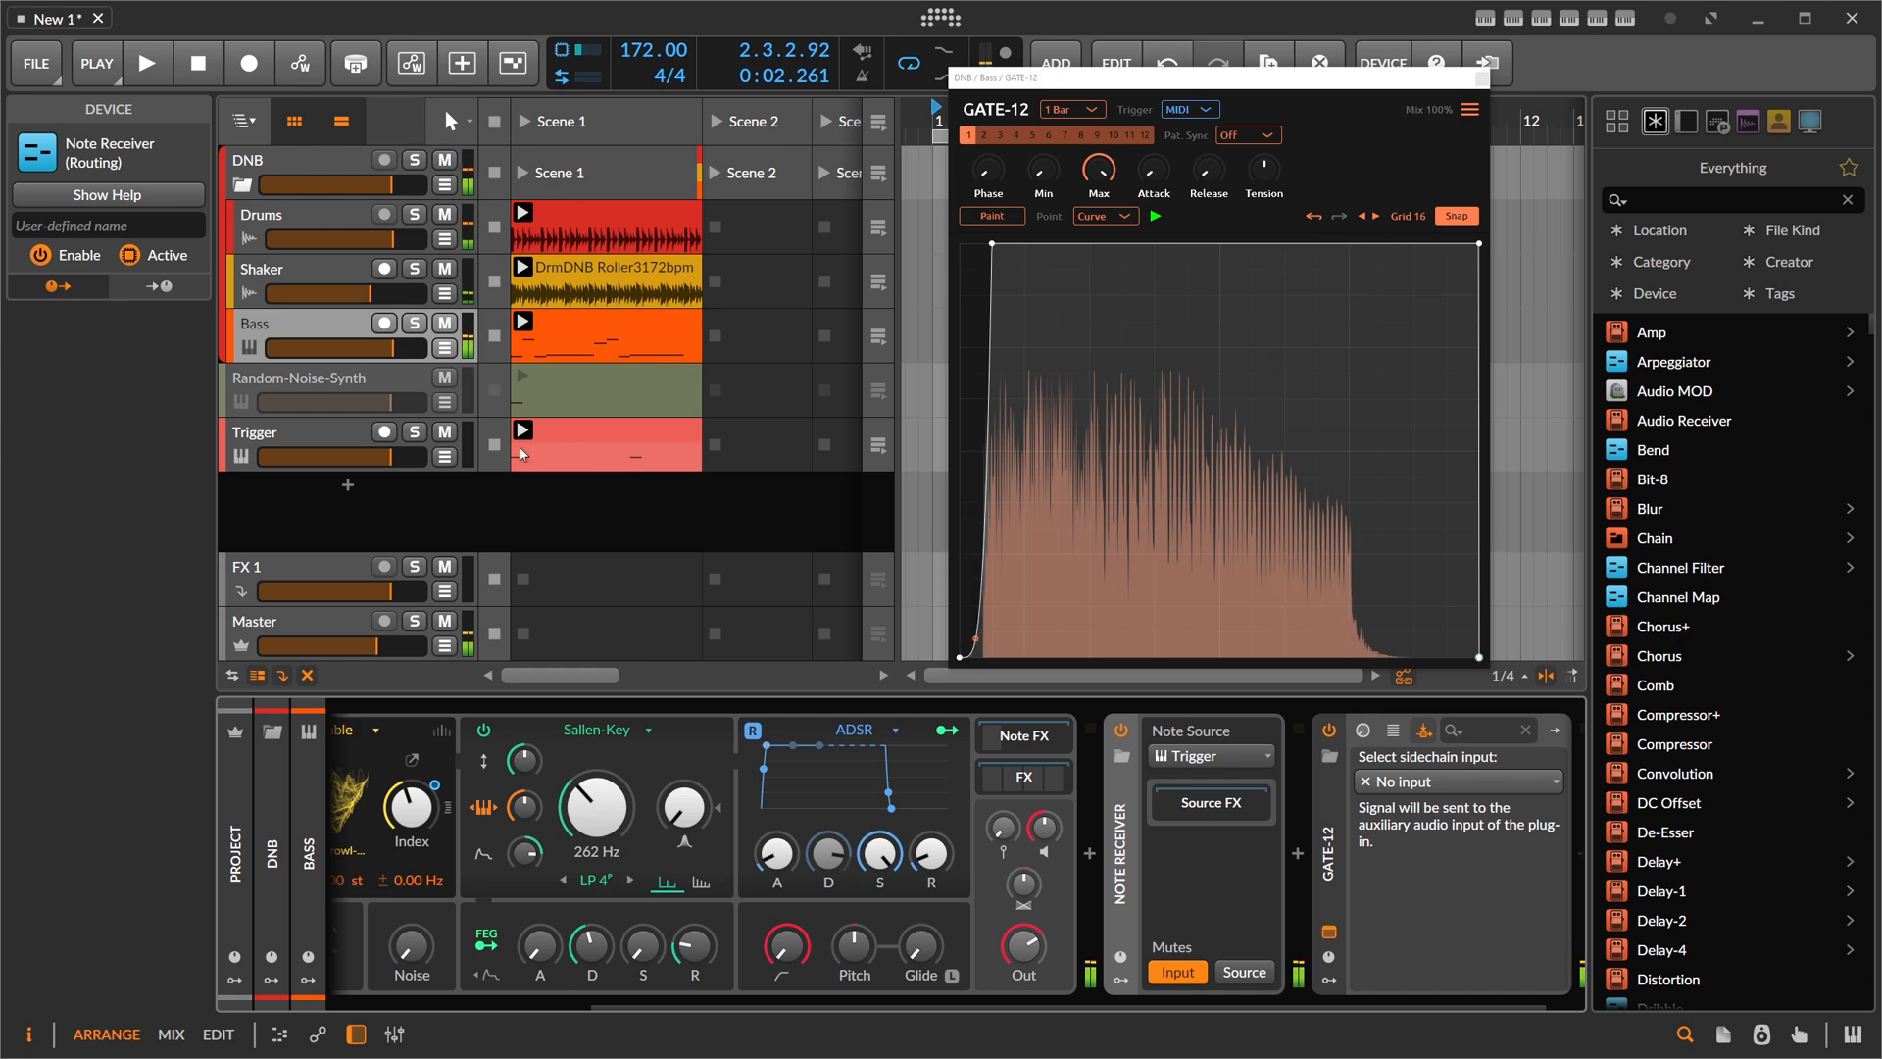
left_click(147, 63)
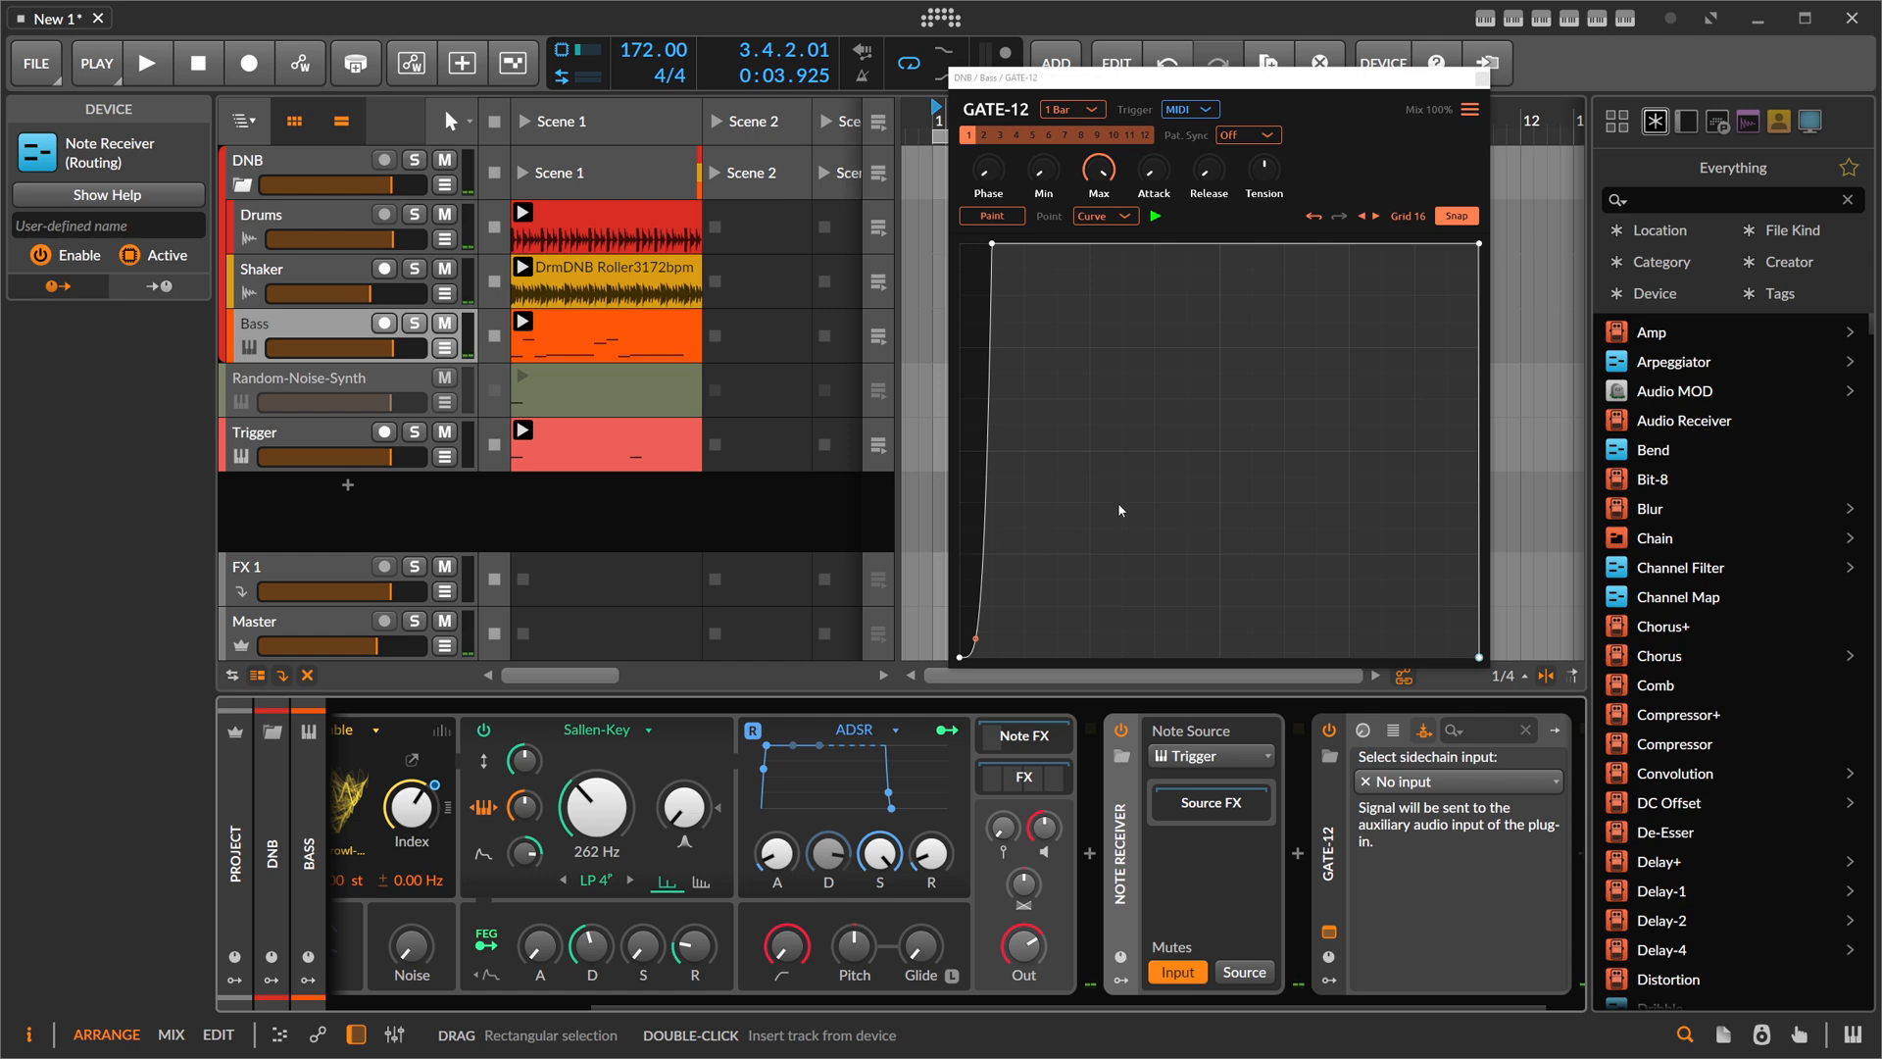
mouse_move(1319, 243)
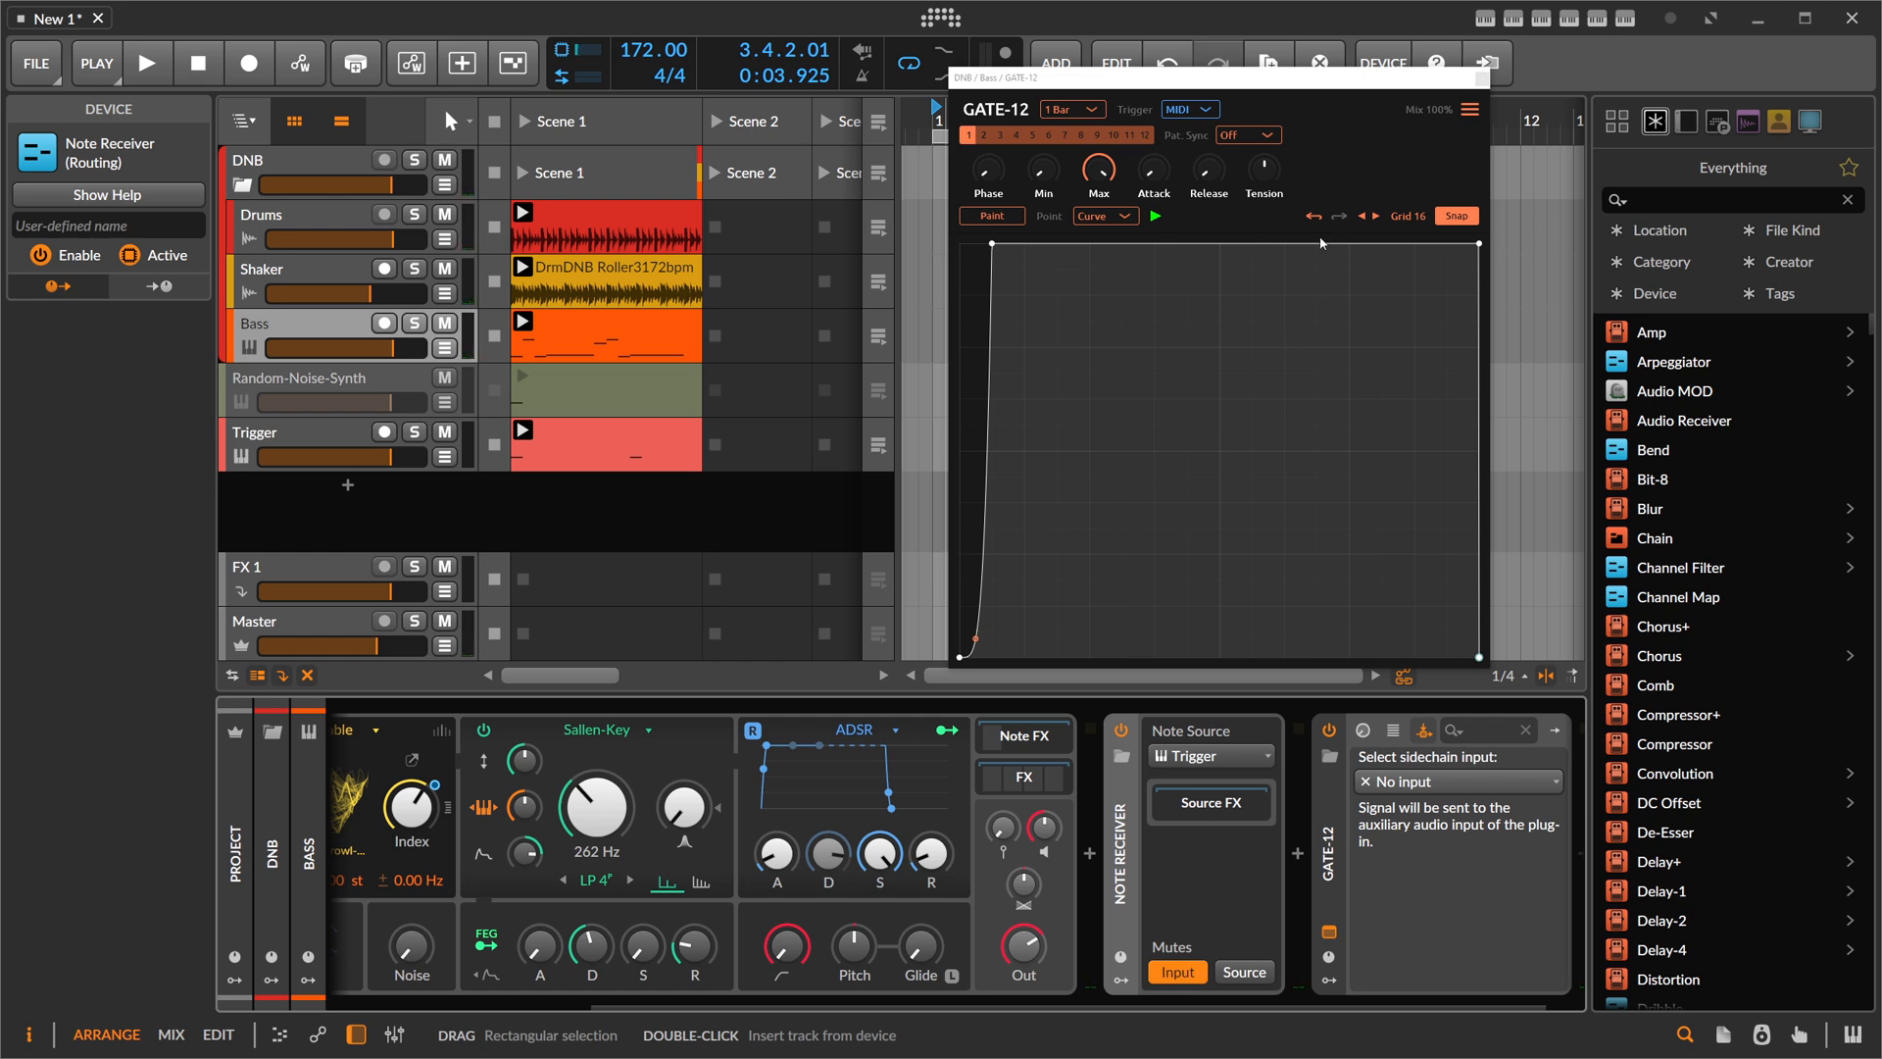
mouse_move(1092, 265)
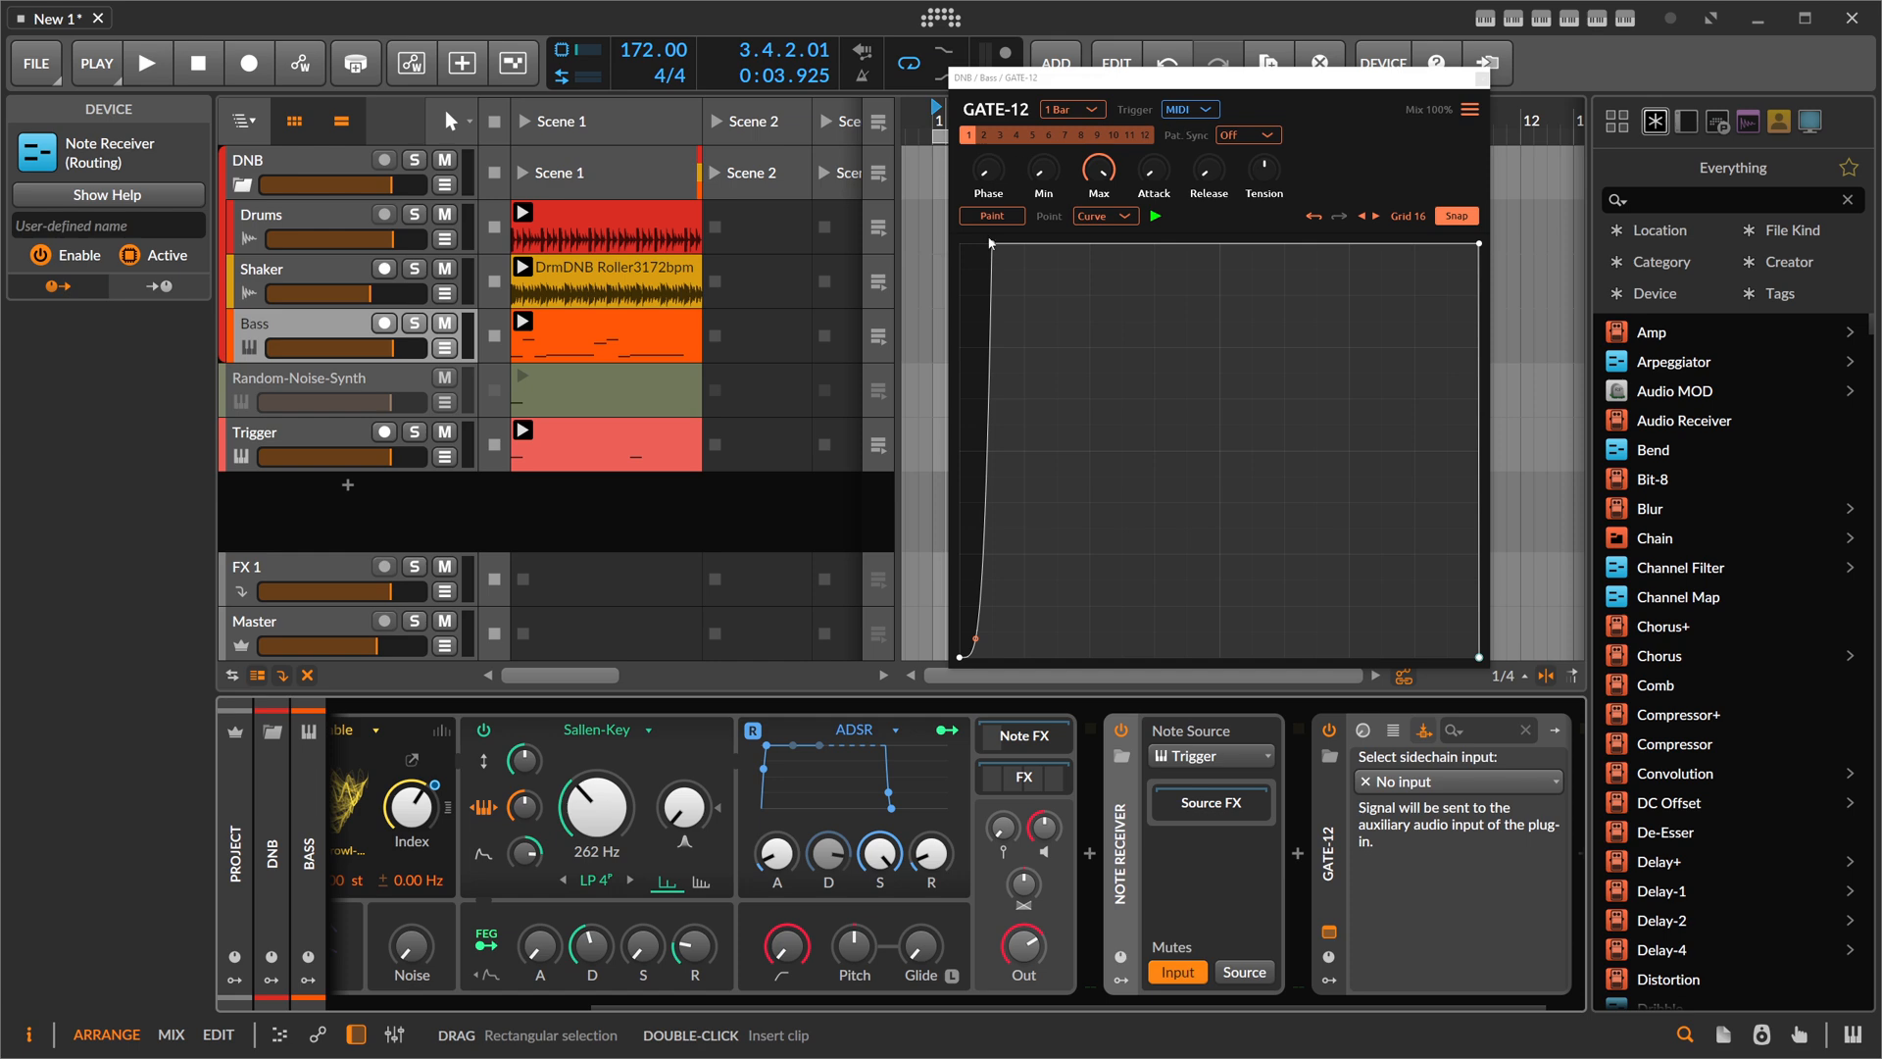
left_click(147, 61)
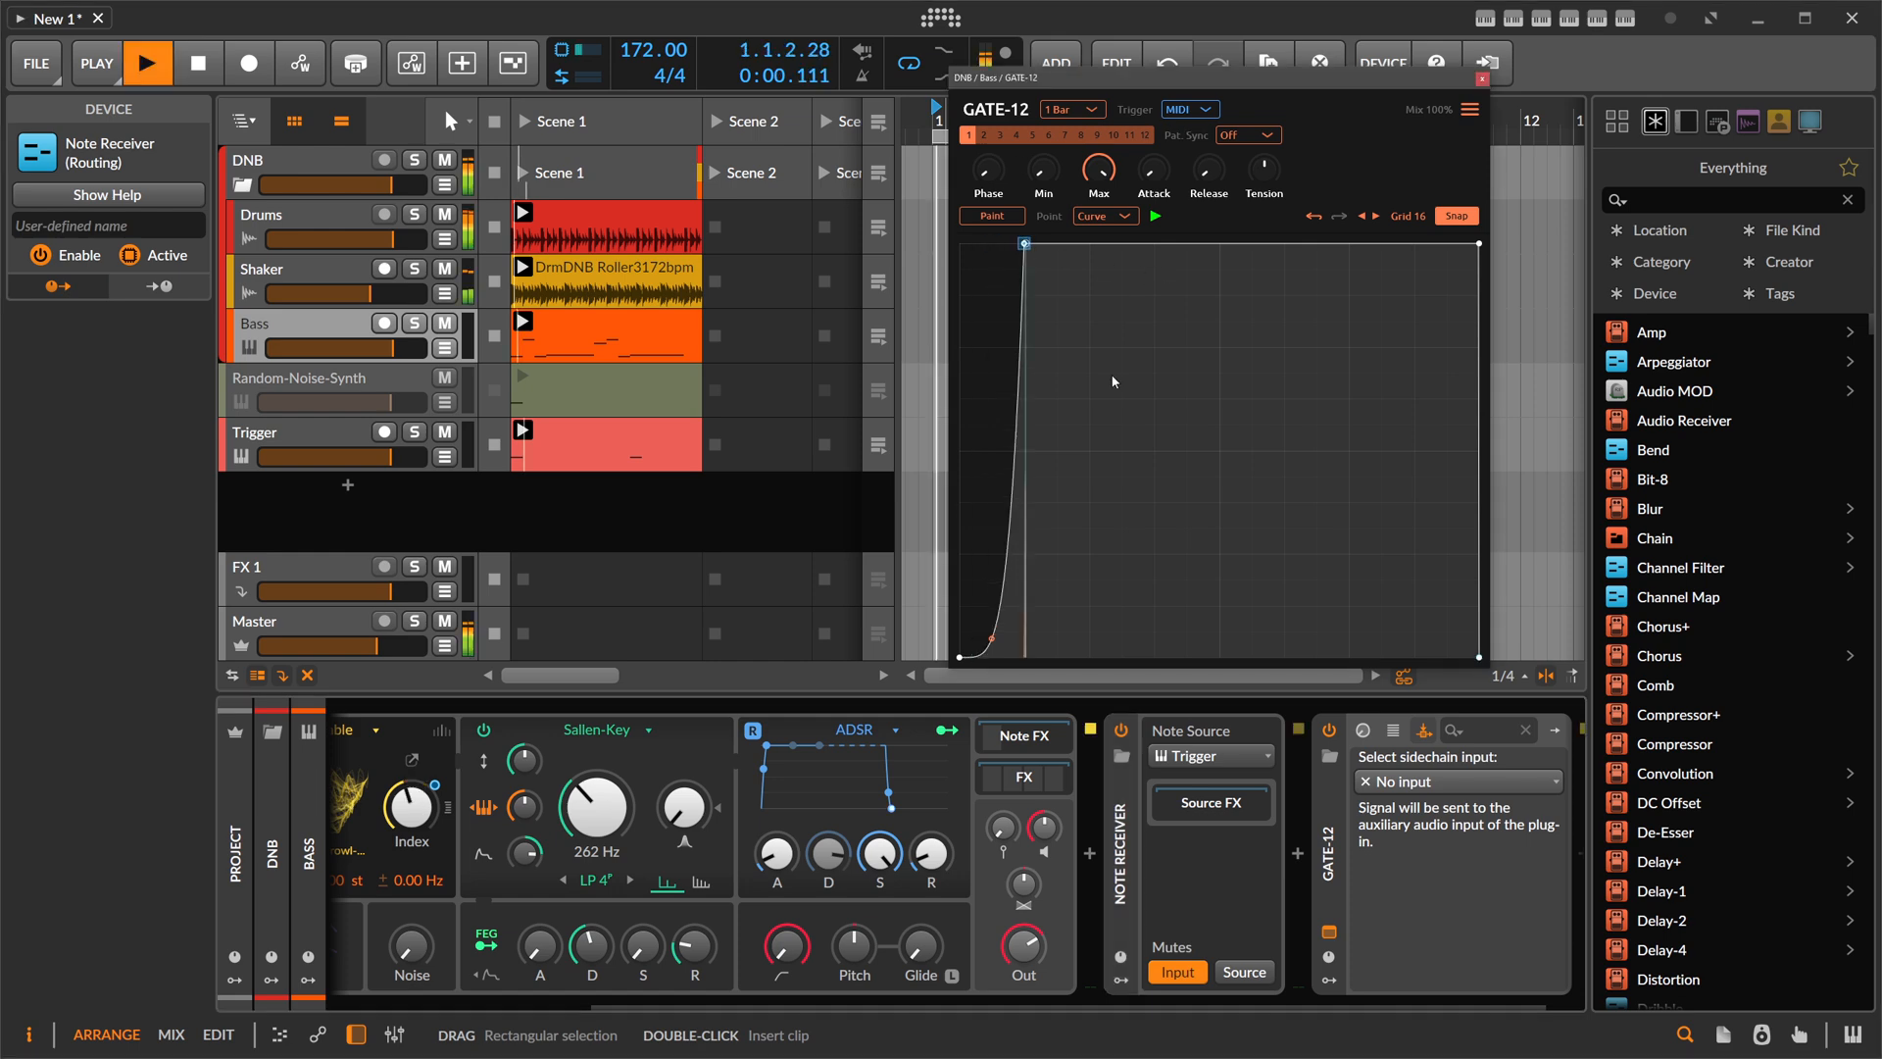
- Stop and restart playback to audition the slower envelope rise
left_click(147, 63)
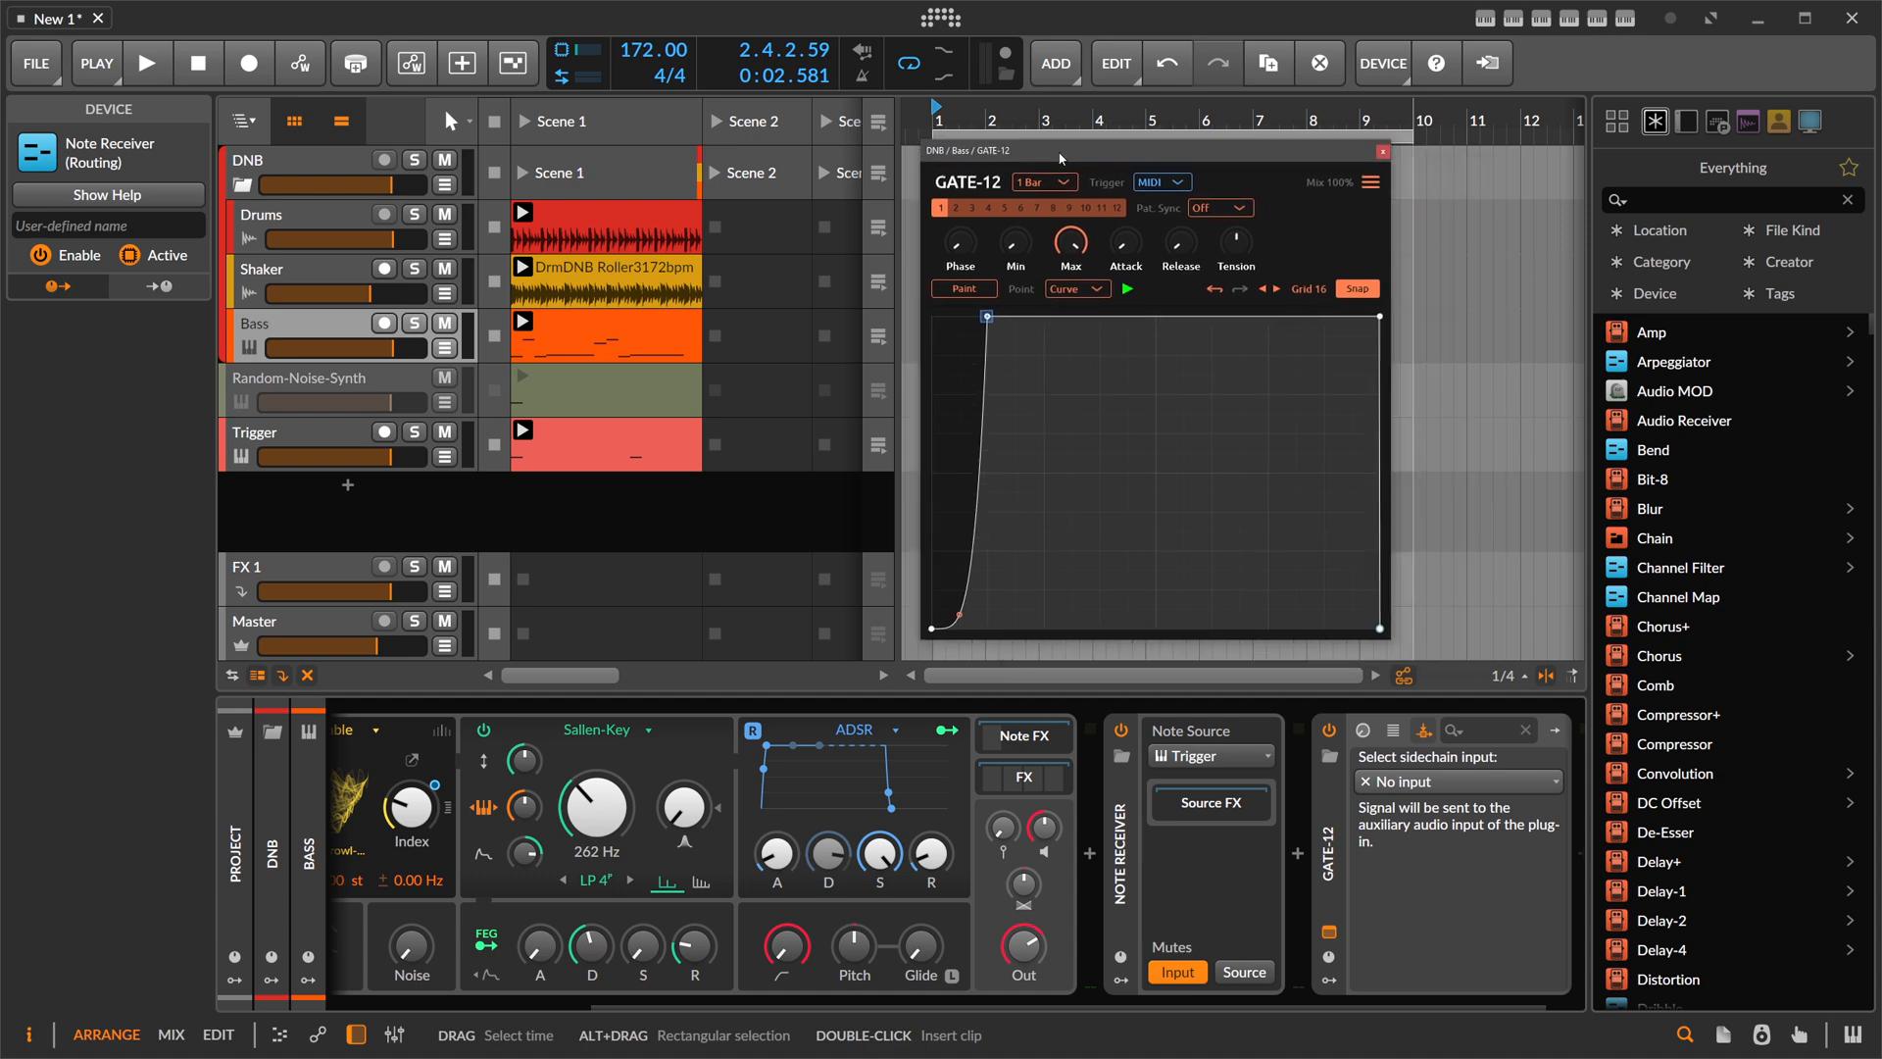
mouse_move(1293, 471)
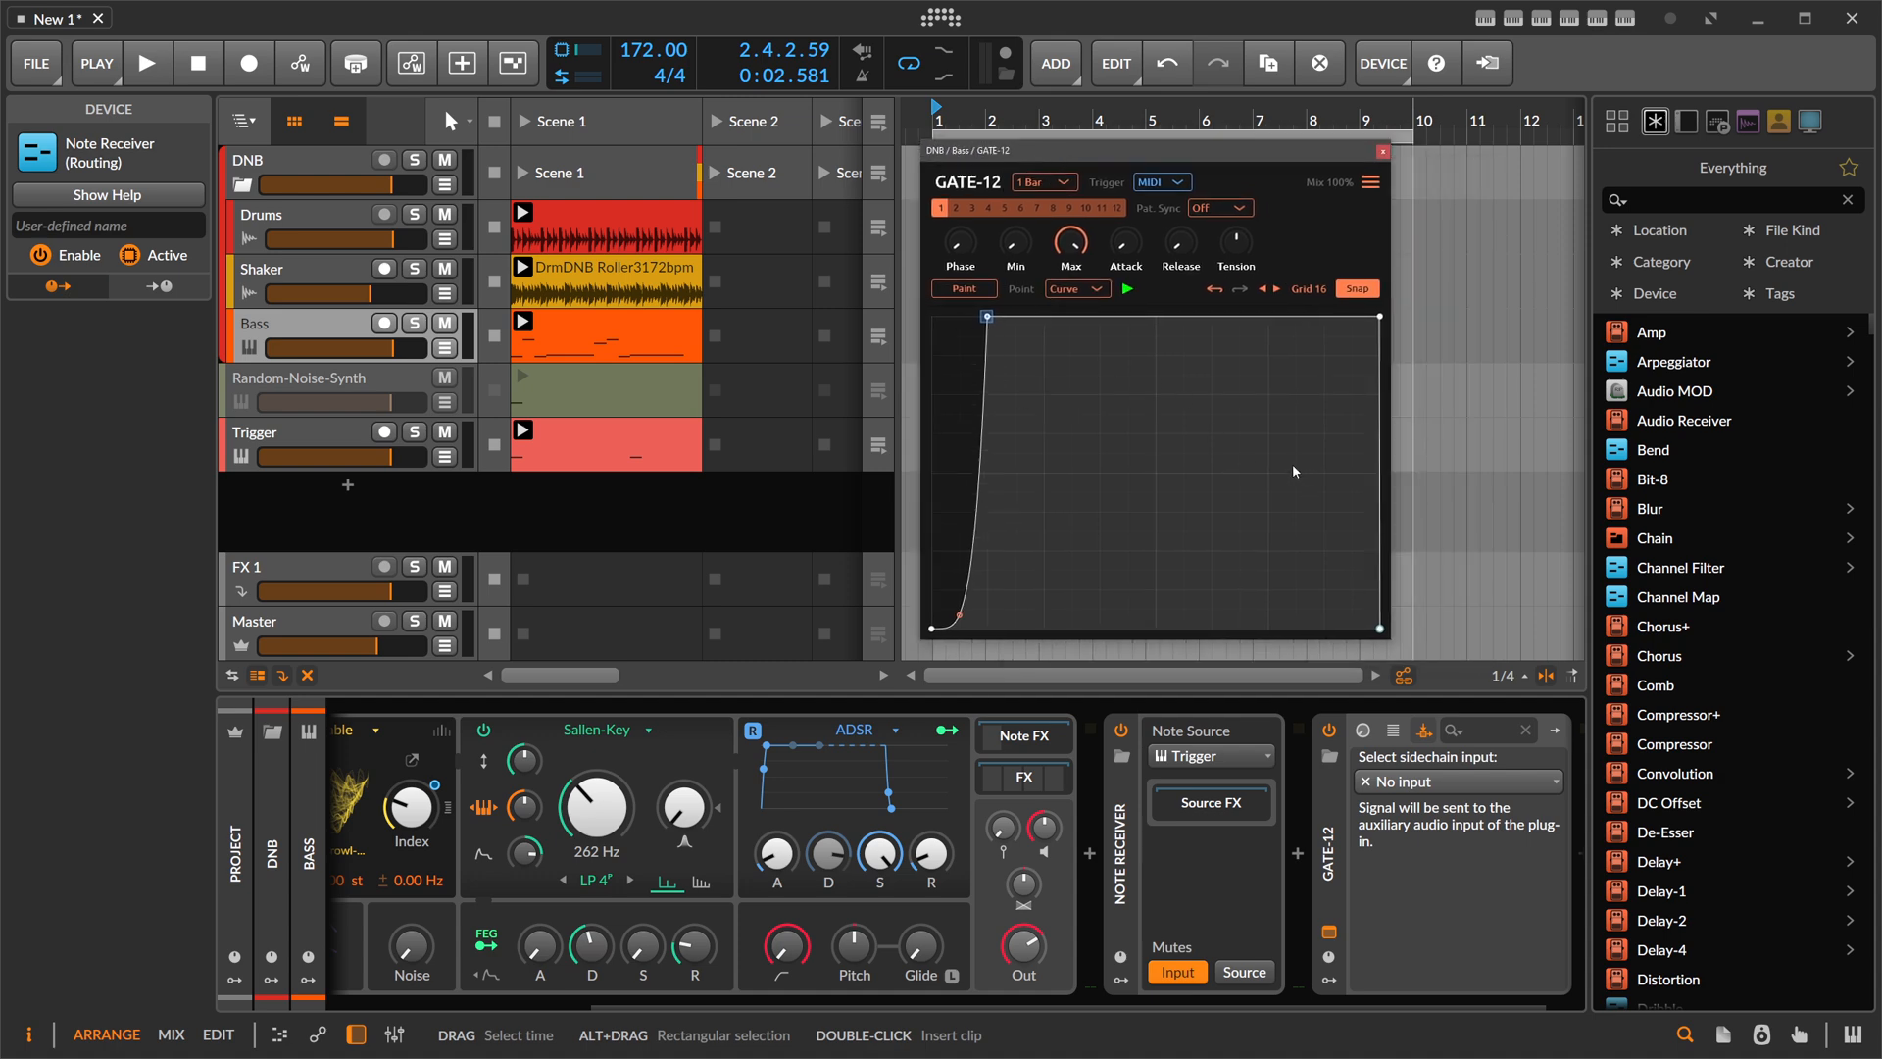
left_click(147, 63)
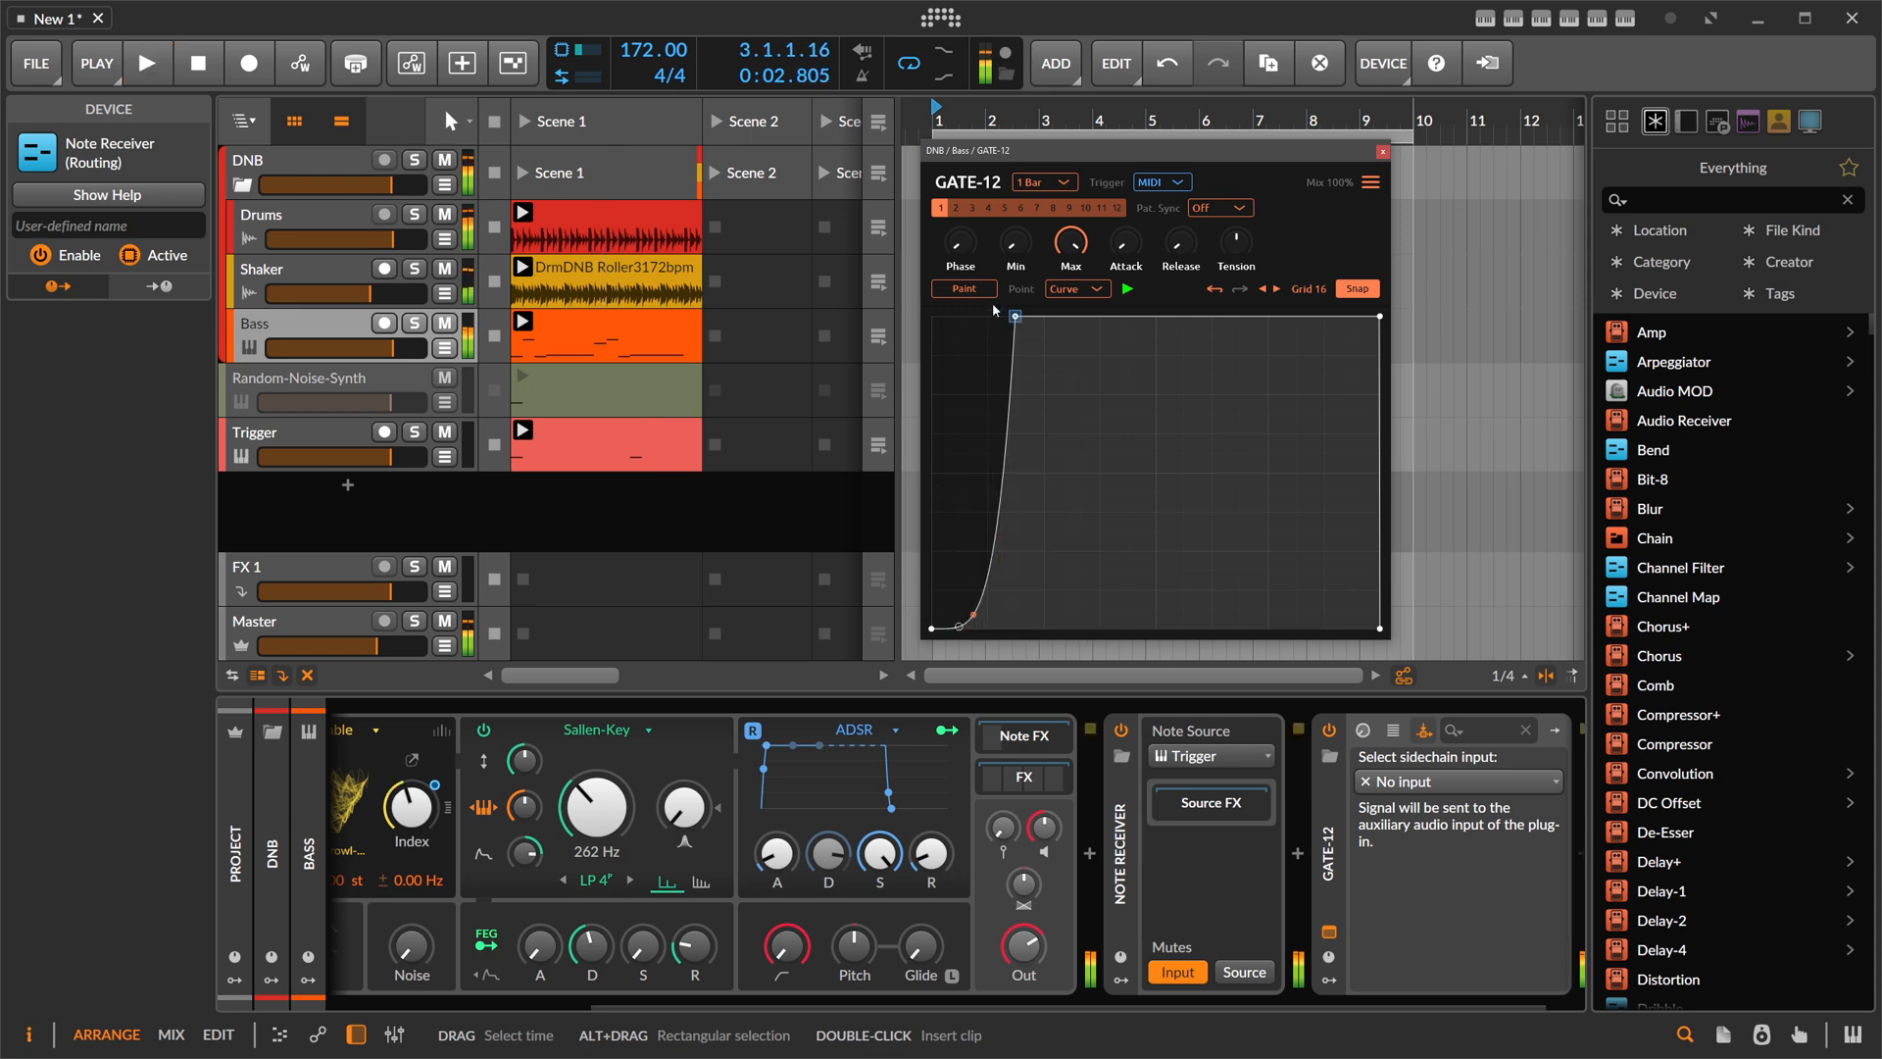
left_click(963, 288)
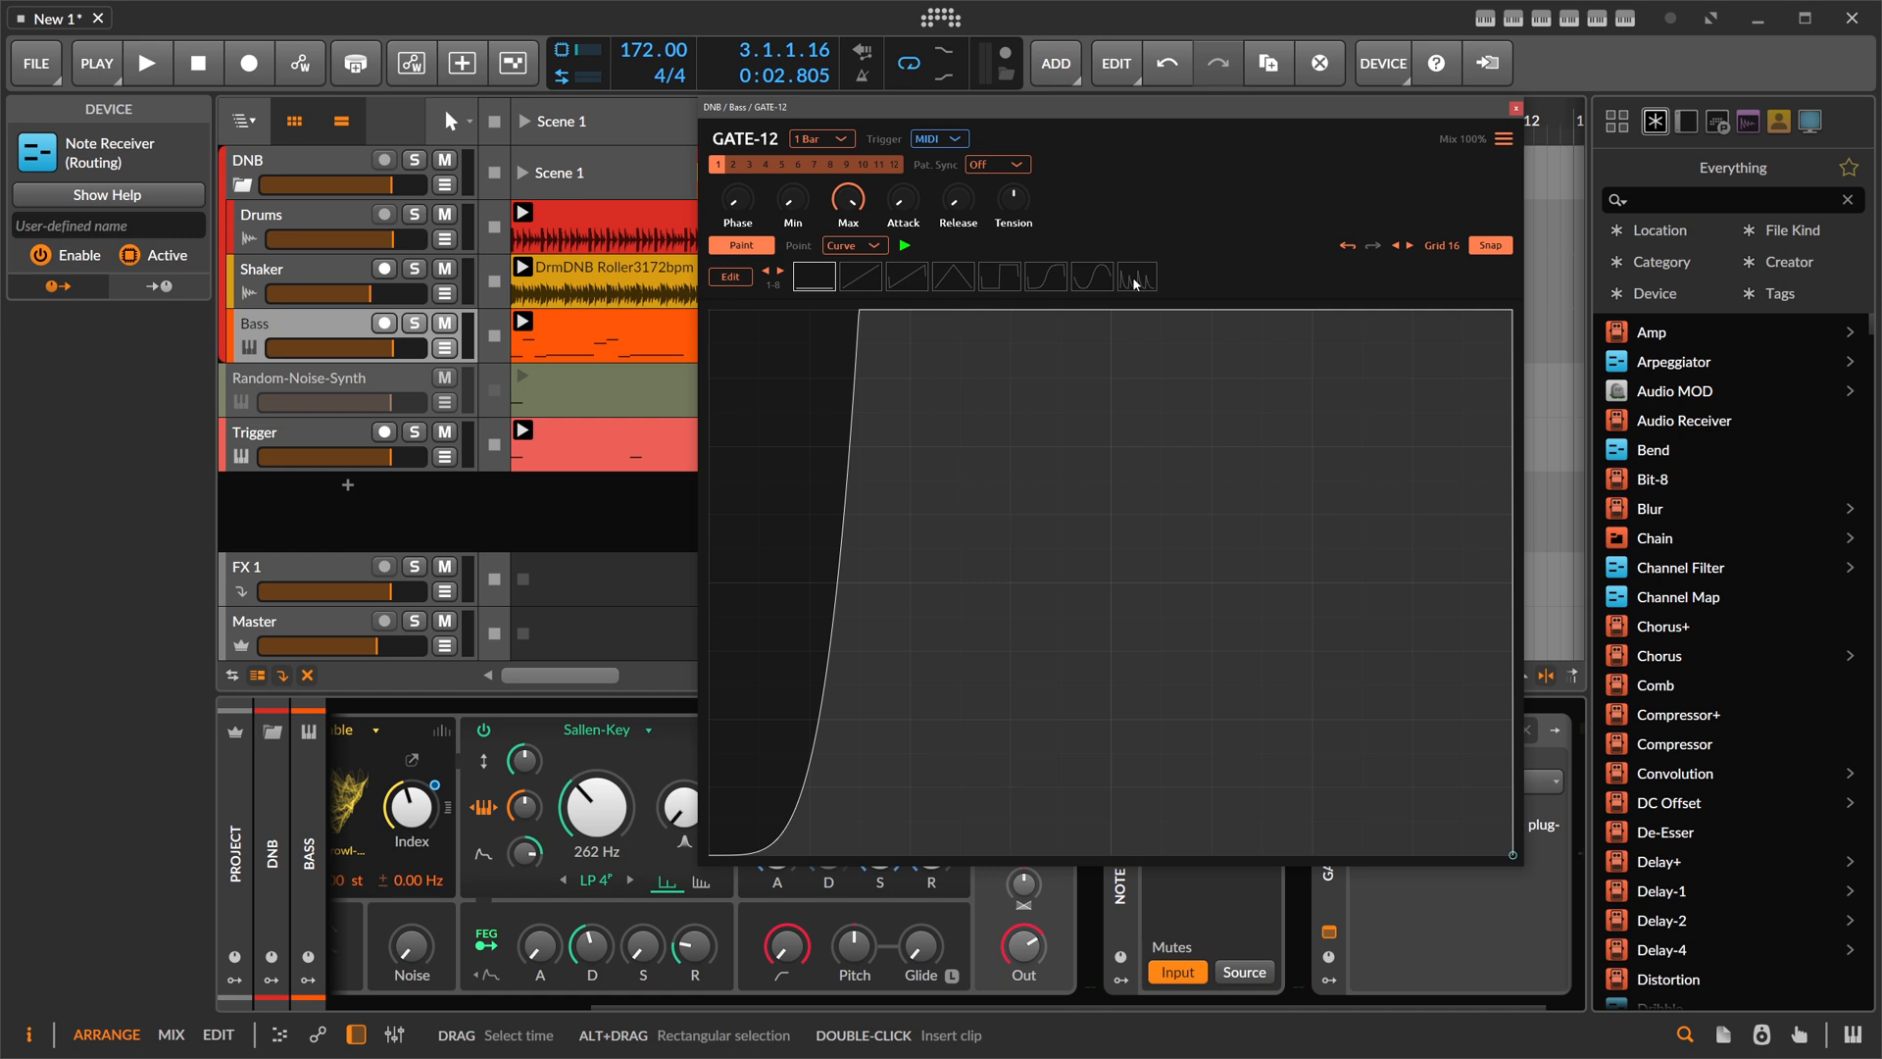
- Paint decaying-spike and straight-ramp preset shapes across the GATE-12 envelope
left_click(1135, 276)
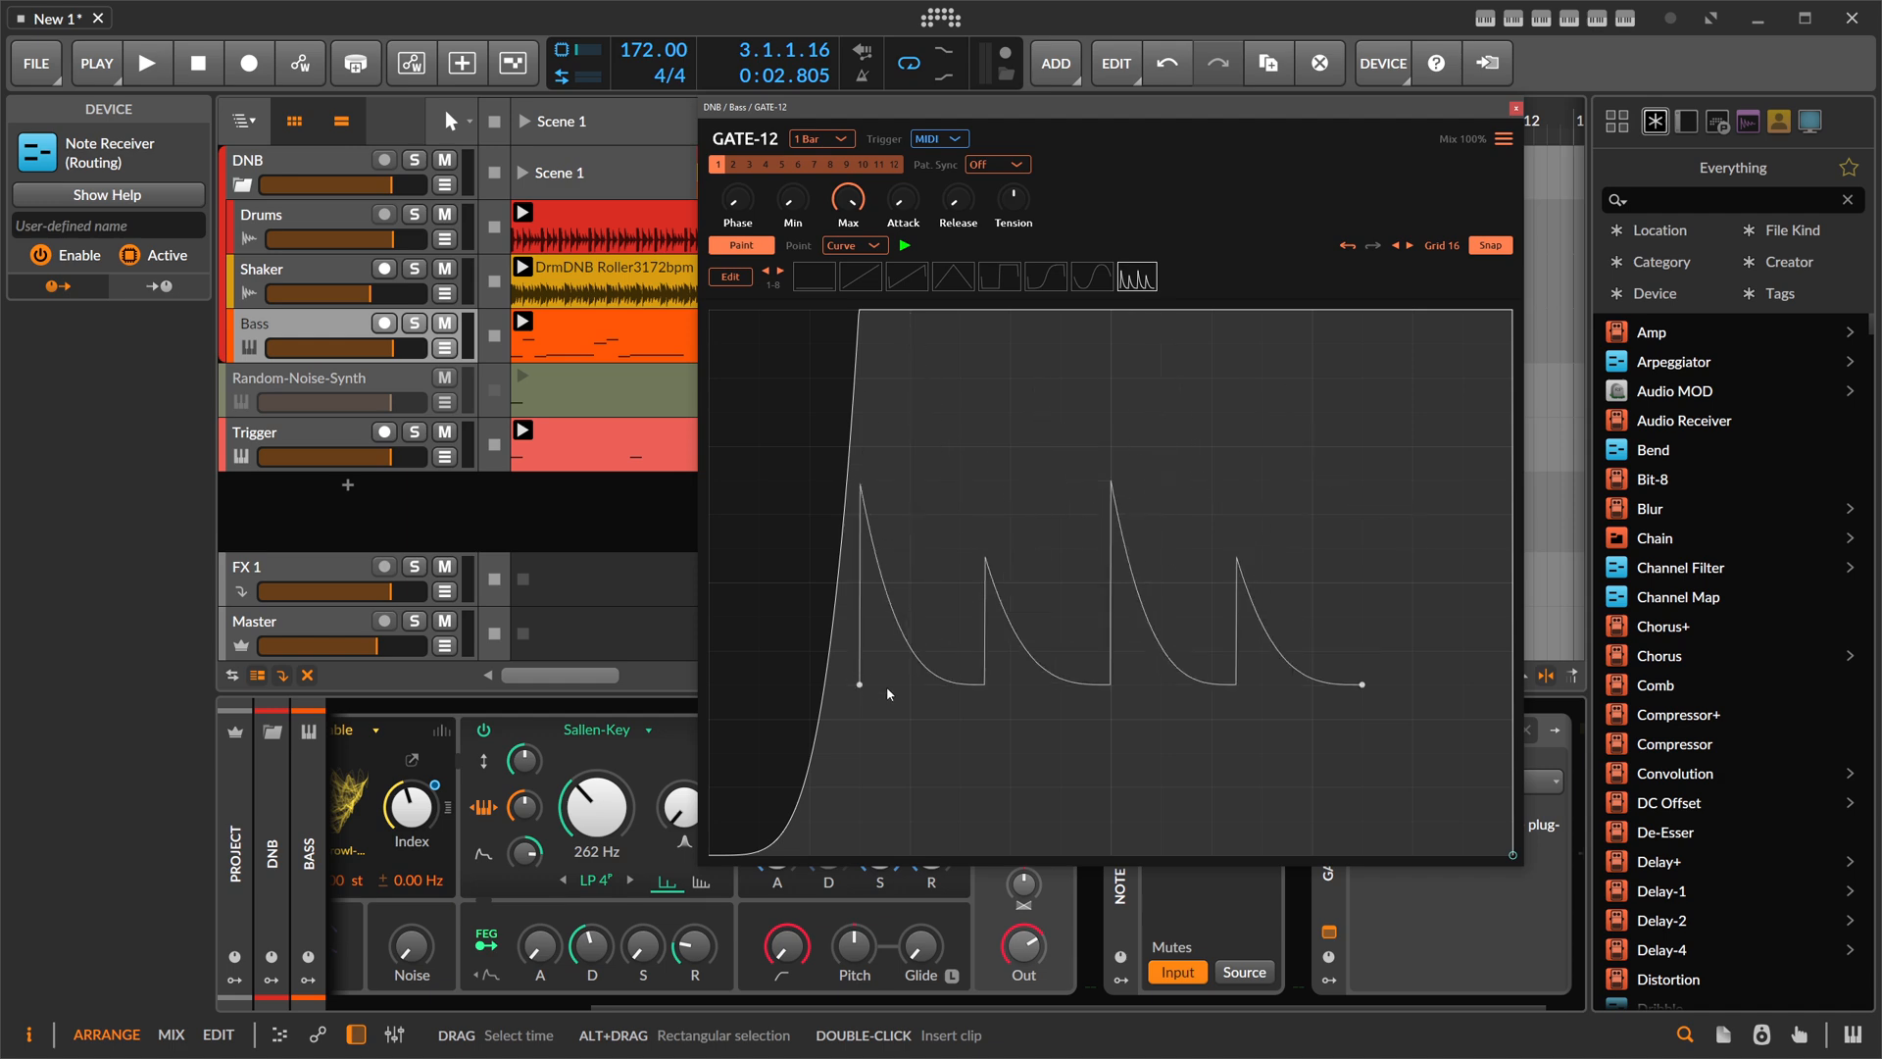
left_click_drag(1363, 684, 1362, 717)
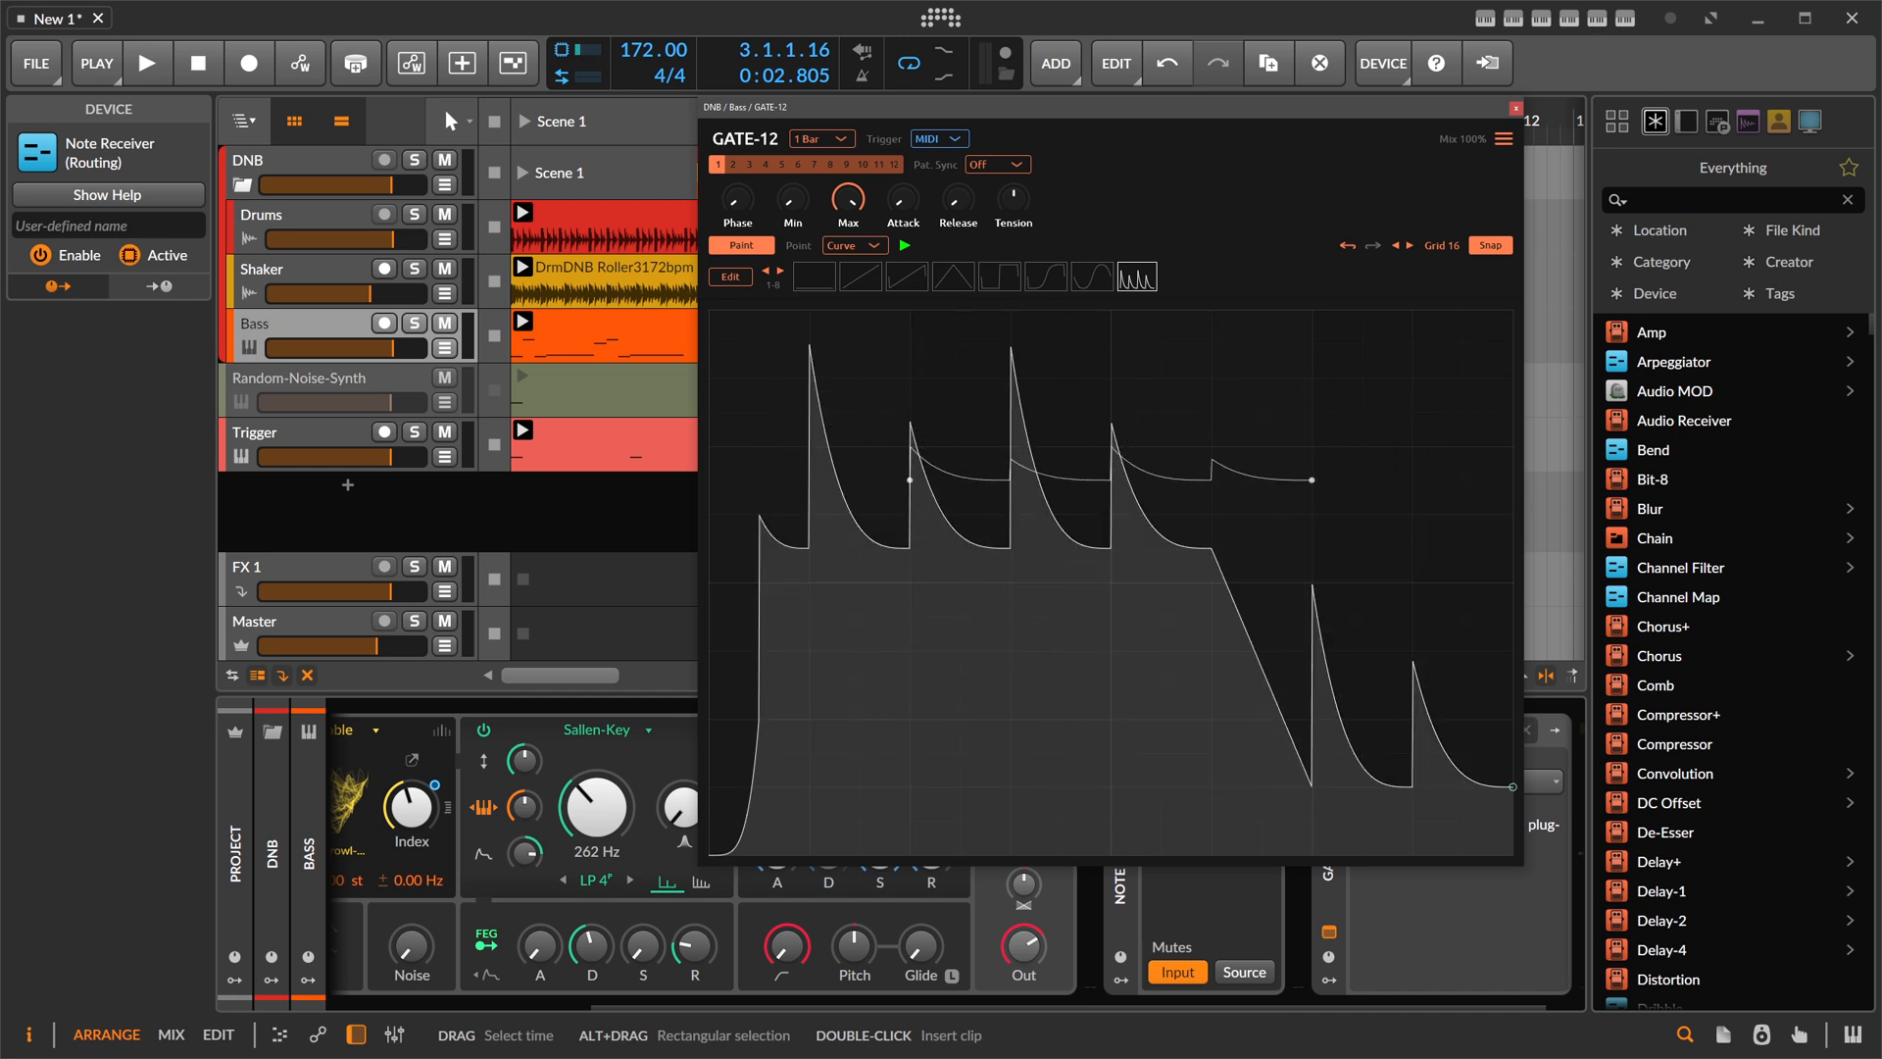
left_click(859, 276)
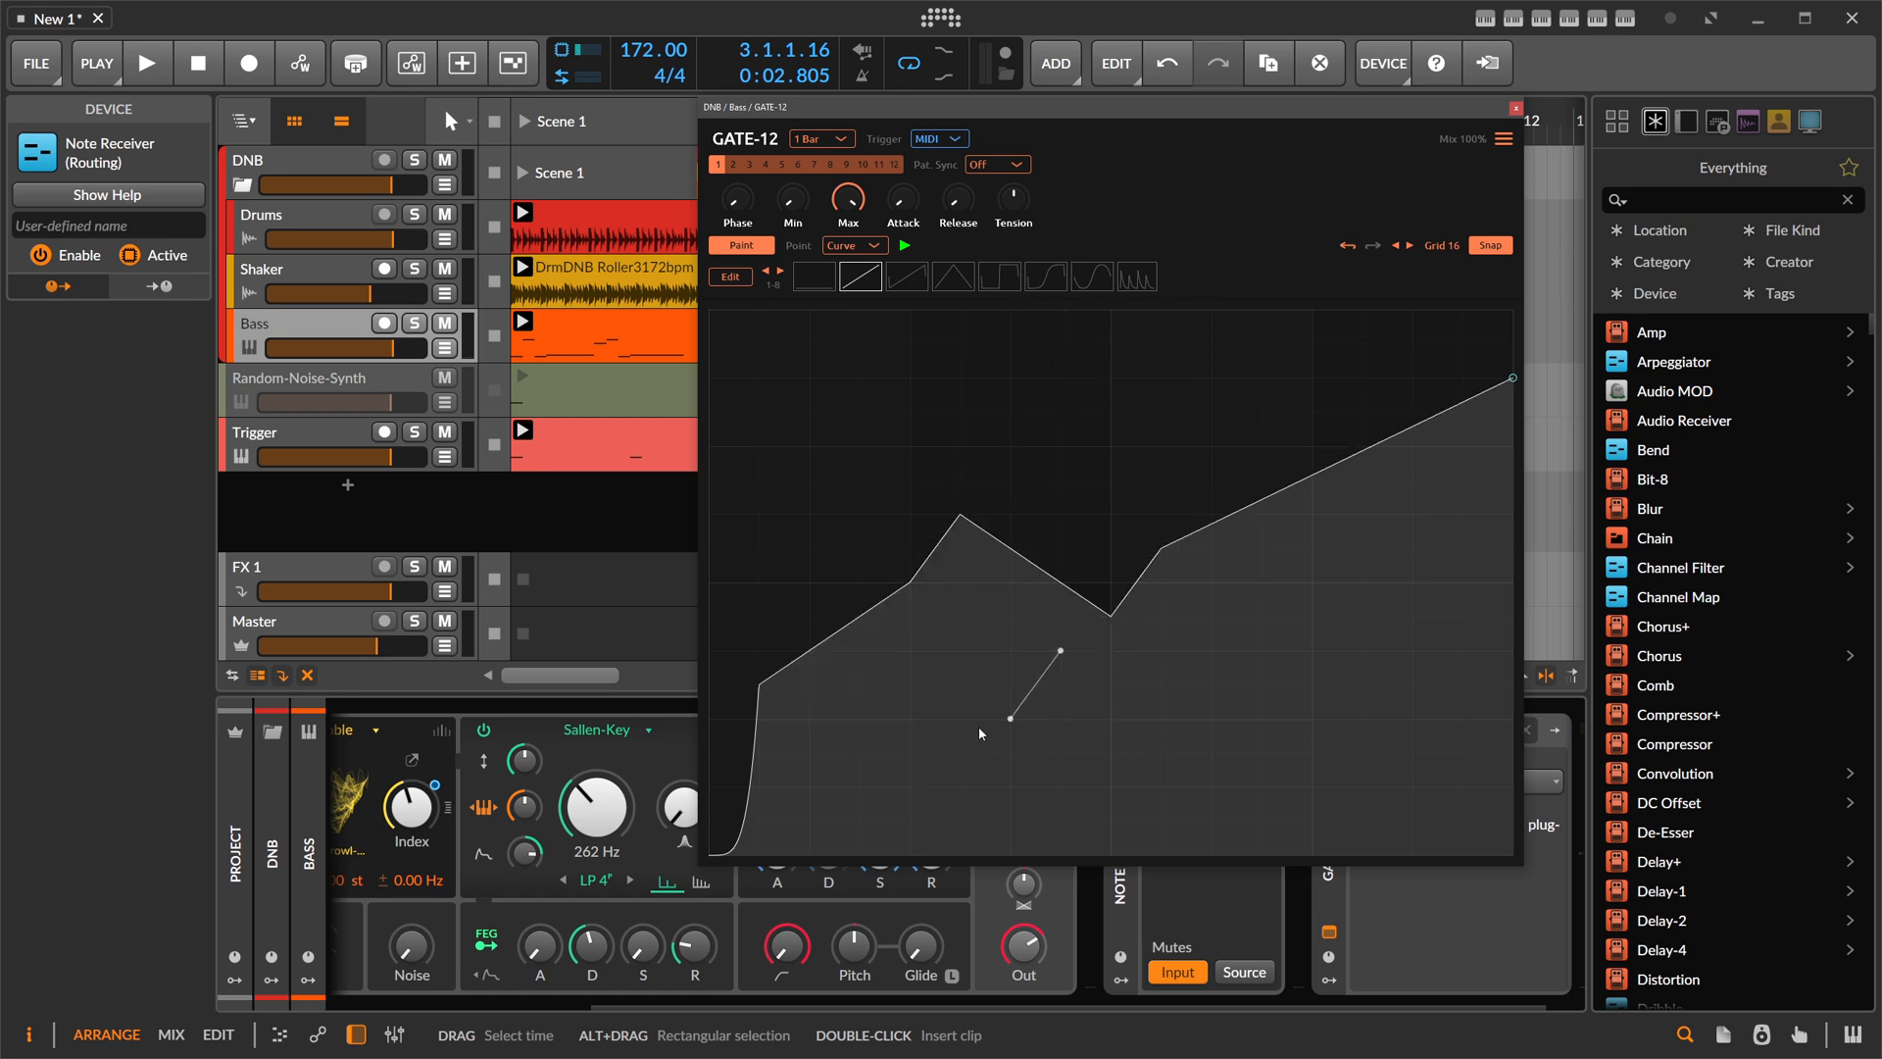
left_click_drag(1008, 720, 1314, 612)
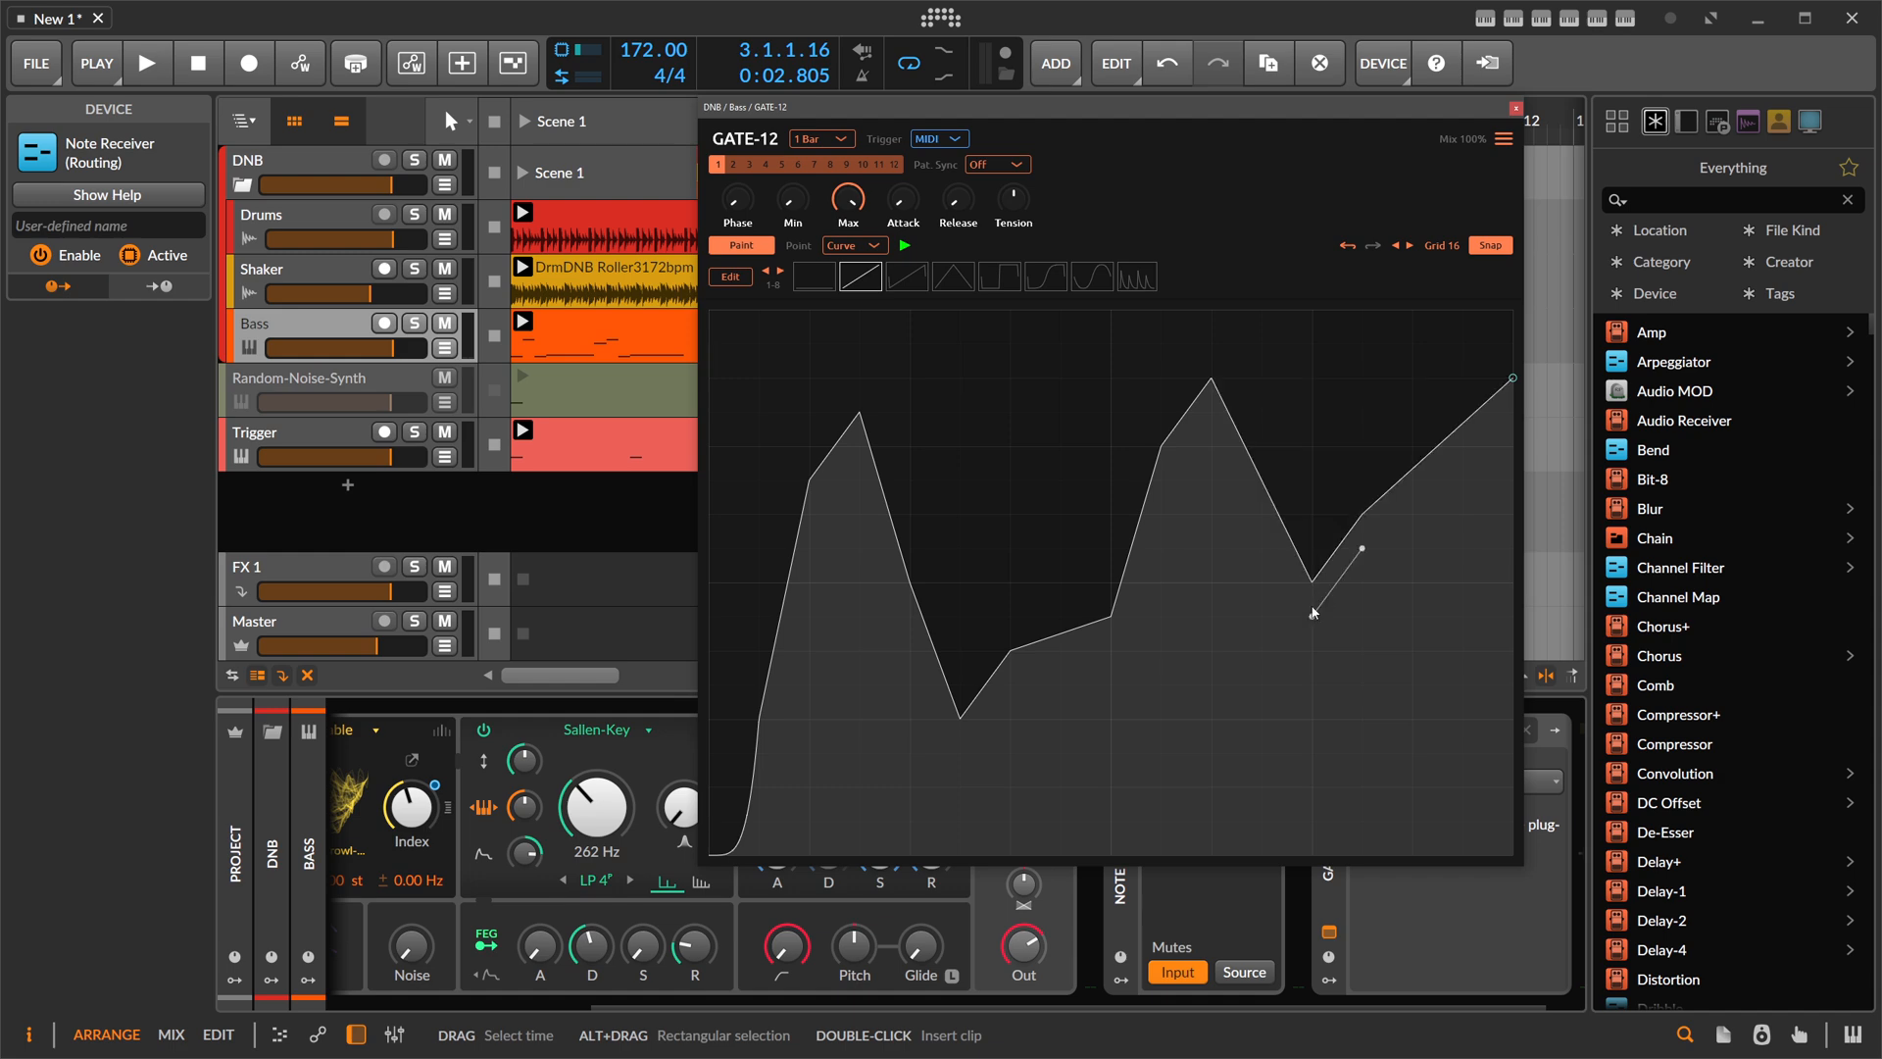
- Clear the whole envelope from the graph's right-click menu, leaving a flat line
right_click(984, 456)
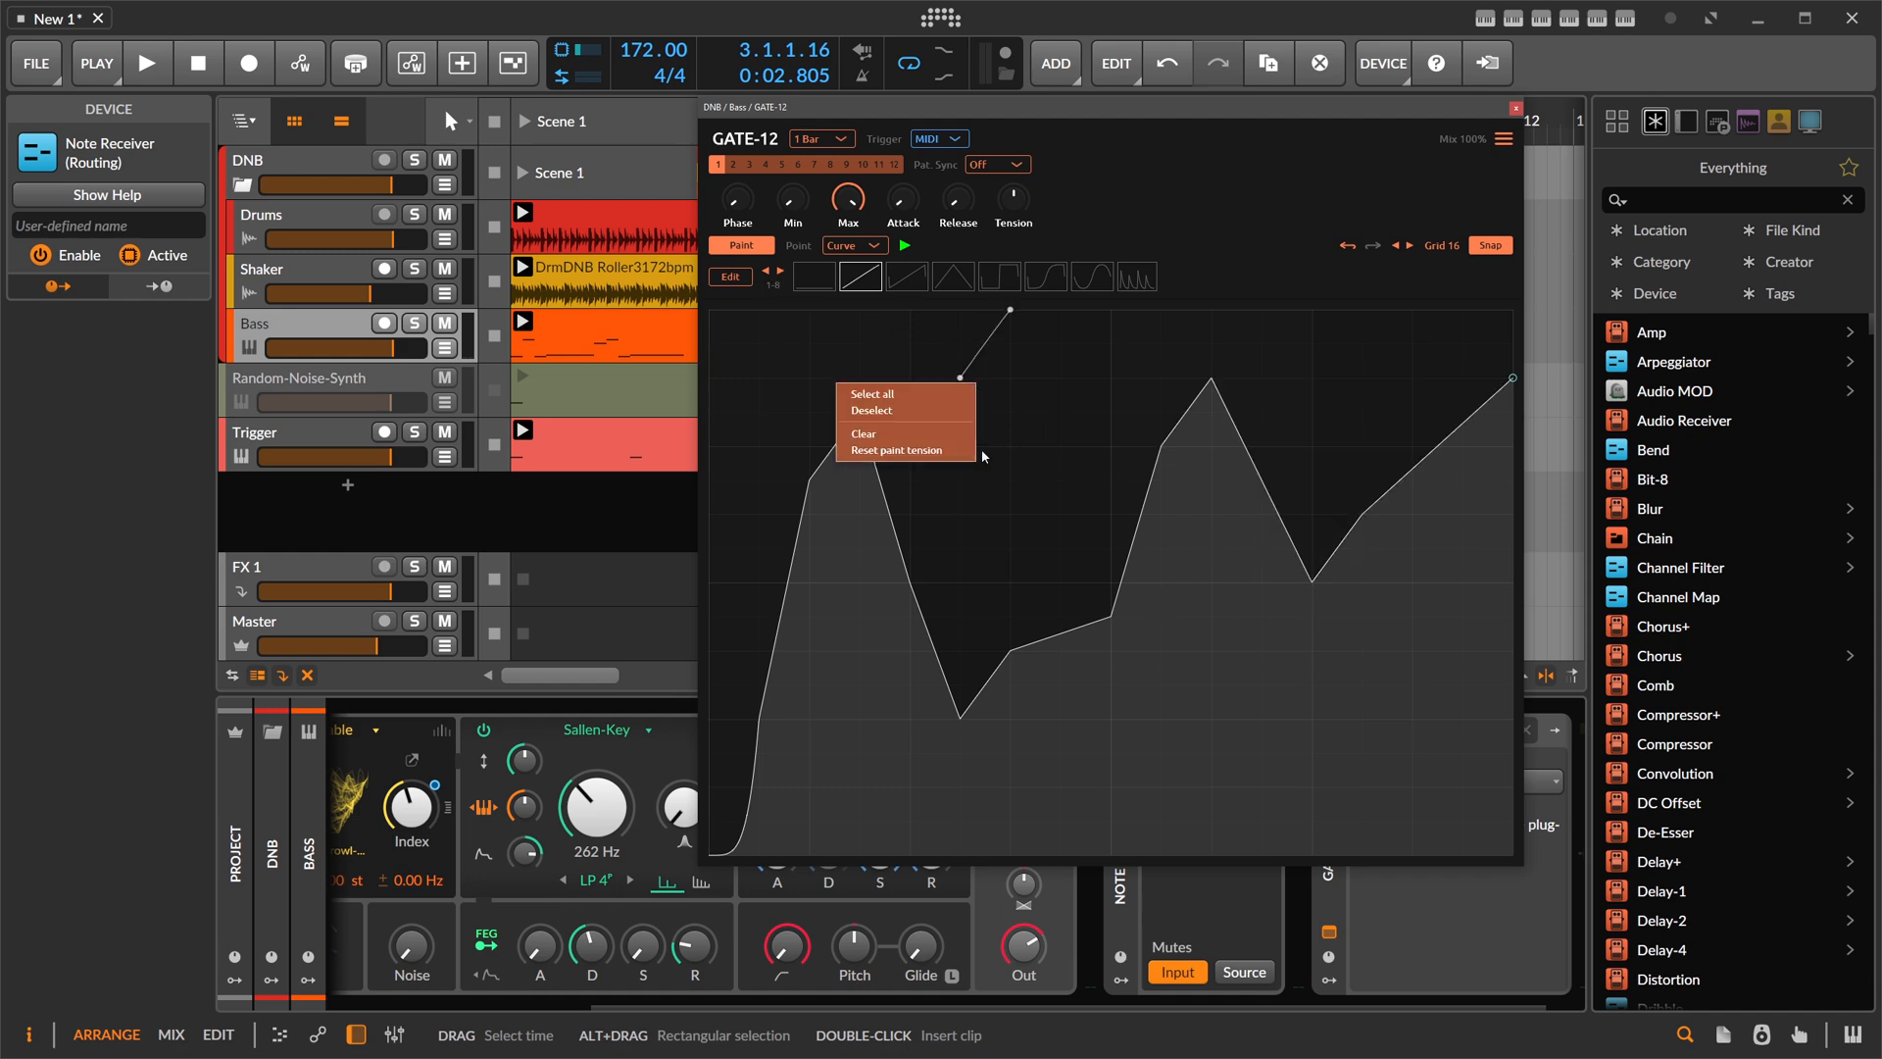
left_click(863, 433)
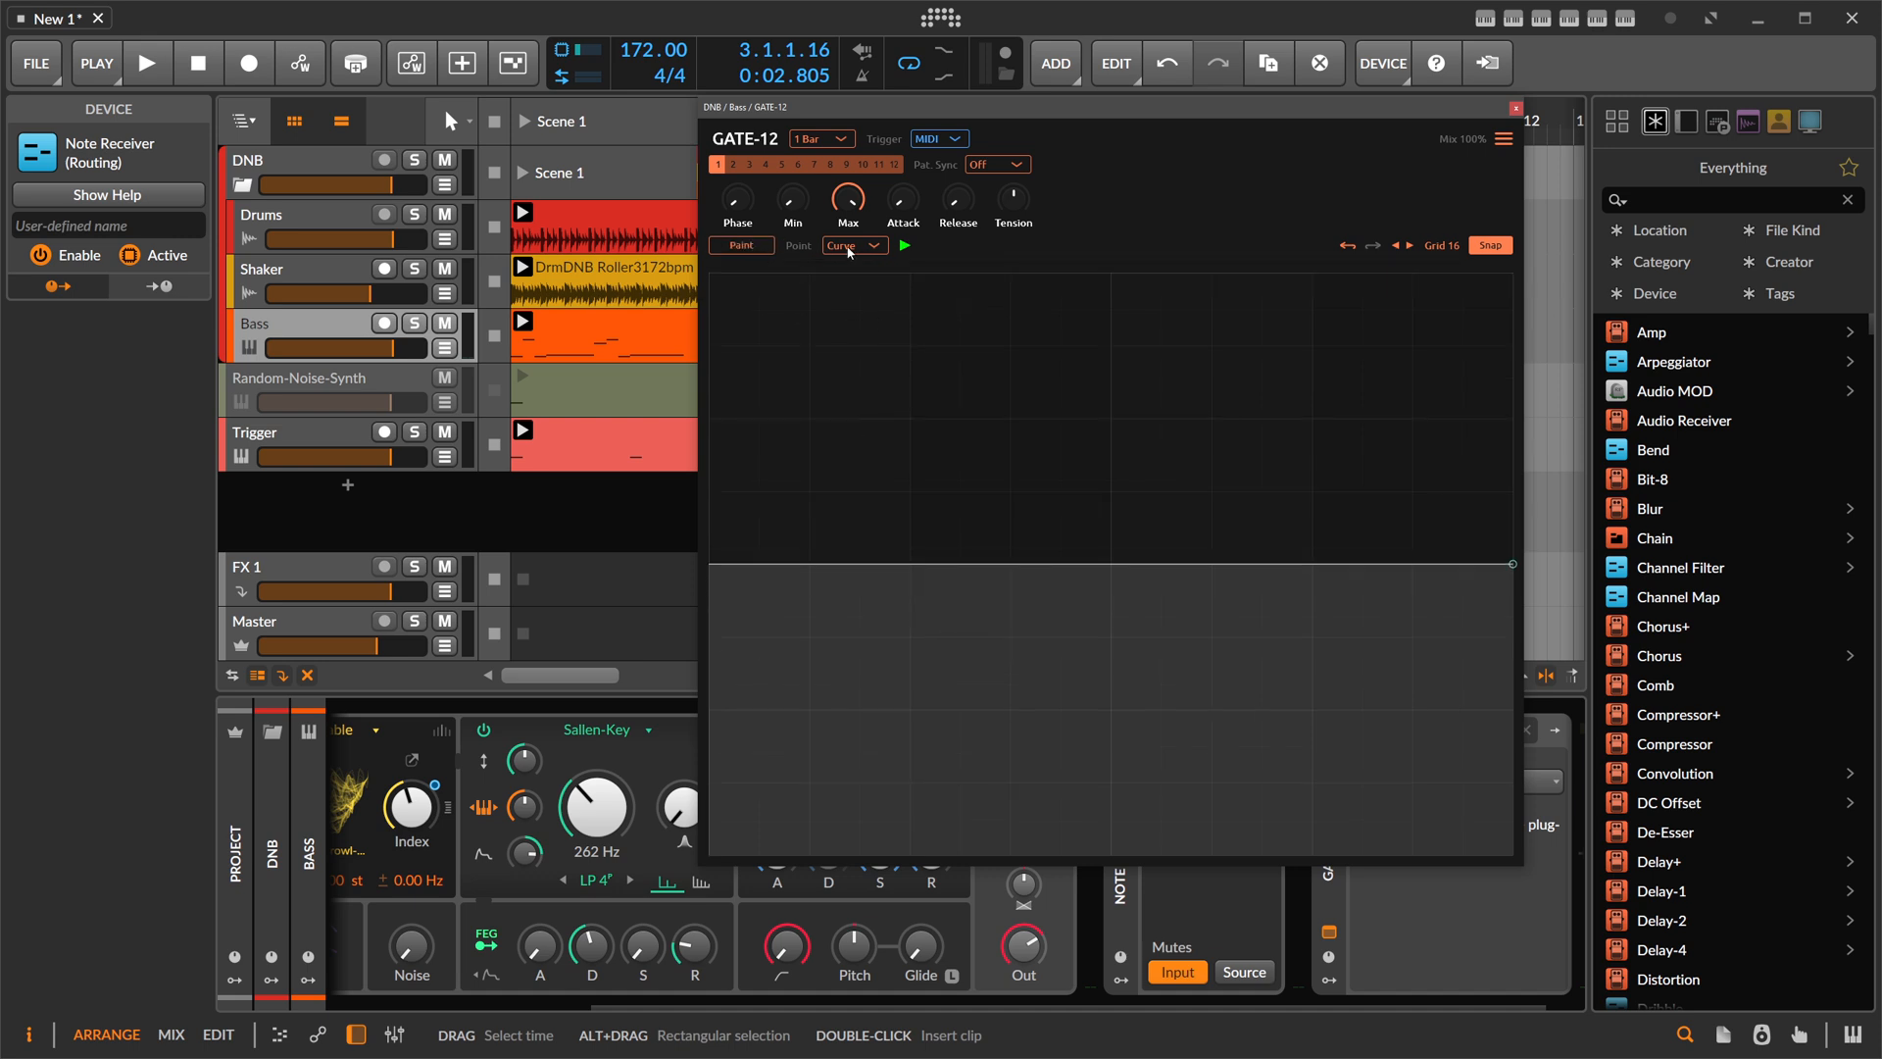
mouse_move(733, 310)
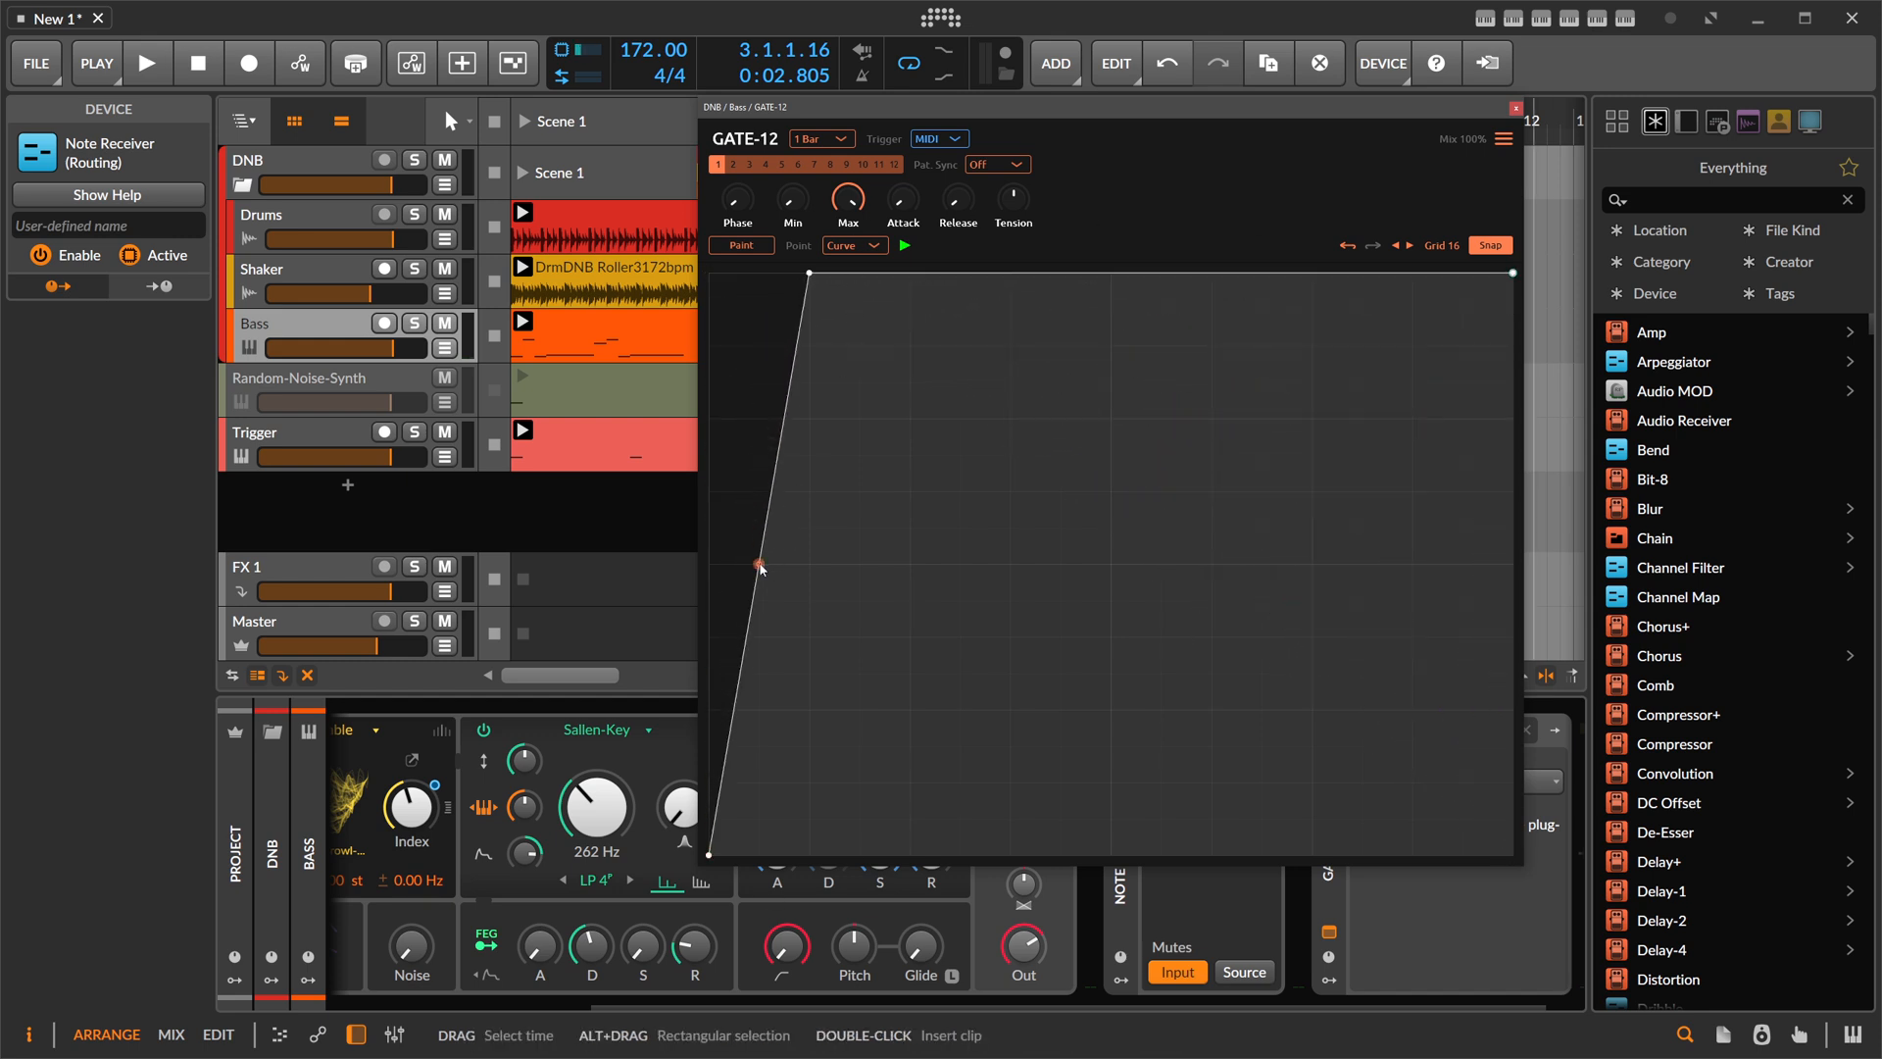
- Bend the rising envelope into a curve and fine-tune its Tension for a fast rise
left_click_drag(758, 564, 759, 815)
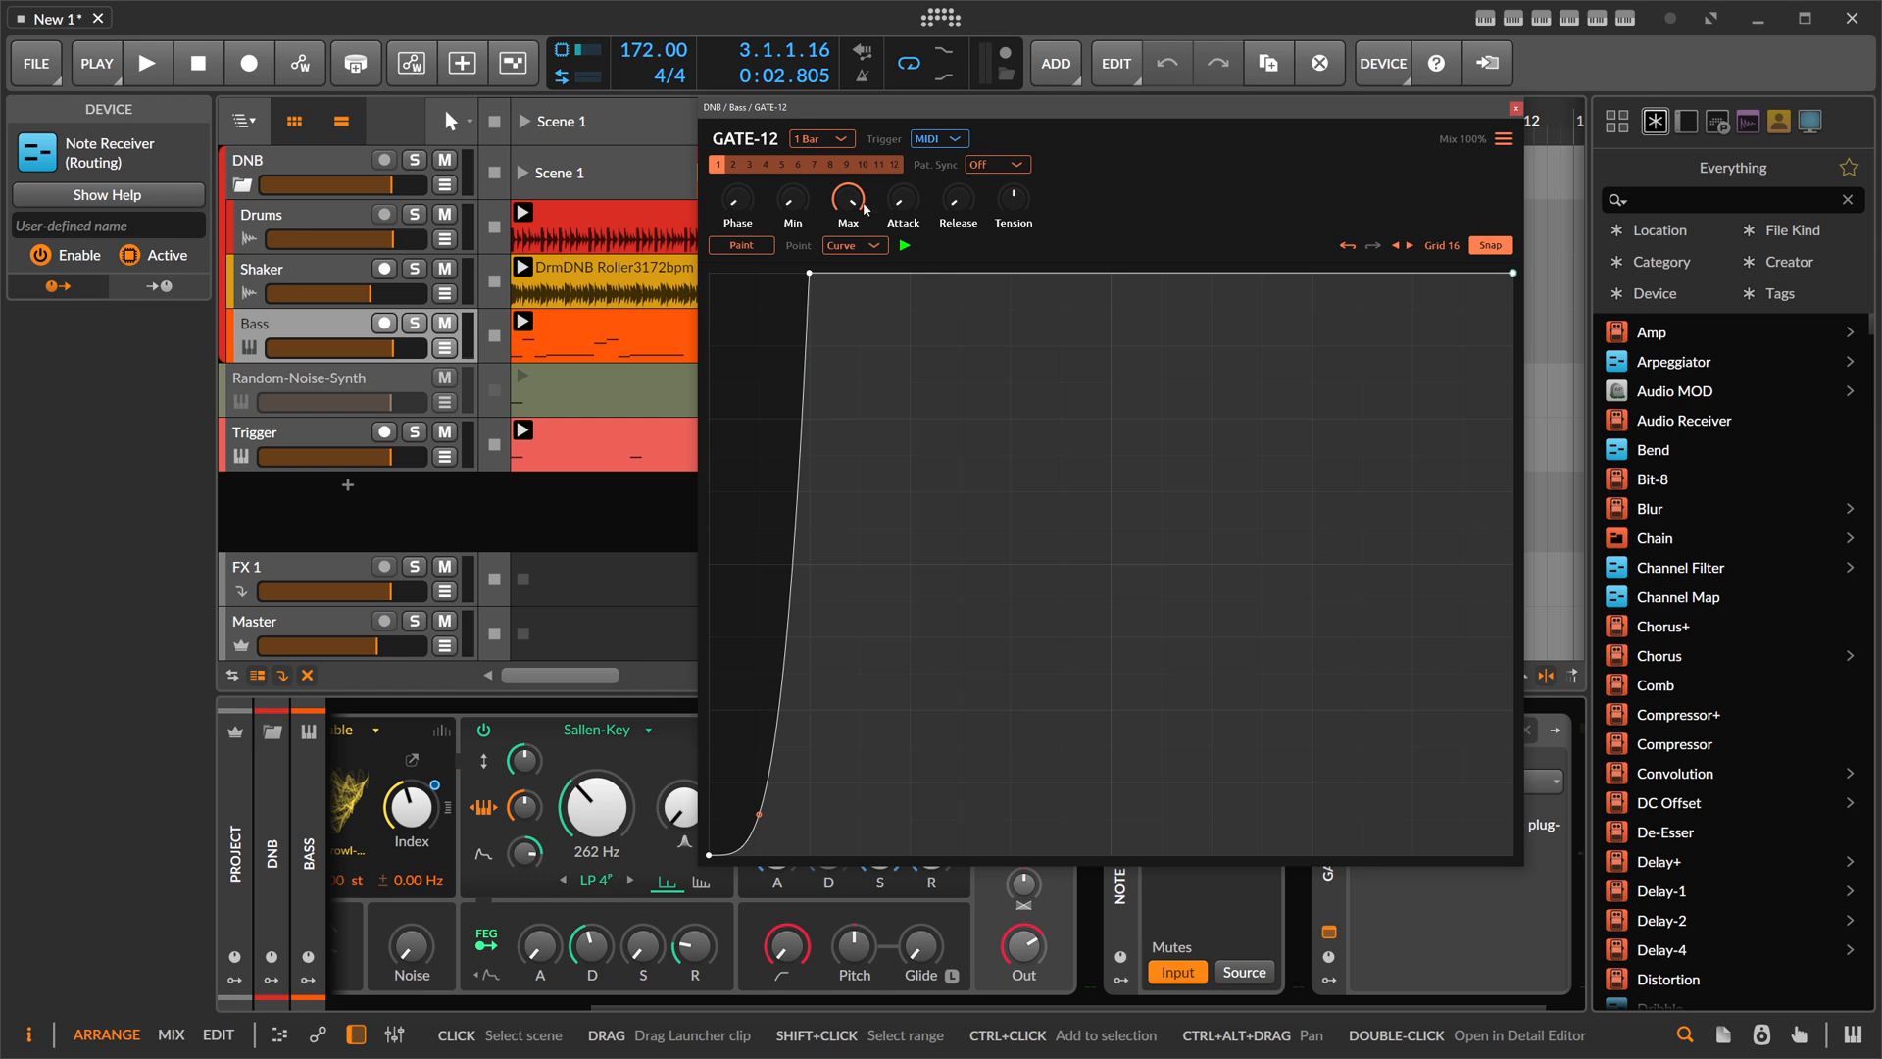
left_click_drag(1011, 194, 1011, 239)
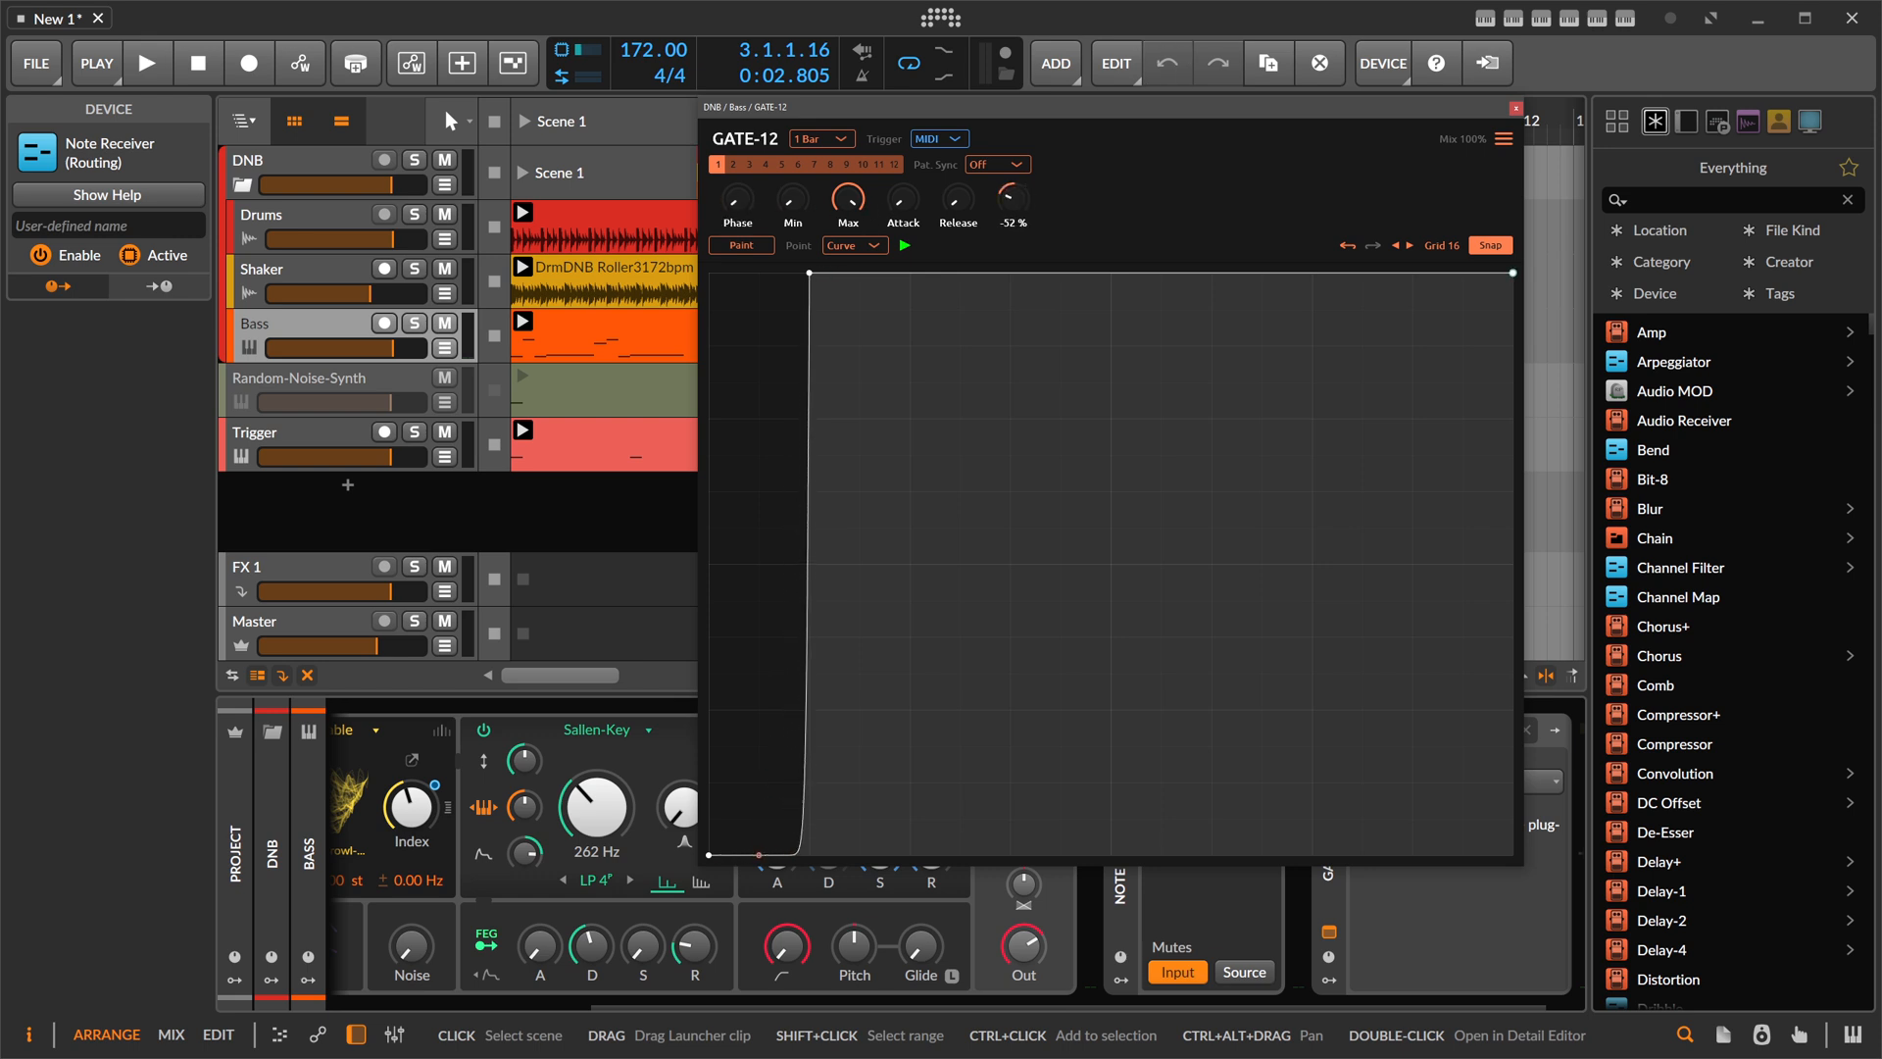
left_click_drag(1011, 196, 1012, 186)
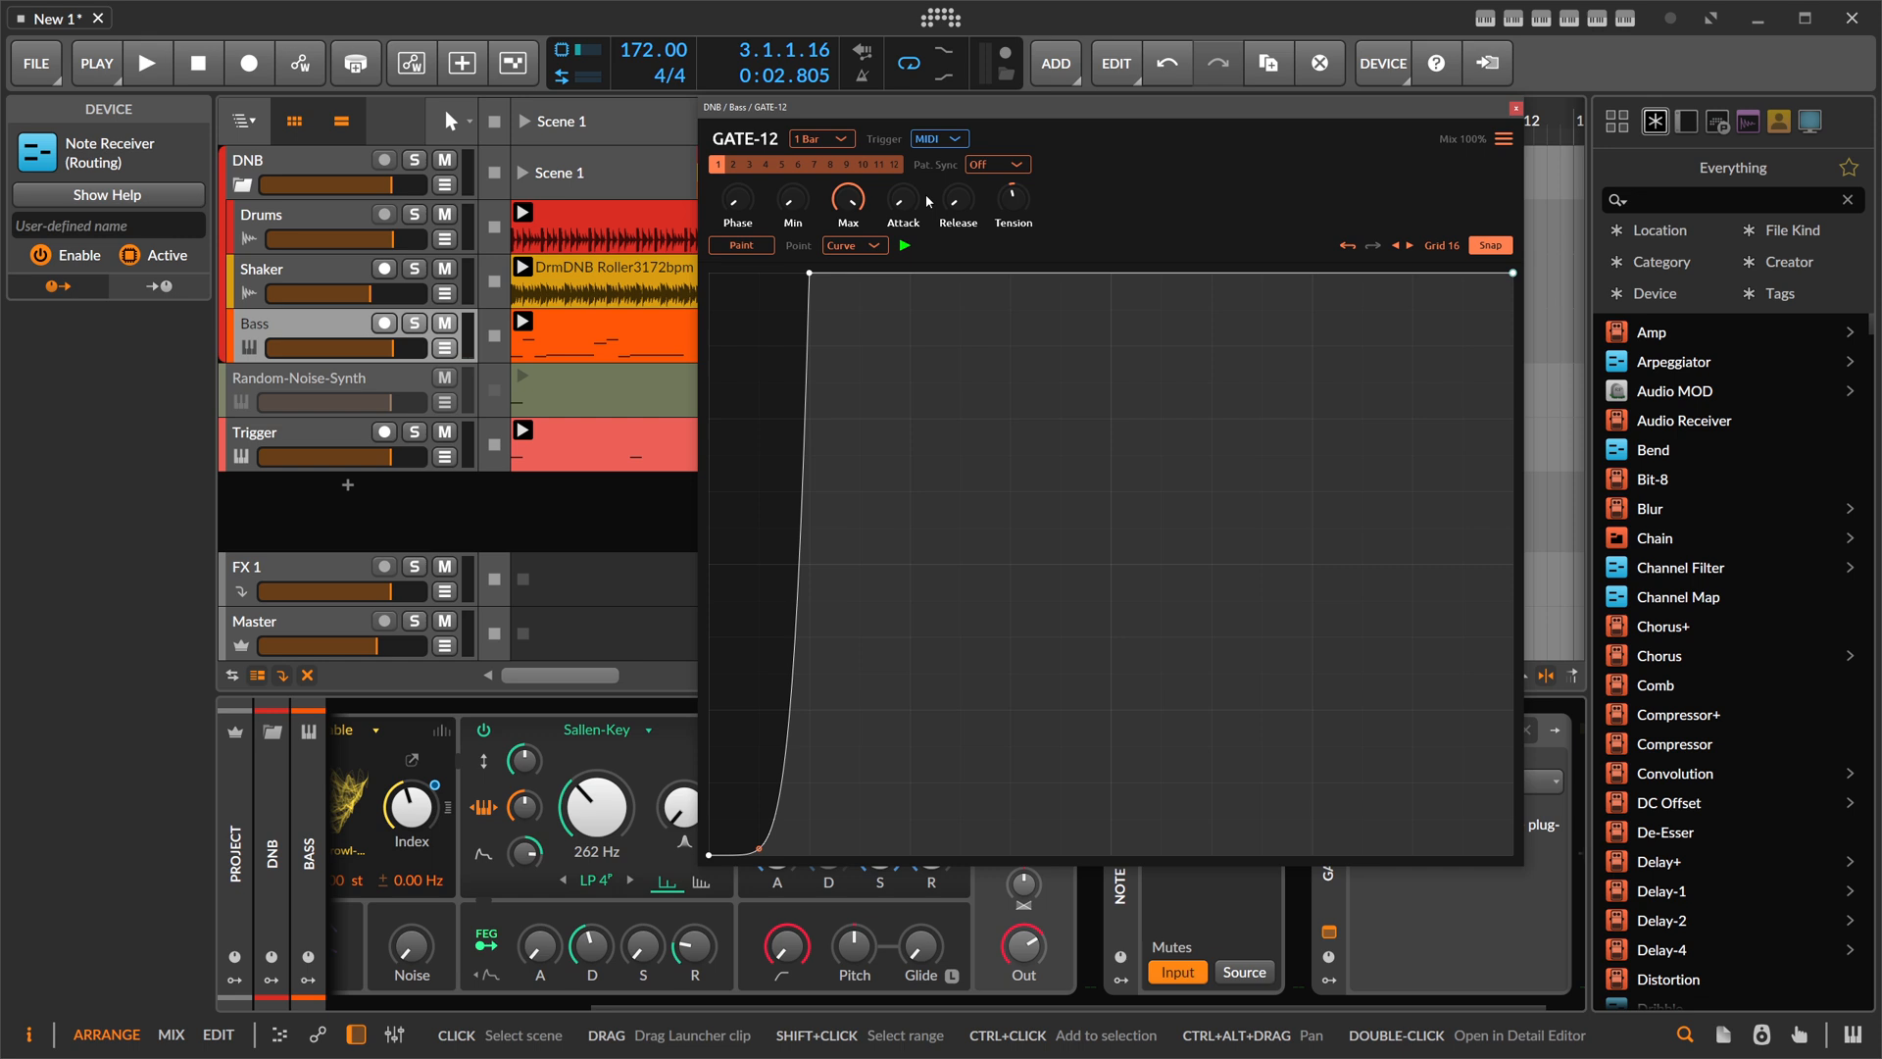
- Shrink the GATE-12 editor back to normal size and close its window
left_click(818, 137)
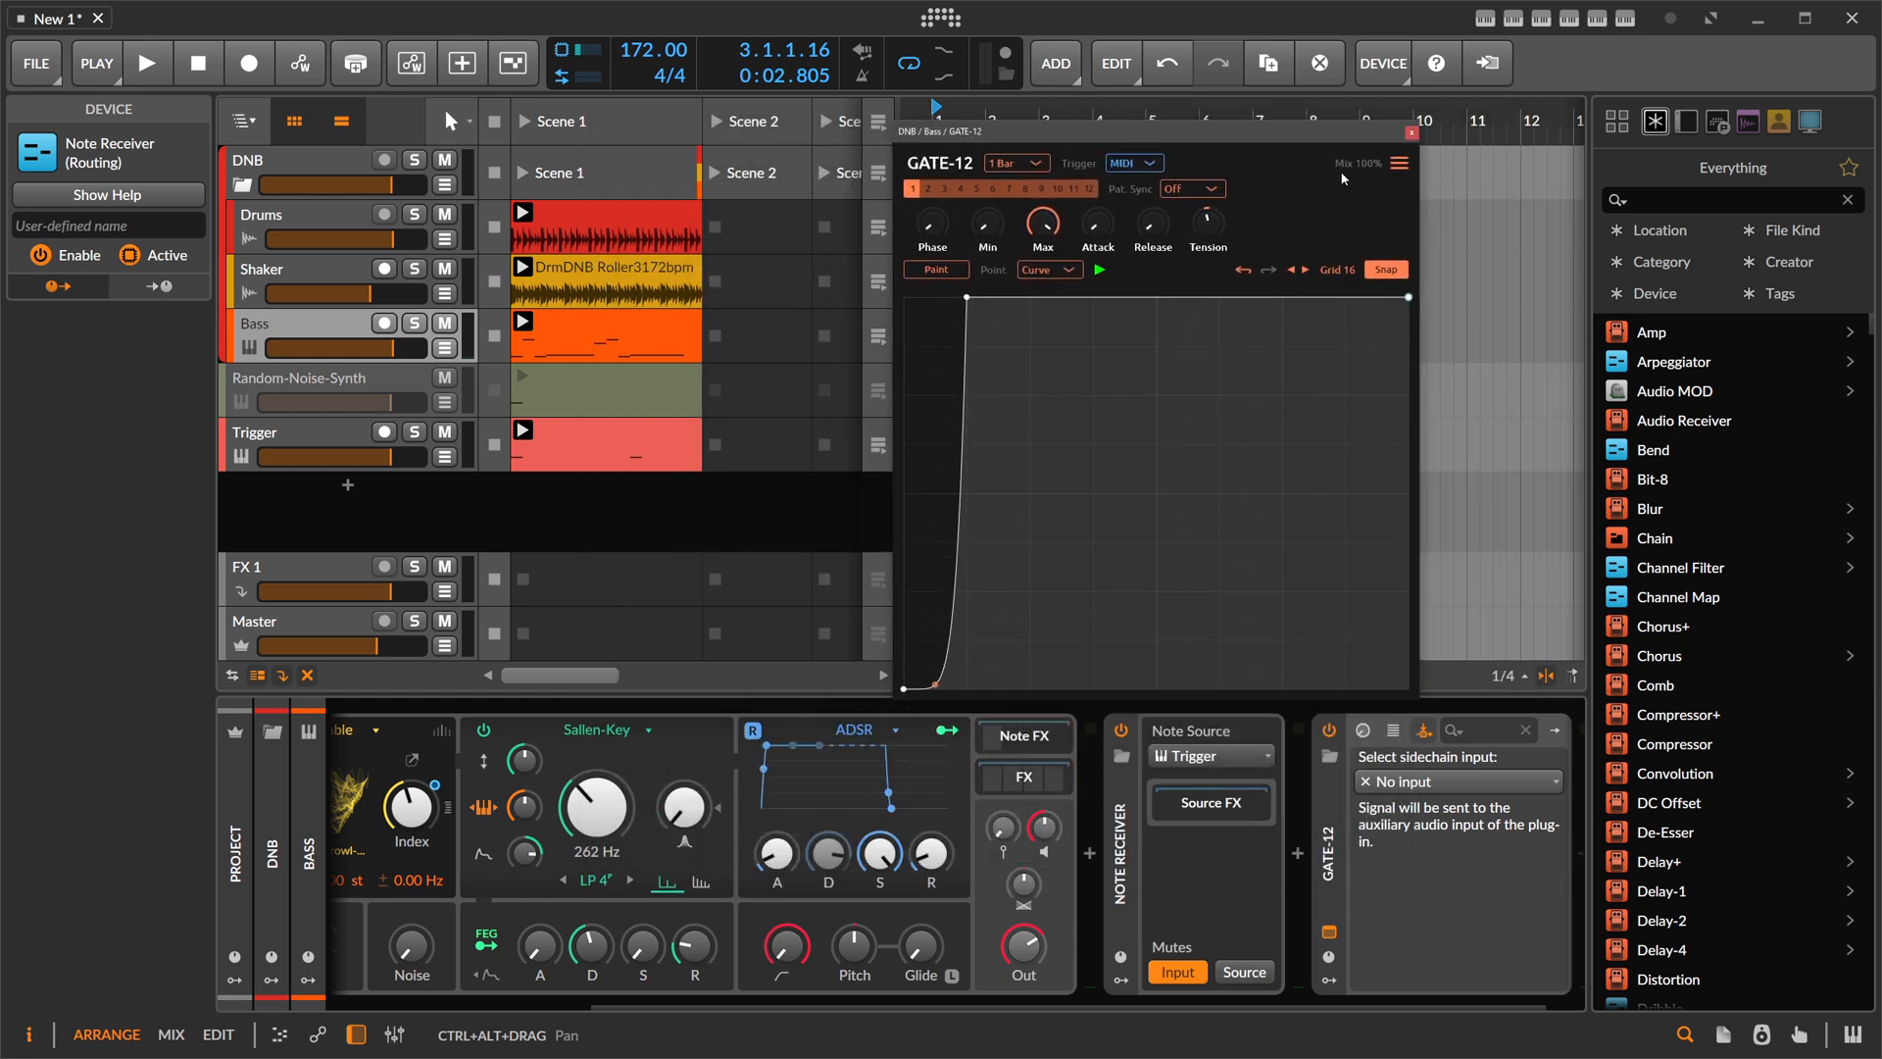
left_click(1404, 131)
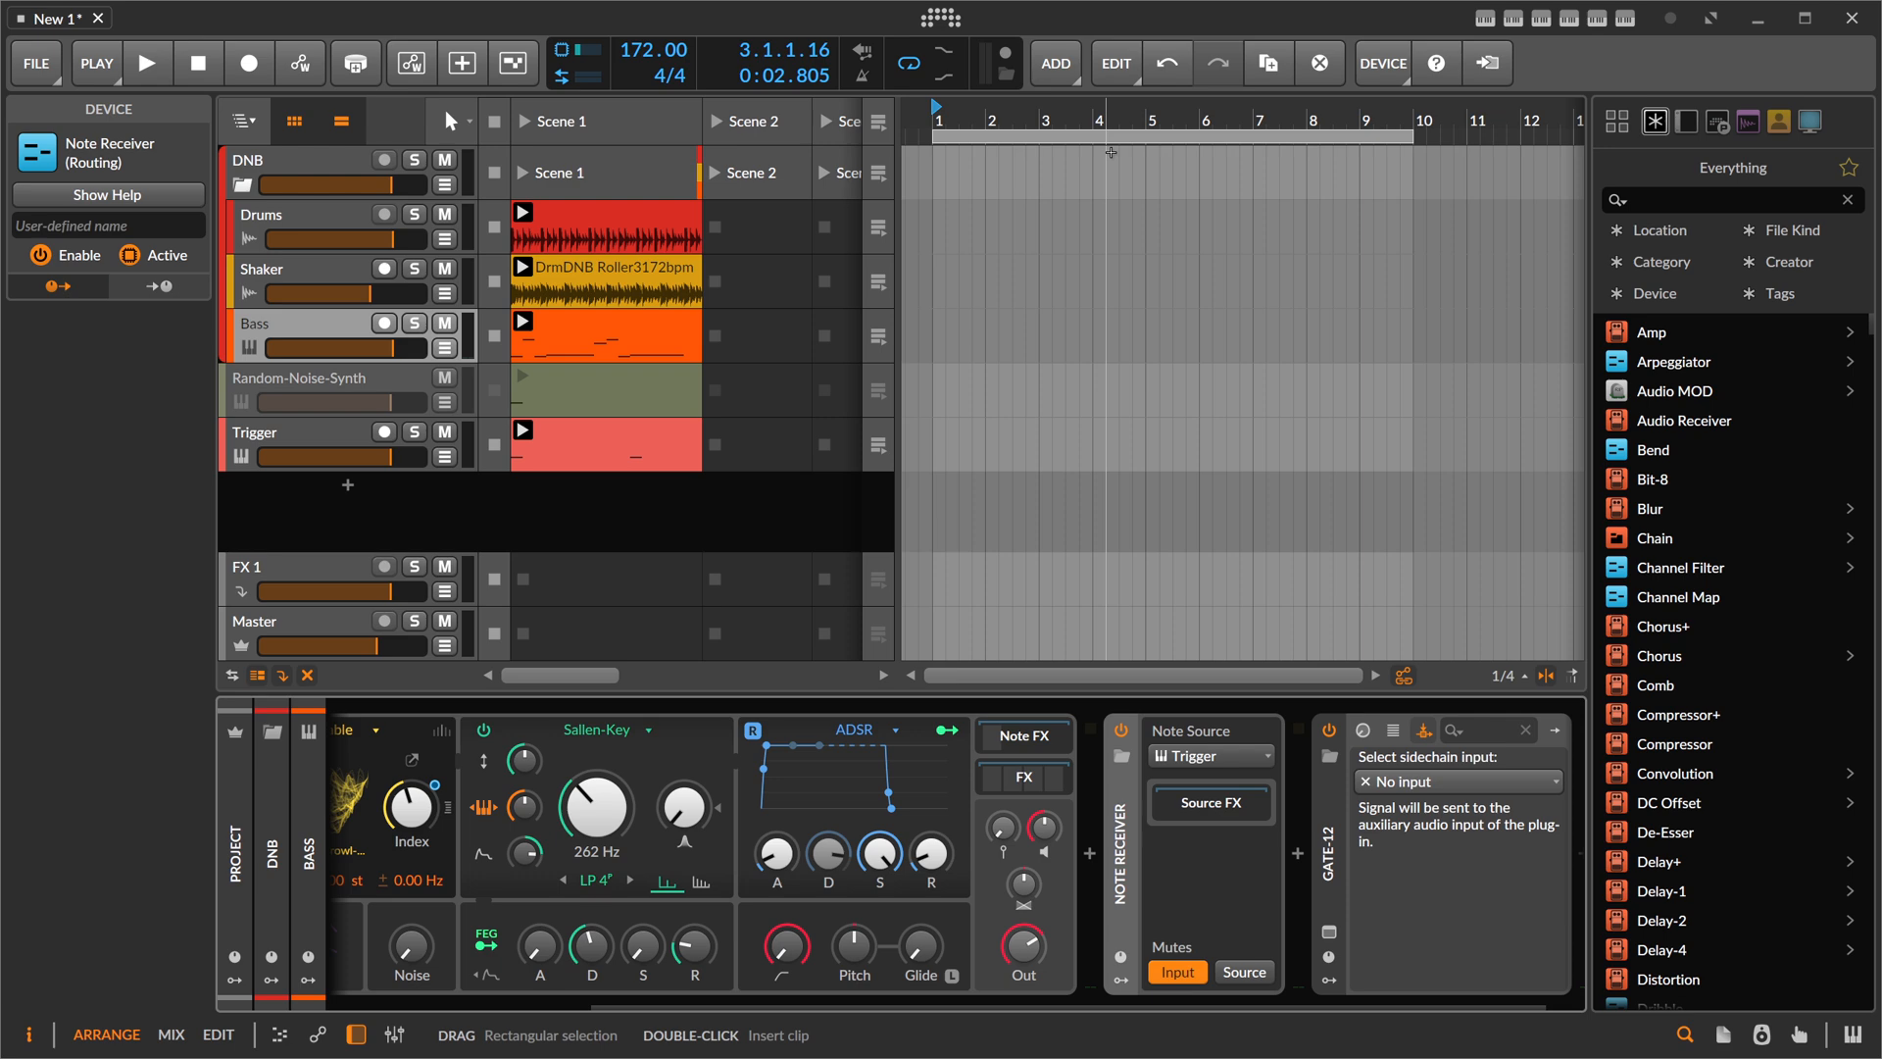